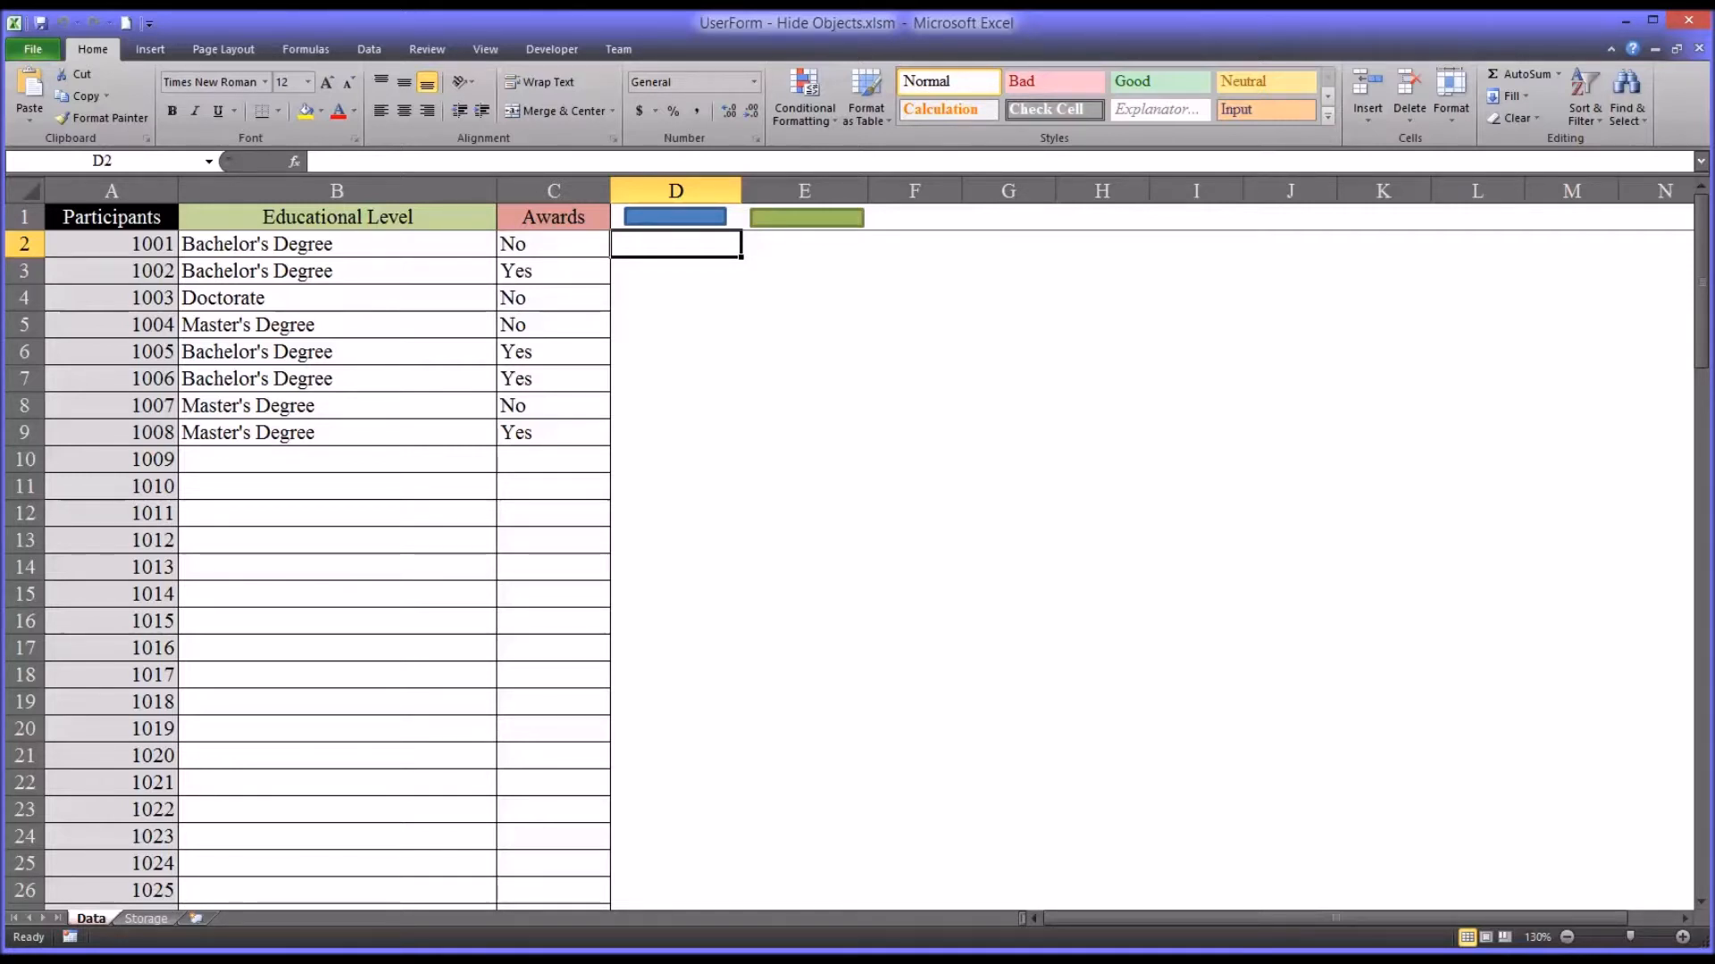
pyautogui.moveTo(595, 651)
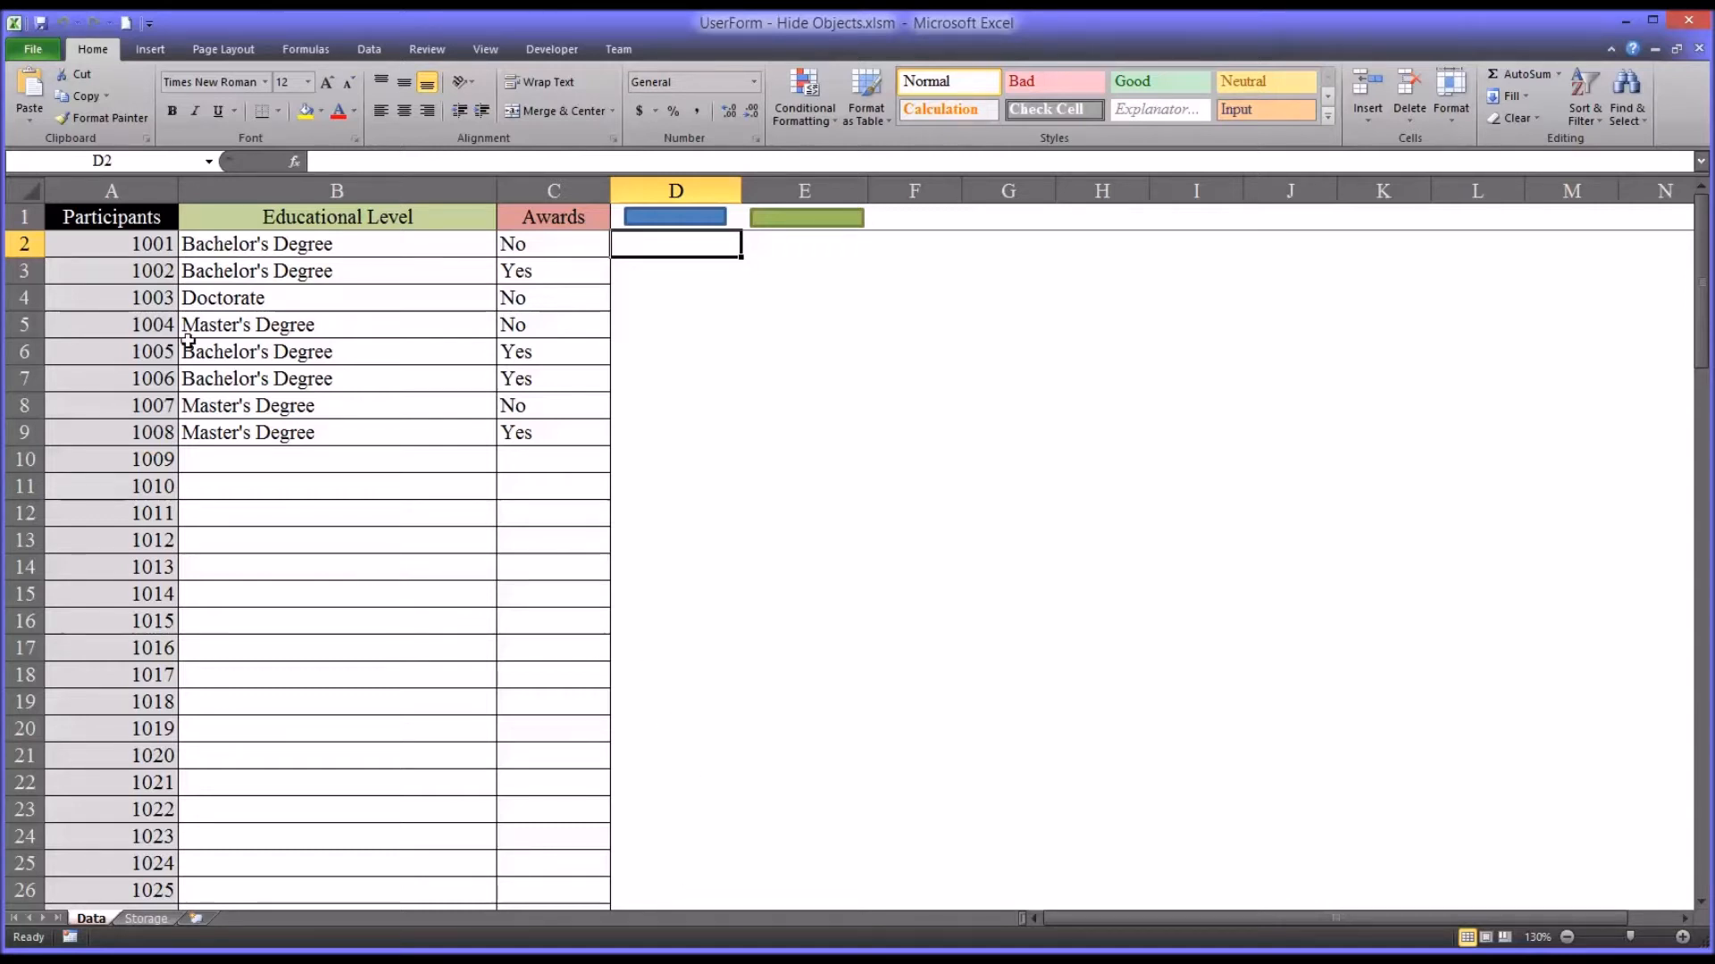
# Launch the Main Form from the blue shape button and record participant 1009 as Bachelor's Degree, Yes
pyautogui.click(111, 191)
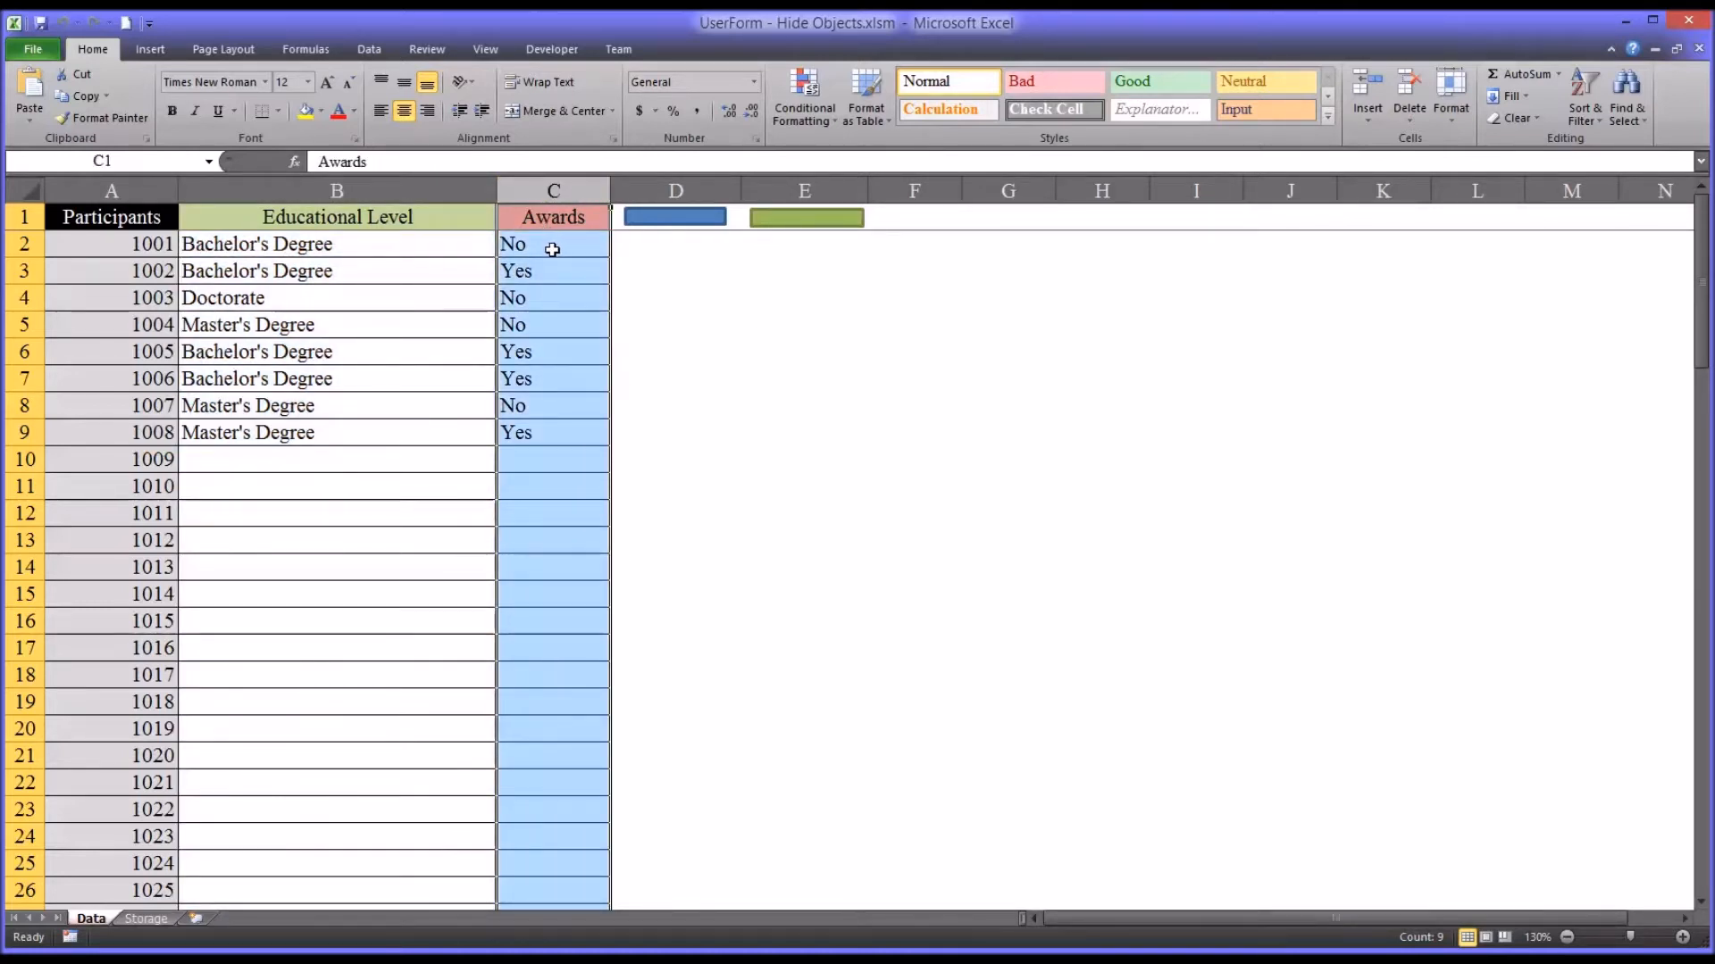
pyautogui.click(551, 243)
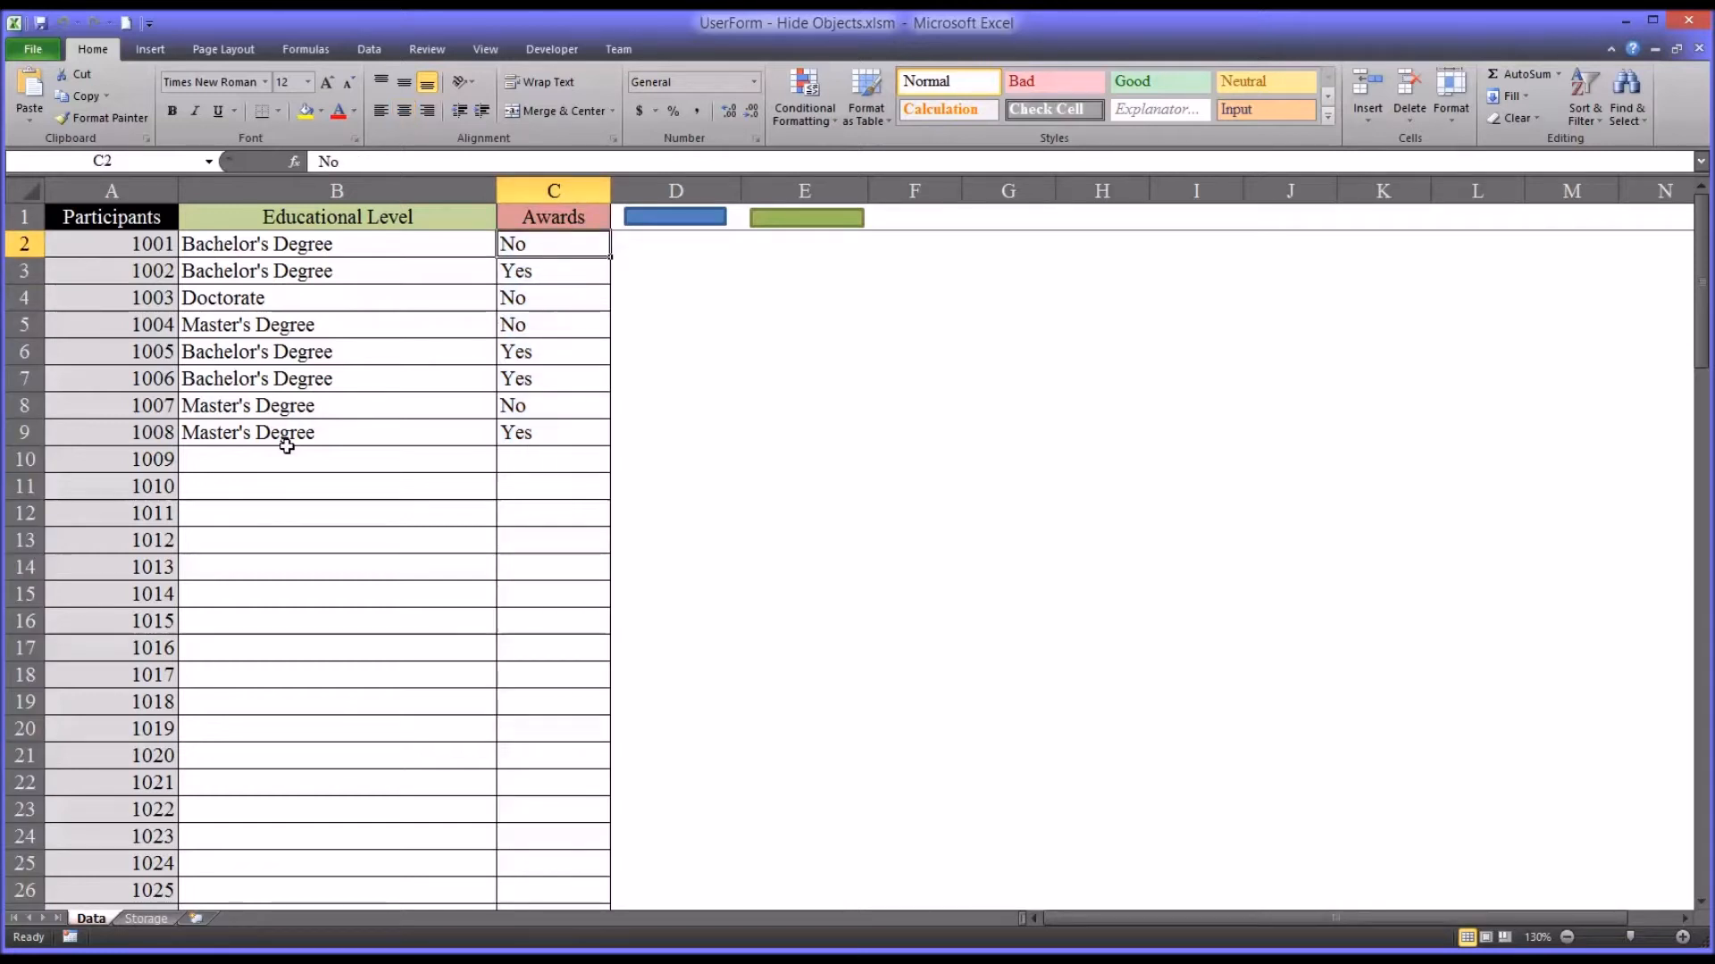
pyautogui.moveTo(175, 432)
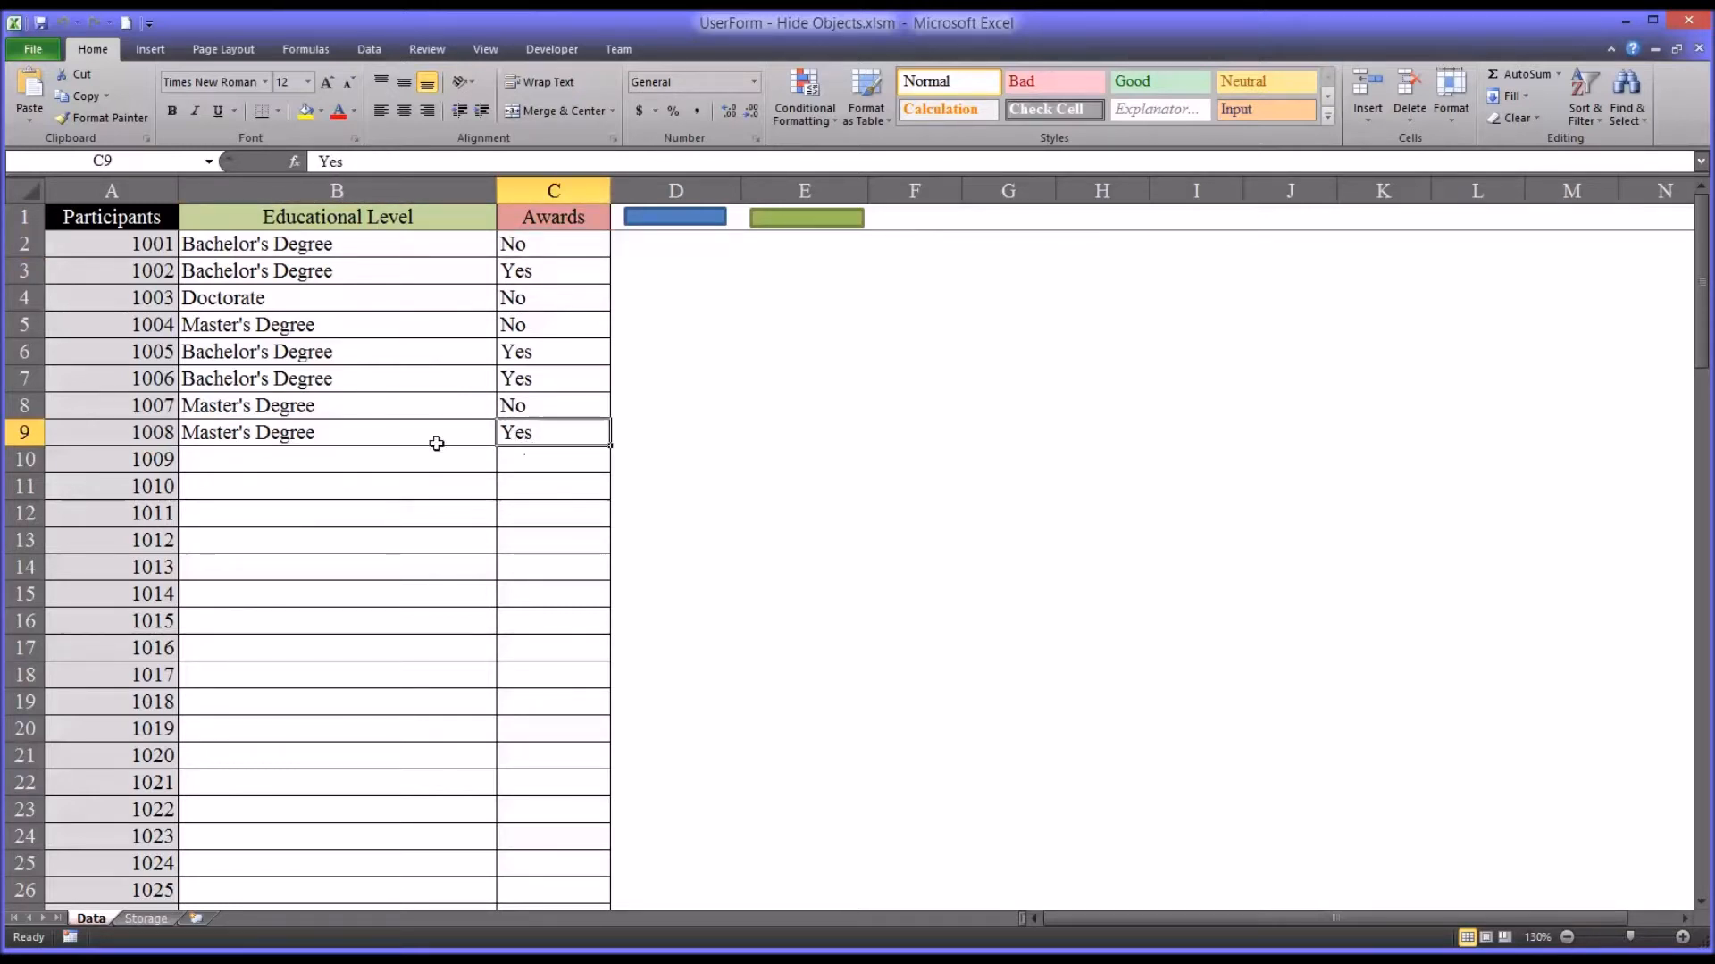
pyautogui.click(338, 459)
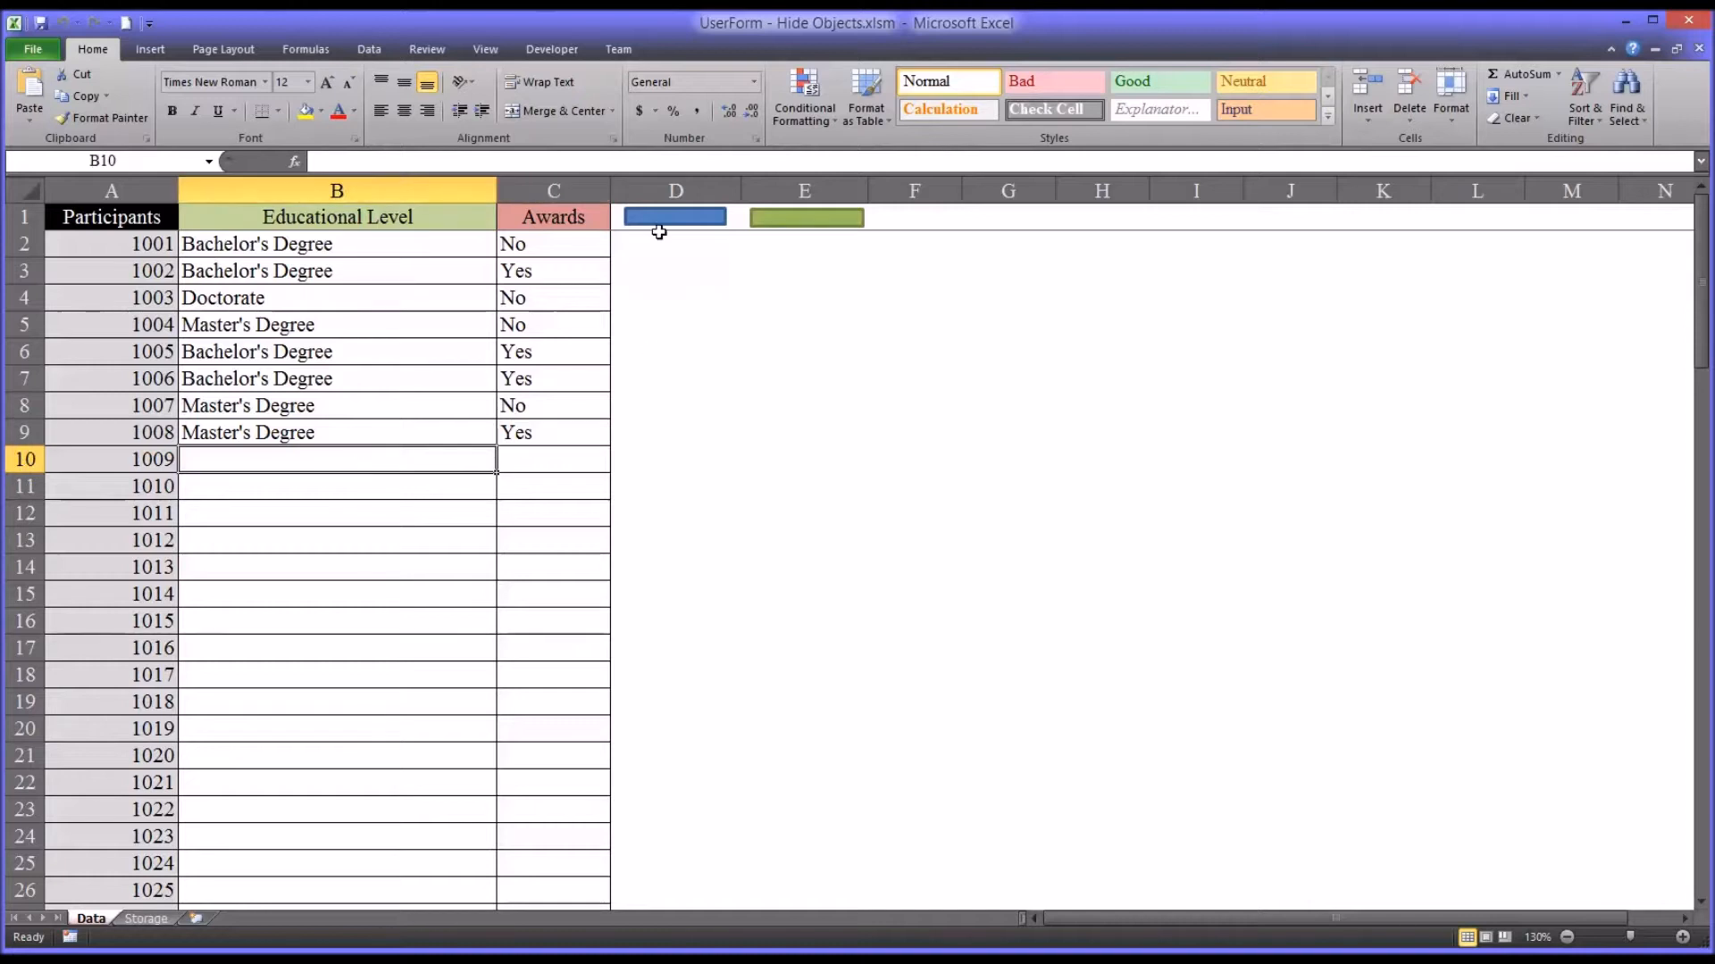
pyautogui.click(675, 216)
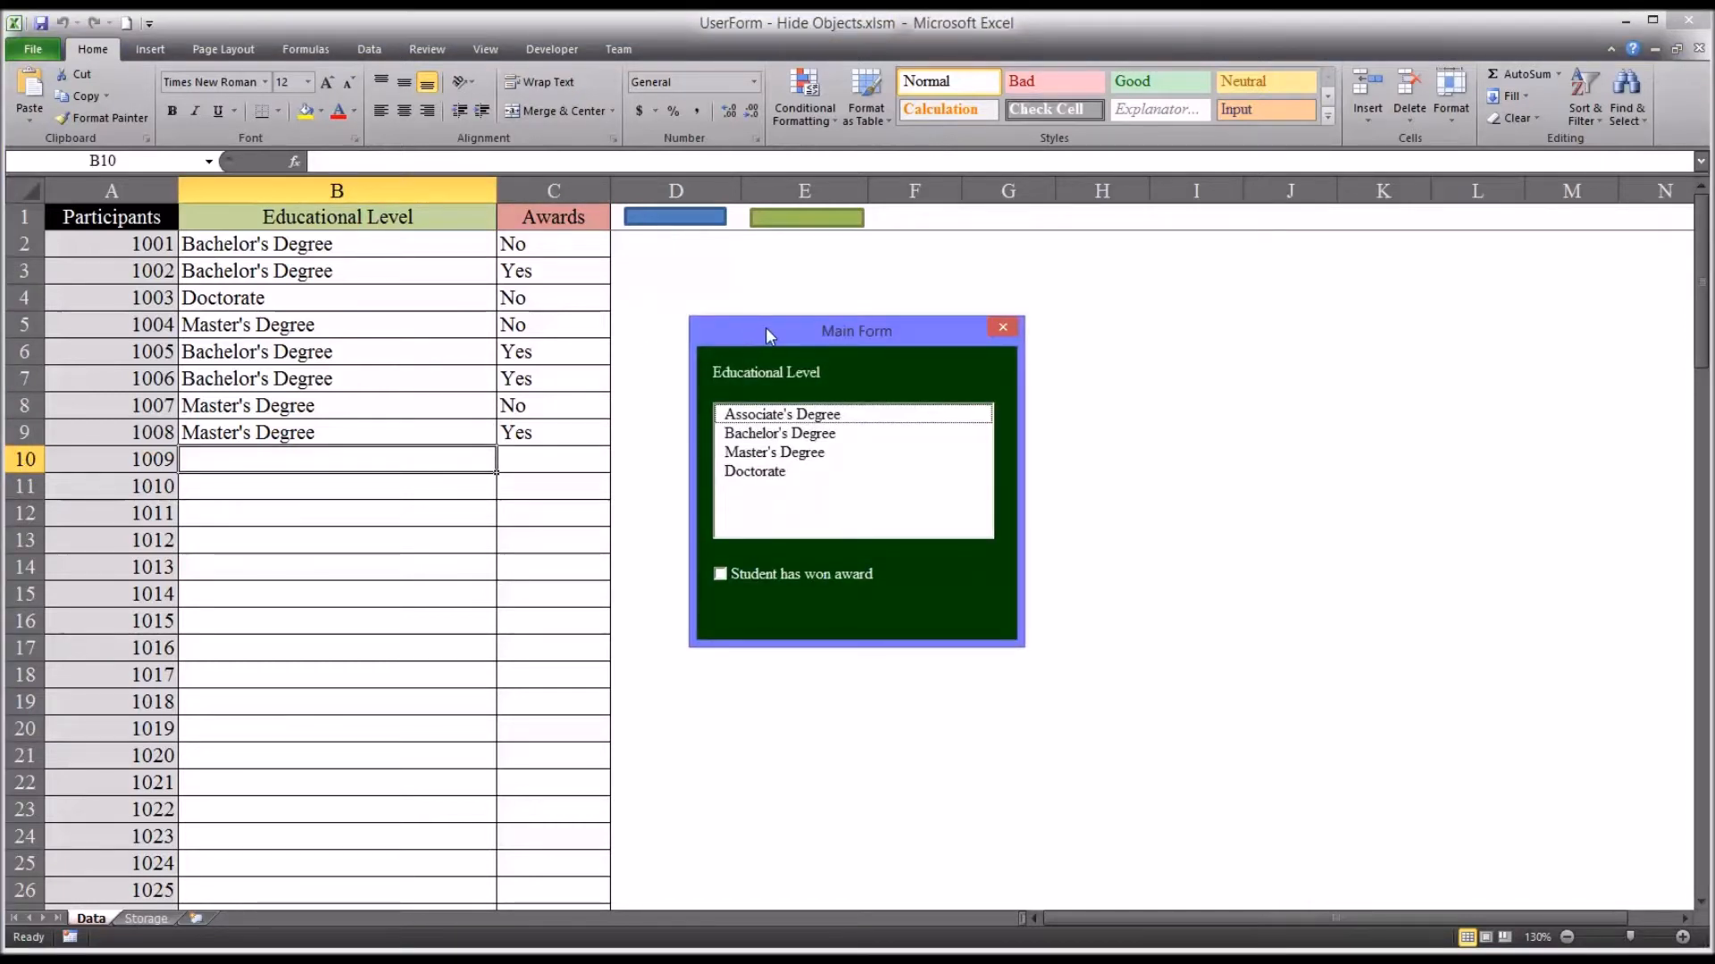
pyautogui.moveTo(537, 484)
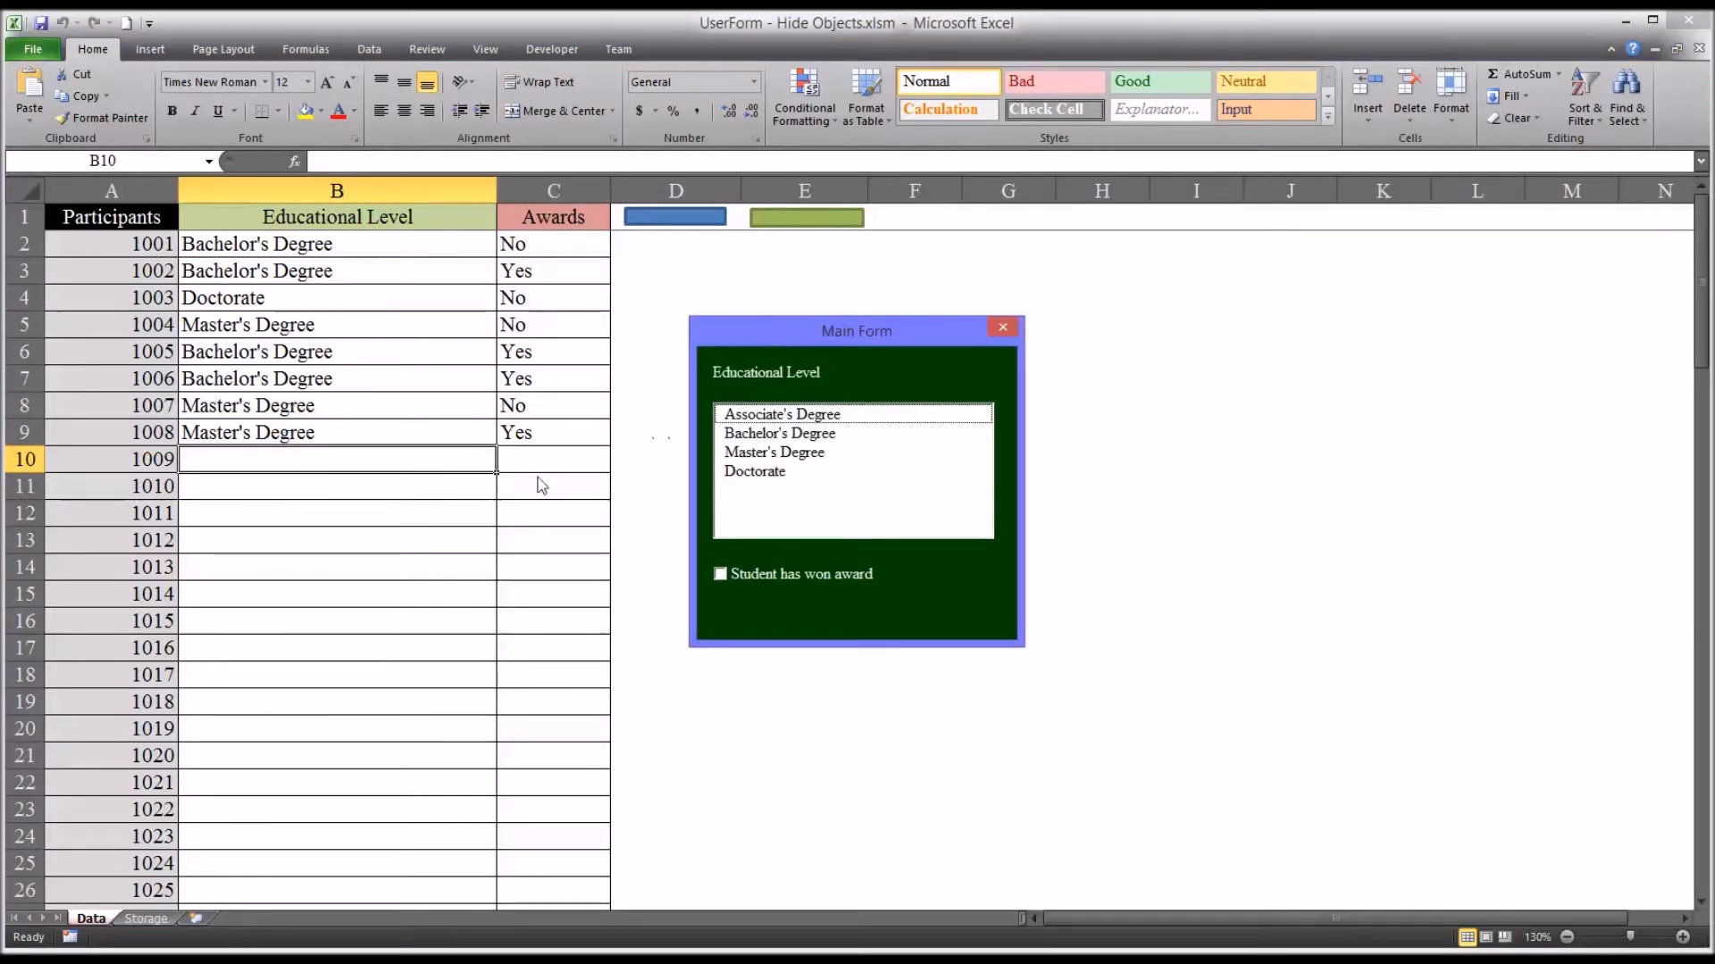
pyautogui.moveTo(638, 503)
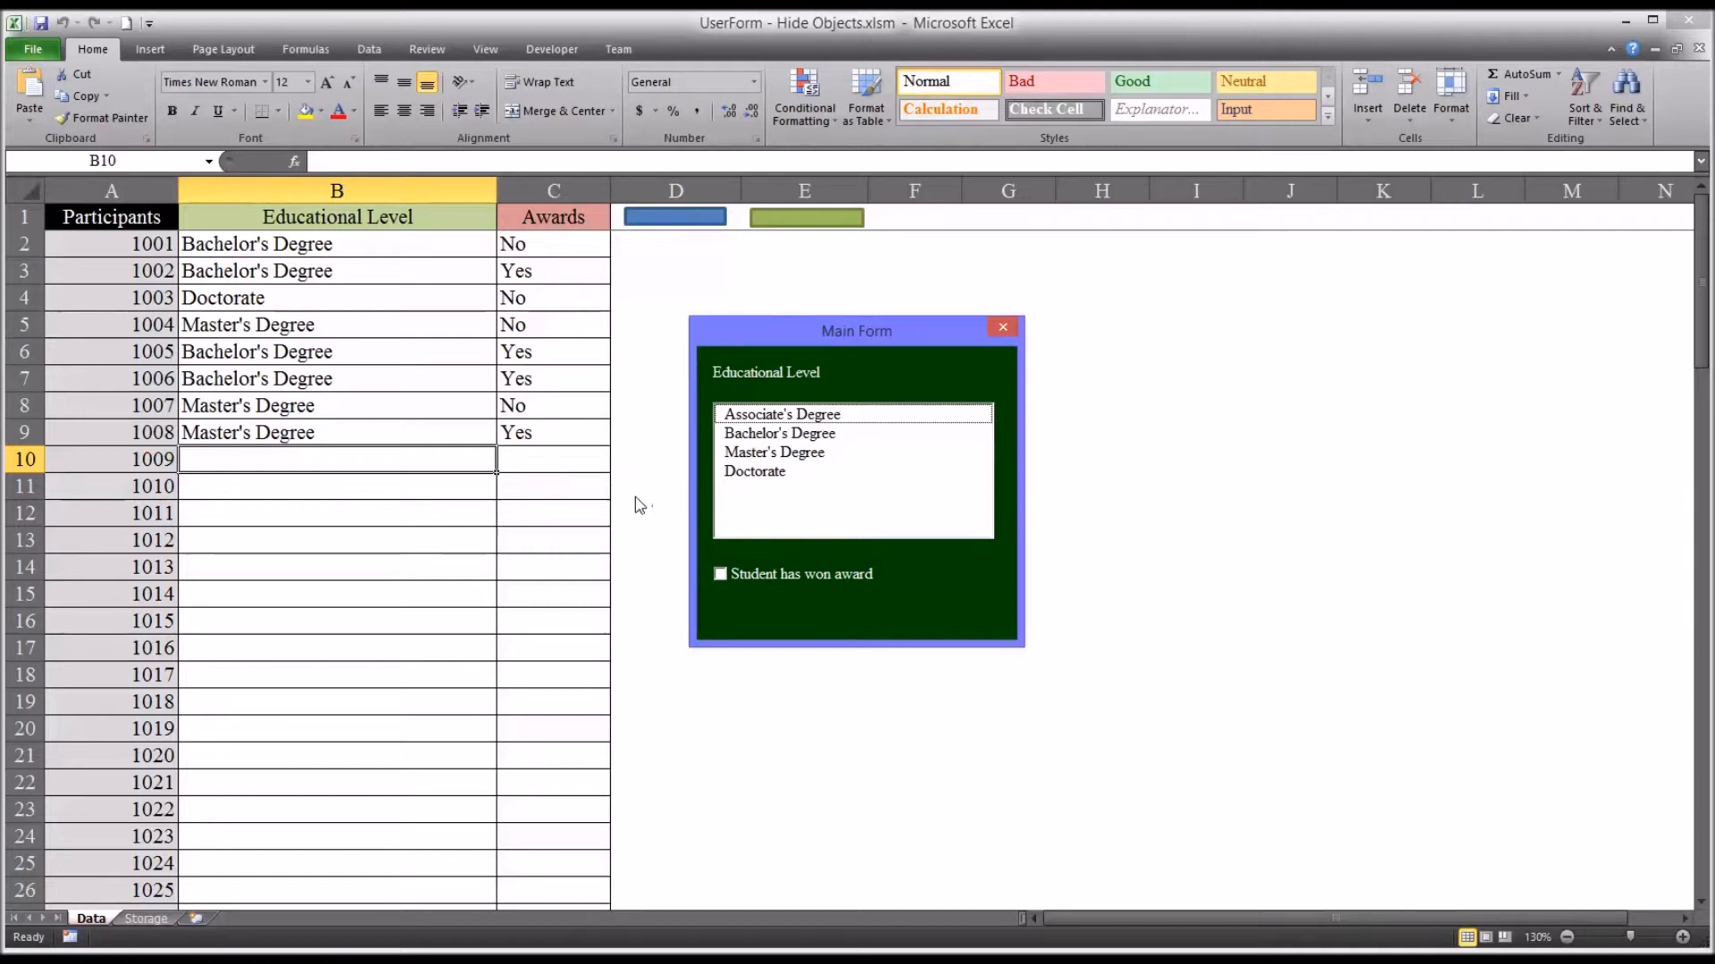
pyautogui.moveTo(475, 595)
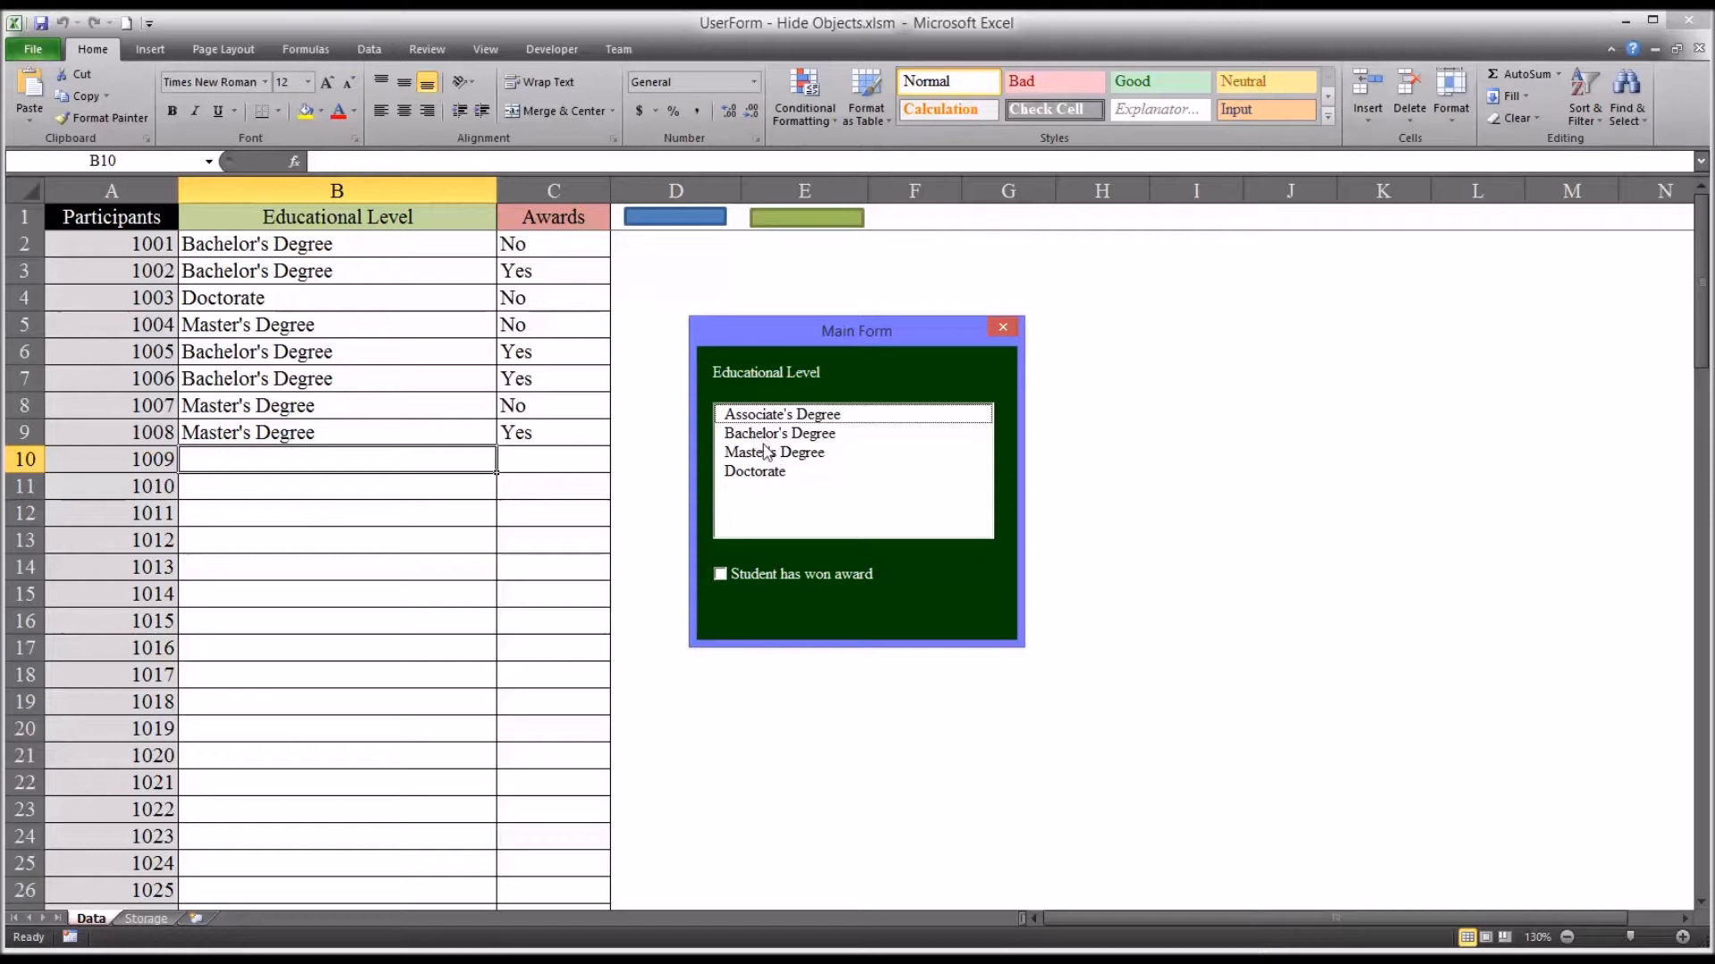
pyautogui.moveTo(396, 523)
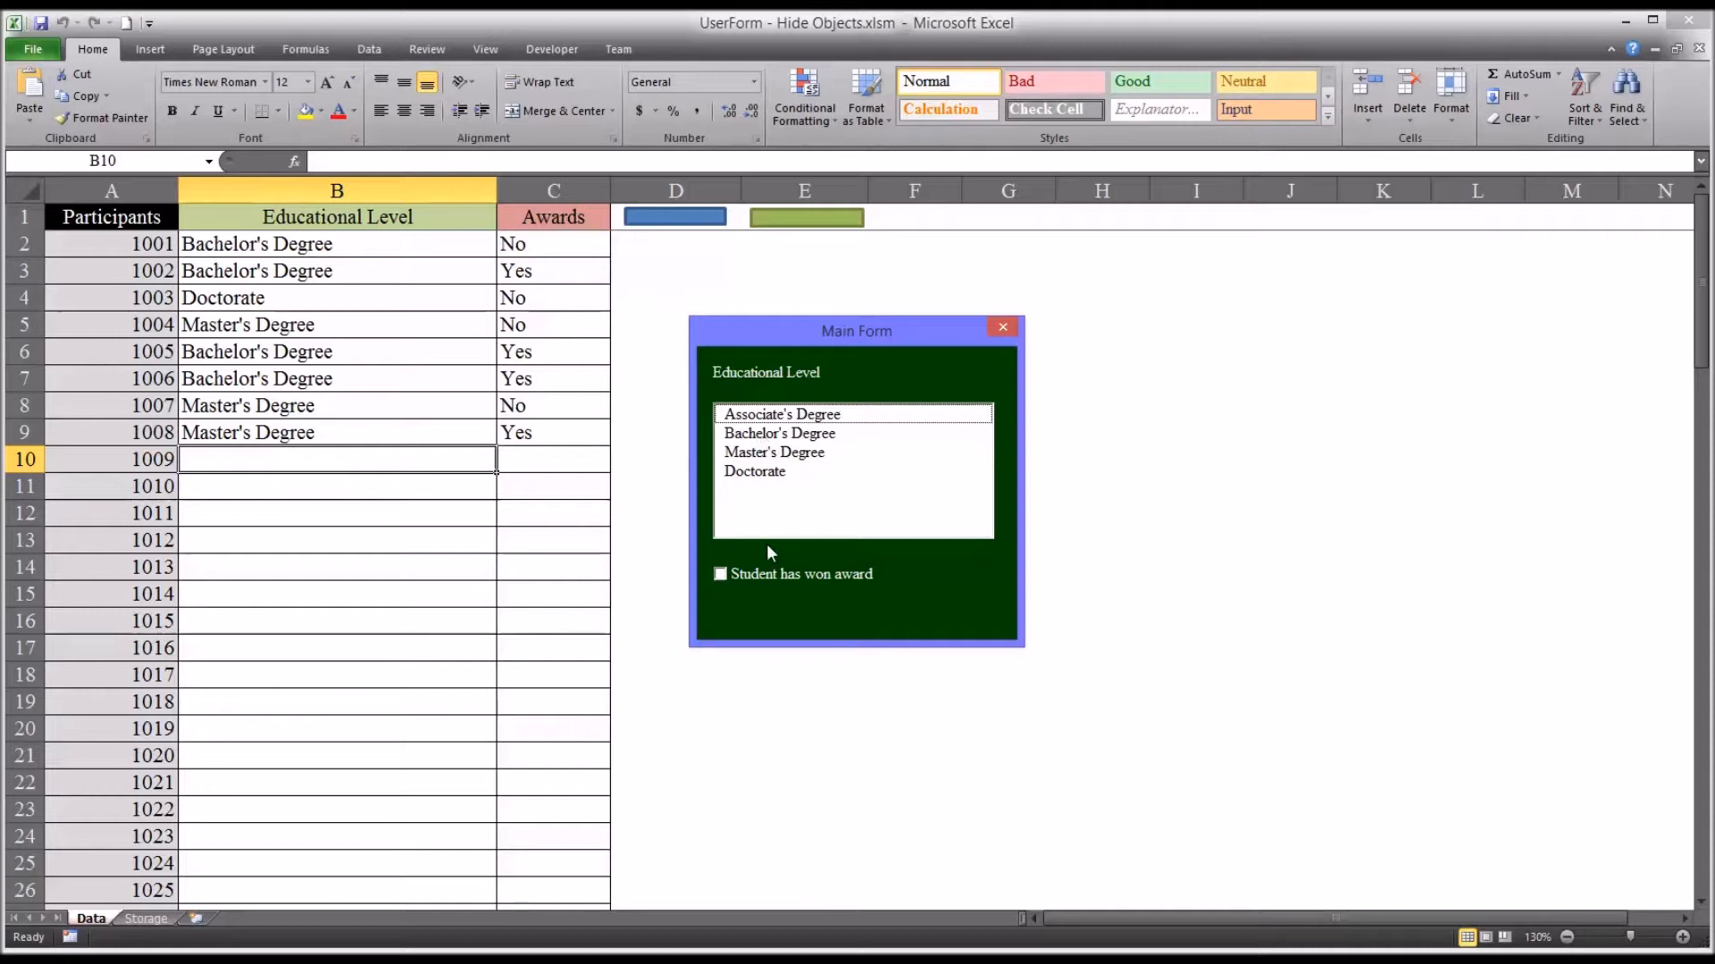
pyautogui.click(720, 573)
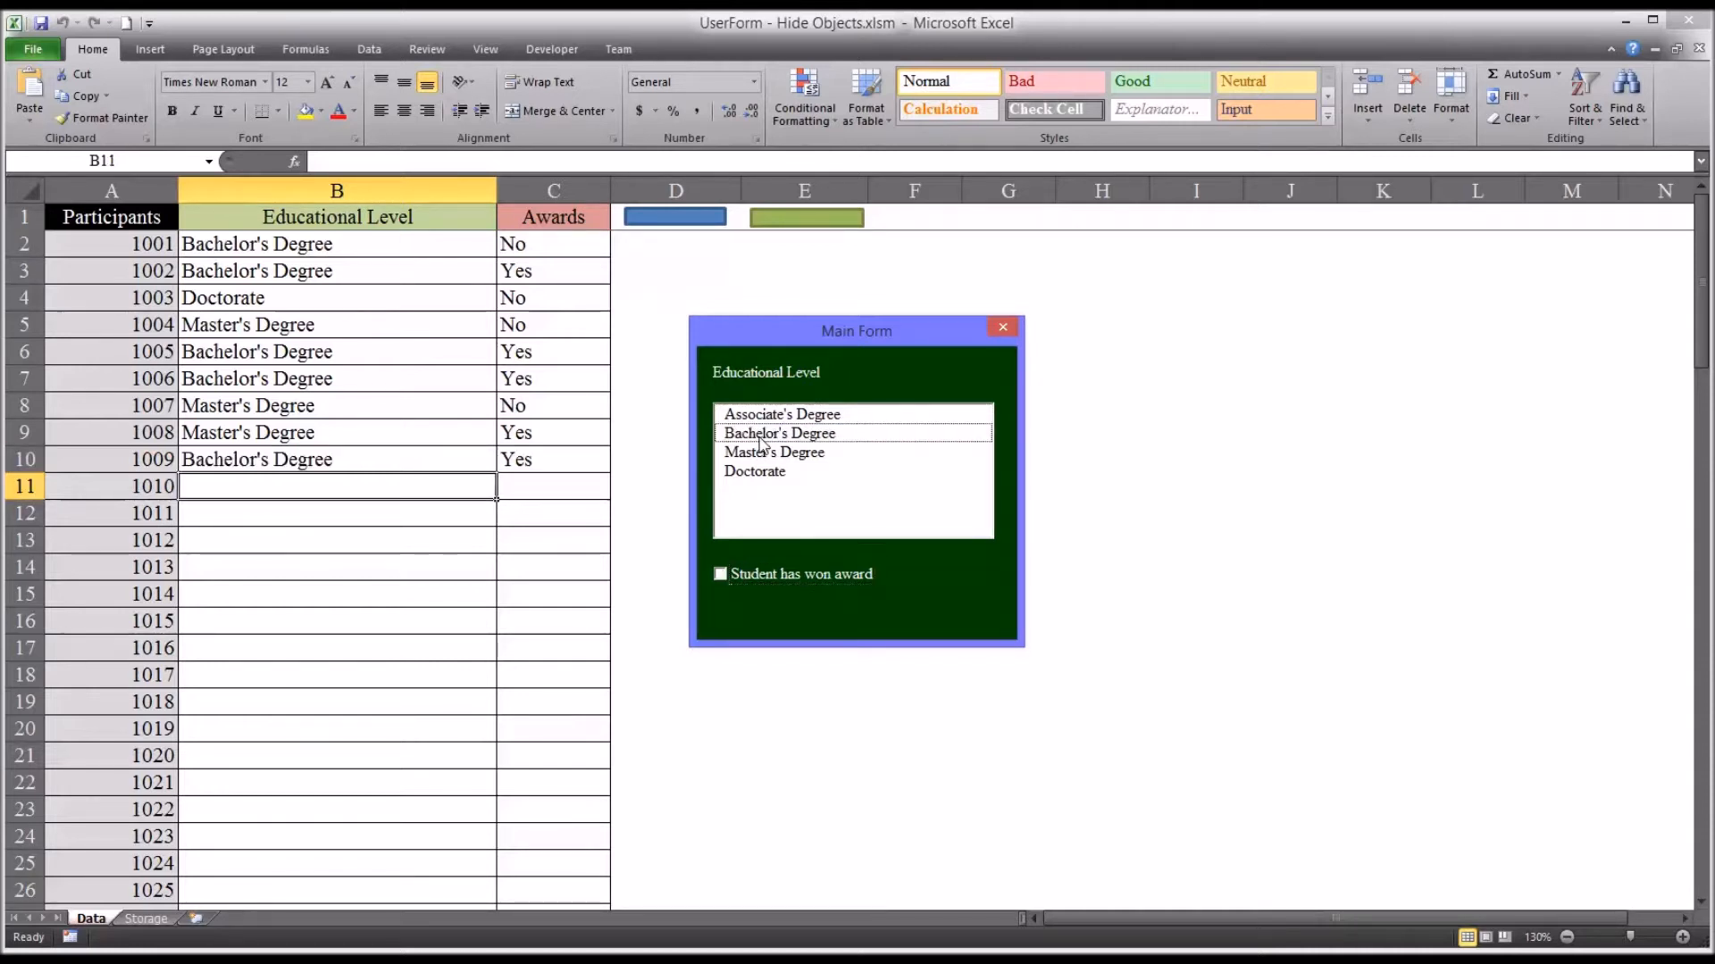
pyautogui.moveTo(298, 481)
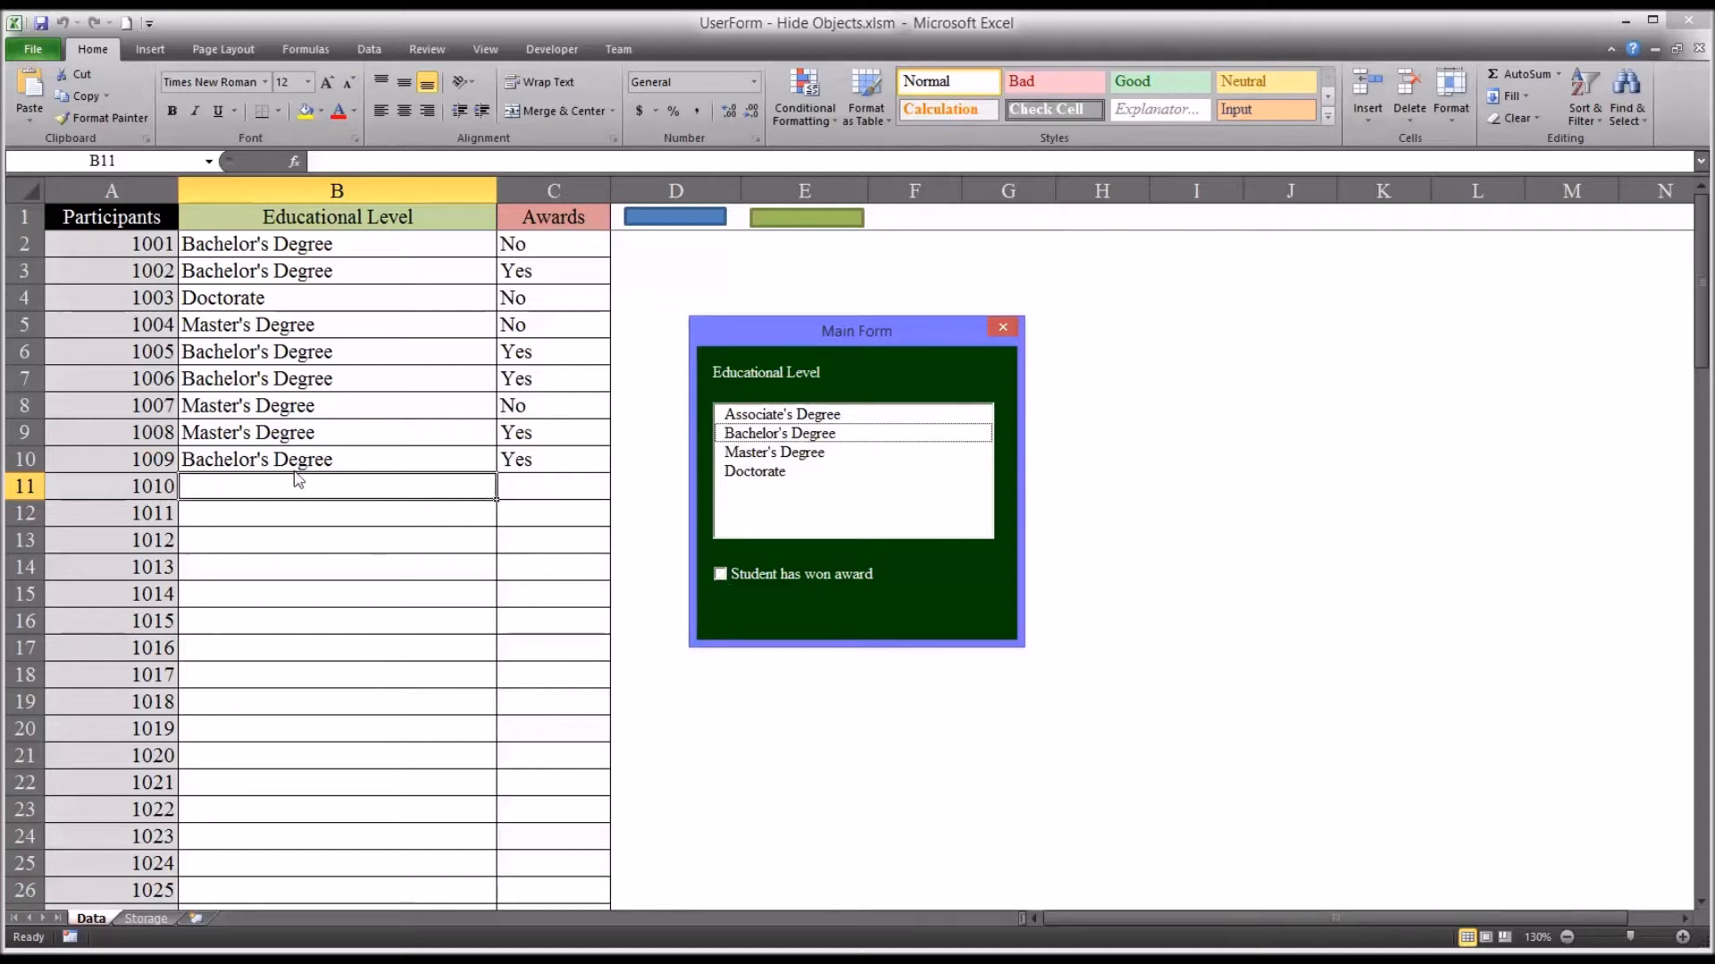
pyautogui.moveTo(488, 484)
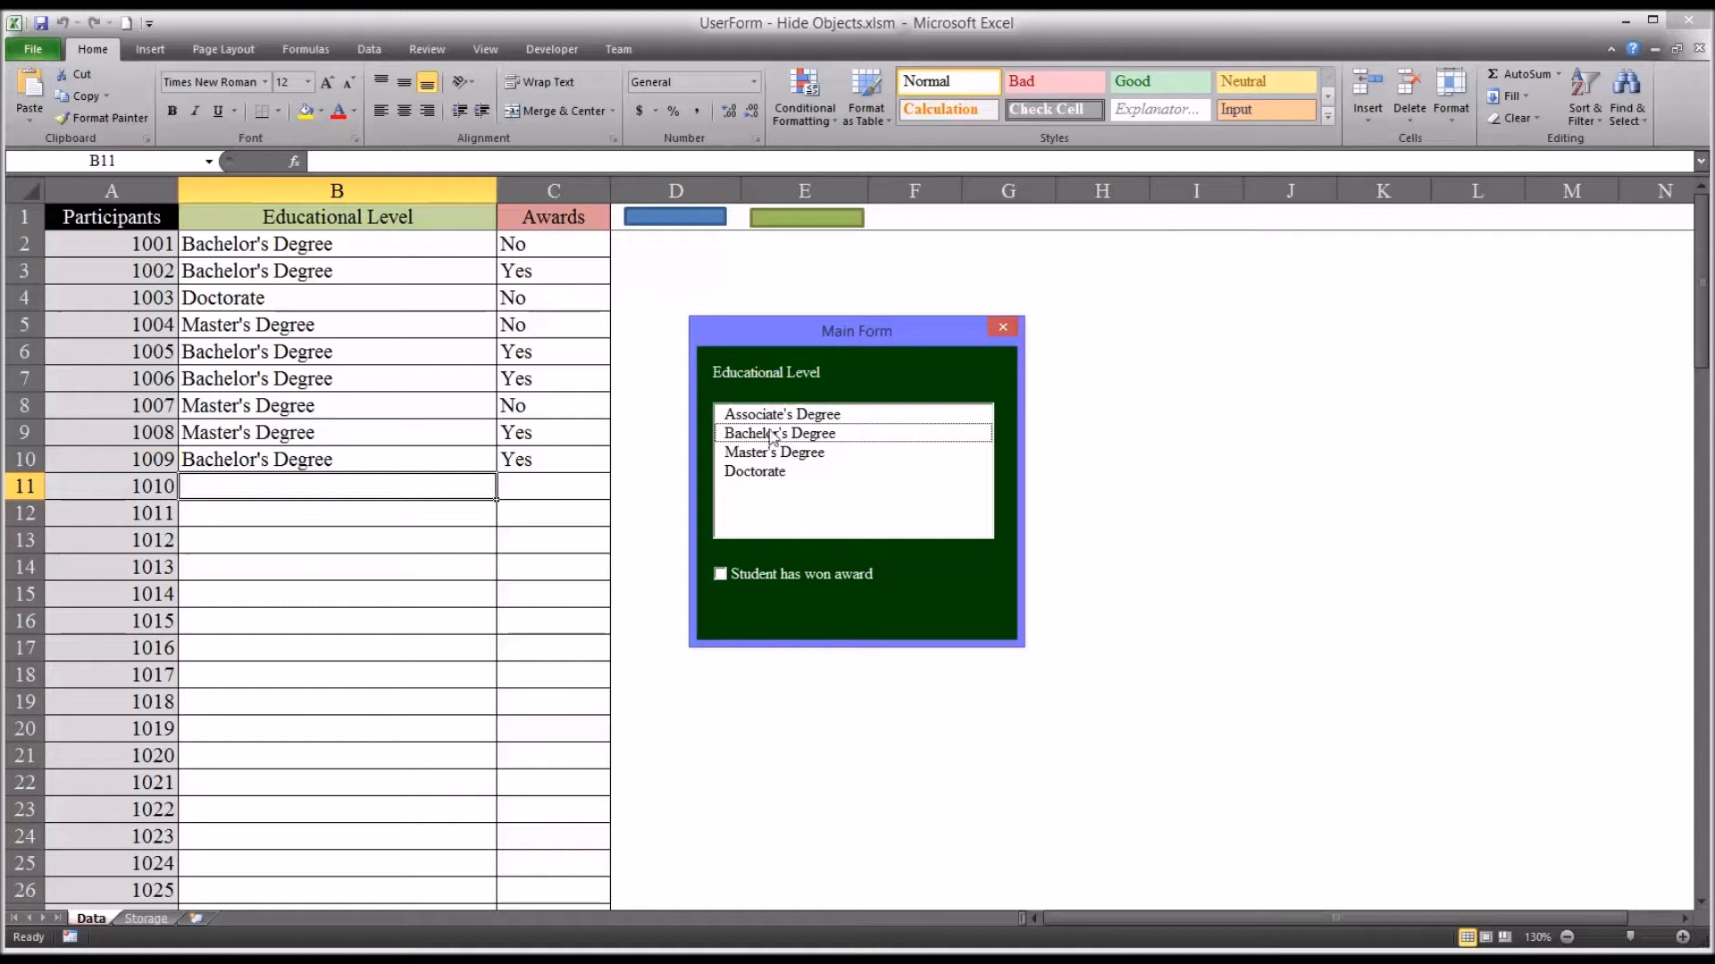
pyautogui.moveTo(350, 493)
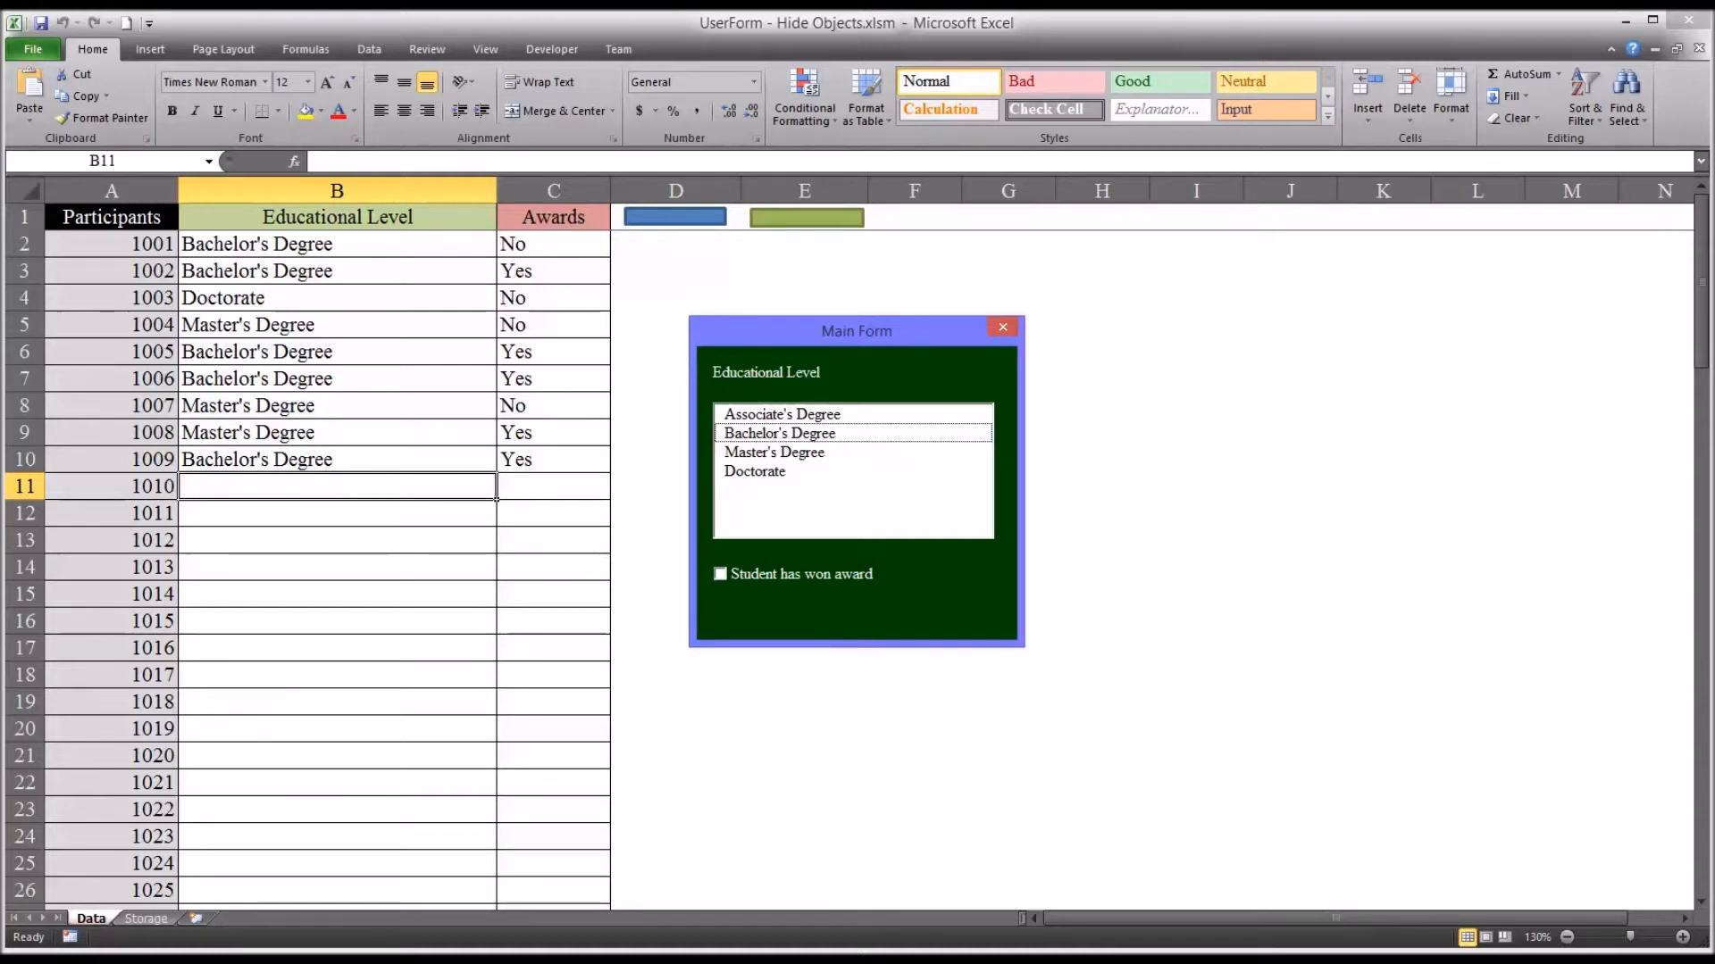
pyautogui.moveTo(793, 612)
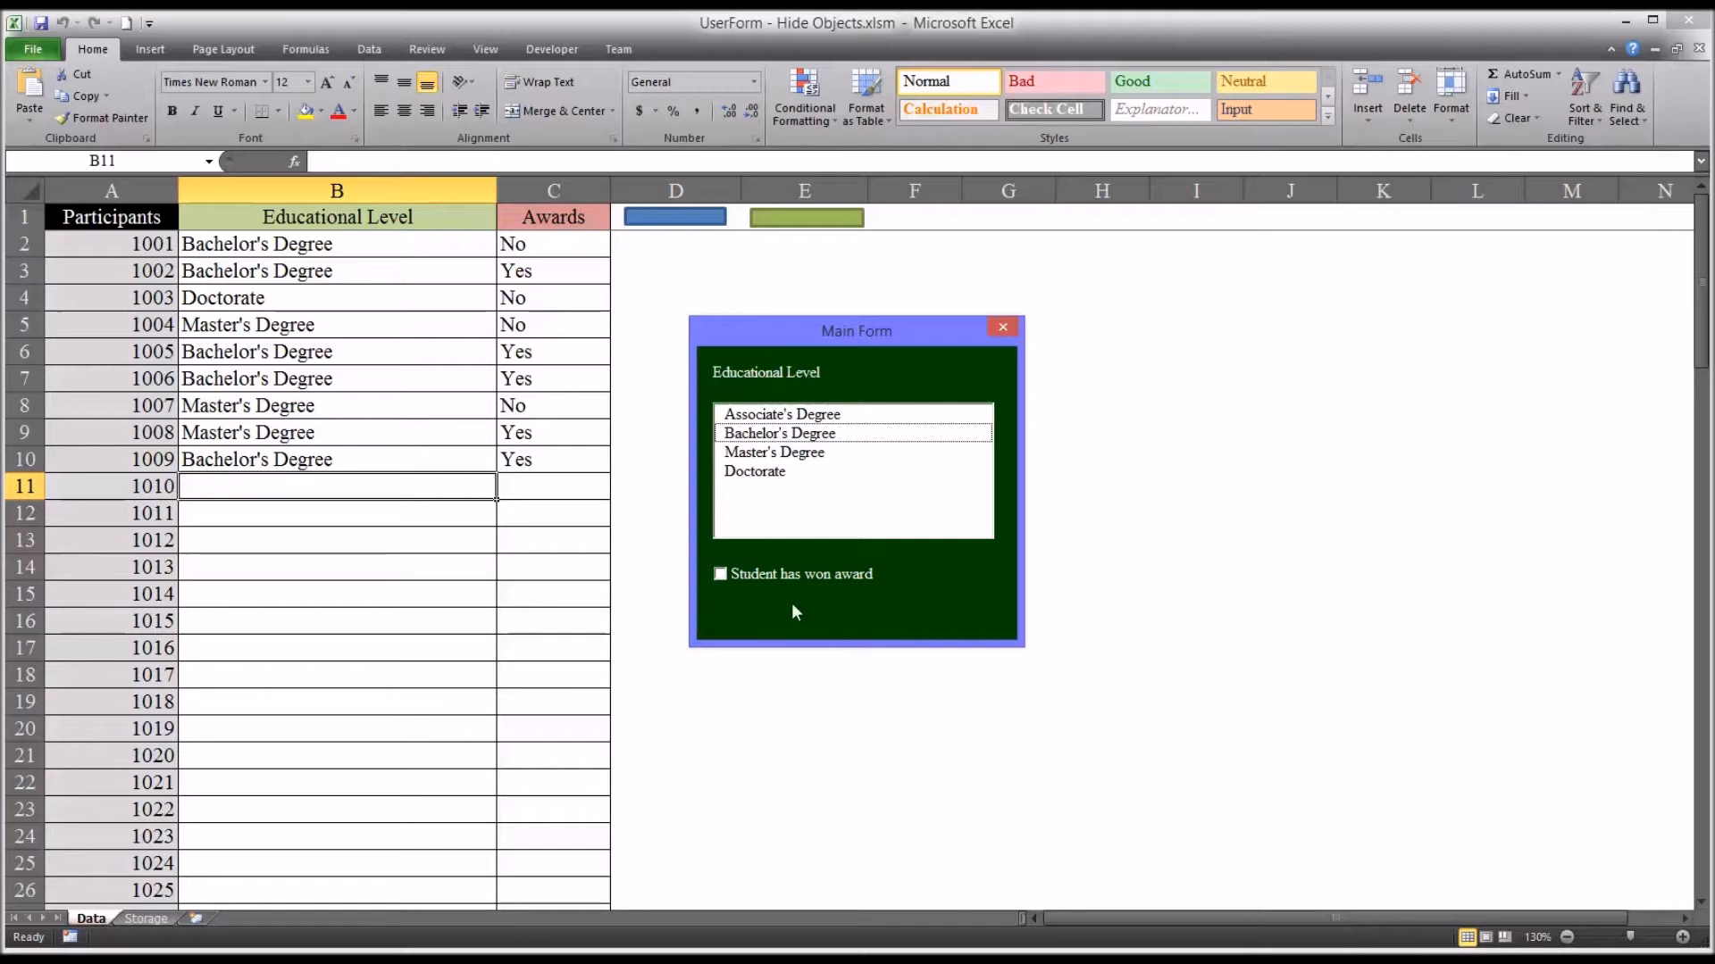
# Reposition the form, then choose Master's Degree and switch to Associate's Degree for participant 1010
pyautogui.moveTo(855, 330); pyautogui.dragTo(831, 318)
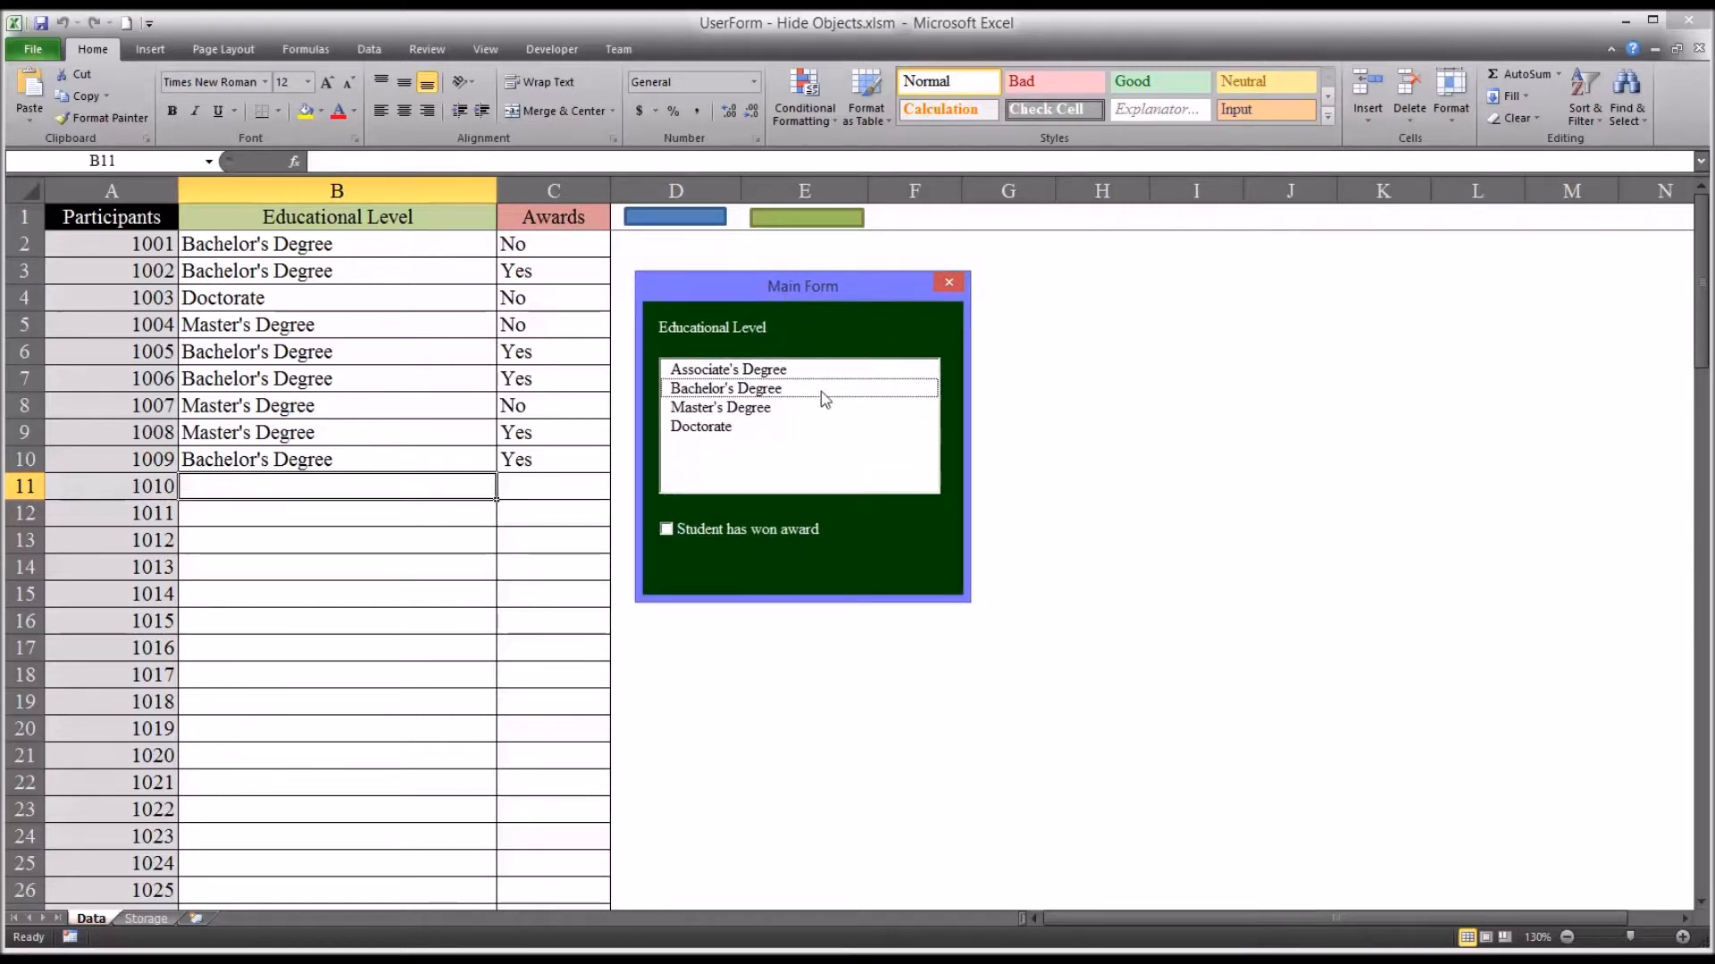
pyautogui.moveTo(757, 352)
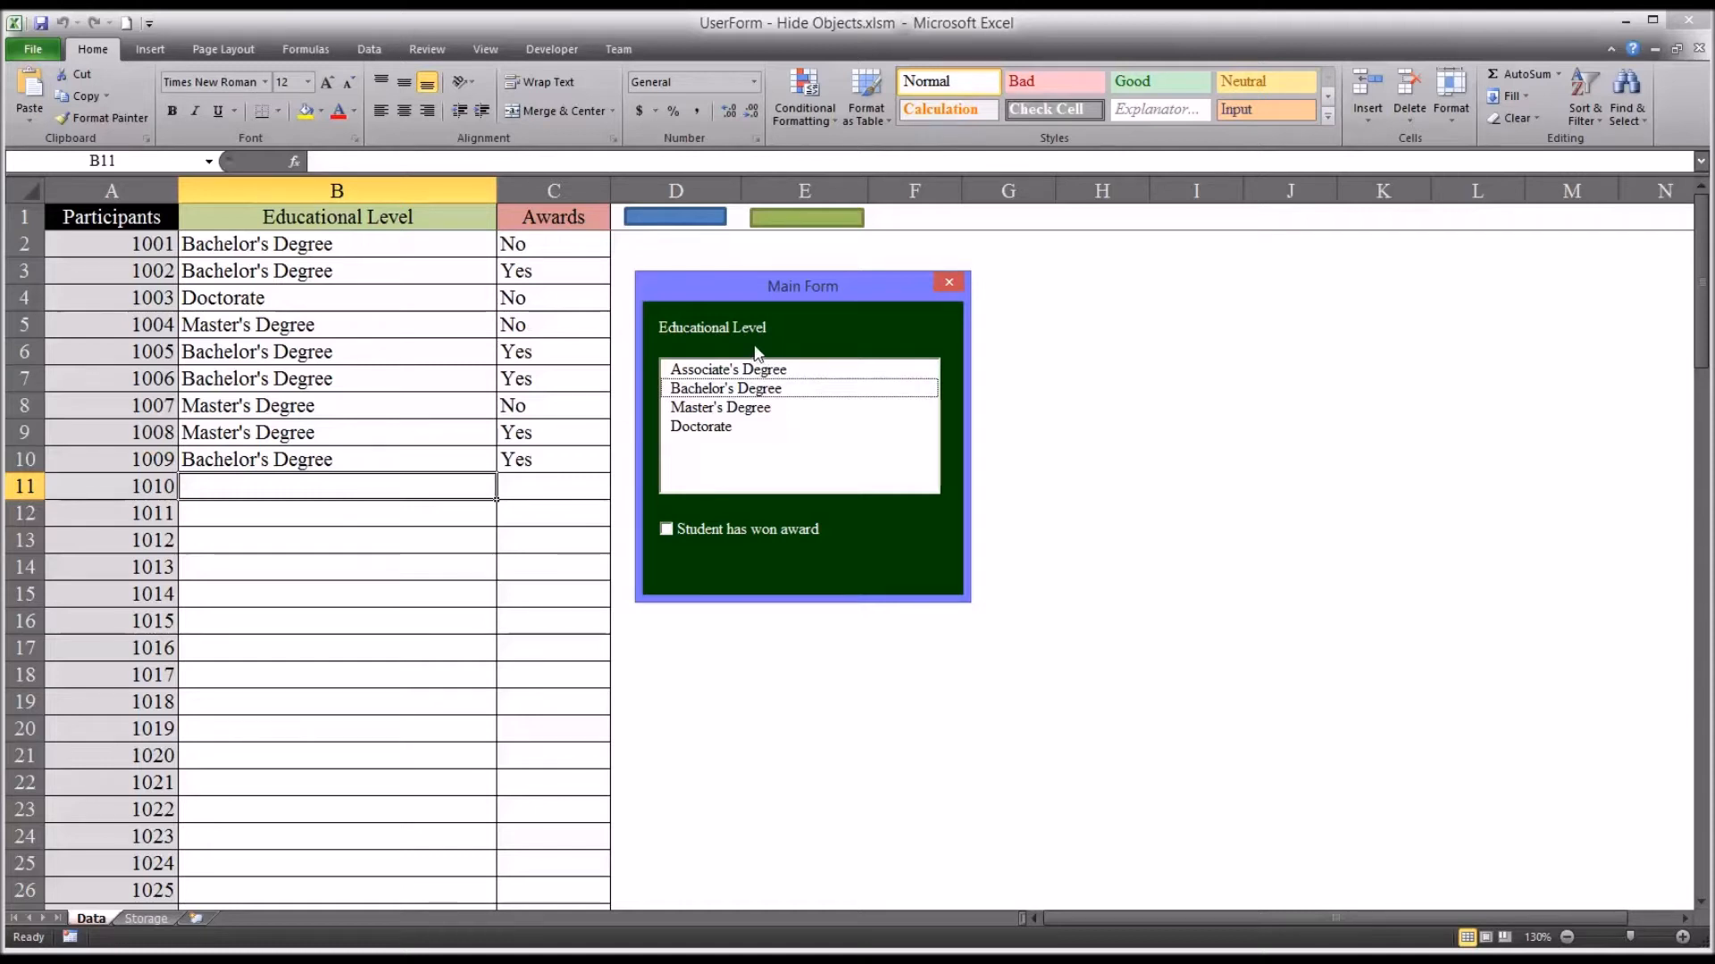
pyautogui.moveTo(712, 412)
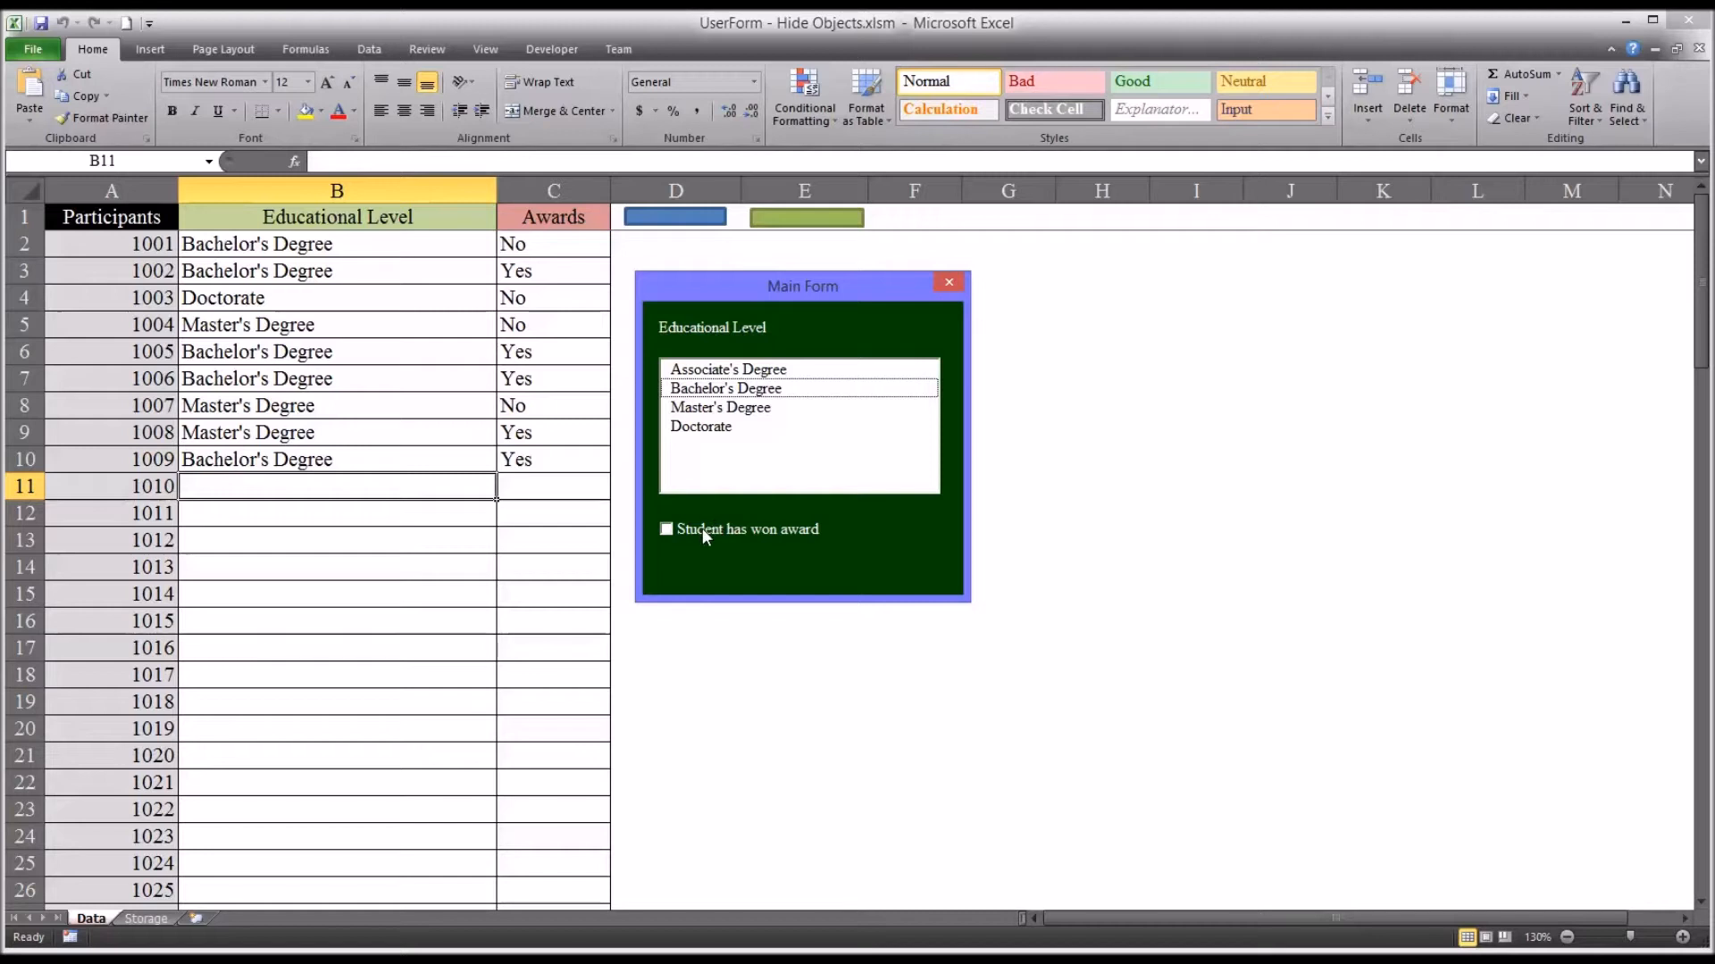
pyautogui.moveTo(707, 543)
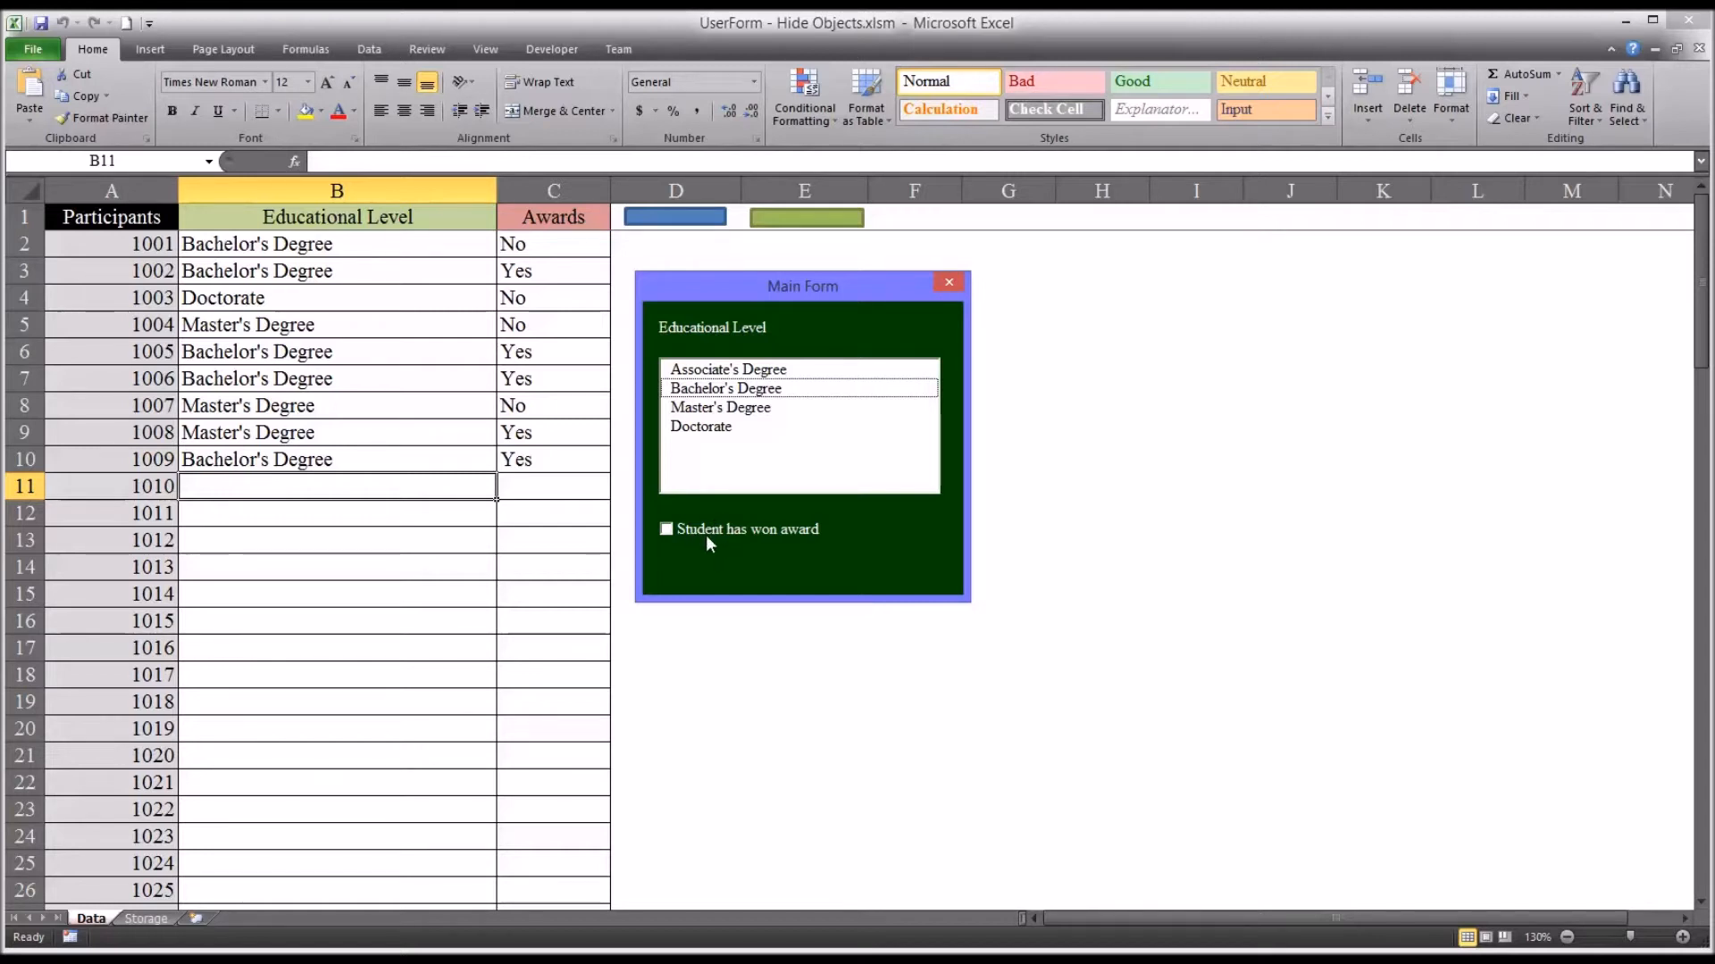
pyautogui.moveTo(727, 536)
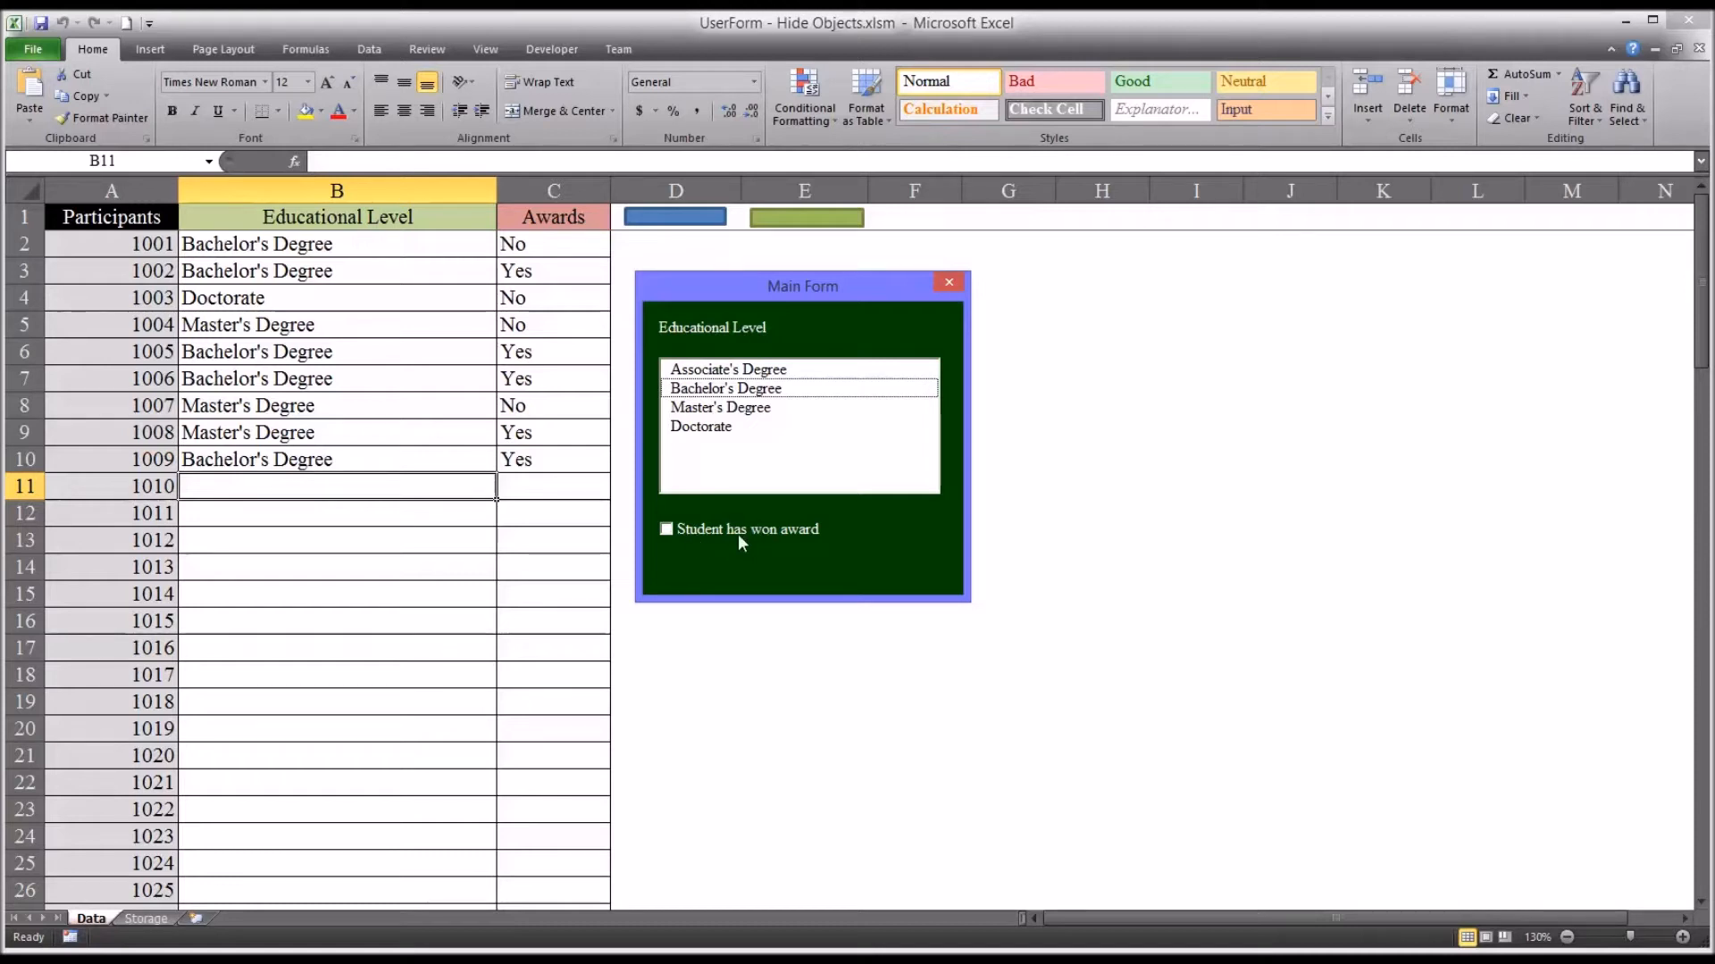
pyautogui.moveTo(798, 426)
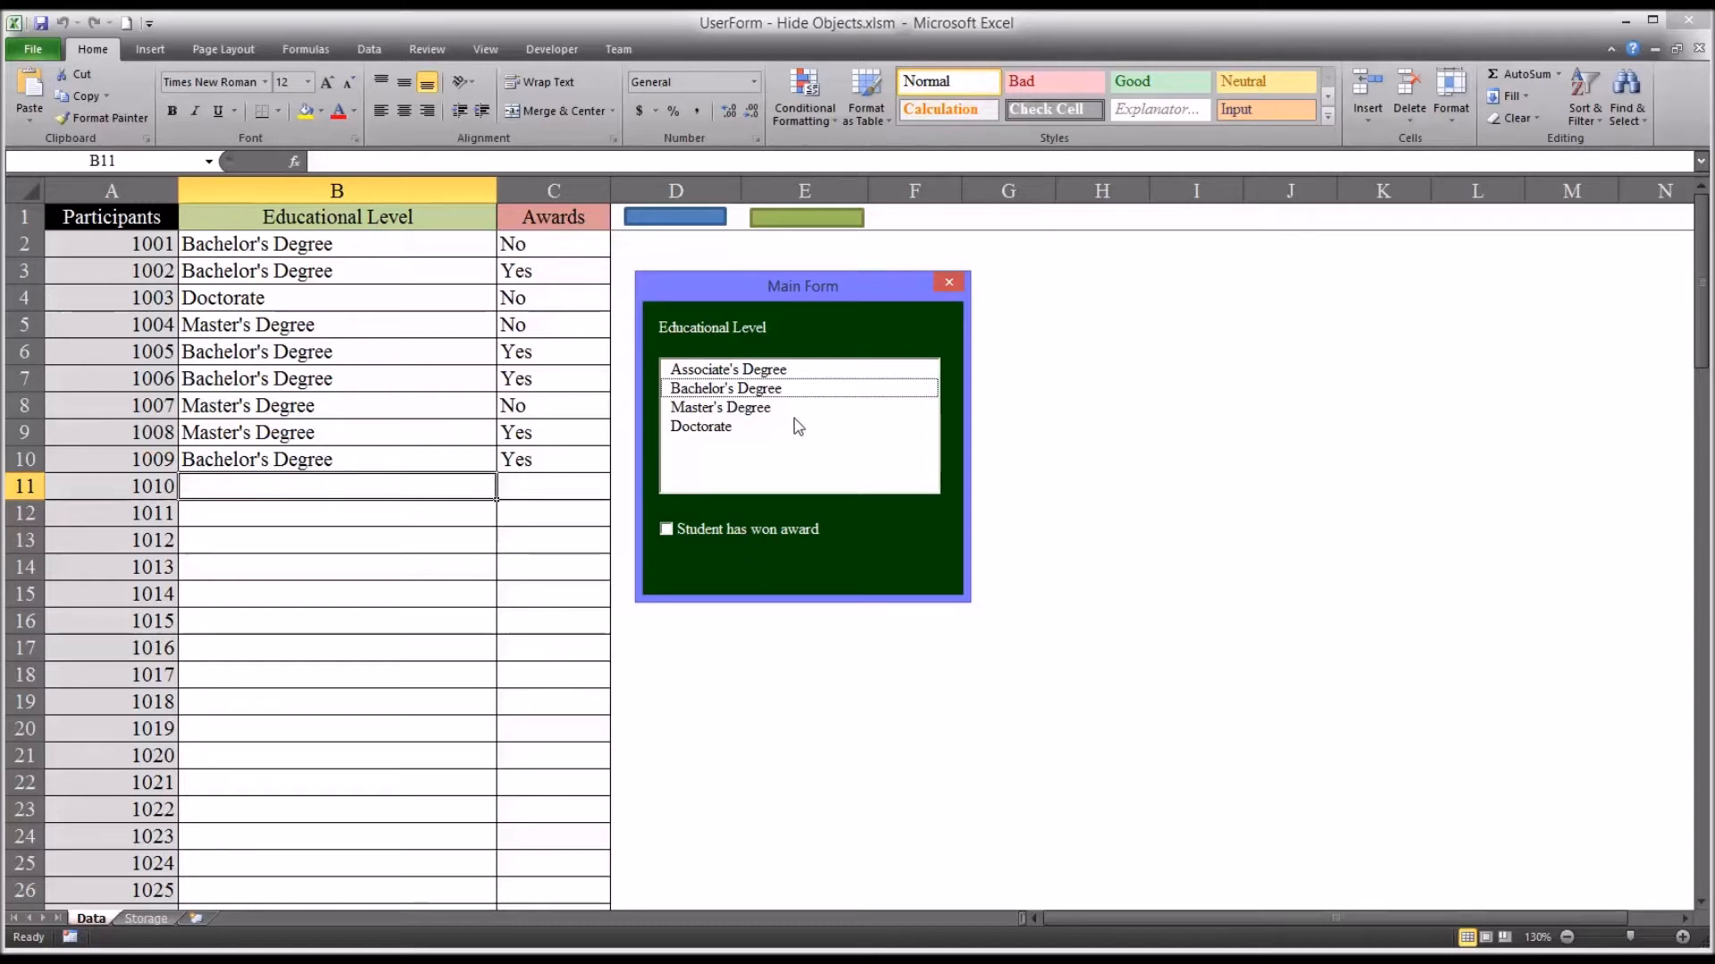
pyautogui.click(719, 407)
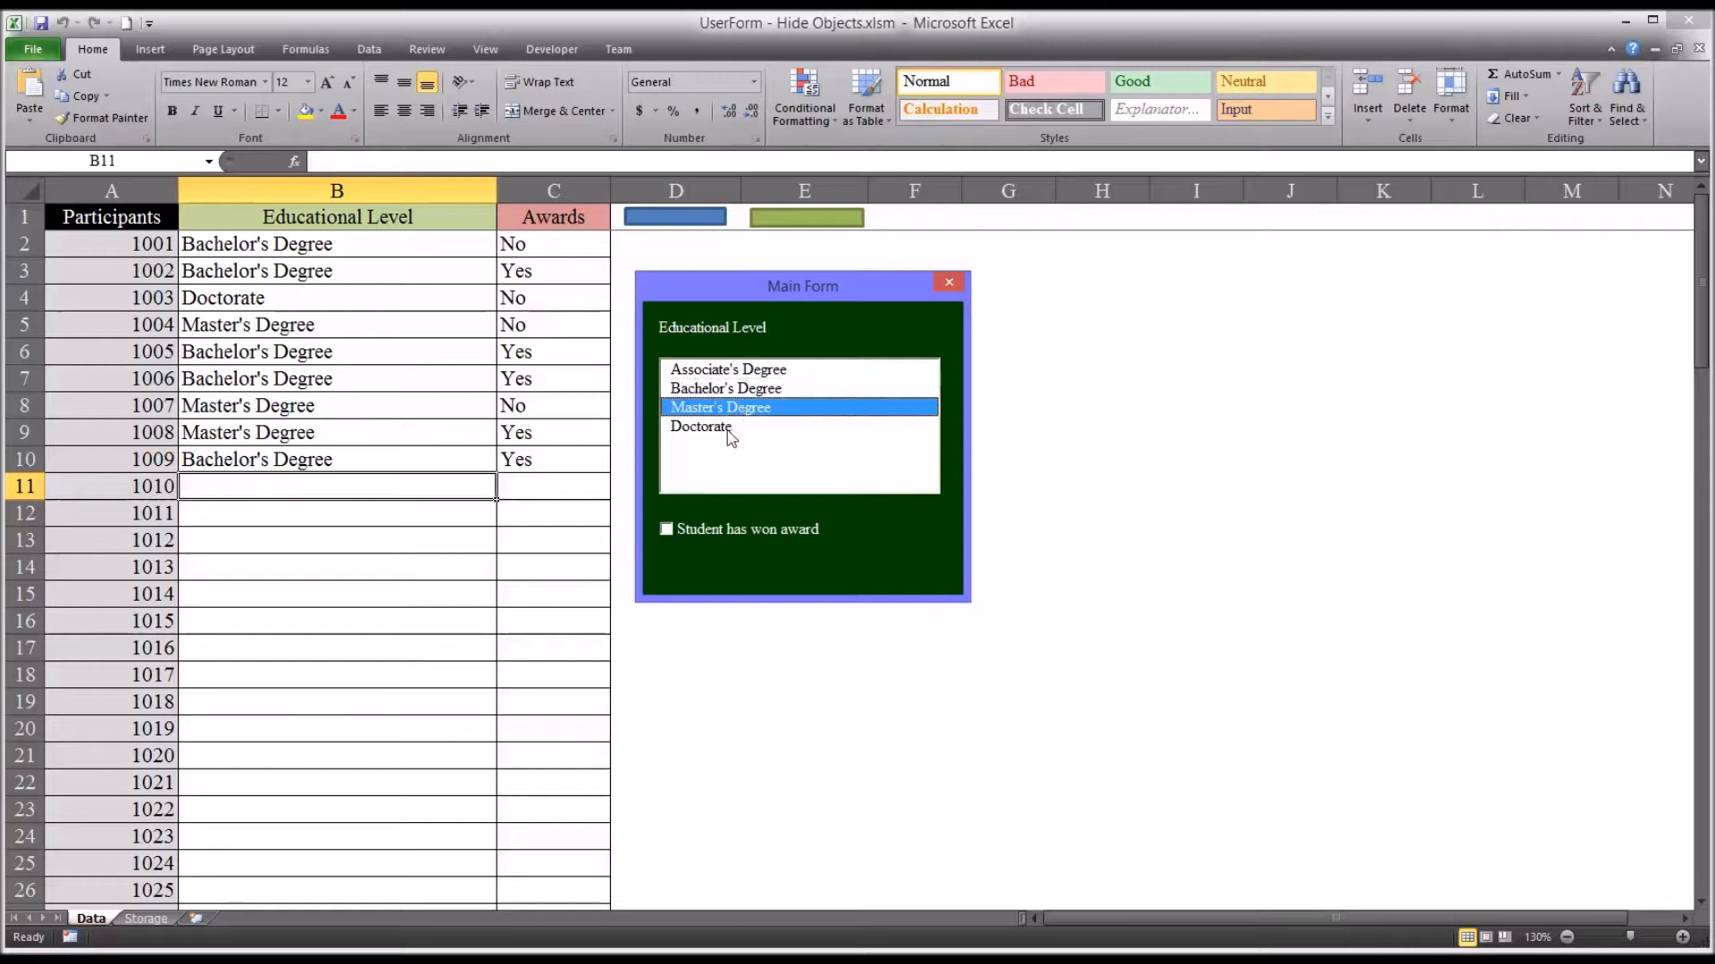
pyautogui.click(727, 368)
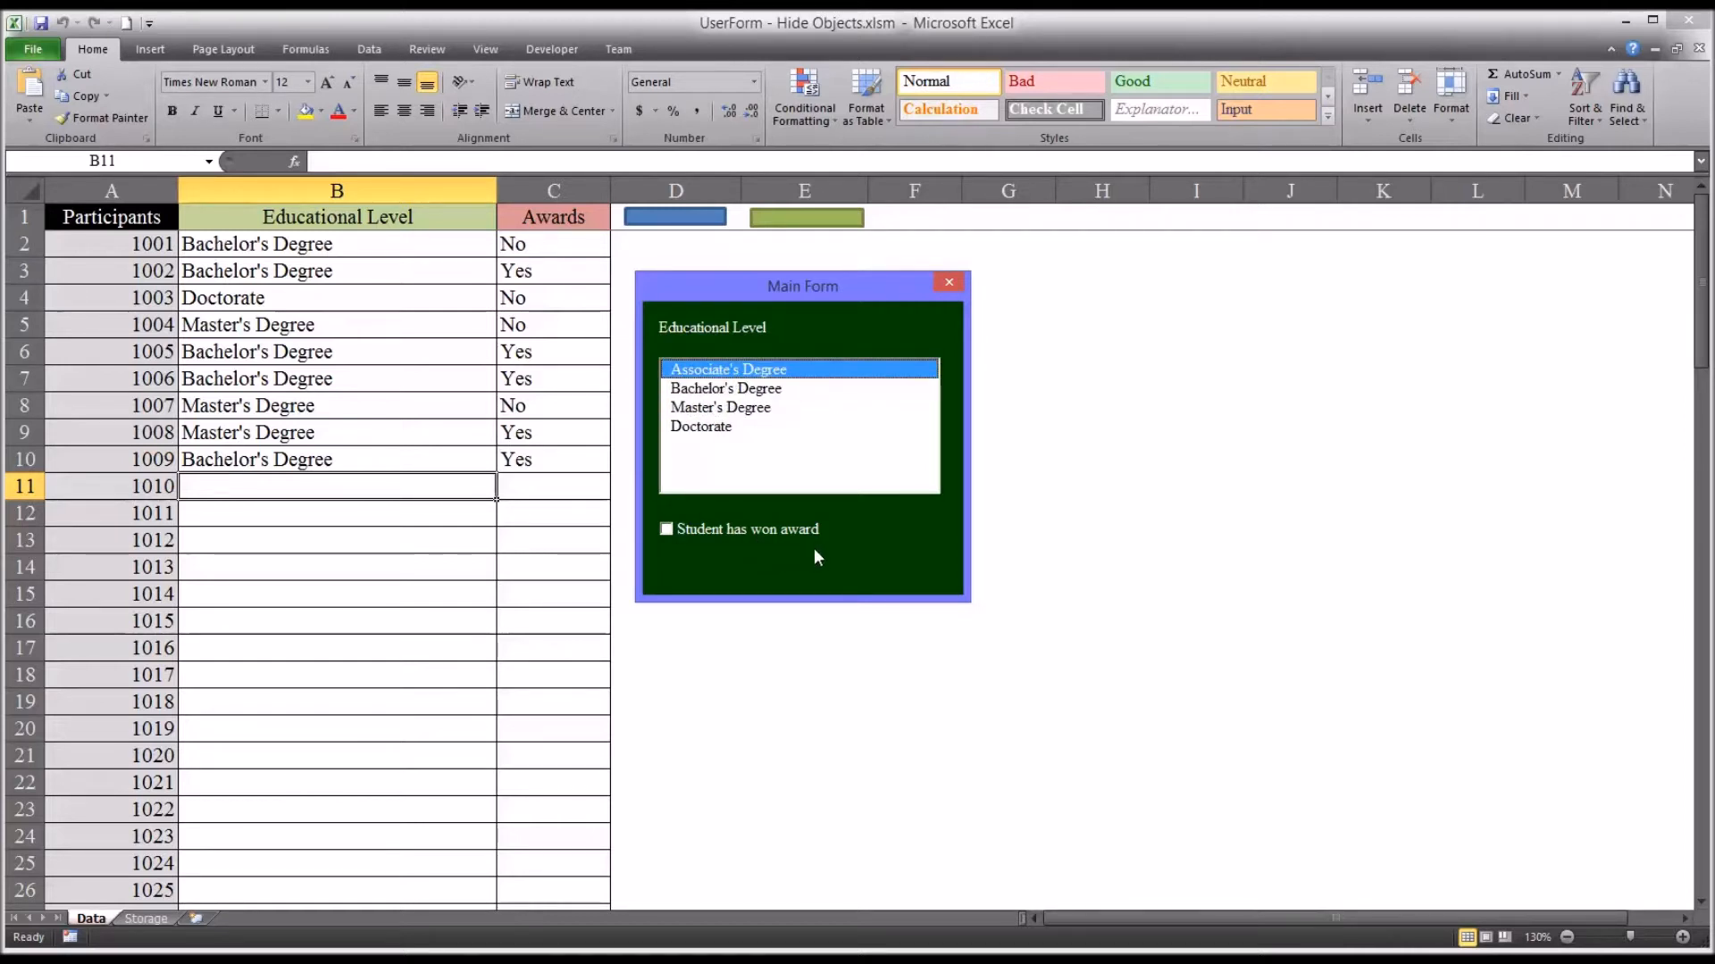
pyautogui.moveTo(736, 561)
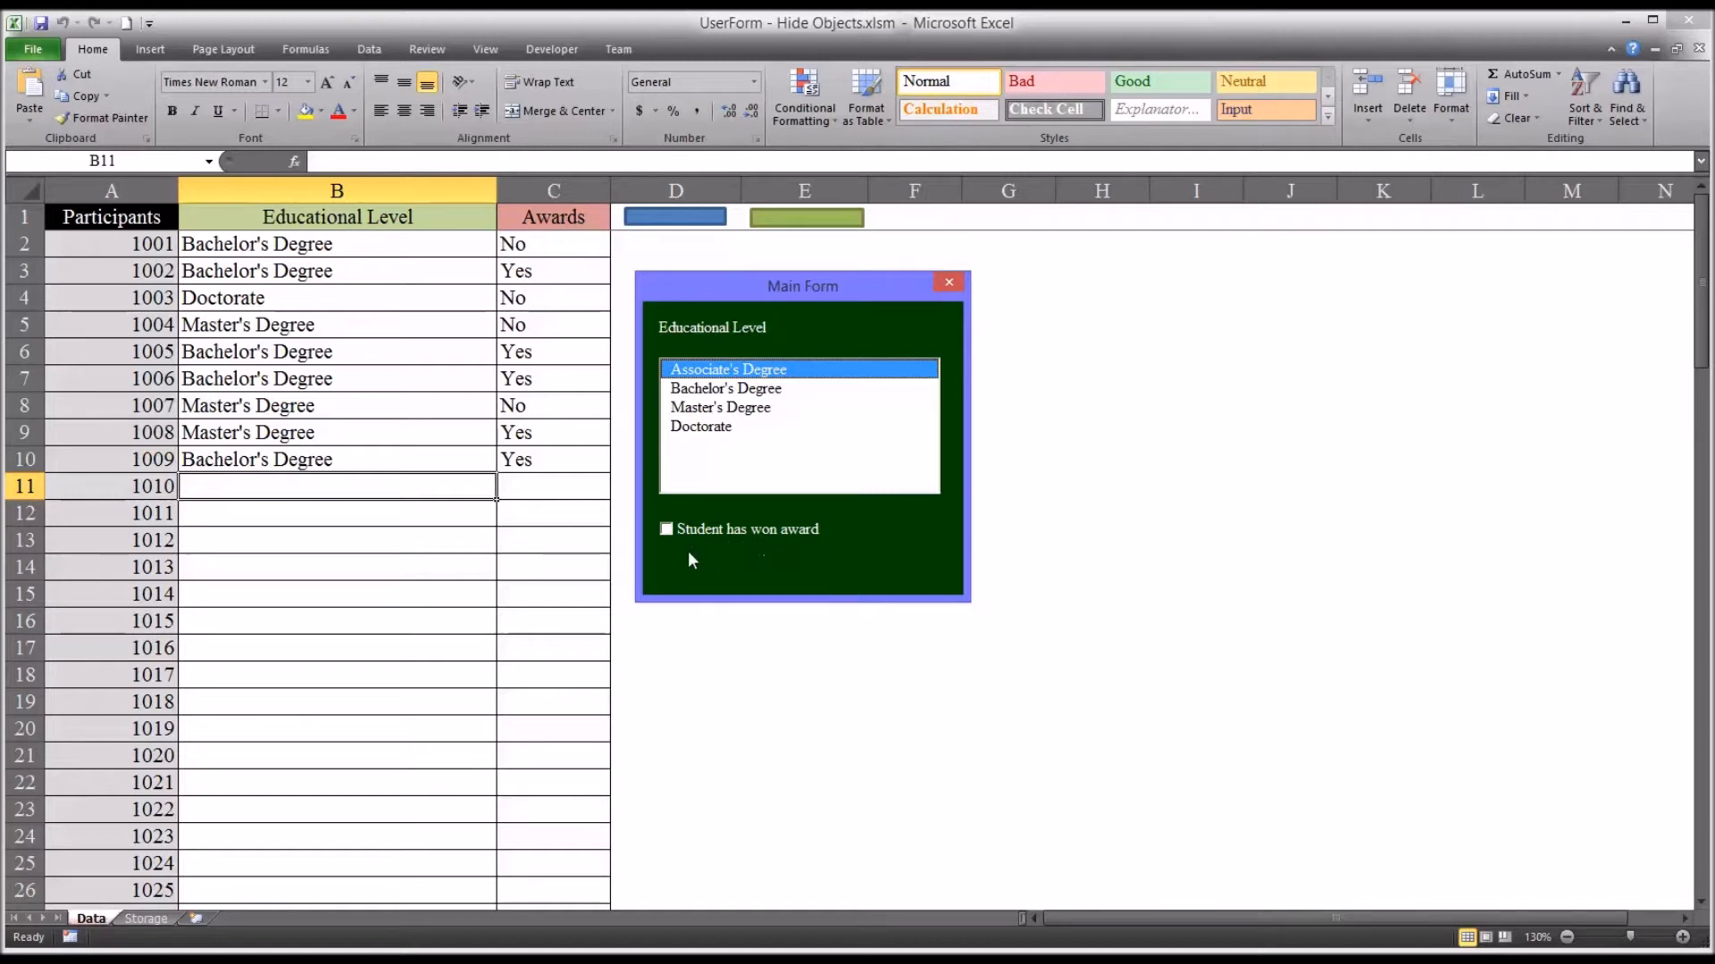
pyautogui.moveTo(731, 559)
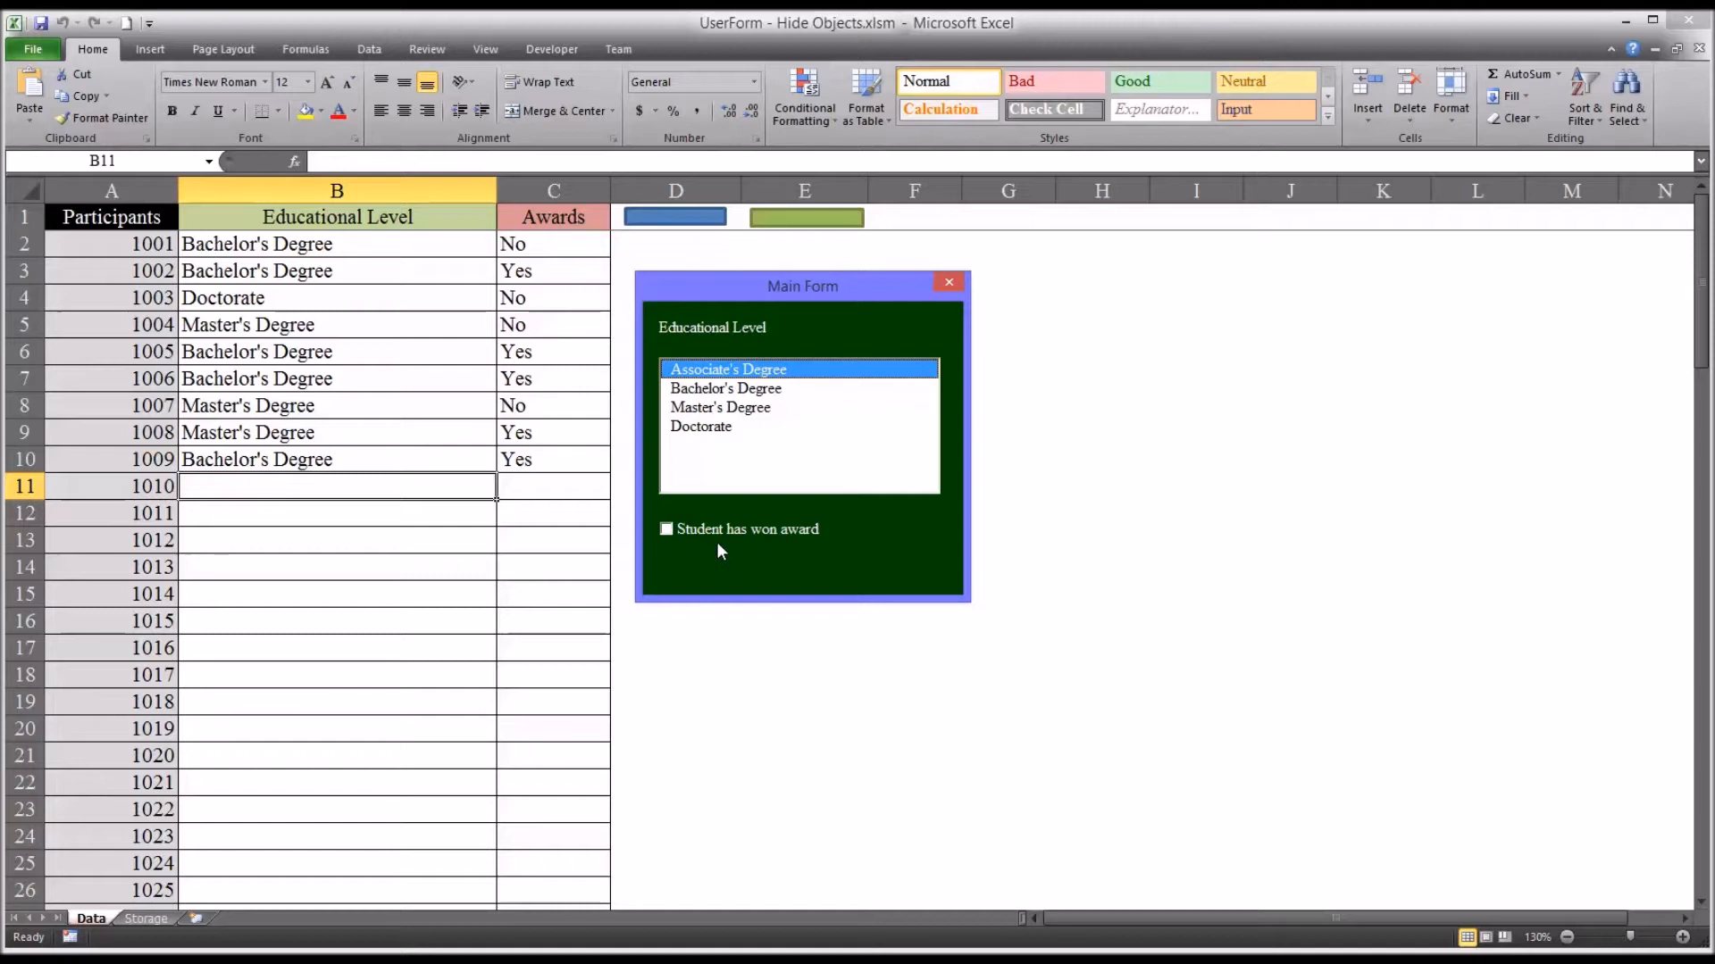
pyautogui.moveTo(739, 570)
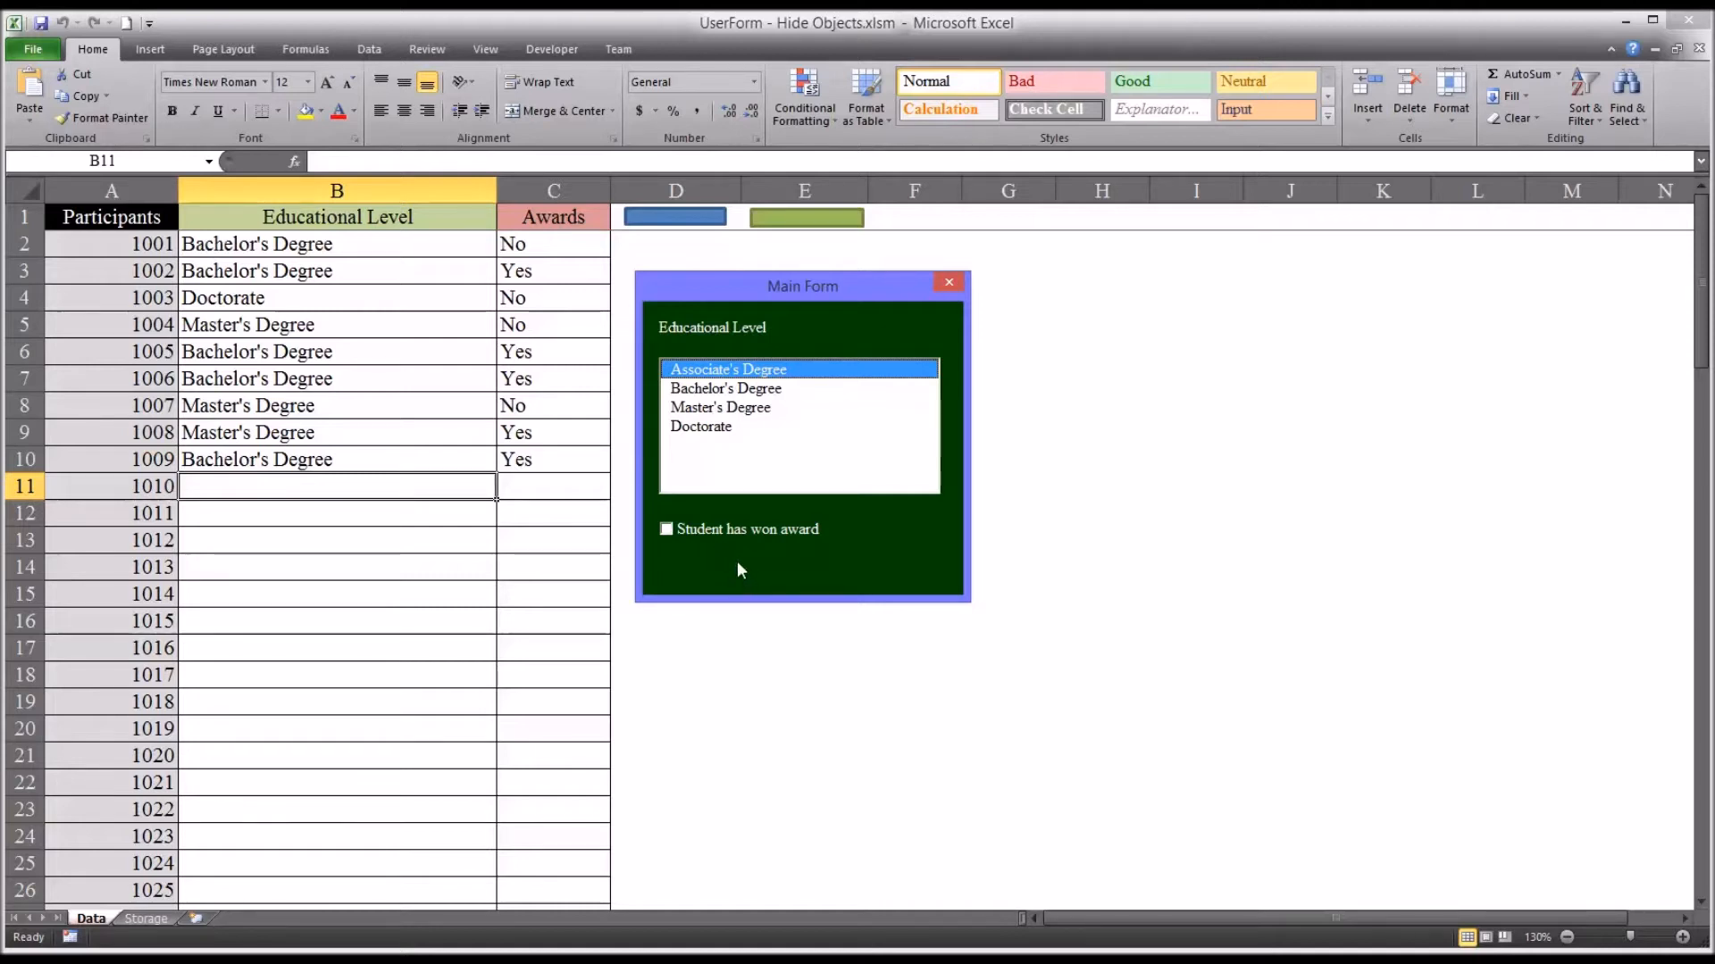
pyautogui.moveTo(761, 568)
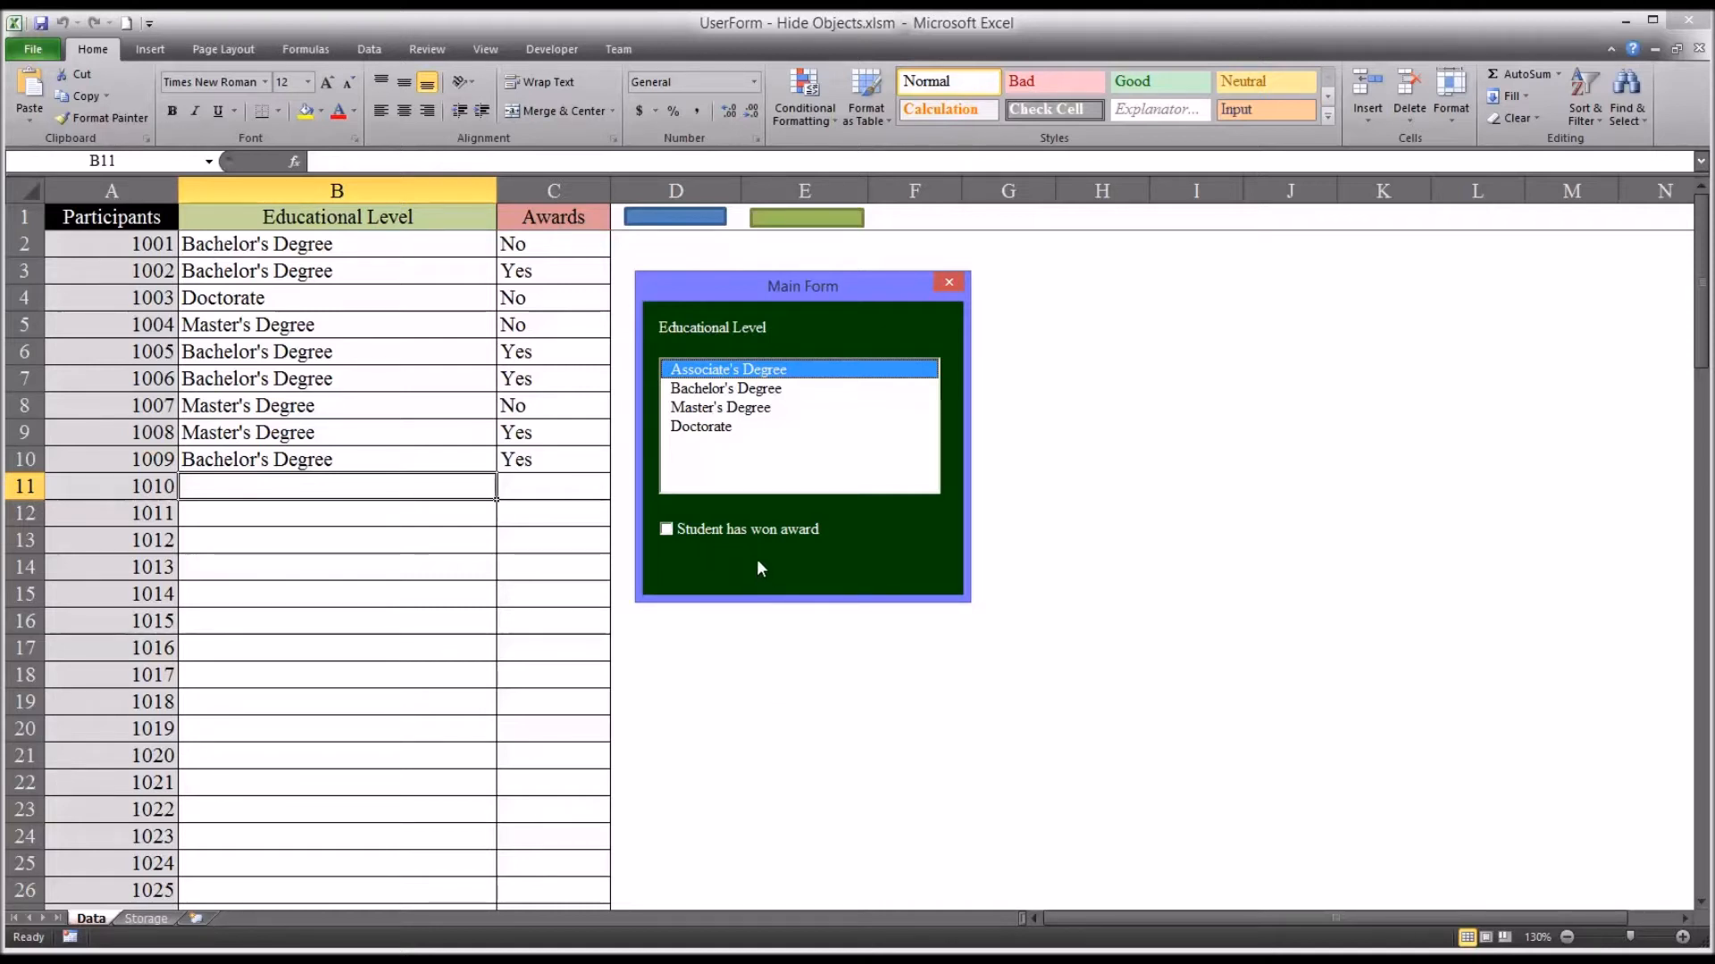
pyautogui.moveTo(799, 495)
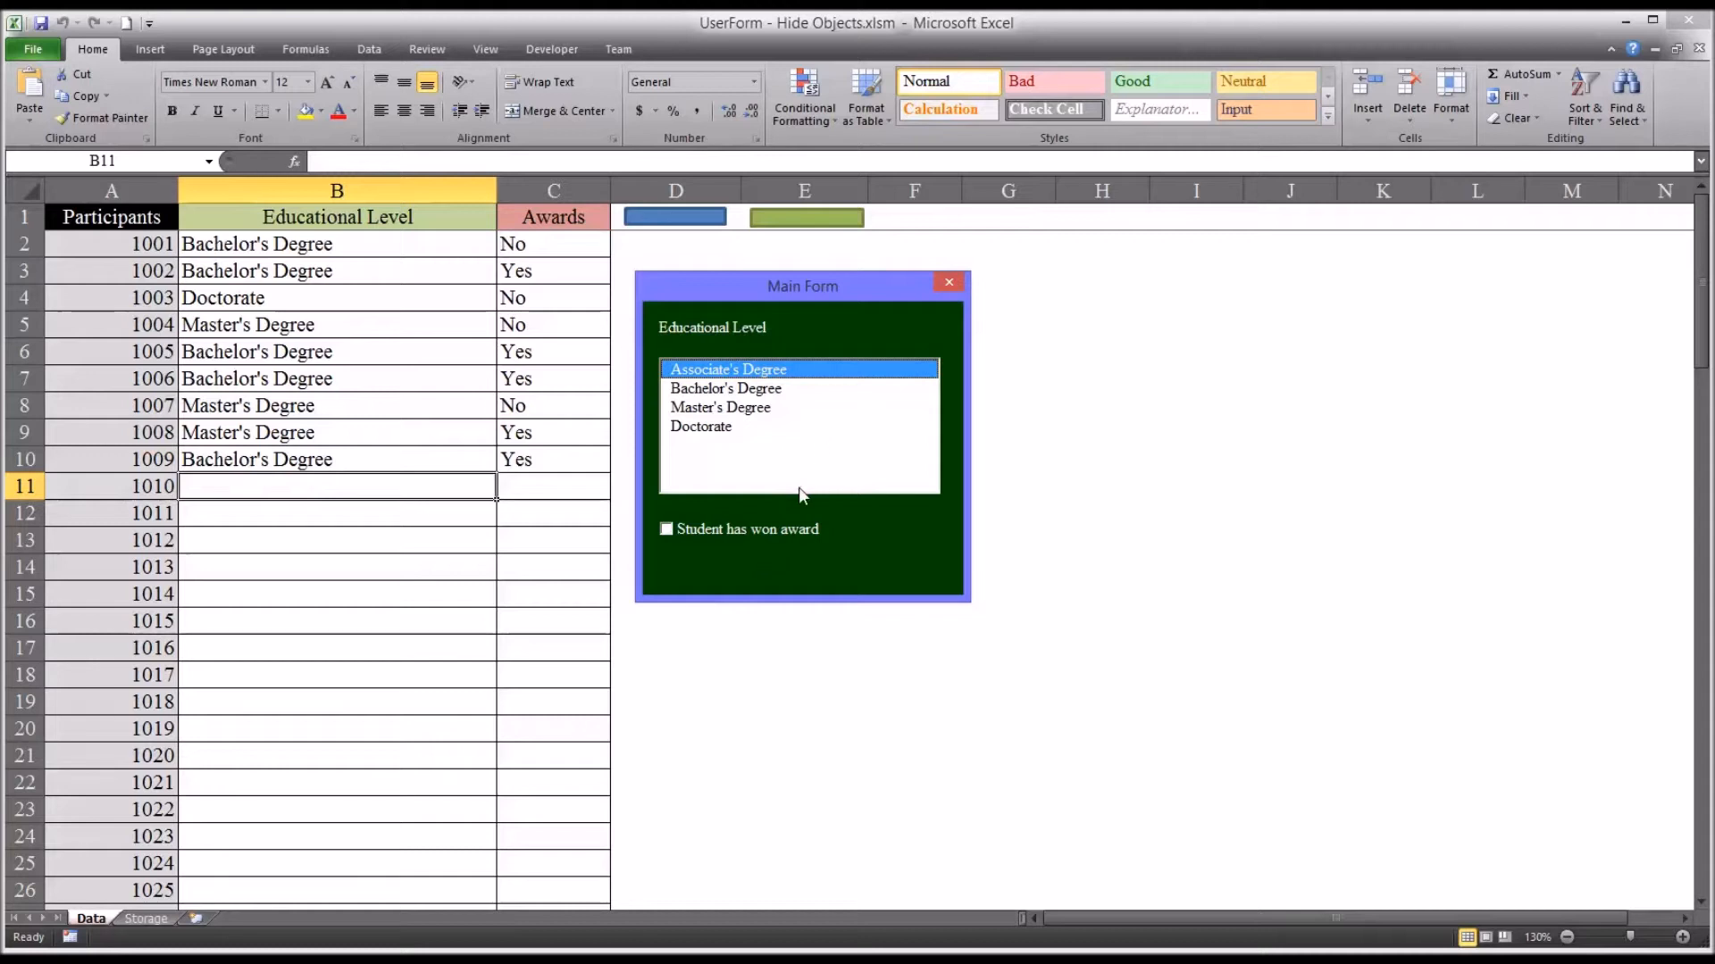
pyautogui.moveTo(1036, 682)
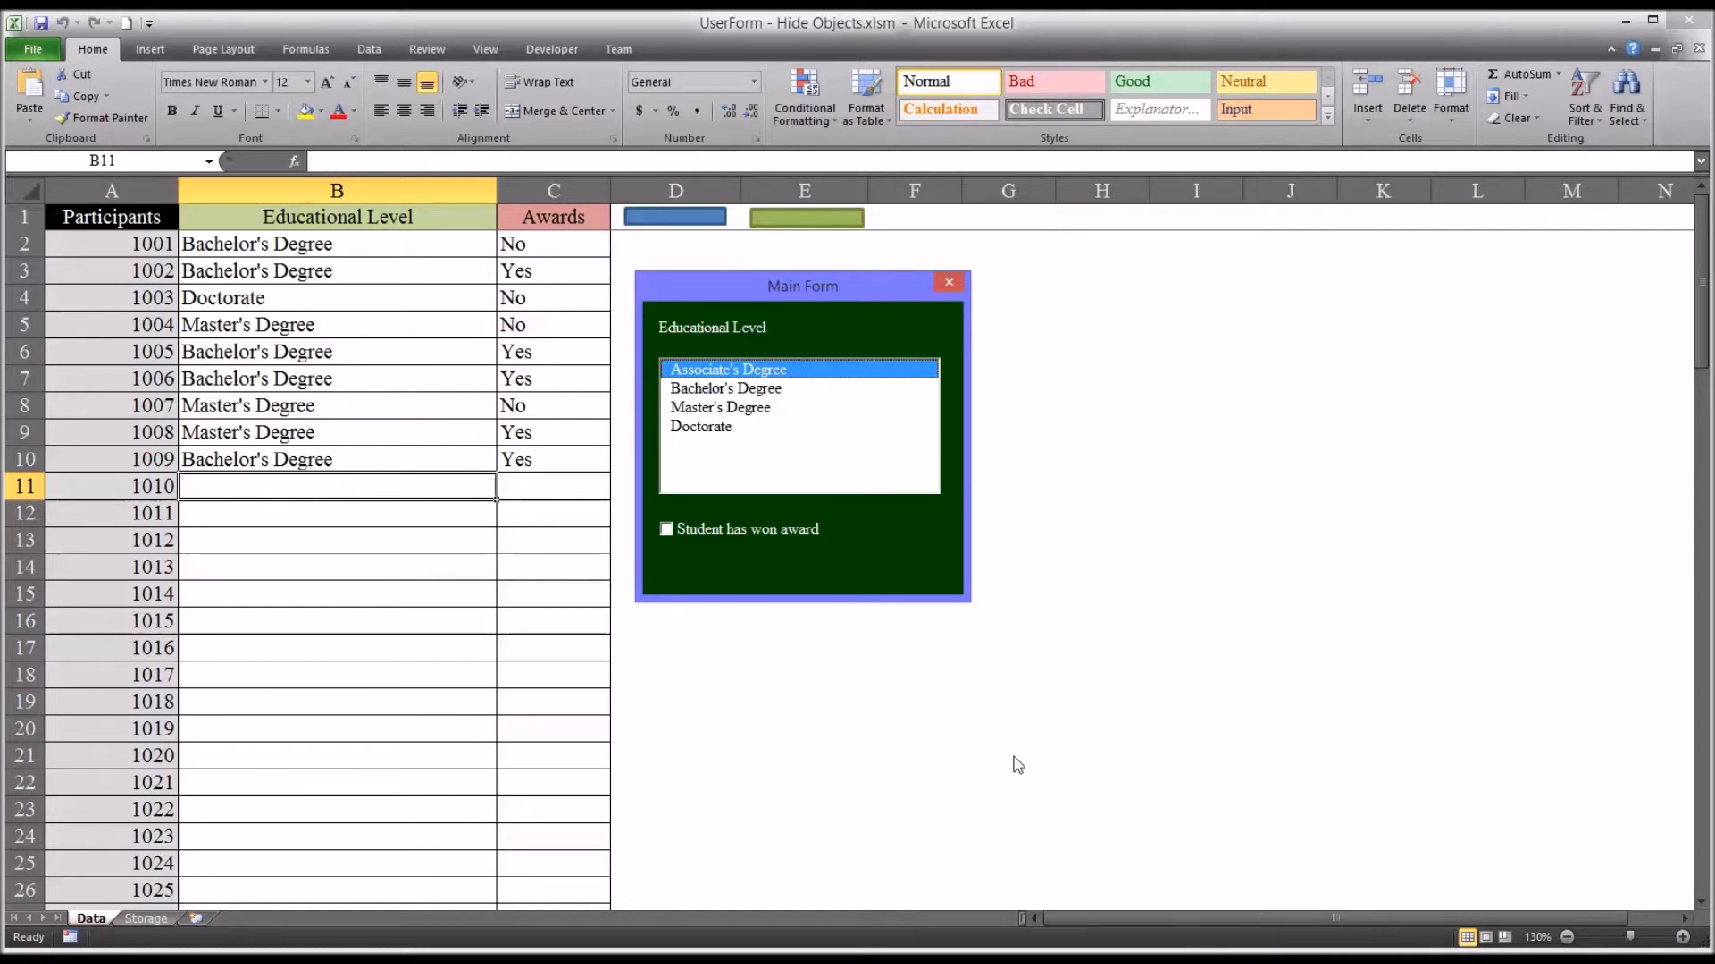
pyautogui.moveTo(689, 580)
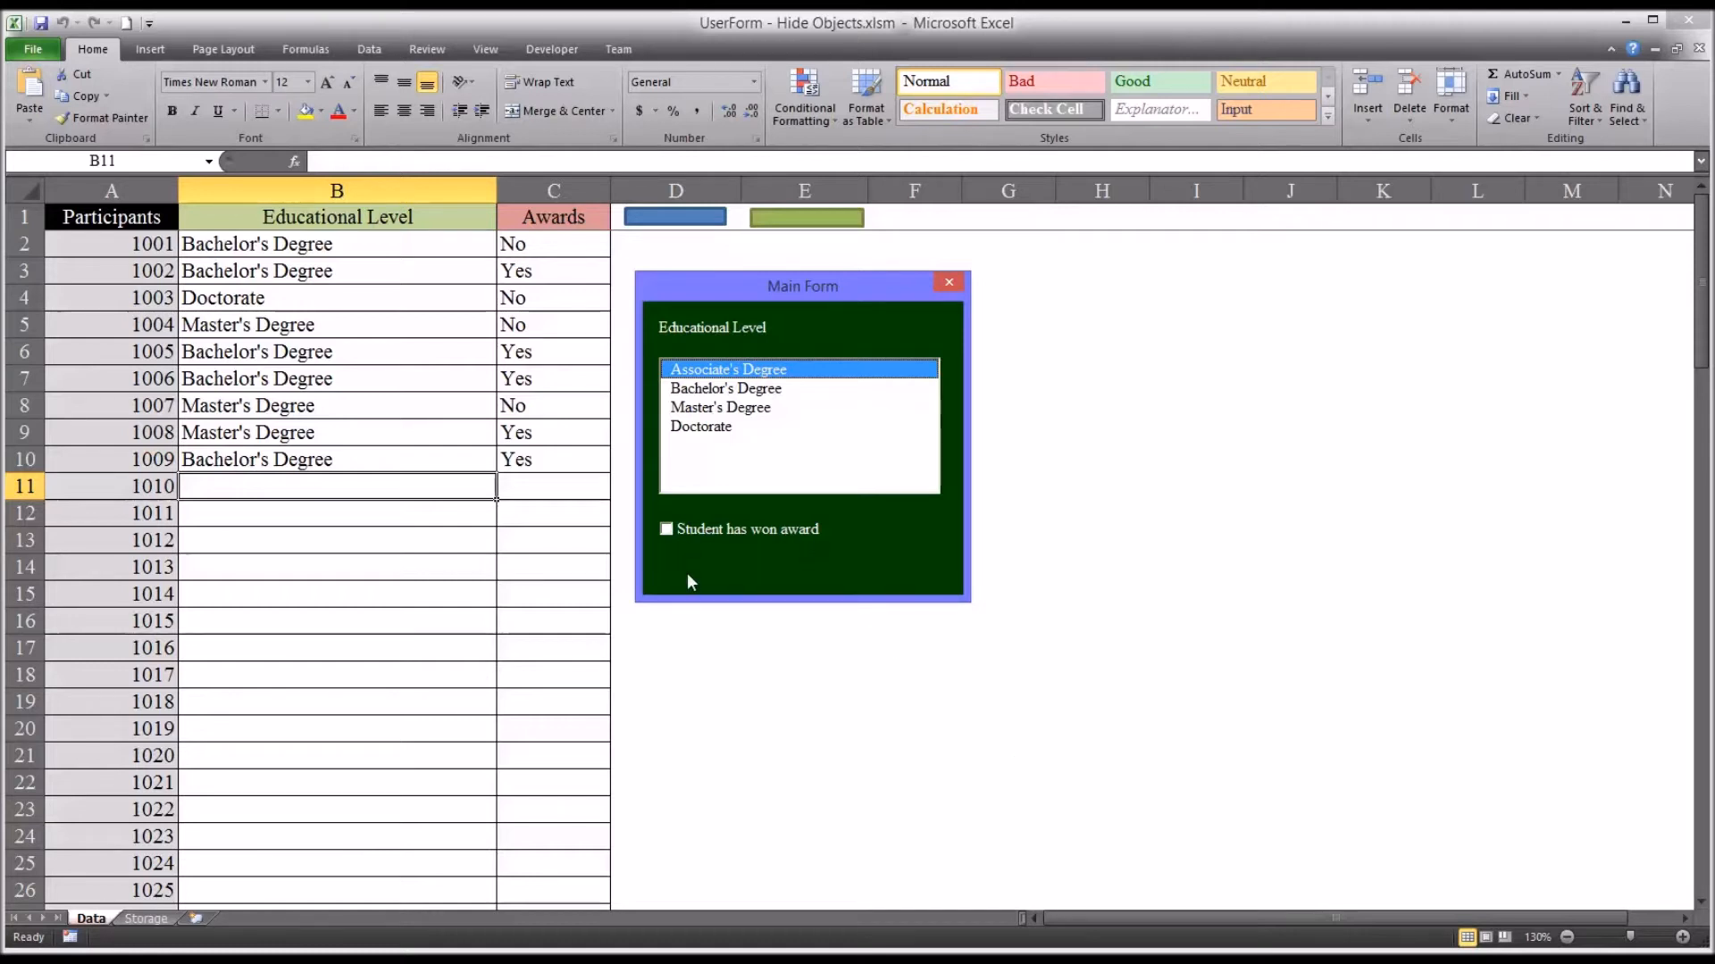
pyautogui.moveTo(761, 557)
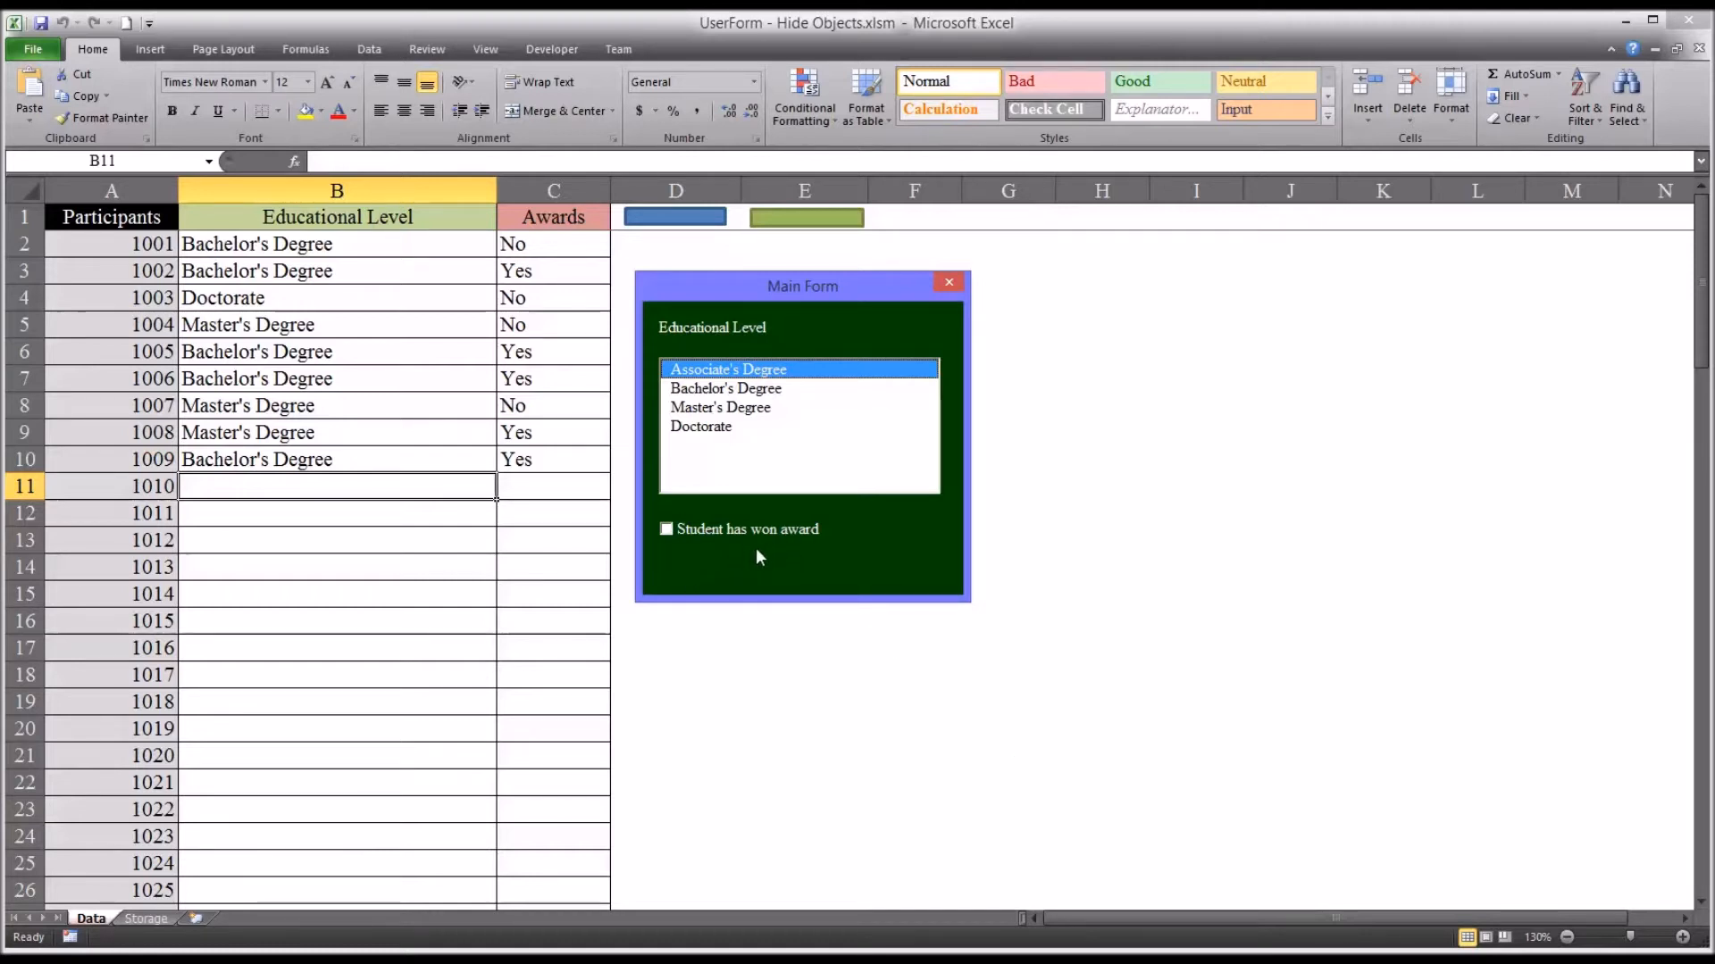
pyautogui.moveTo(900, 468)
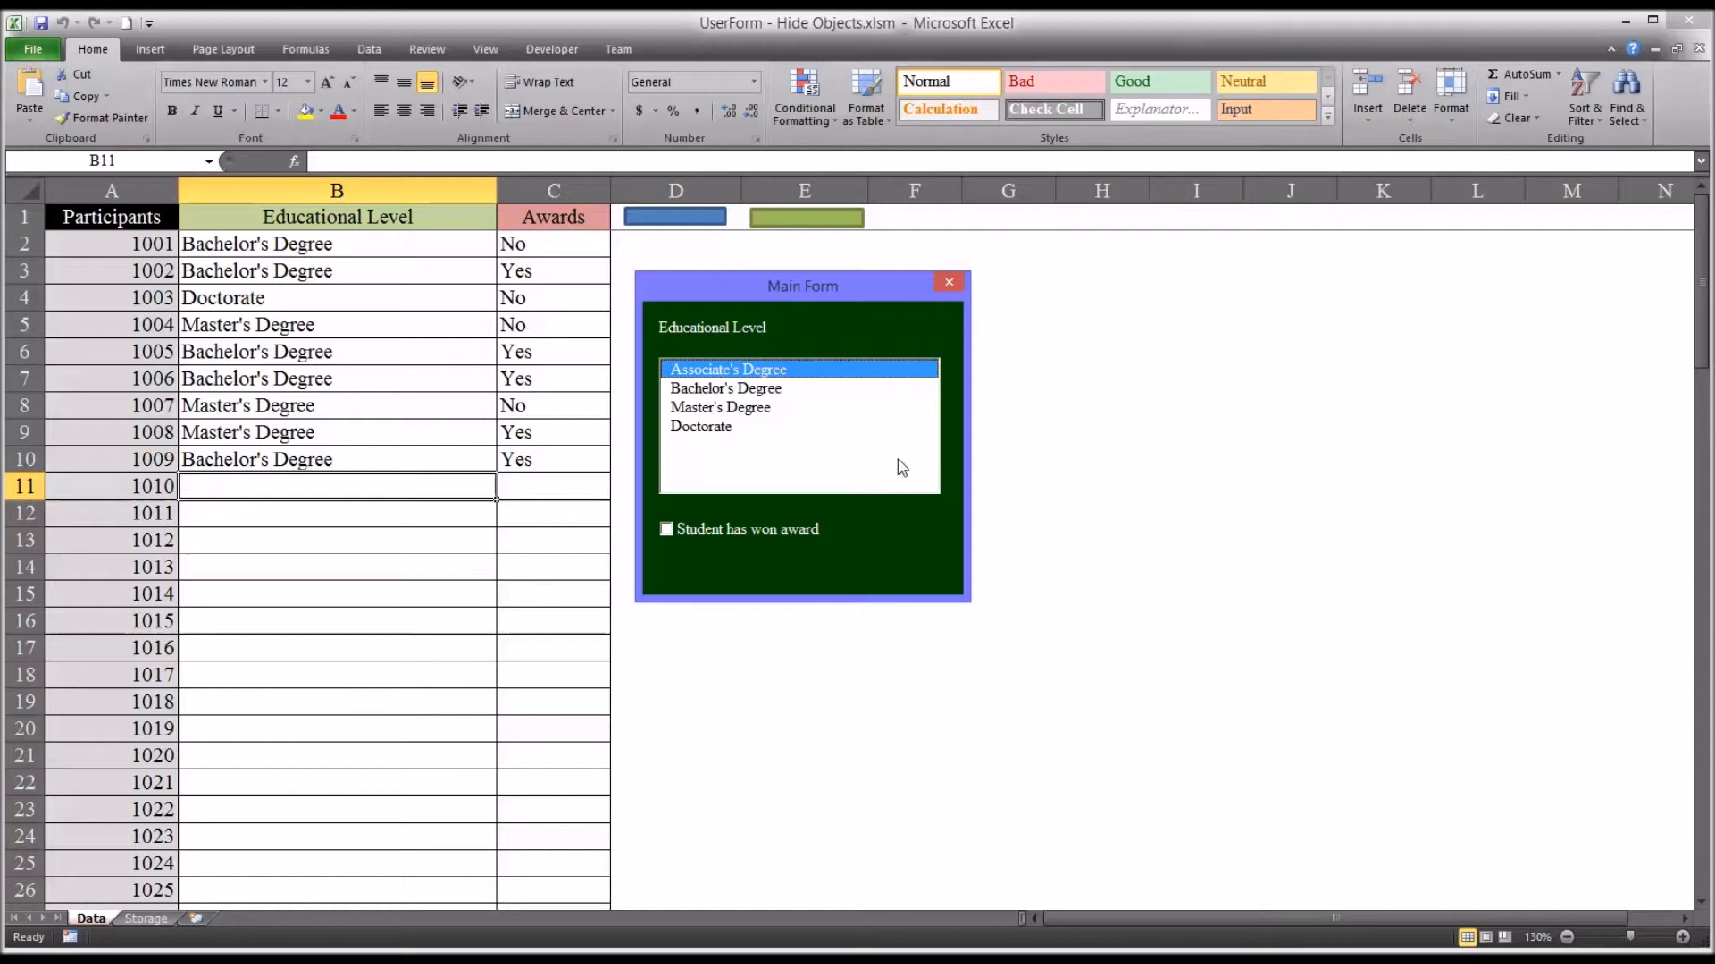
pyautogui.moveTo(948, 282)
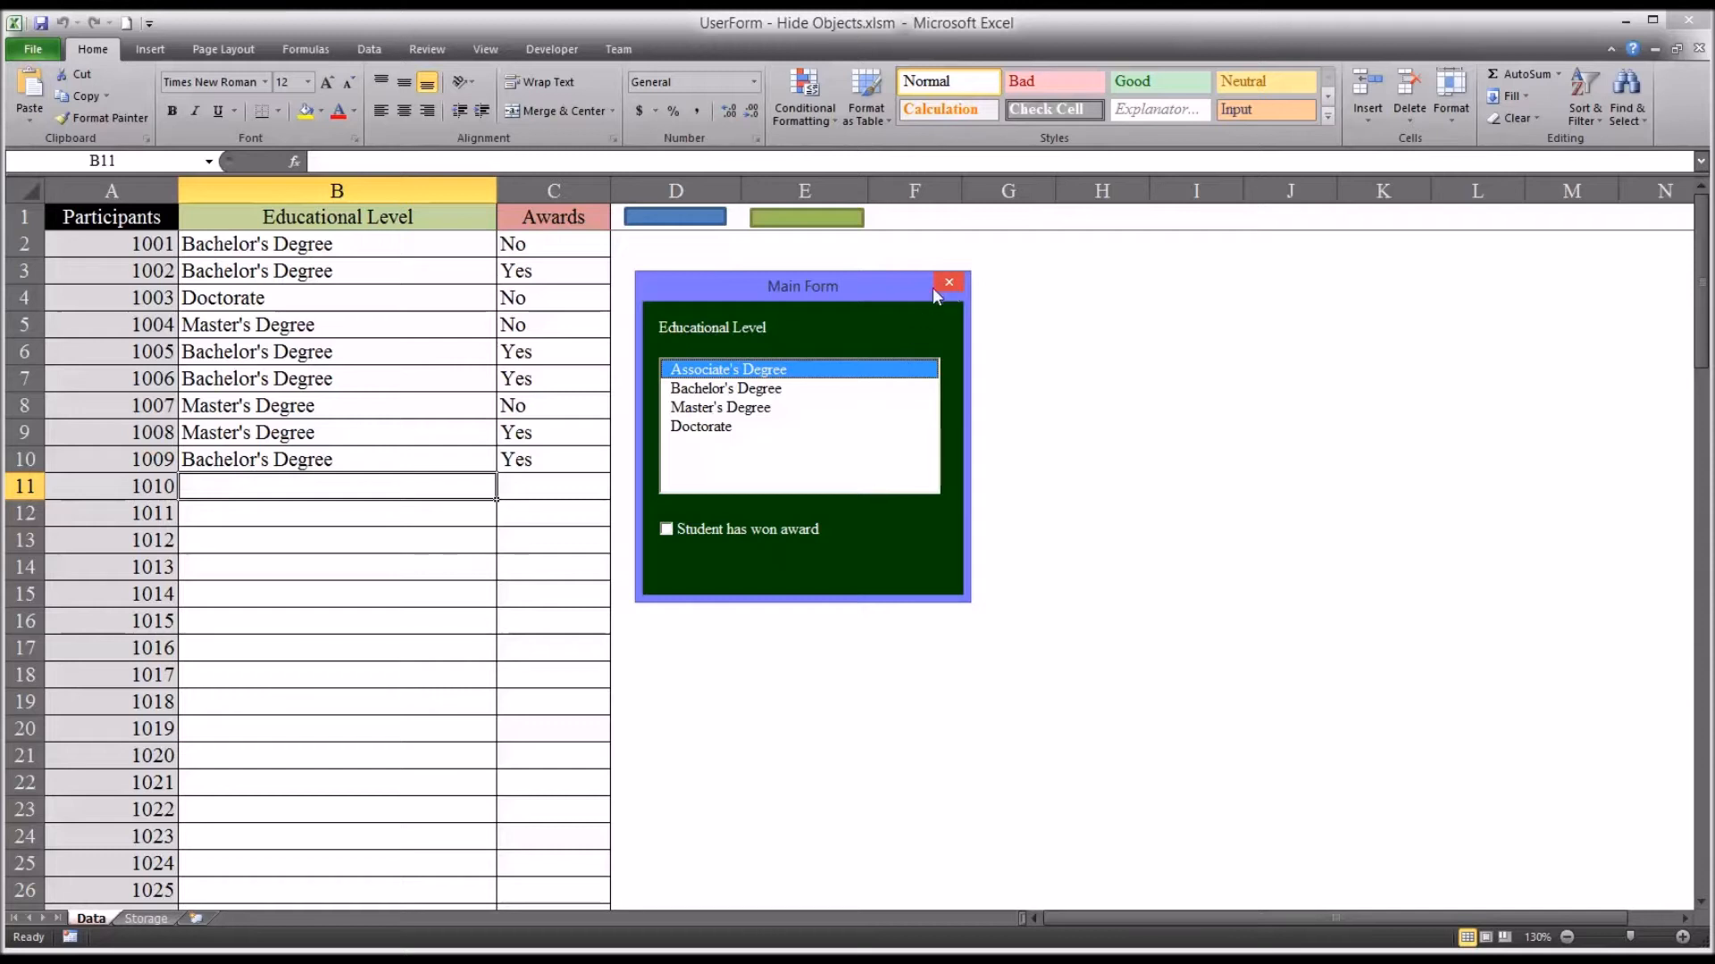
pyautogui.moveTo(797, 434)
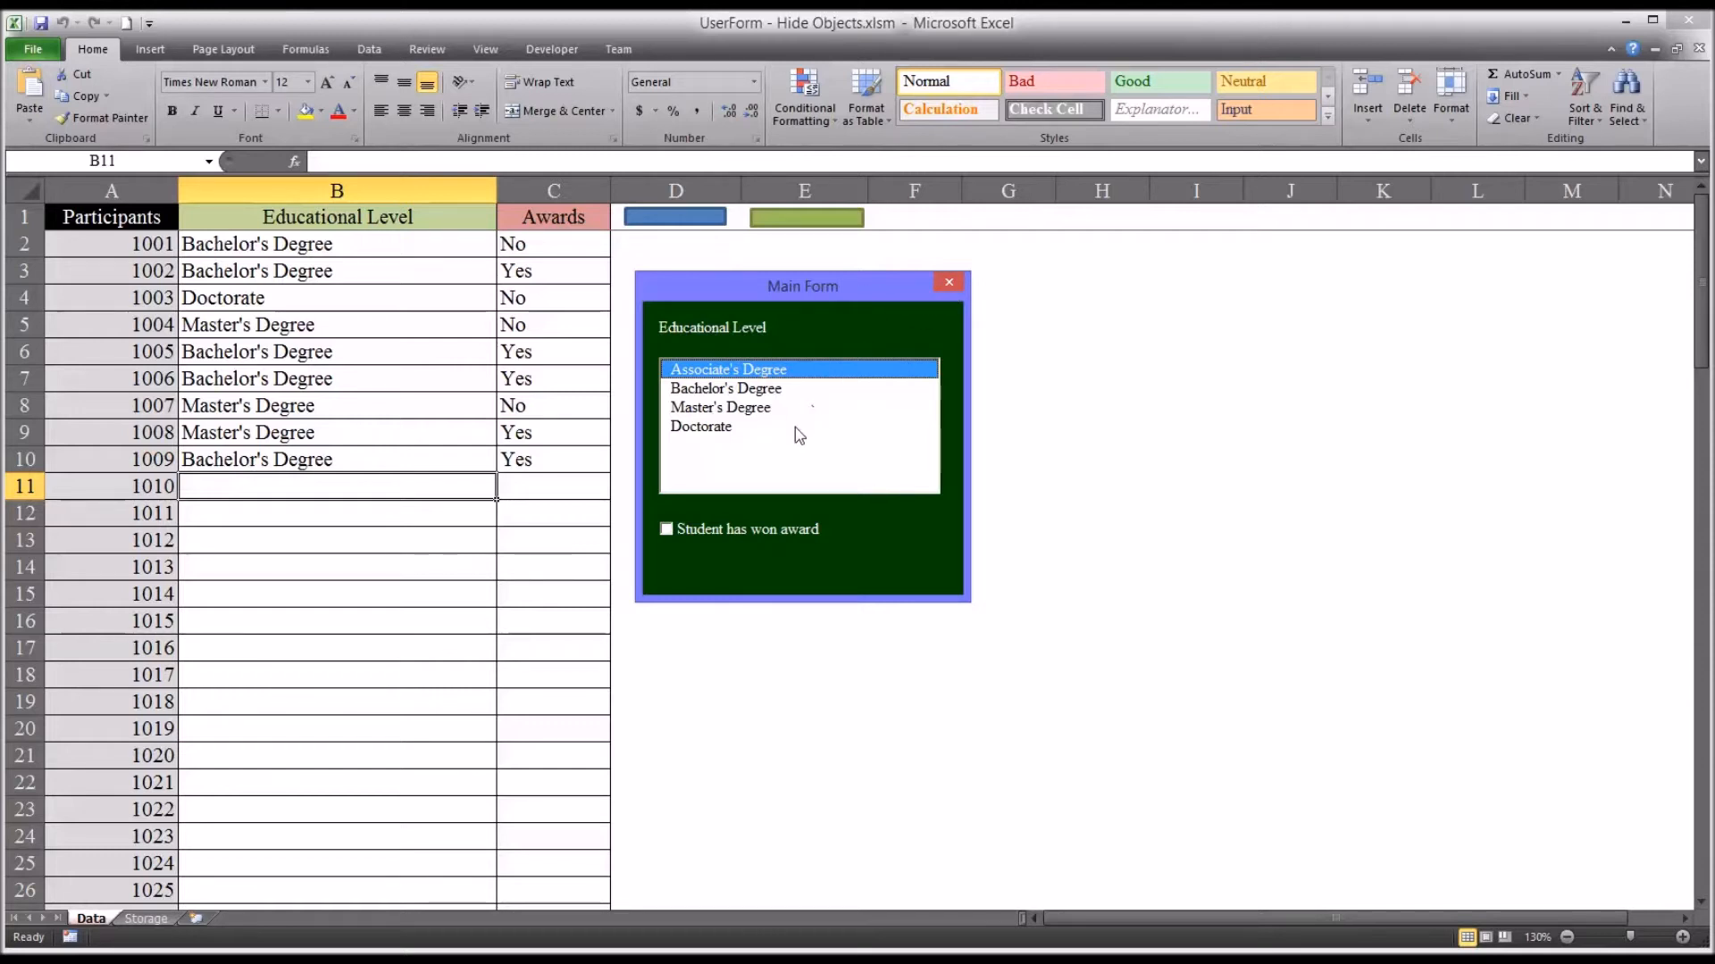
pyautogui.moveTo(759, 541)
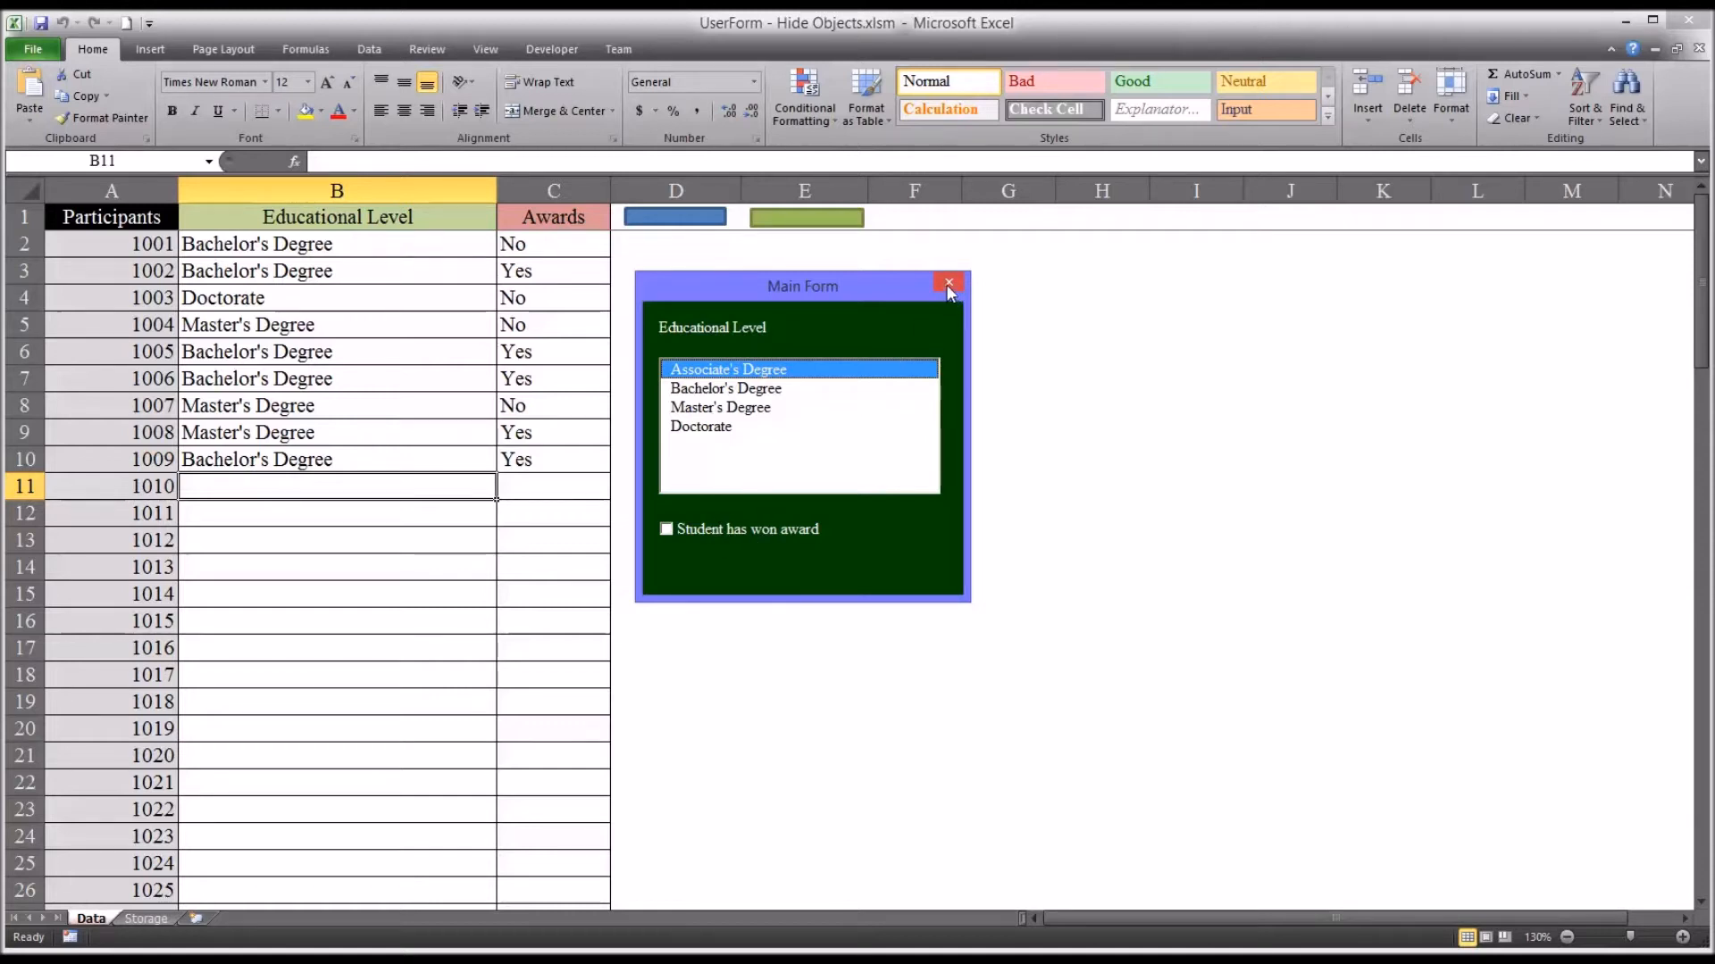
# Close the running form, return to the VBA editor and enlarge the MainForm design window downward
pyautogui.click(947, 284)
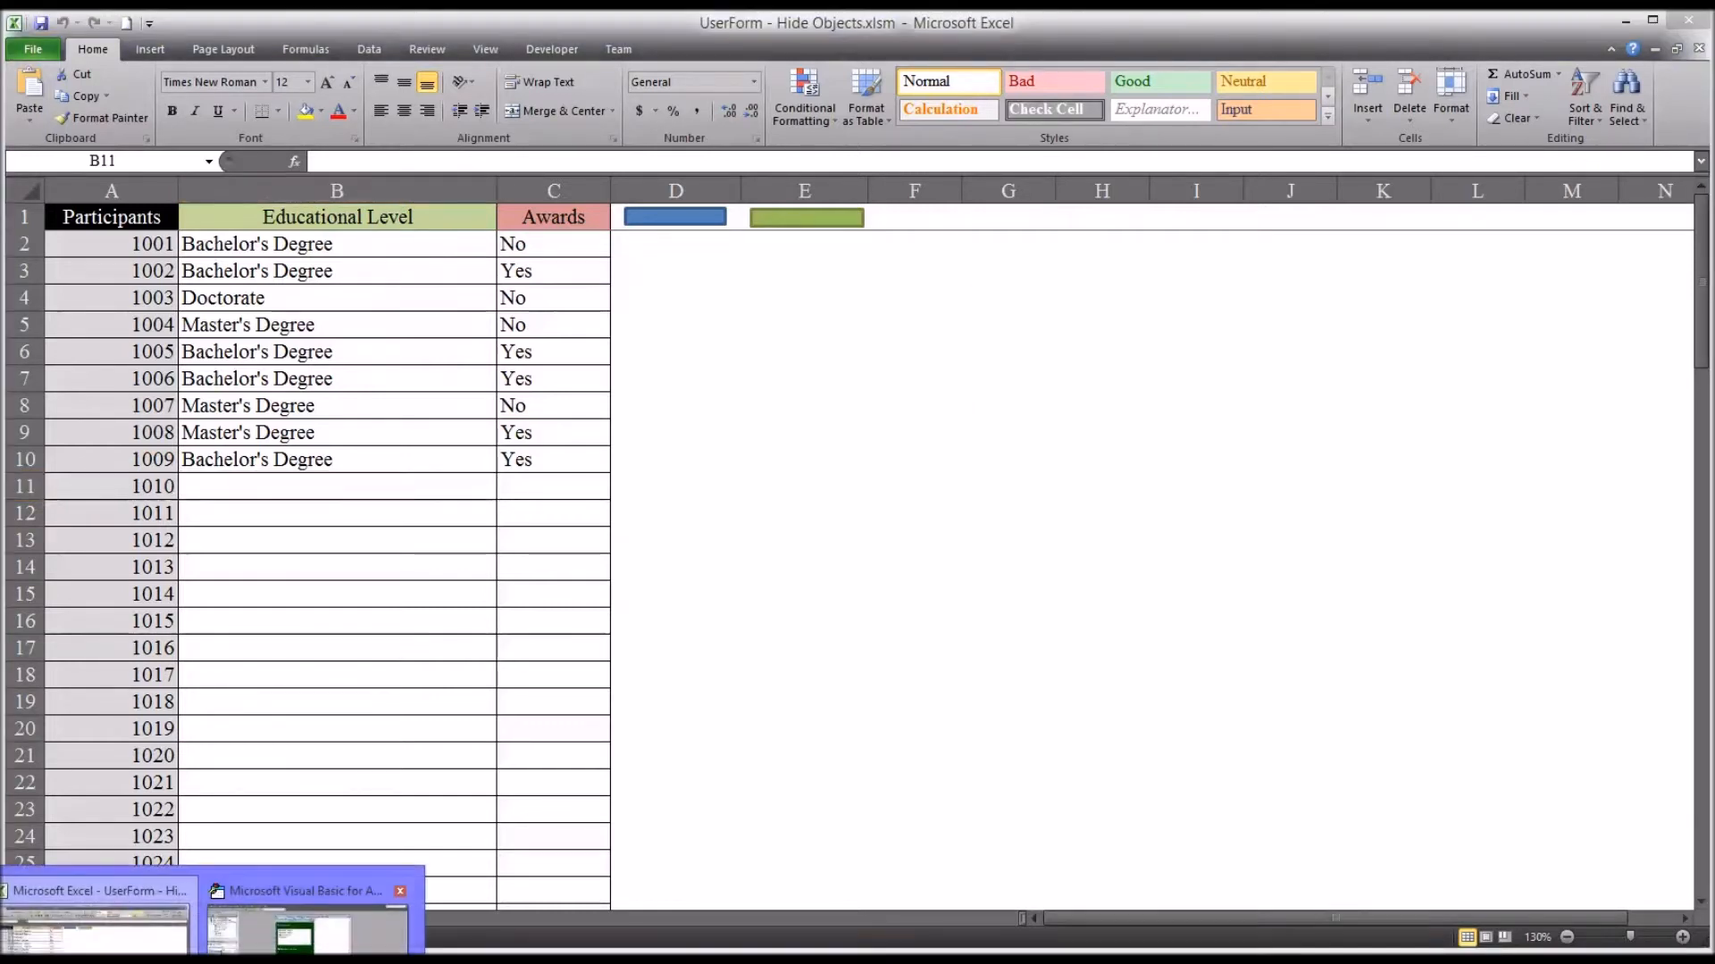
pyautogui.click(305, 889)
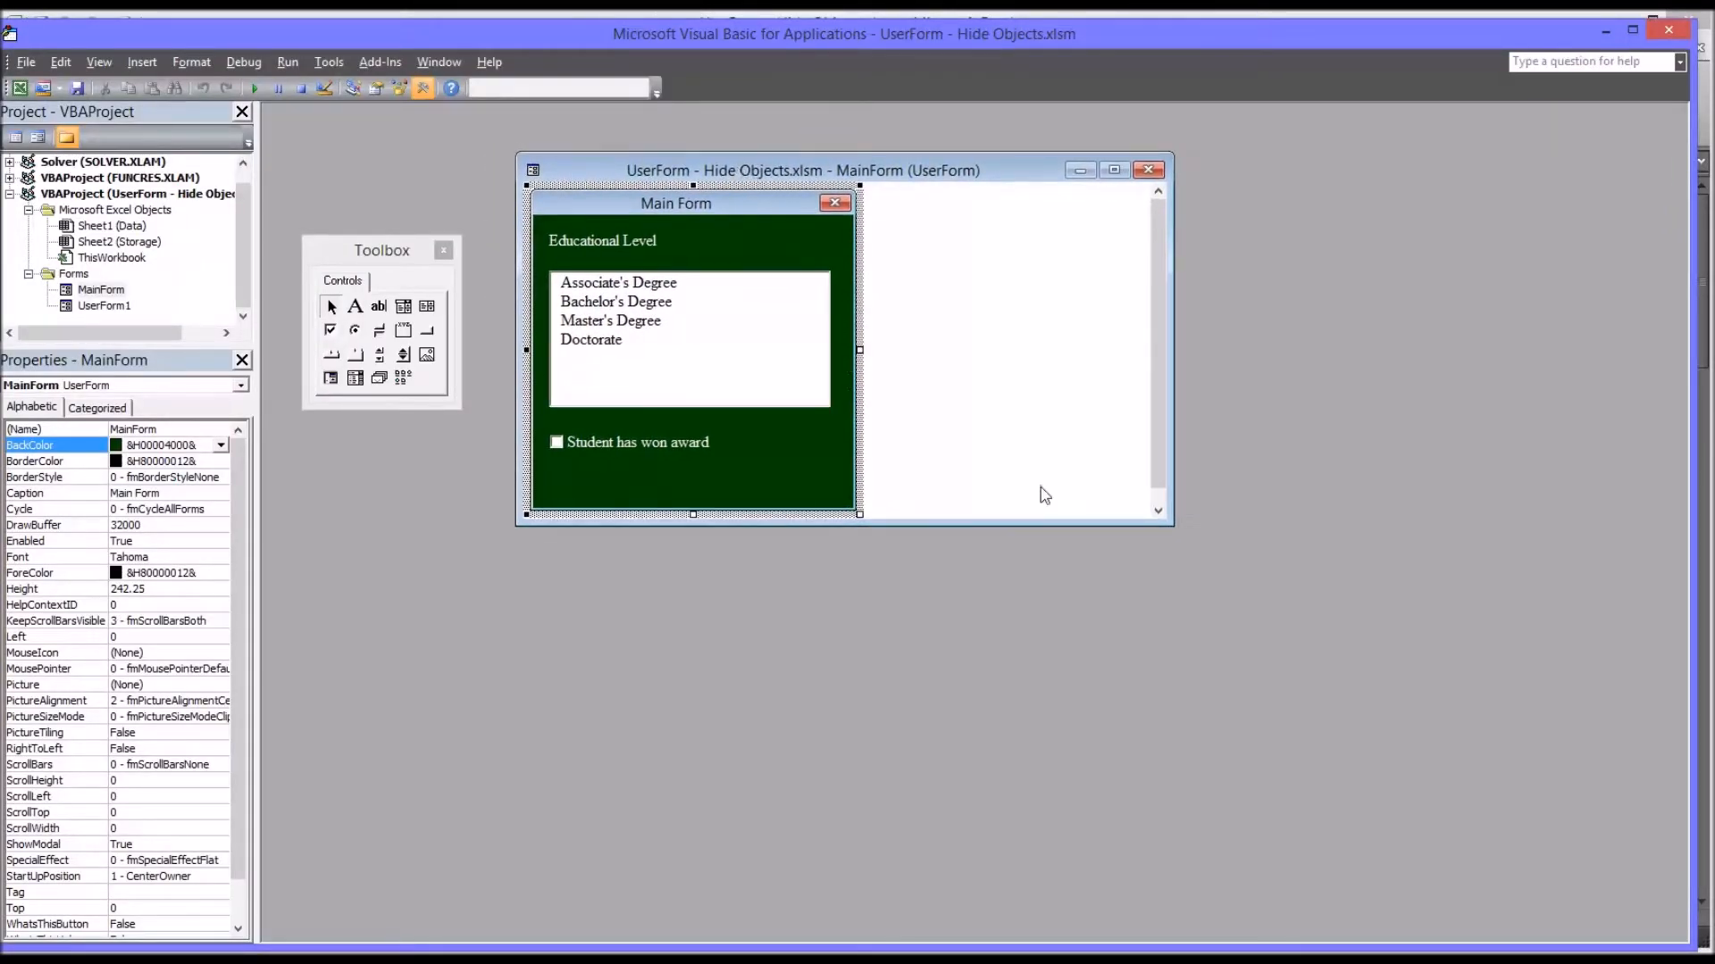
pyautogui.moveTo(1174, 527); pyautogui.dragTo(1211, 628)
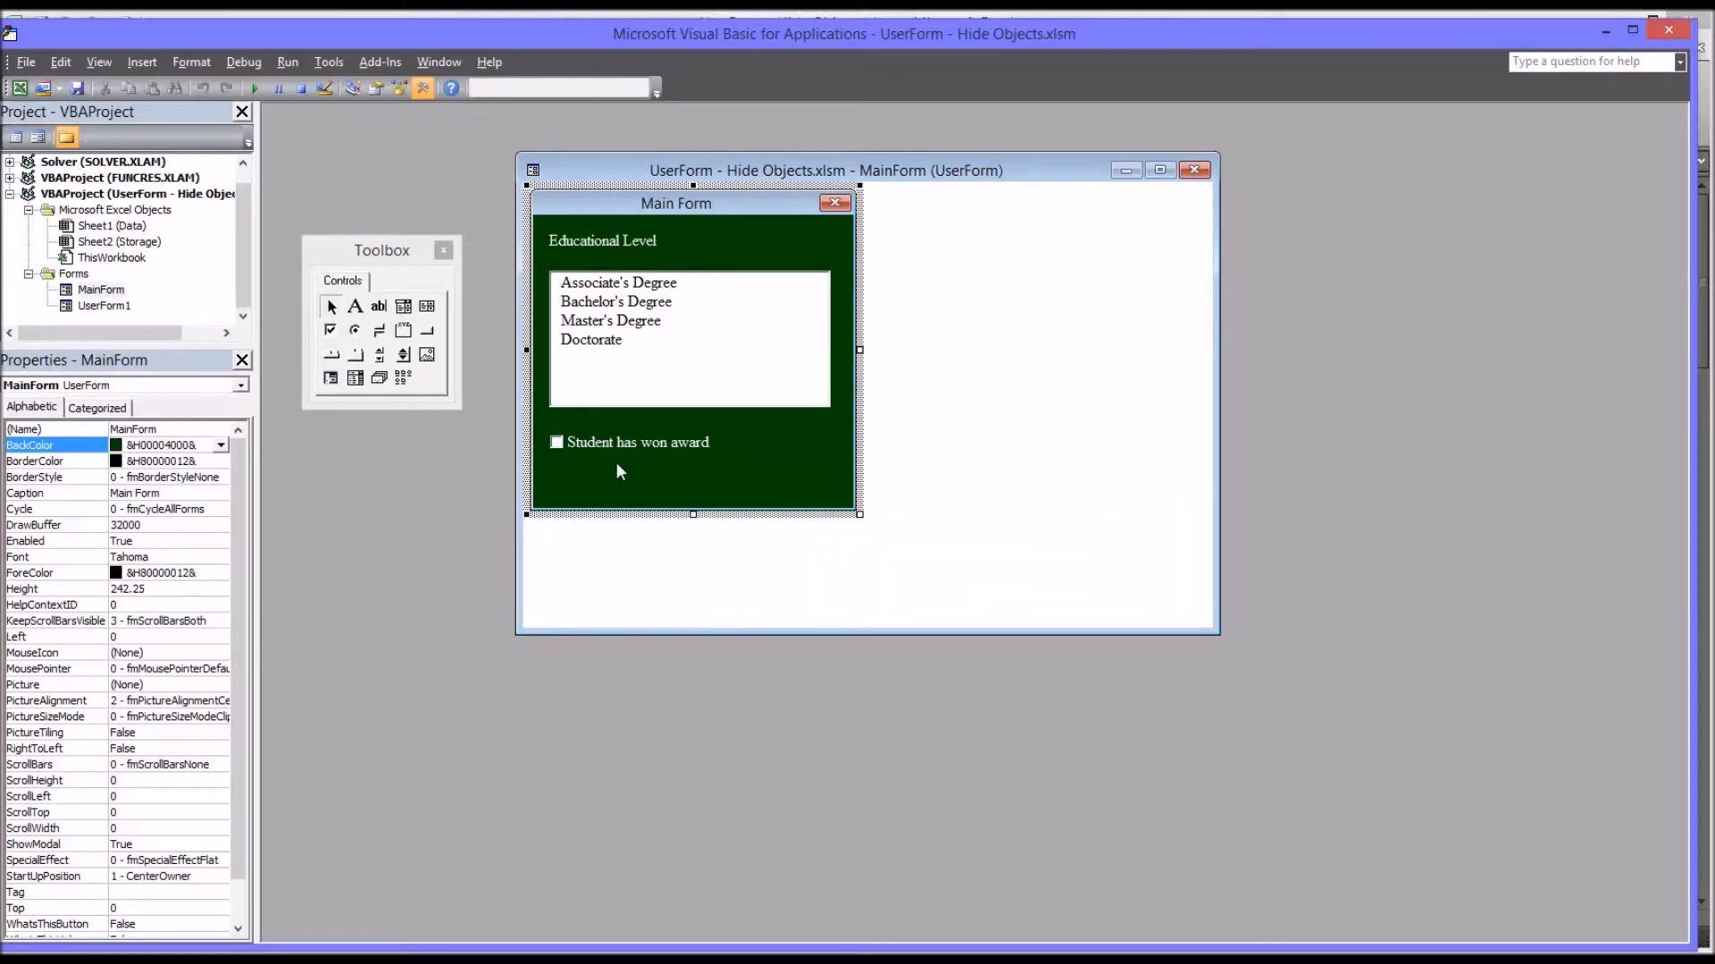
pyautogui.moveTo(631, 349)
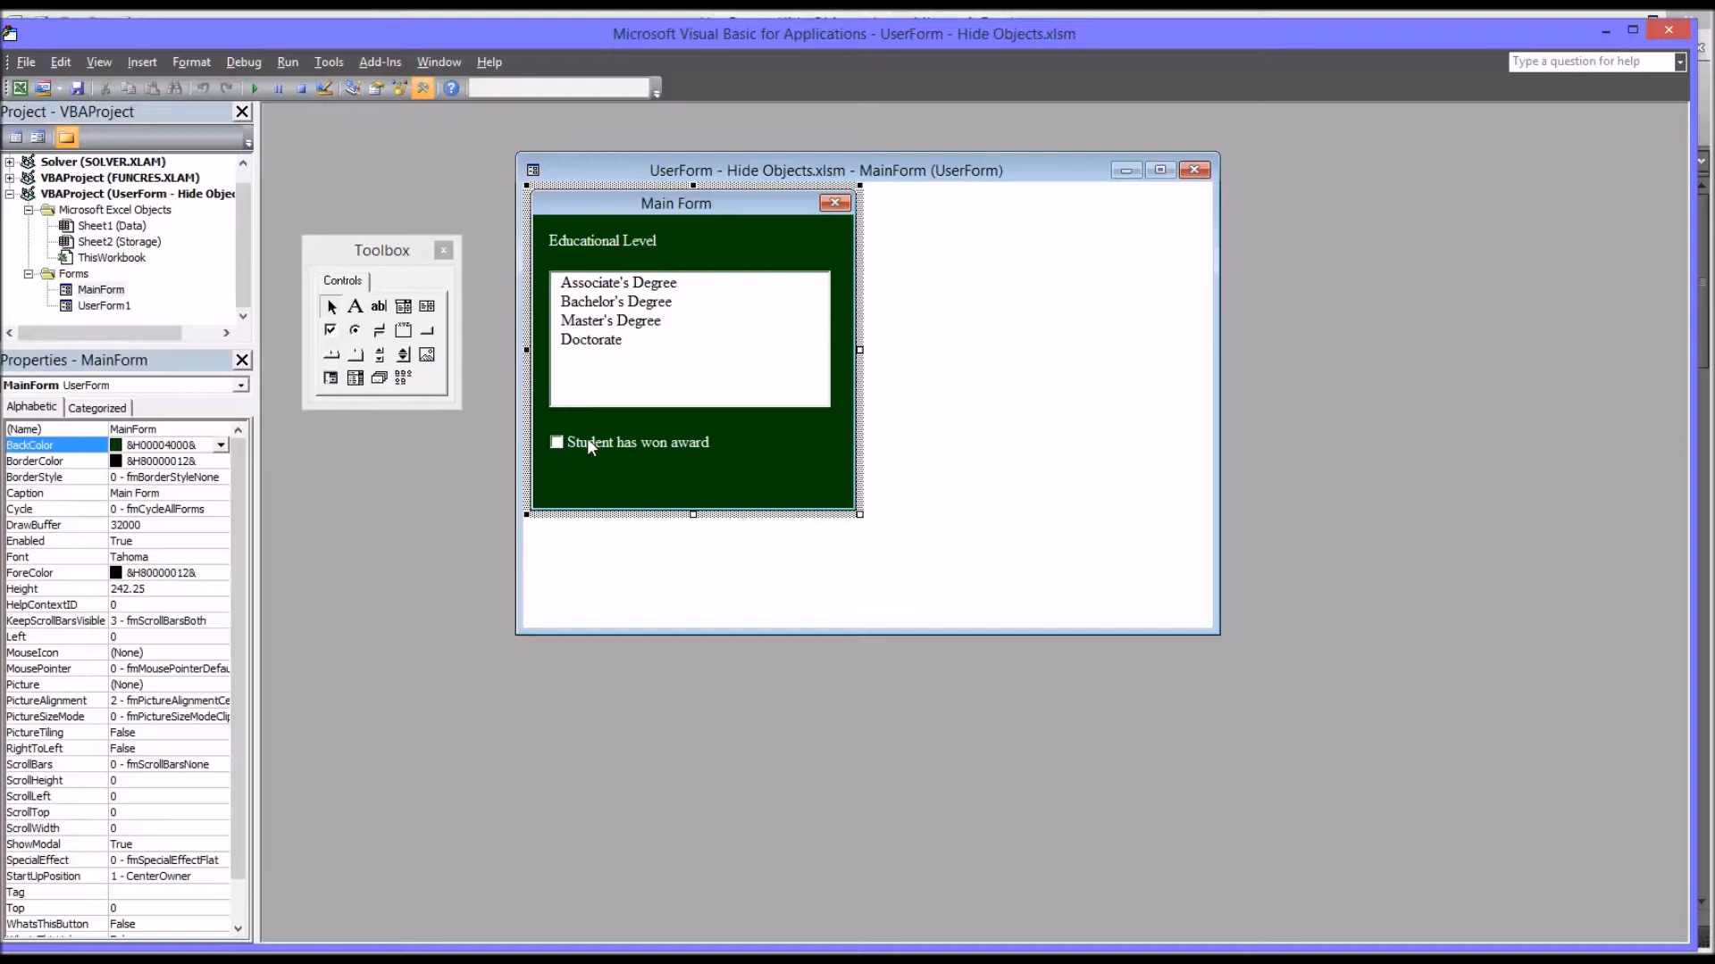
pyautogui.moveTo(615, 391)
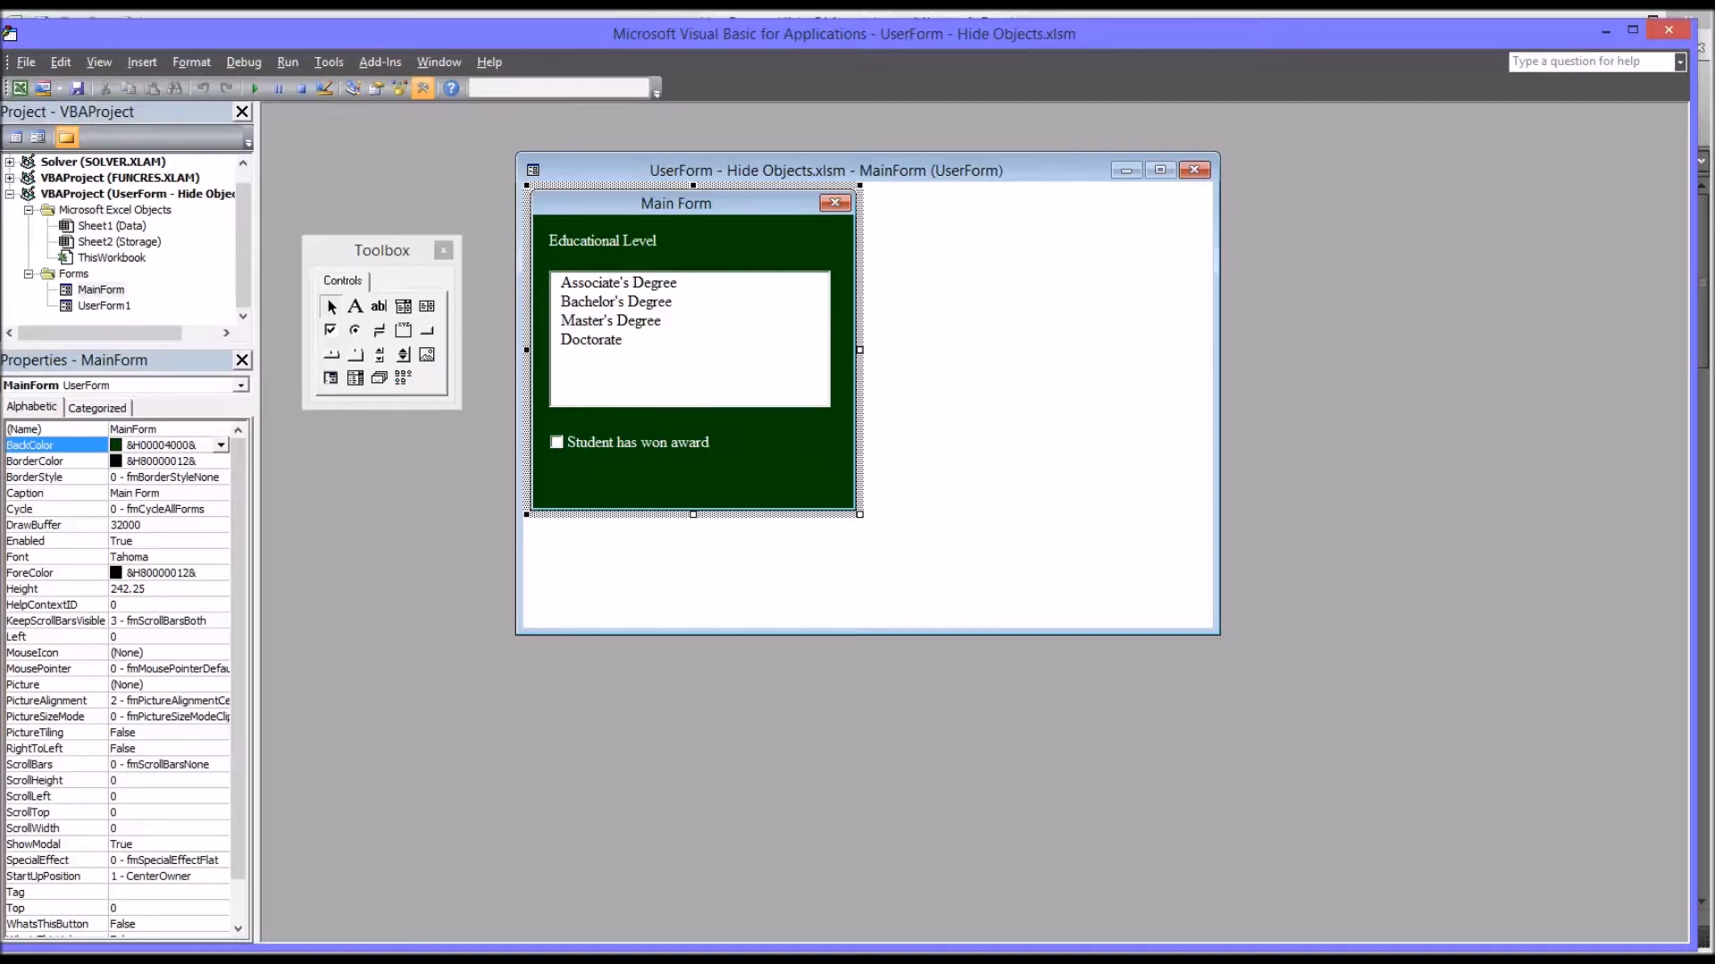
pyautogui.moveTo(827, 427)
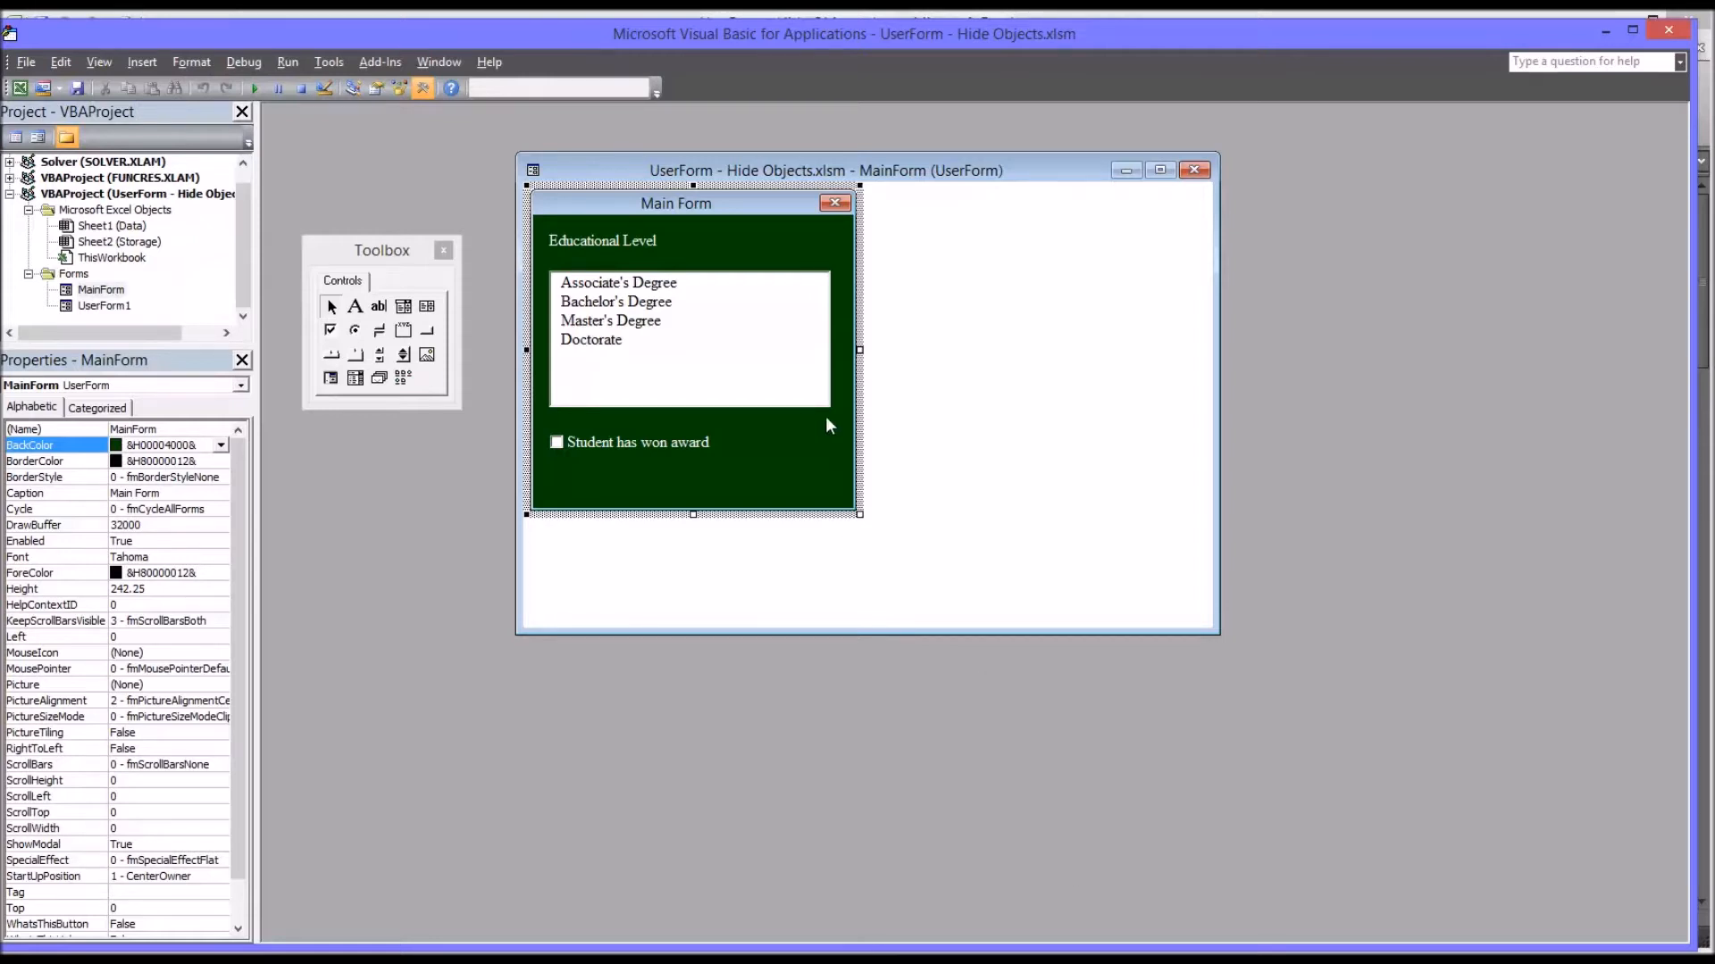
pyautogui.moveTo(639, 443)
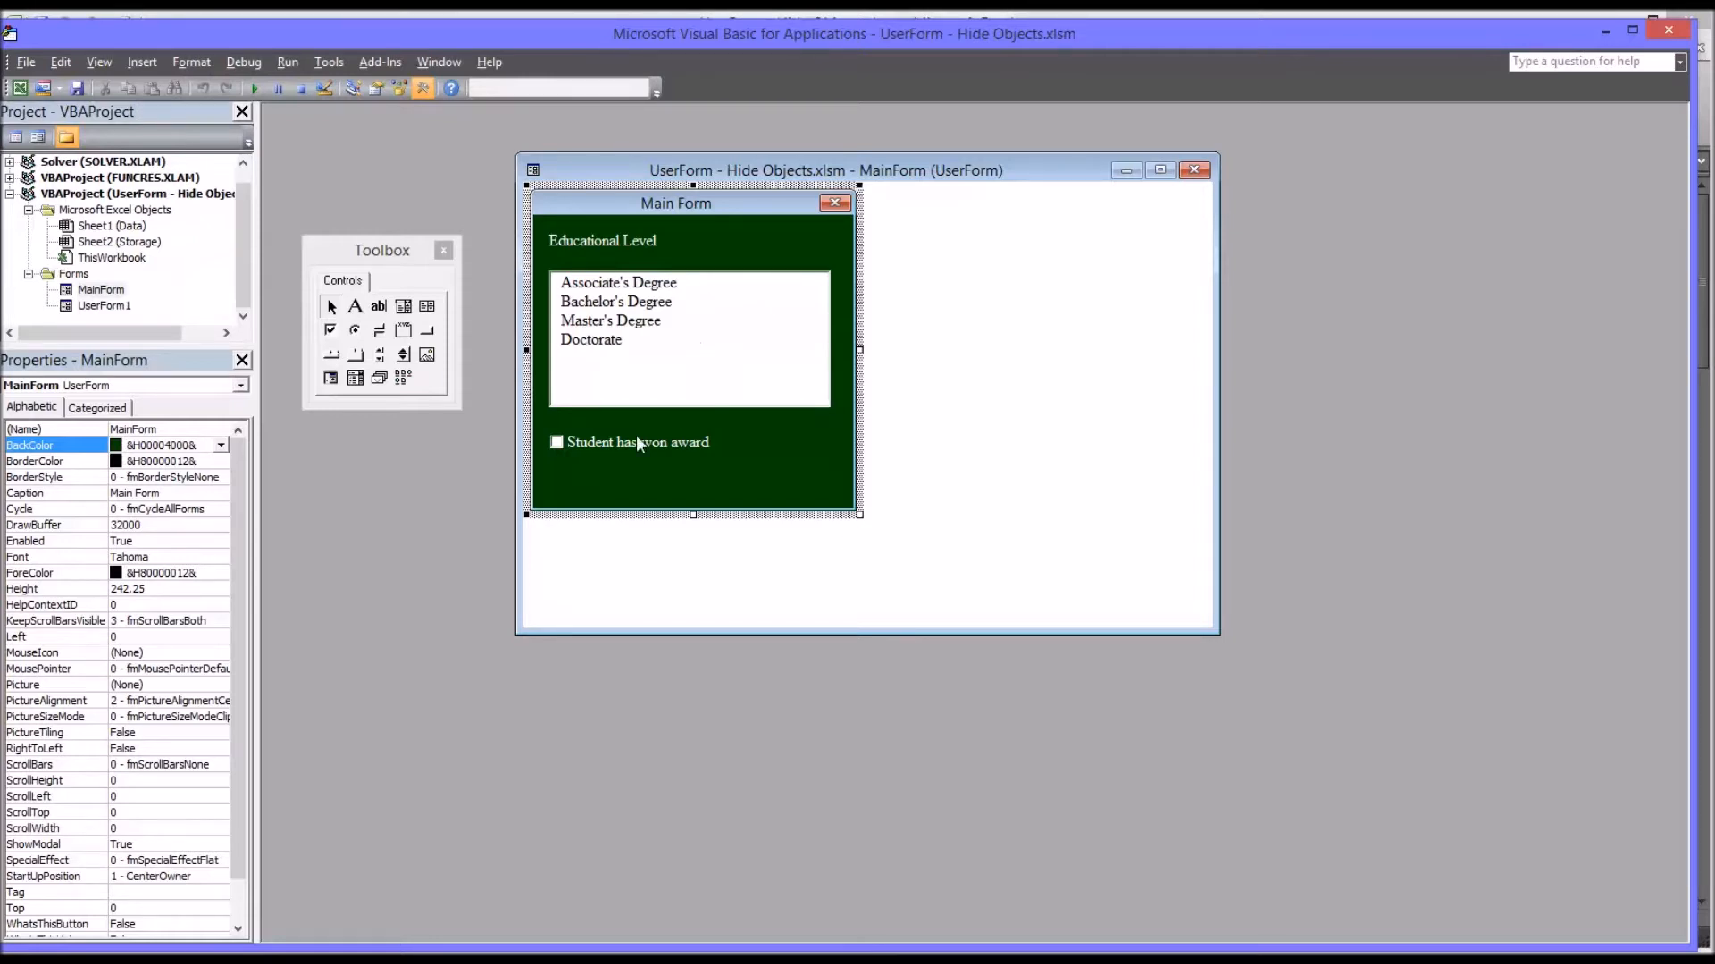
pyautogui.moveTo(602, 458)
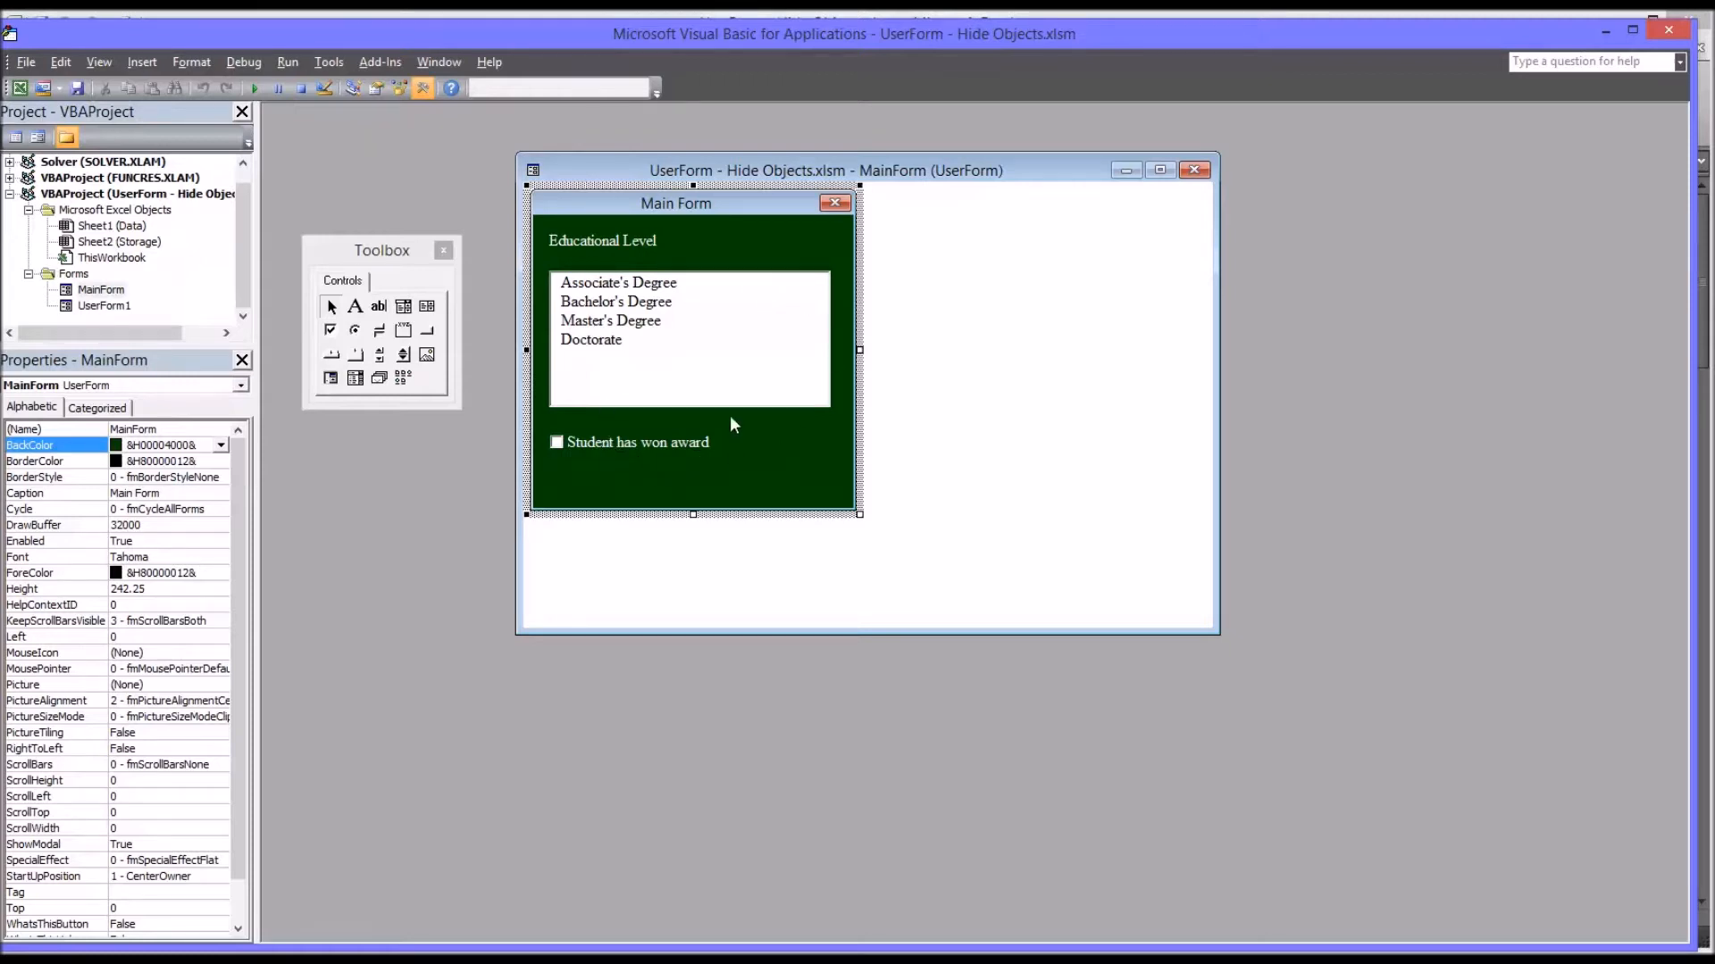
pyautogui.moveTo(654, 459)
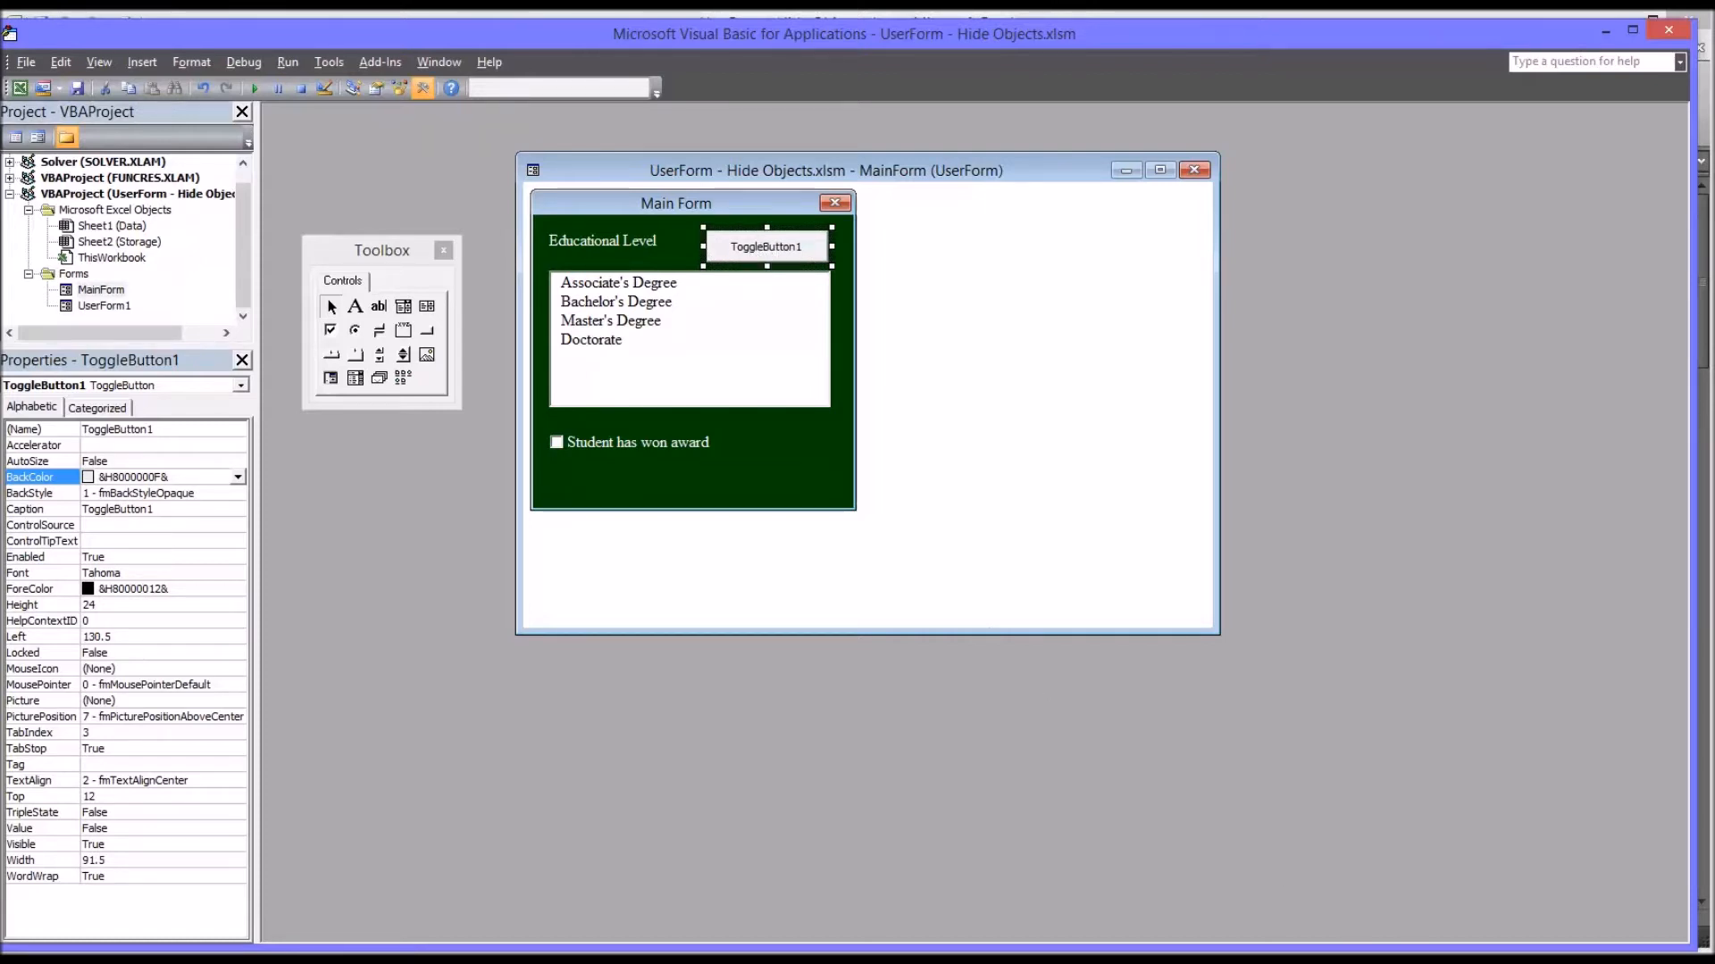
pyautogui.moveTo(766, 247)
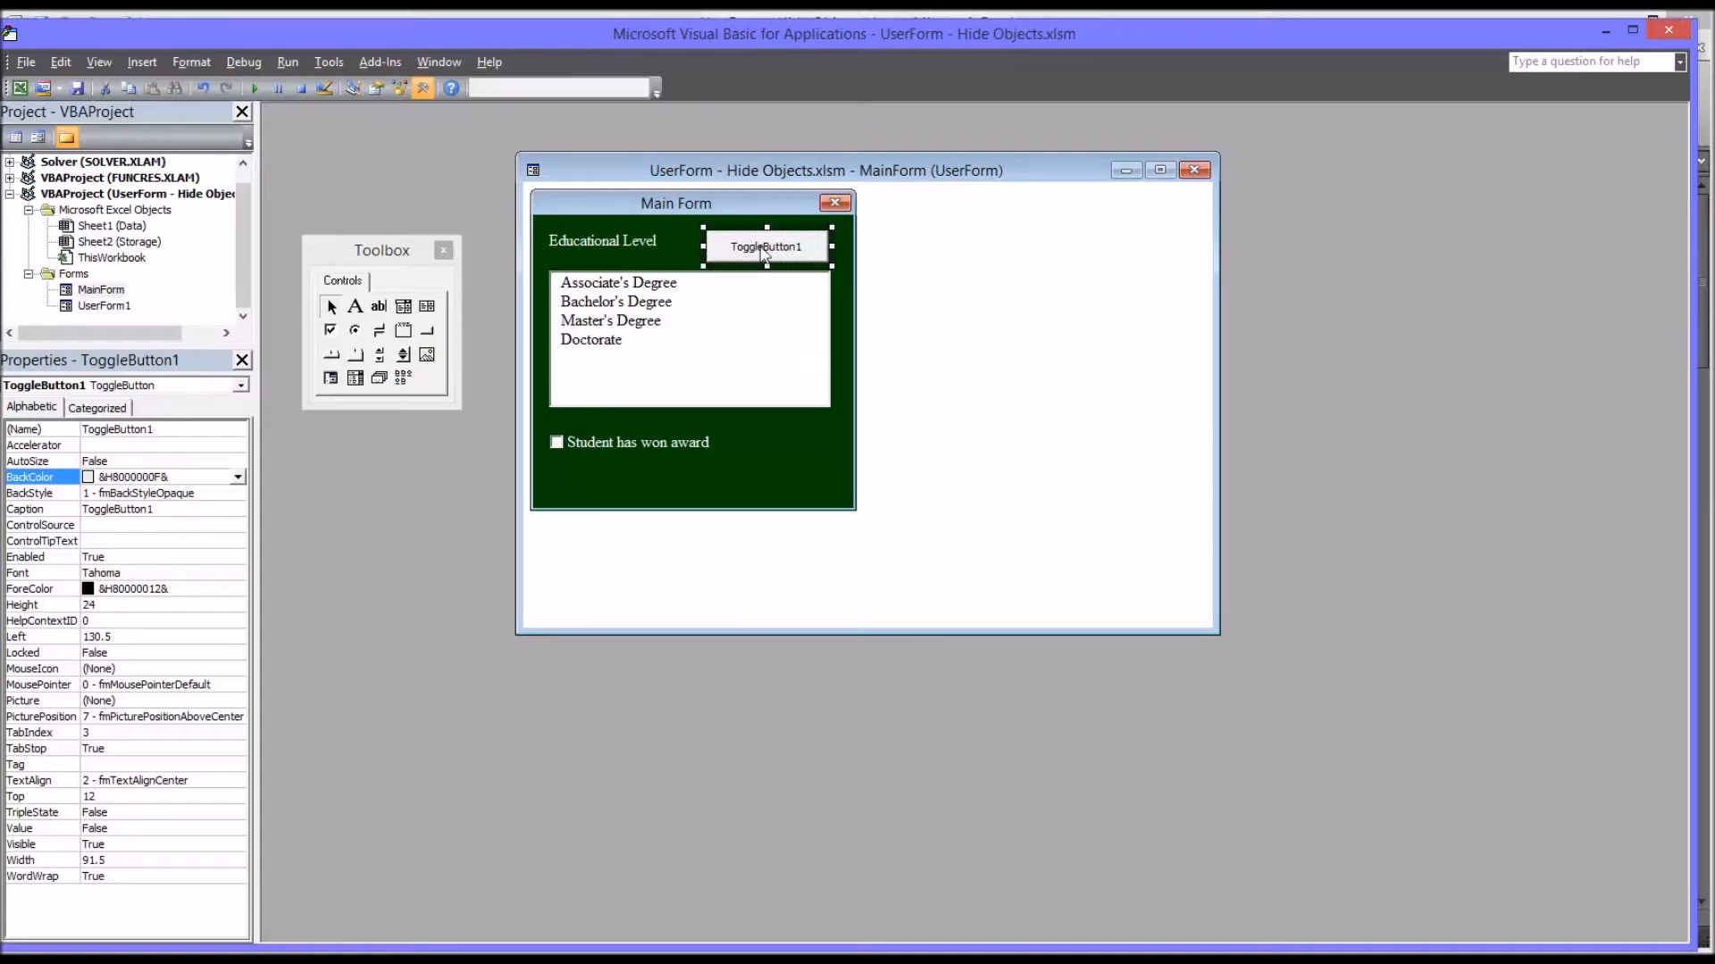
pyautogui.moveTo(886, 579)
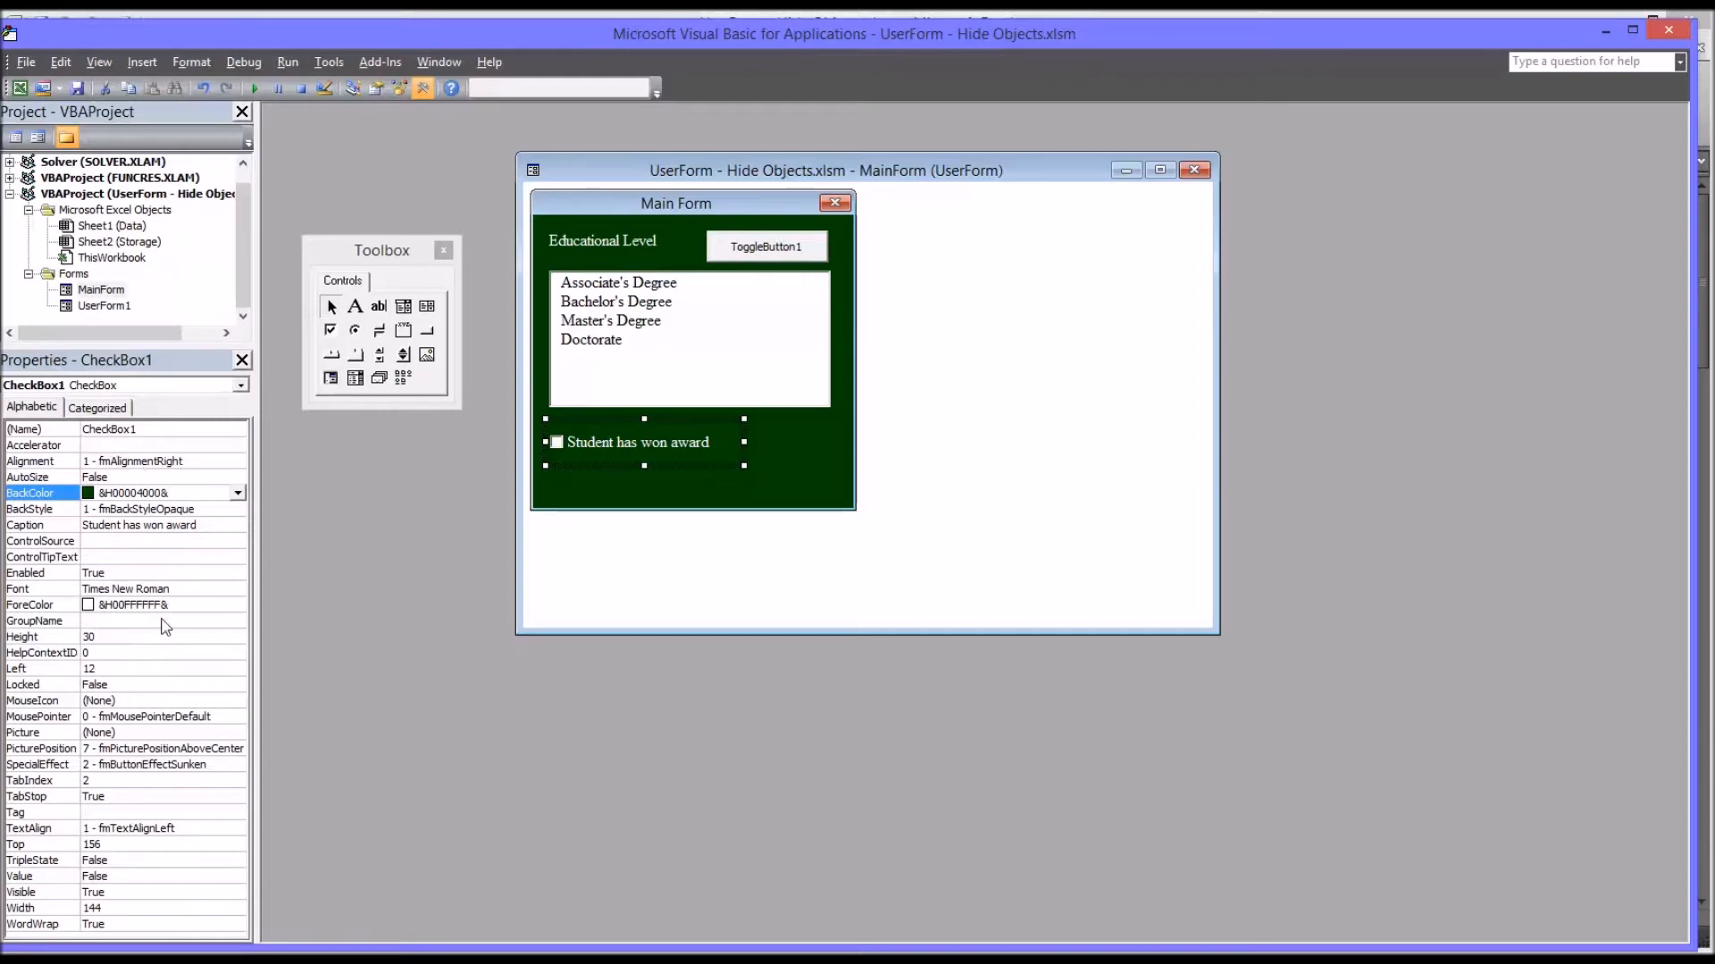
pyautogui.moveTo(118, 893)
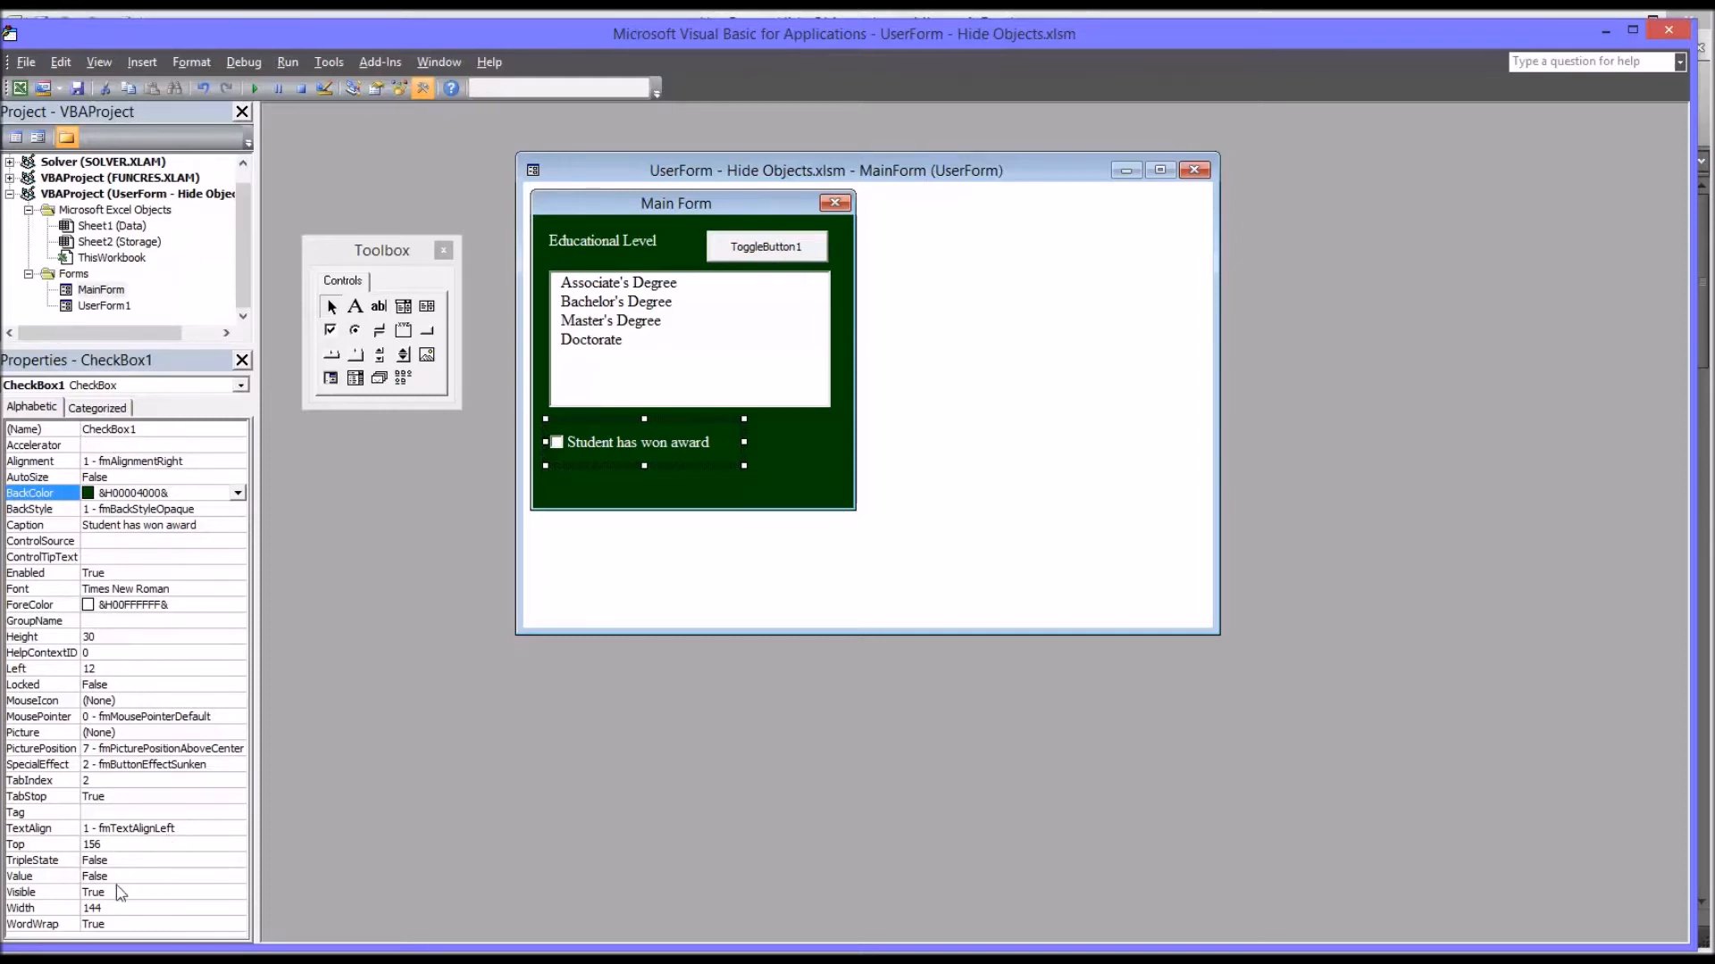
# Set CheckBox1 Visible to False, then run the form and record Bachelor's Degree, No for participant 1010
pyautogui.click(32, 892)
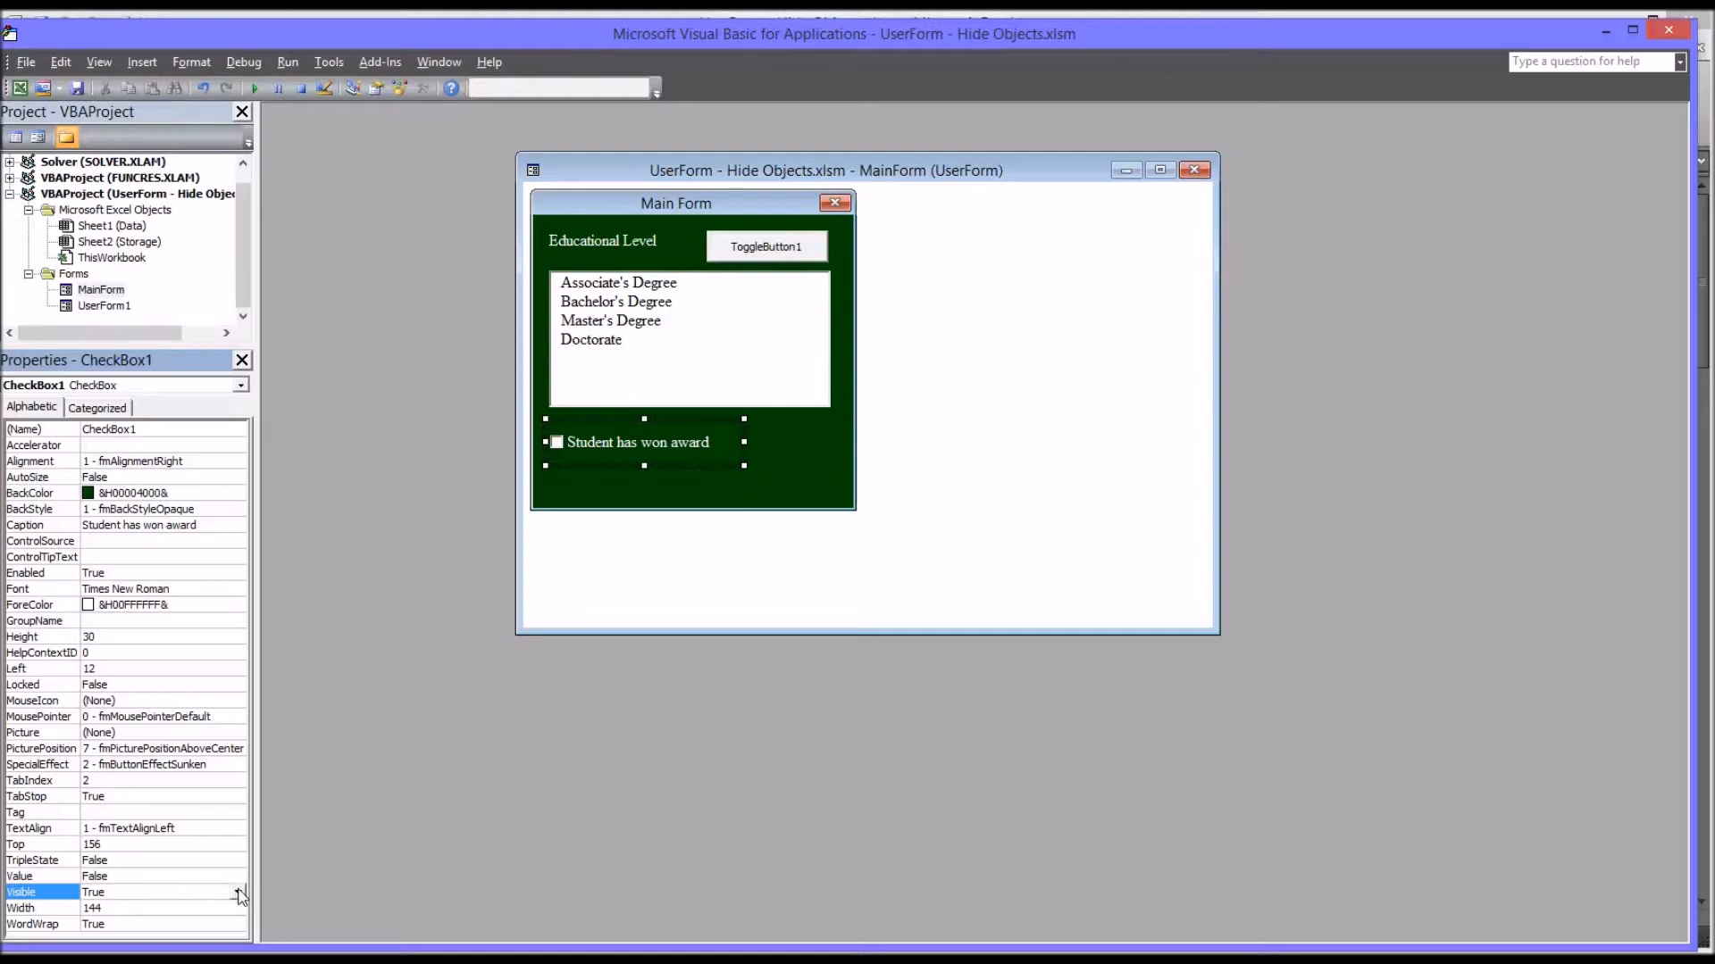
pyautogui.click(94, 891)
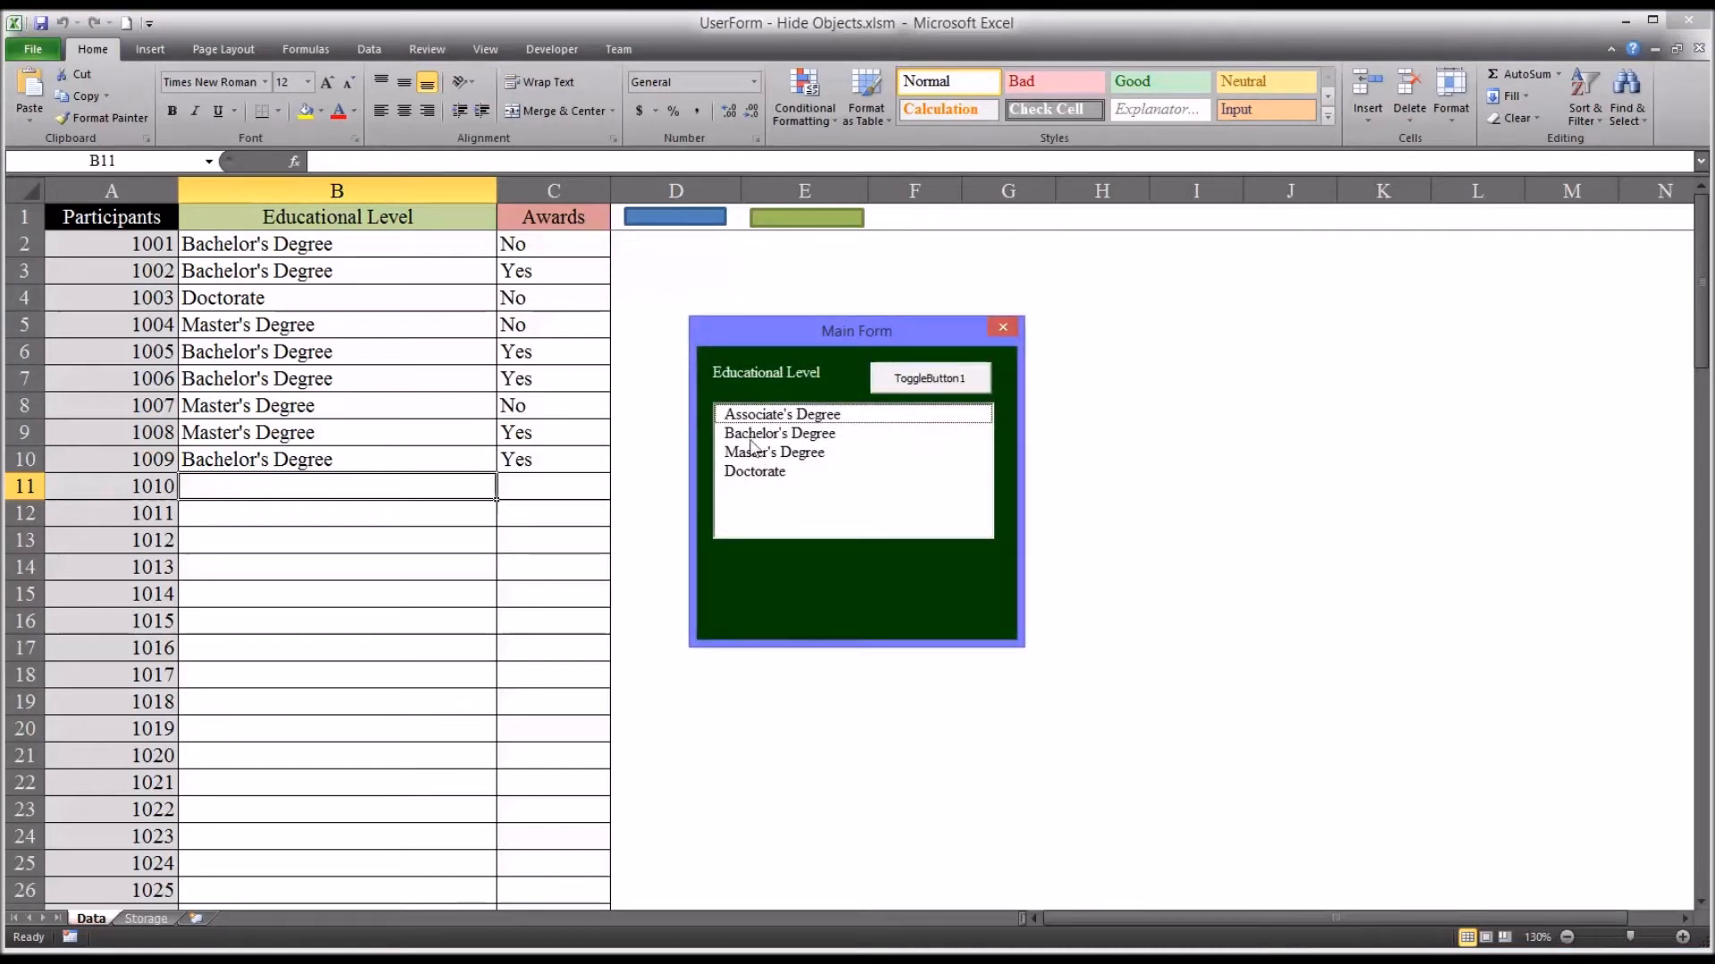
pyautogui.moveTo(216, 500)
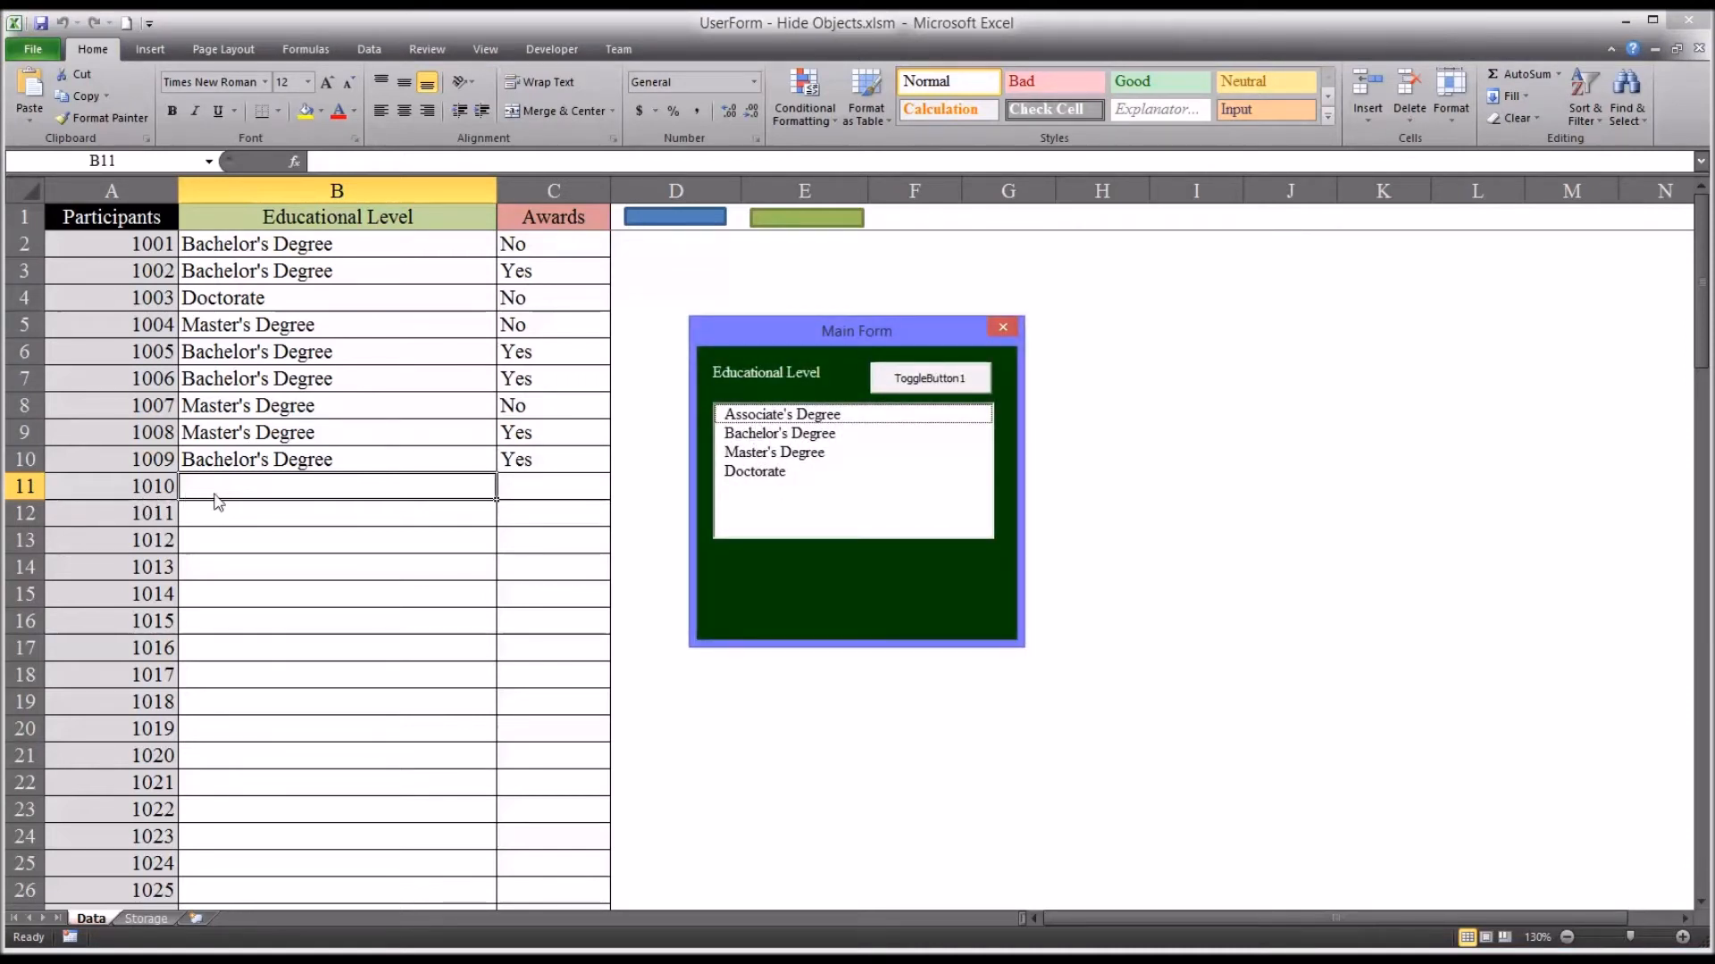
pyautogui.moveTo(761, 443)
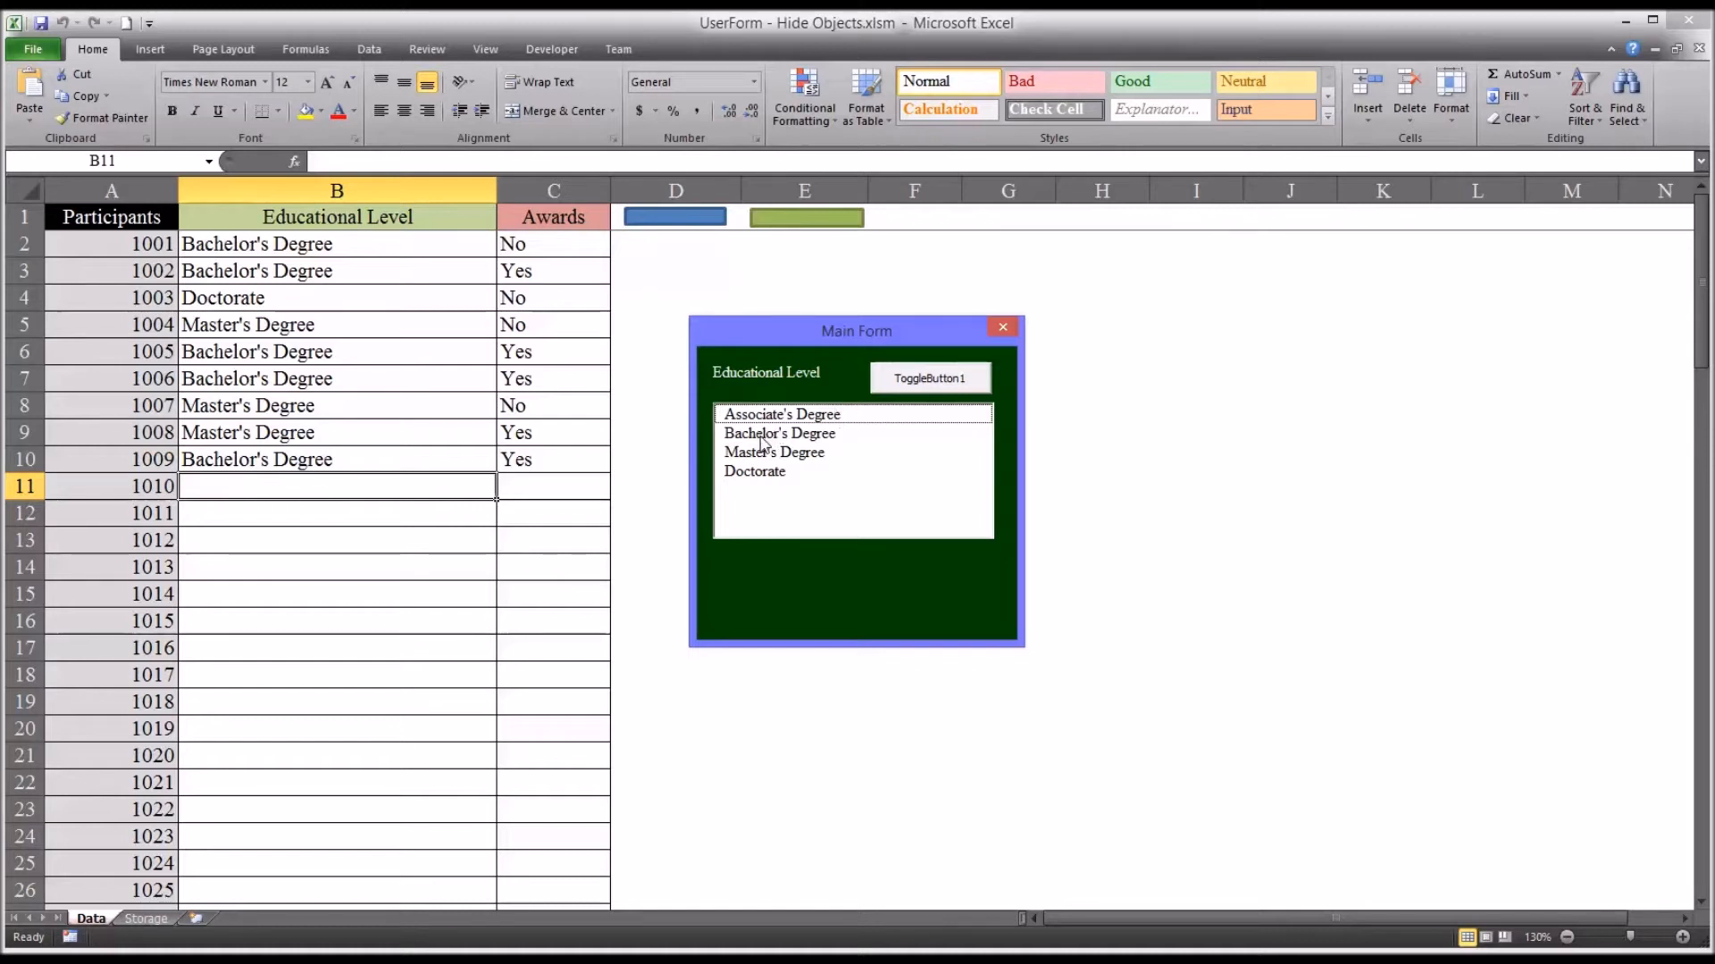
pyautogui.click(779, 432)
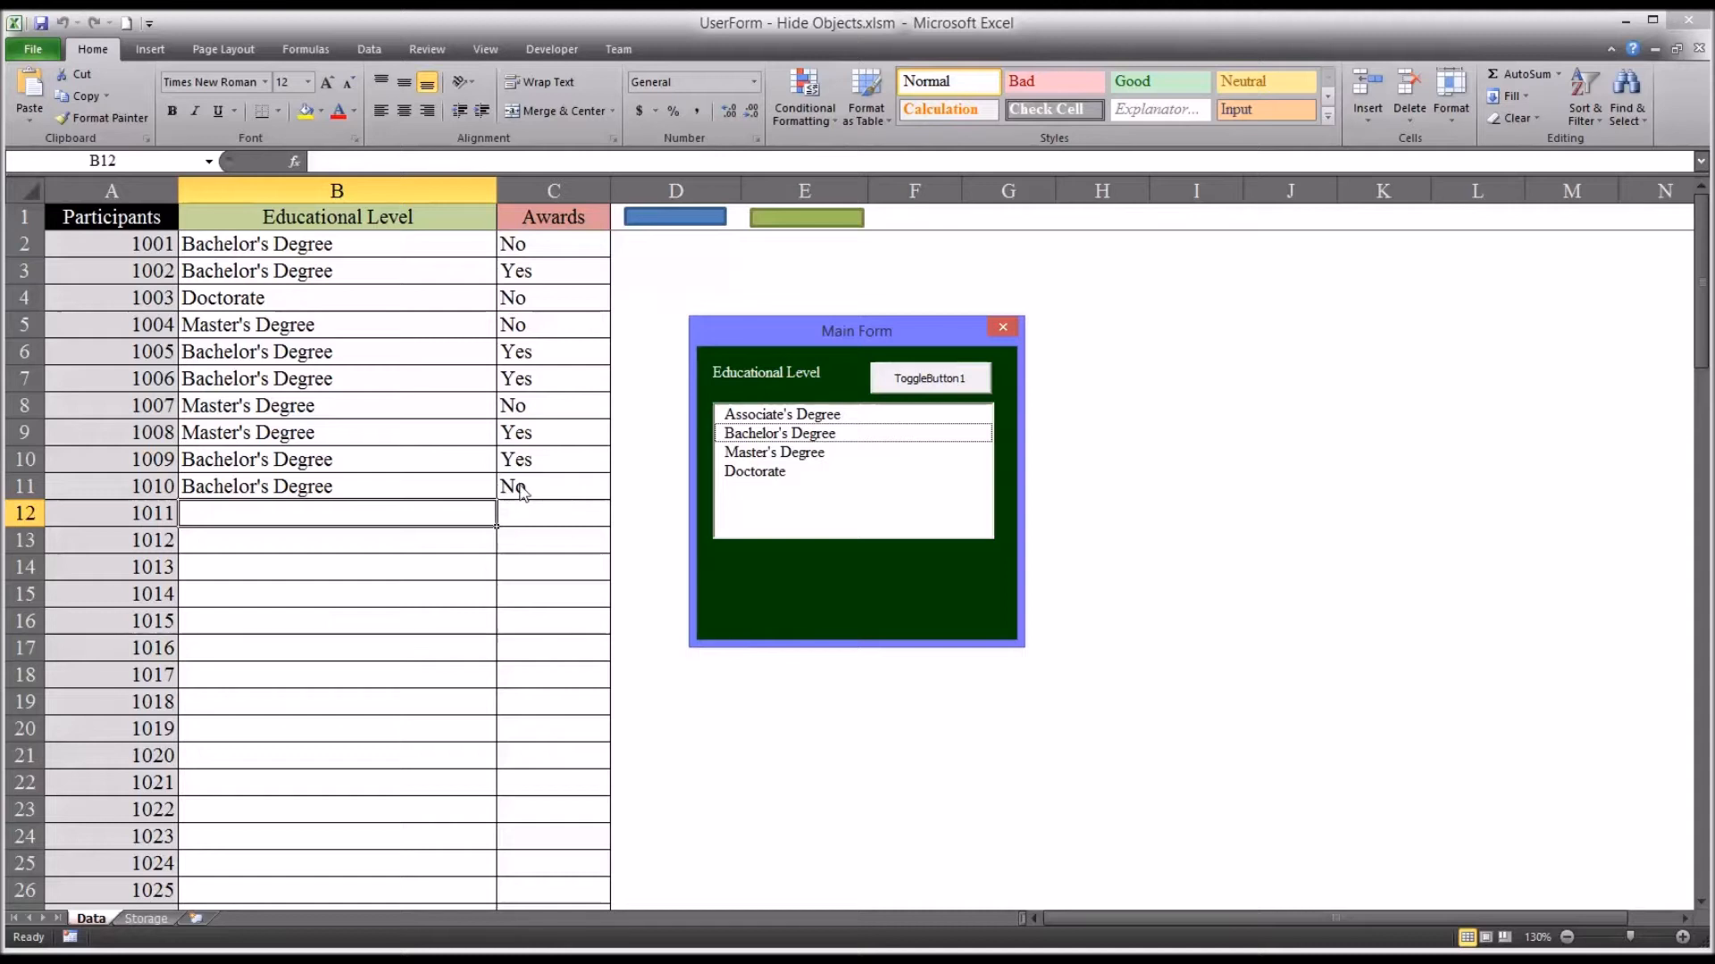
pyautogui.moveTo(757, 578)
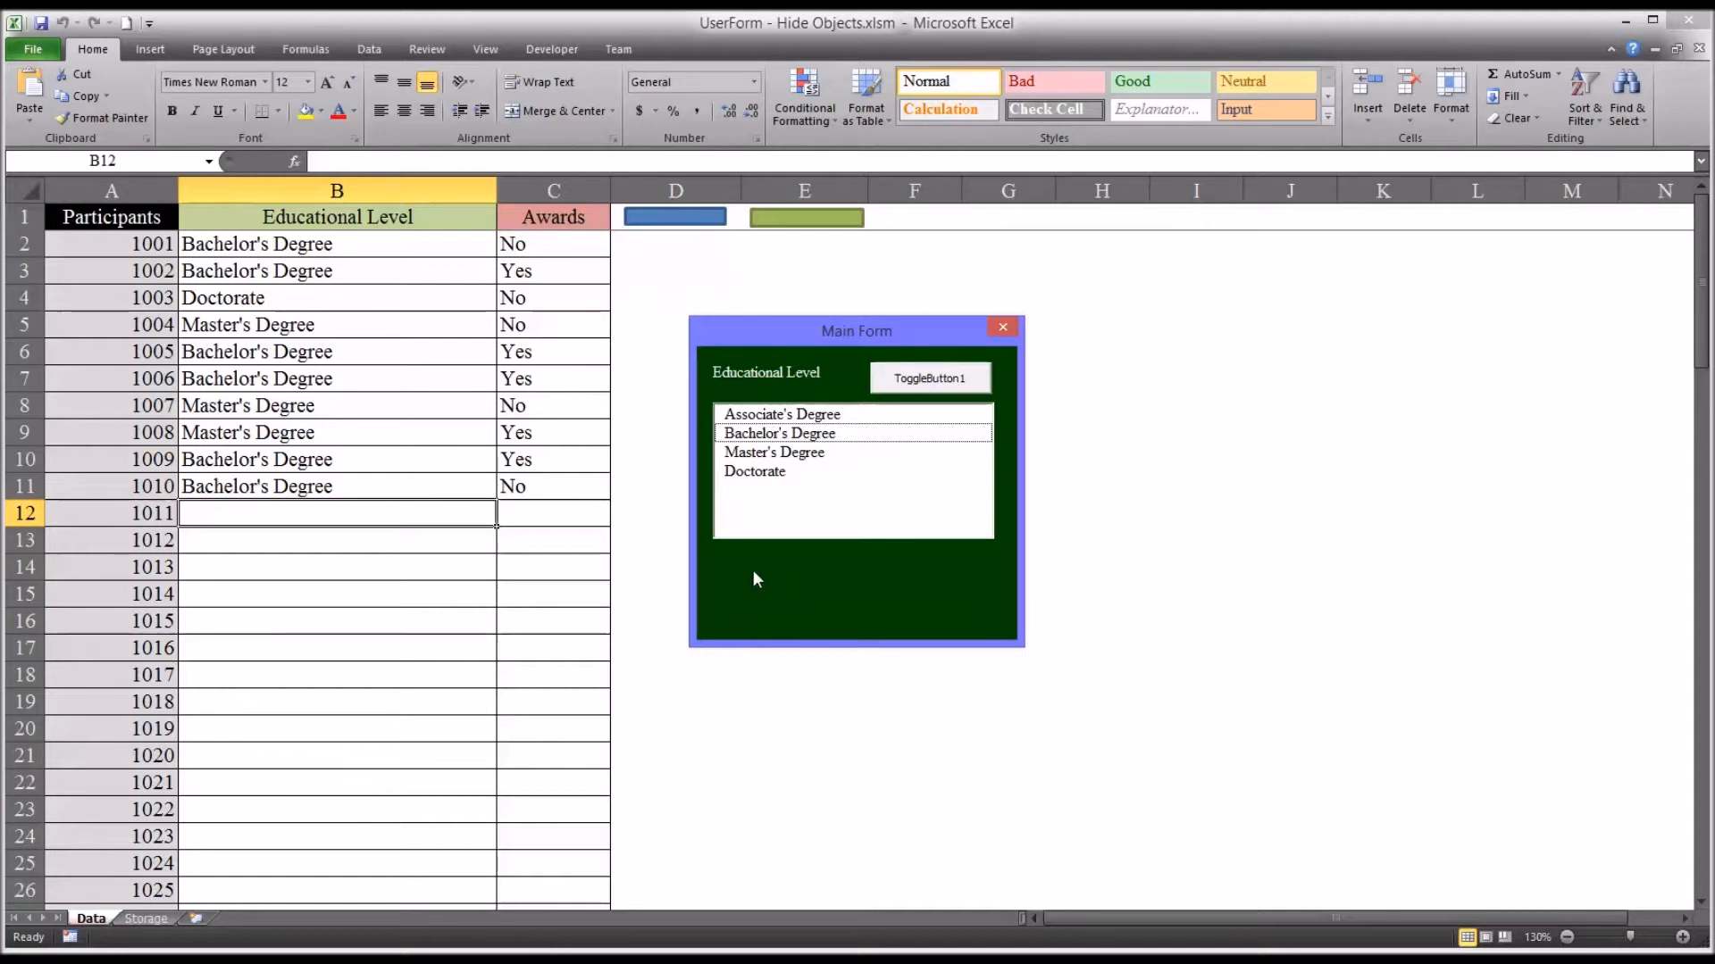
pyautogui.moveTo(761, 579)
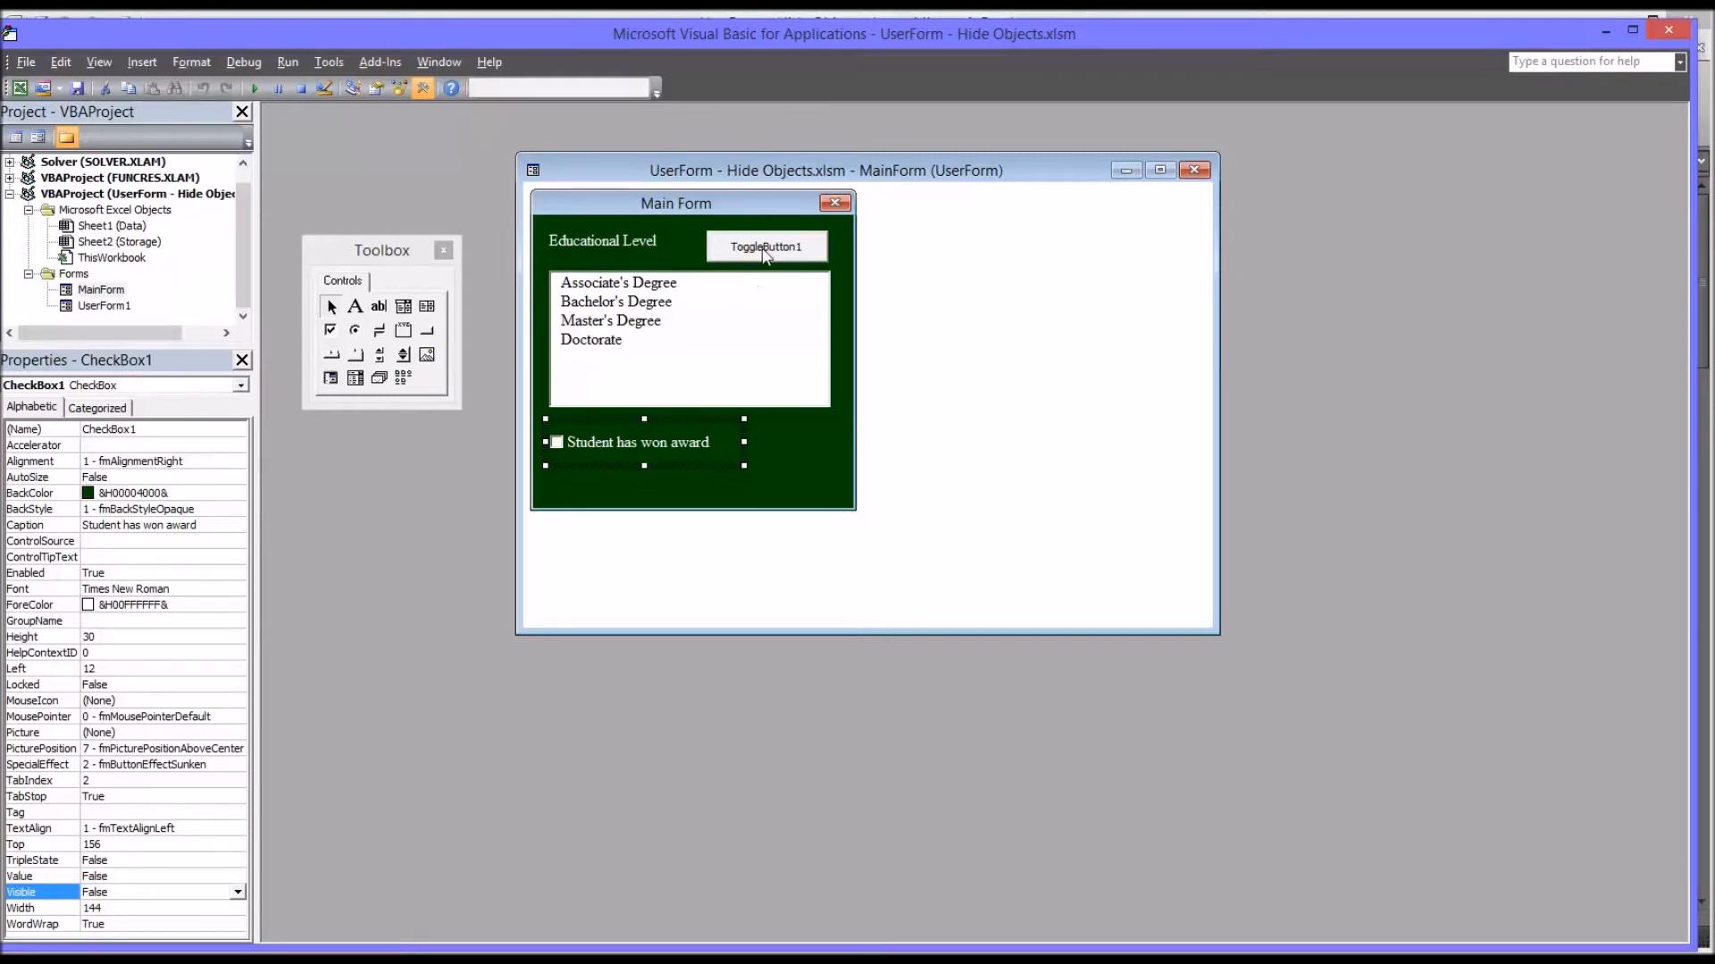
# In ToggleButton1_Click write If ToggleButton1.Value = True Then CheckBox1.Visible = True
pyautogui.doubleClick(766, 246)
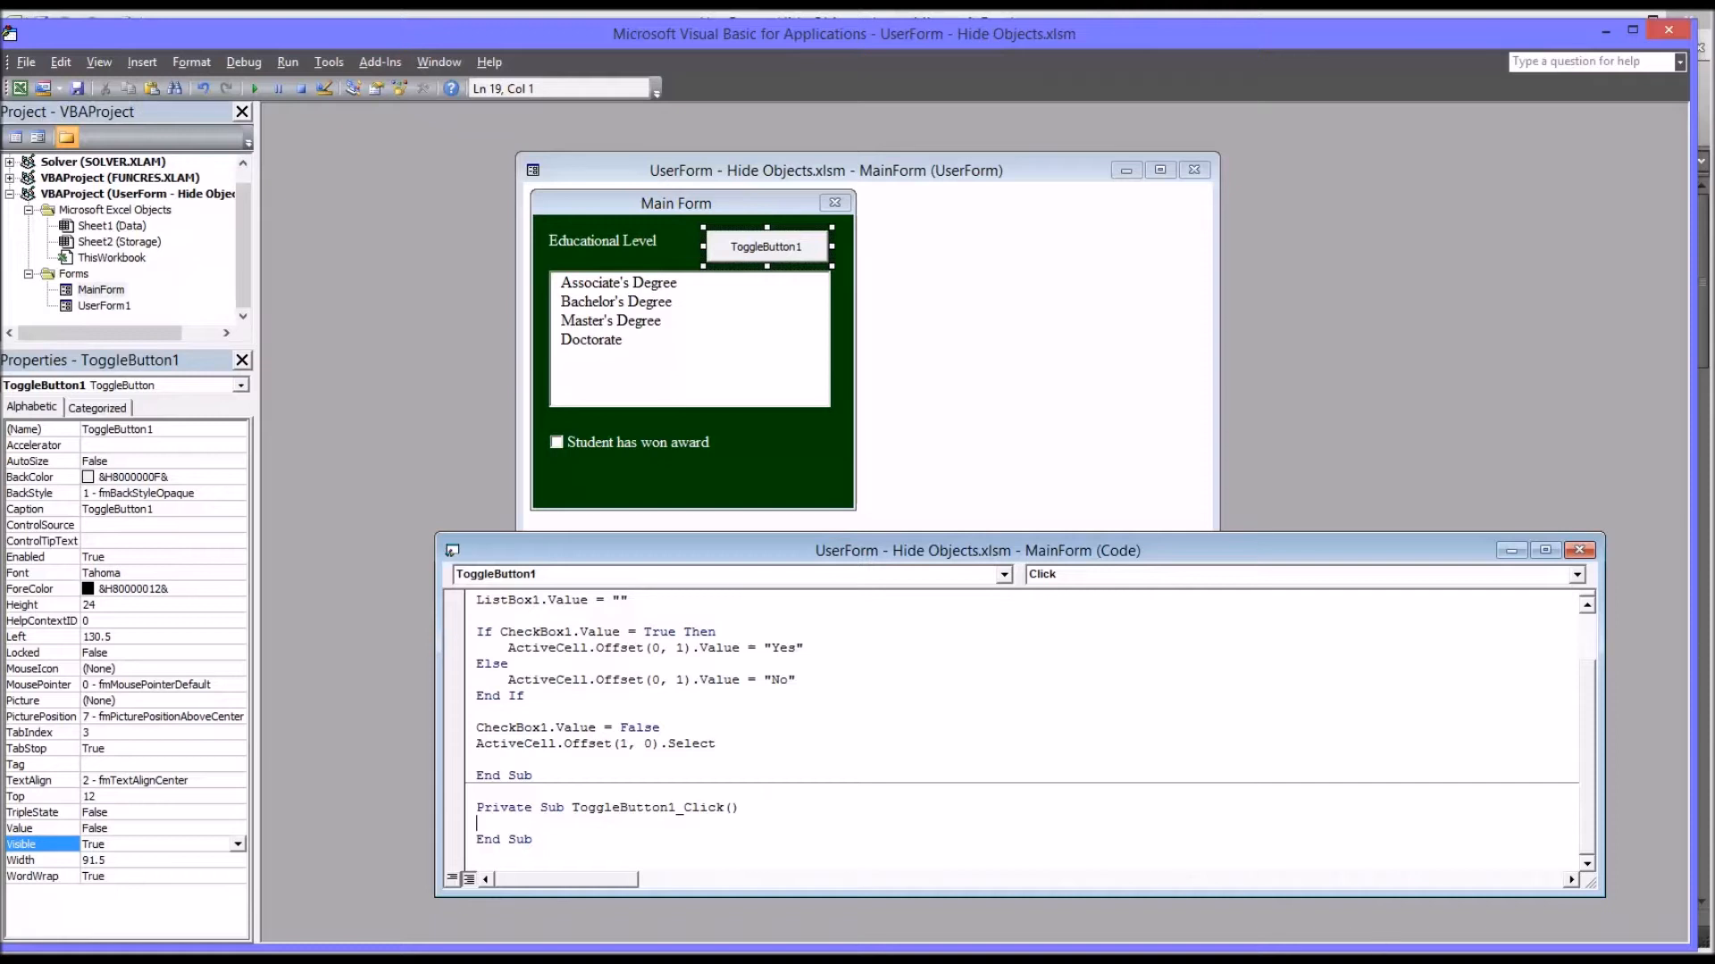
pyautogui.moveTo(916, 552)
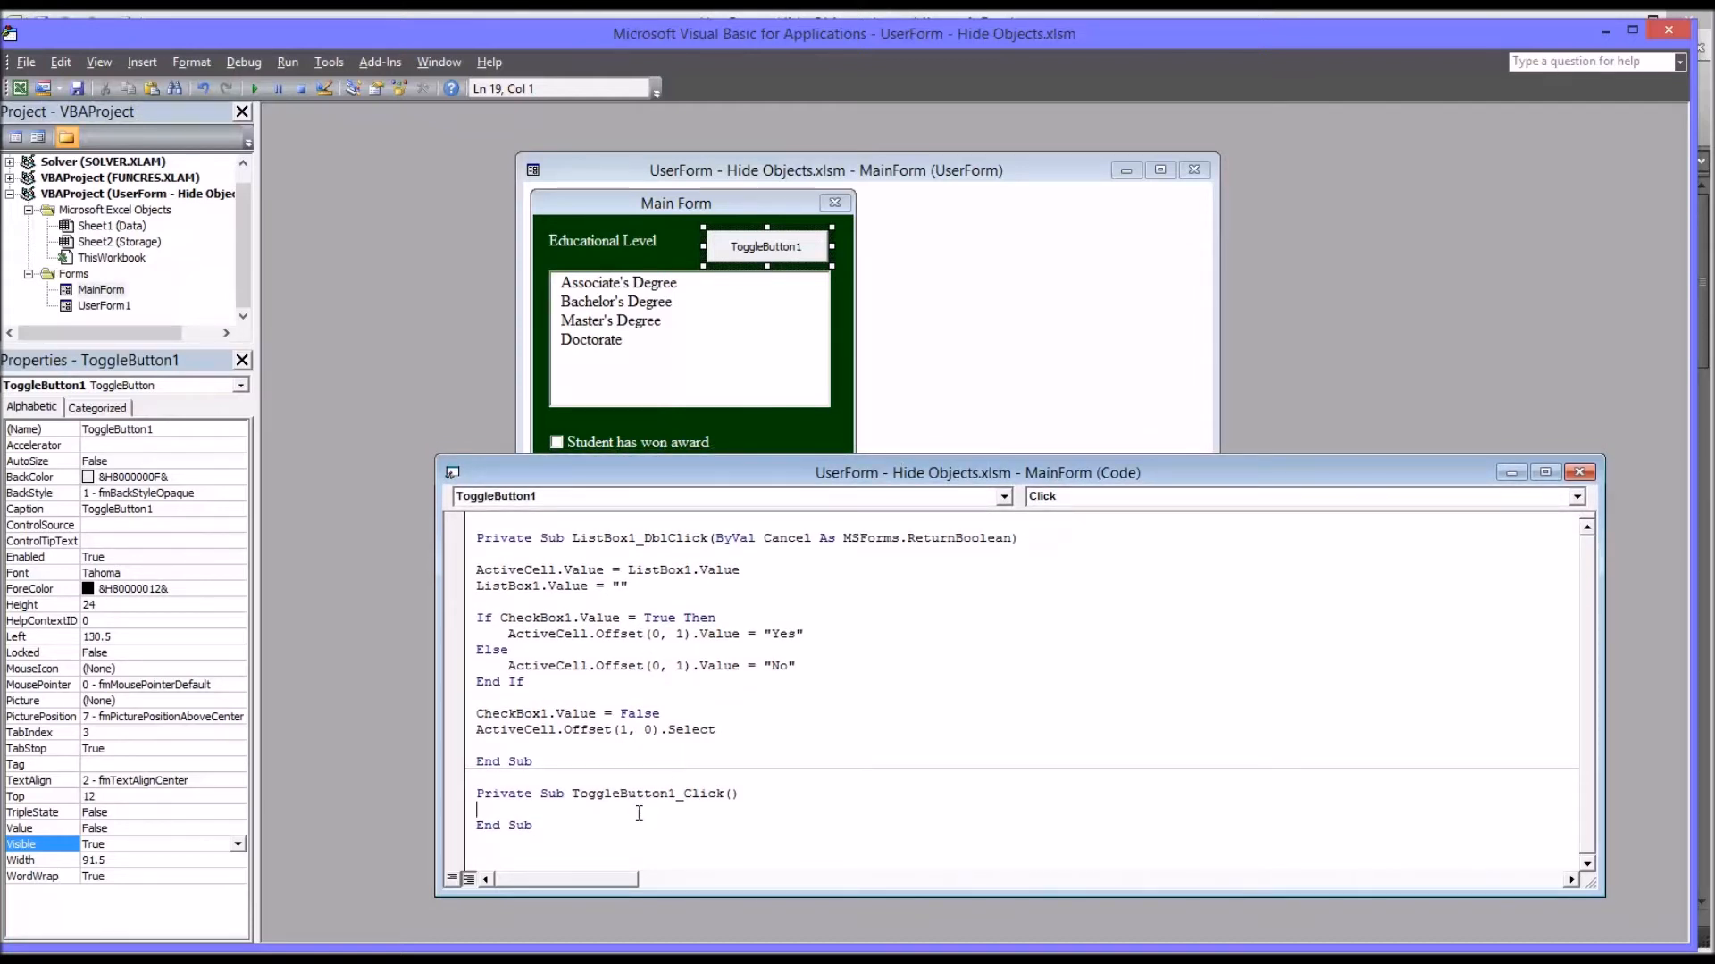
pyautogui.write('if togglebu')
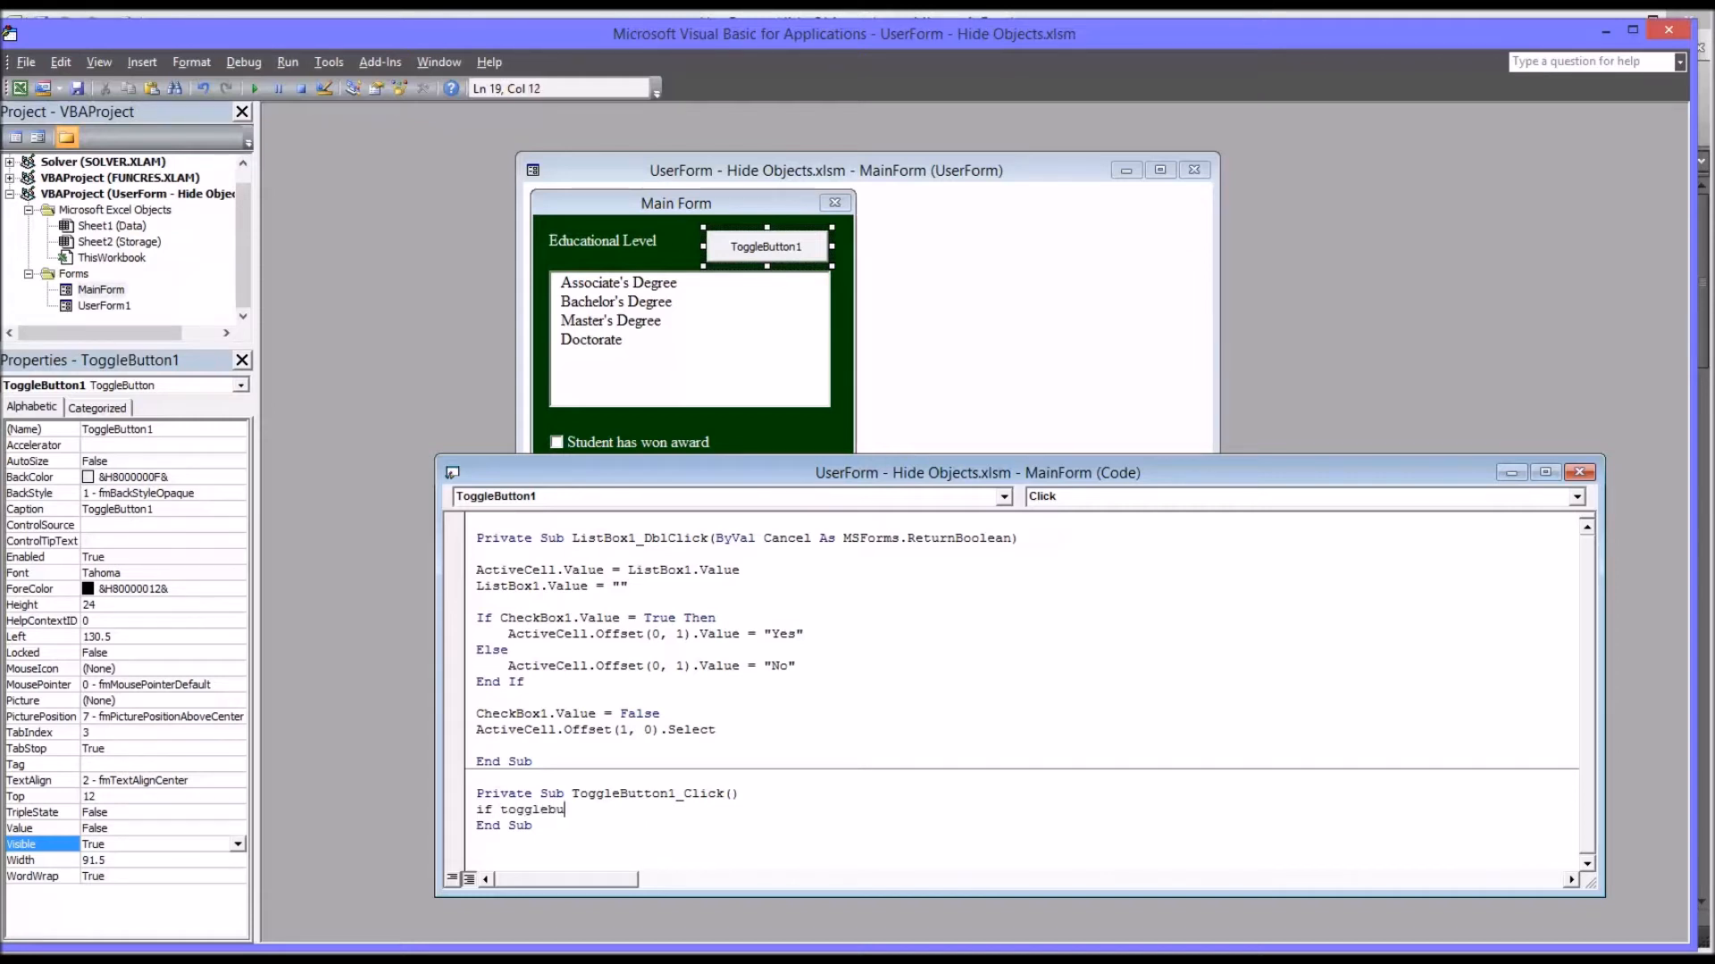
pyautogui.write('tton1.')
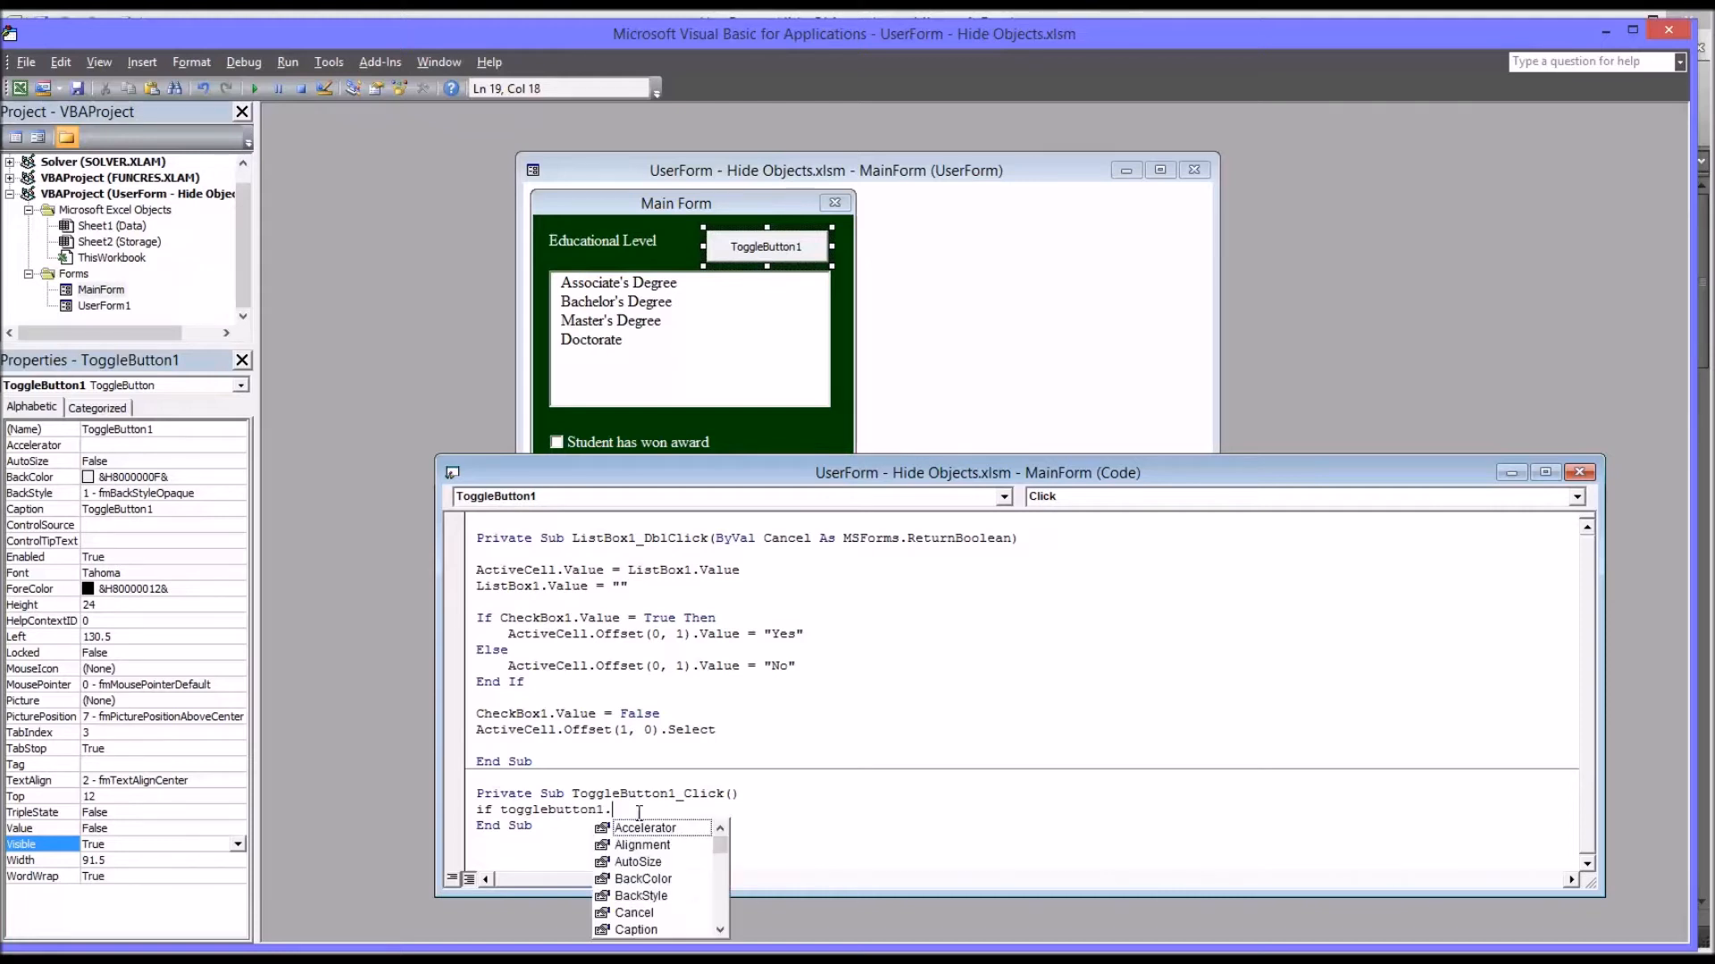
pyautogui.write('Value')
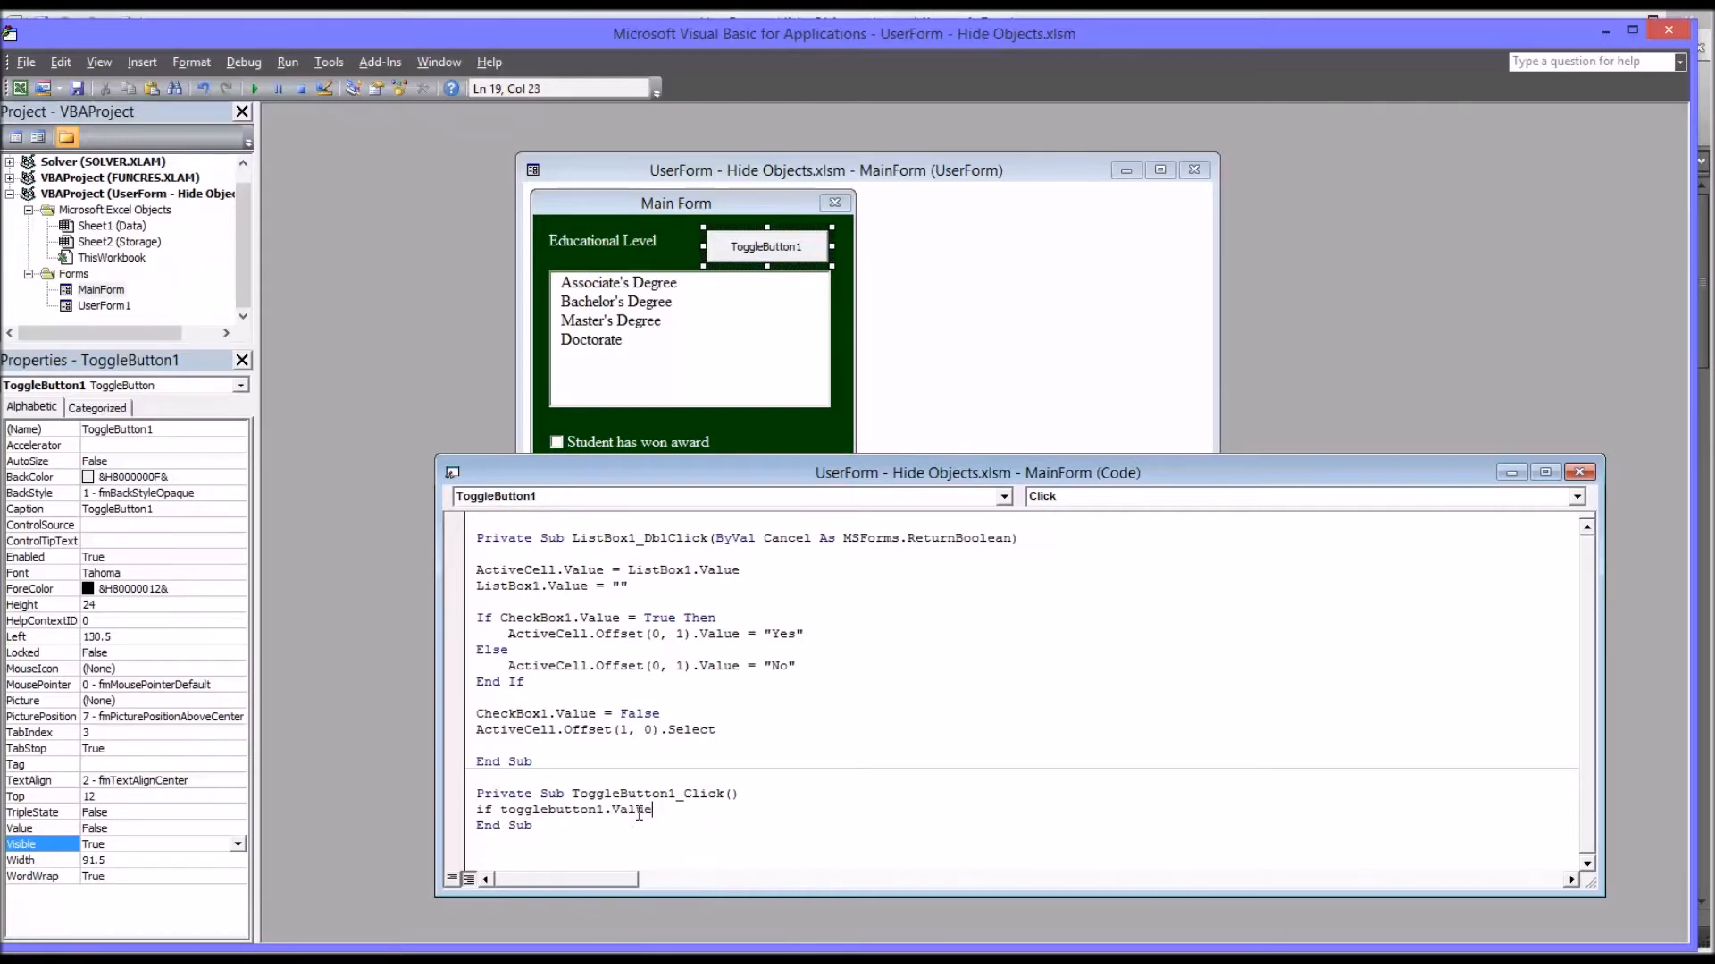
pyautogui.write('=tru')
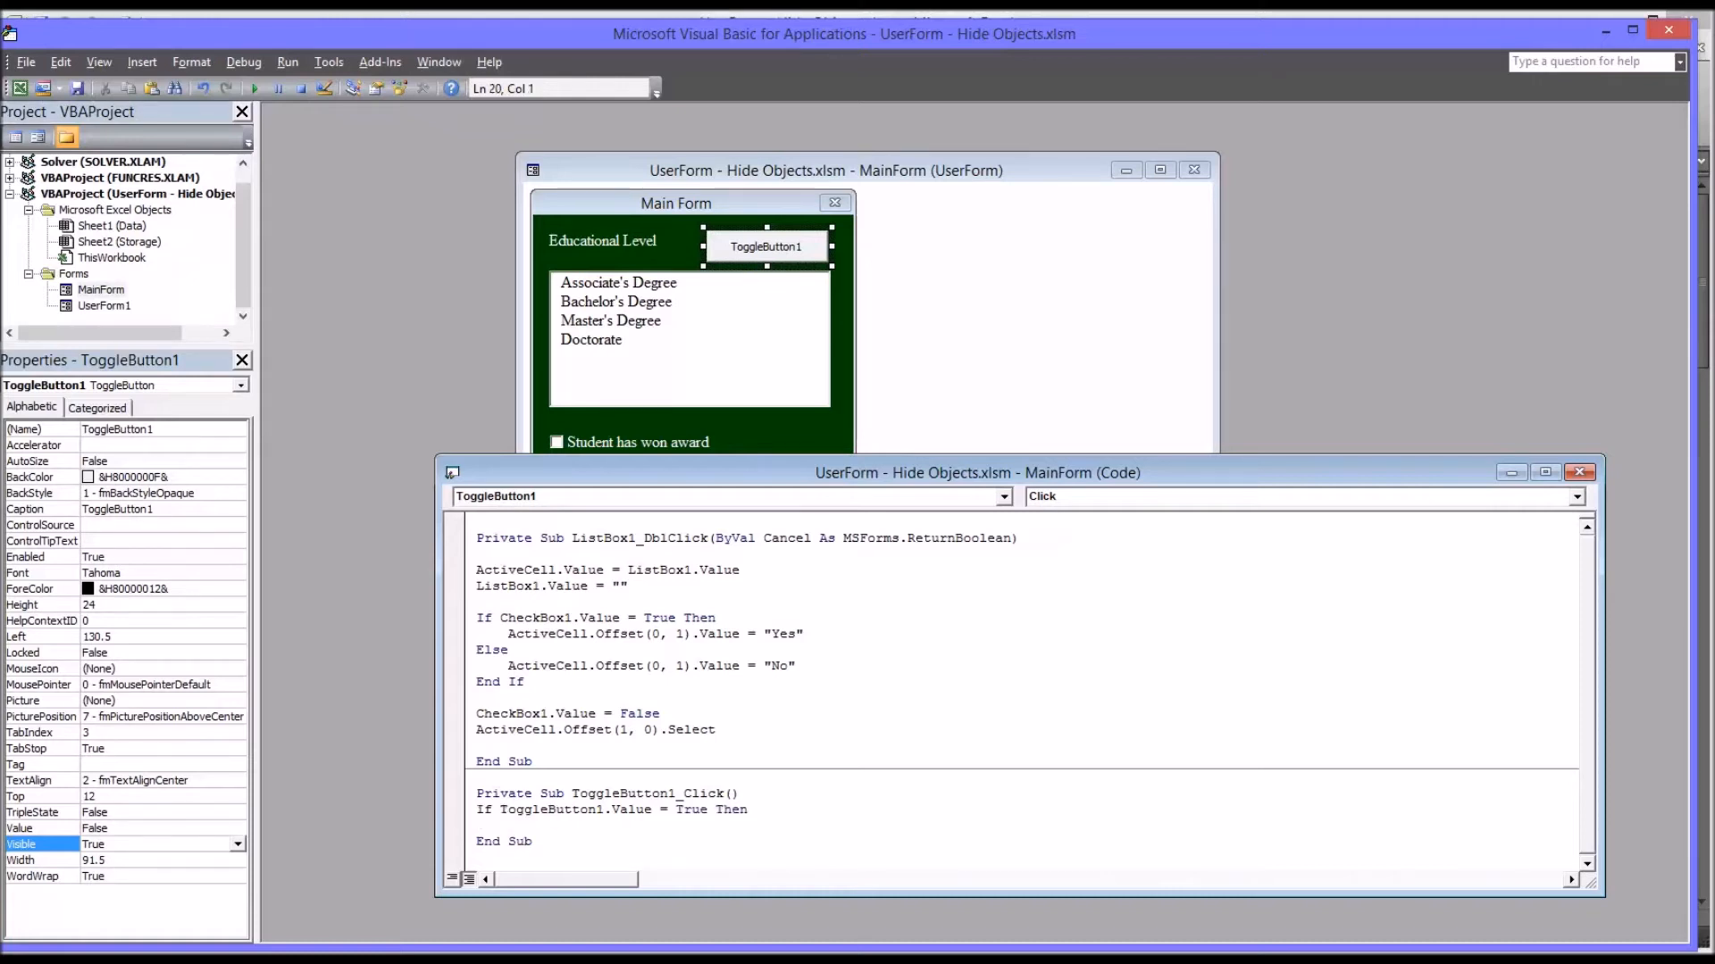
pyautogui.write('checkbox1.')
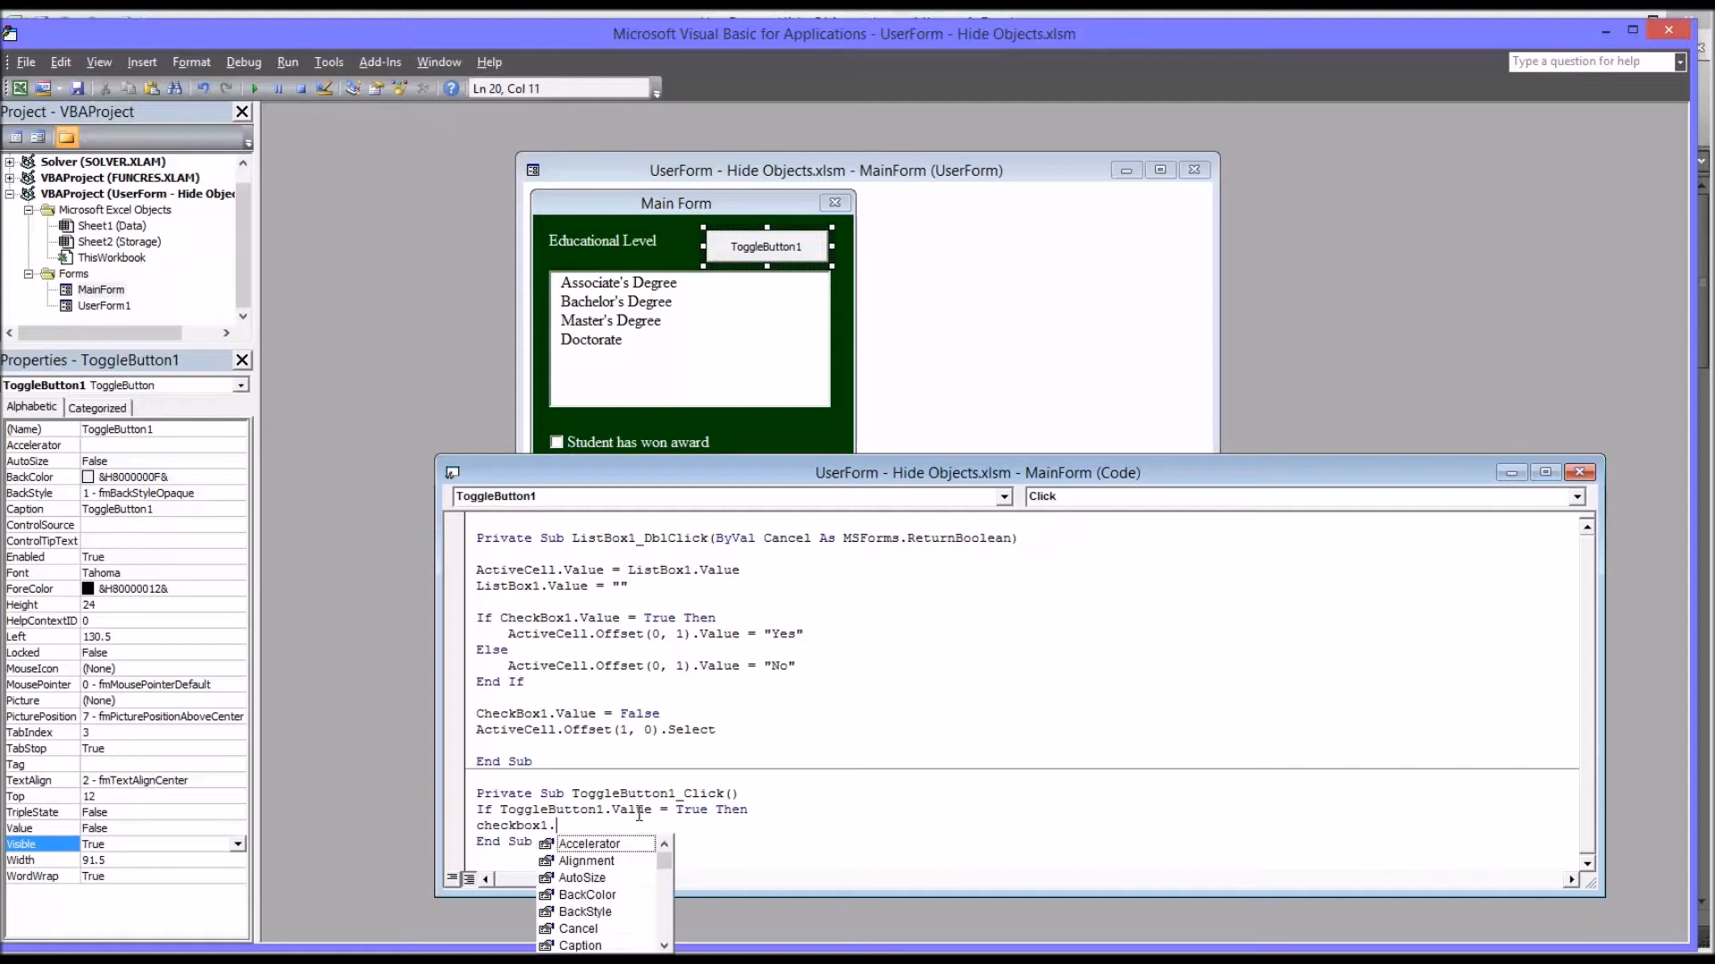
pyautogui.write('visi')
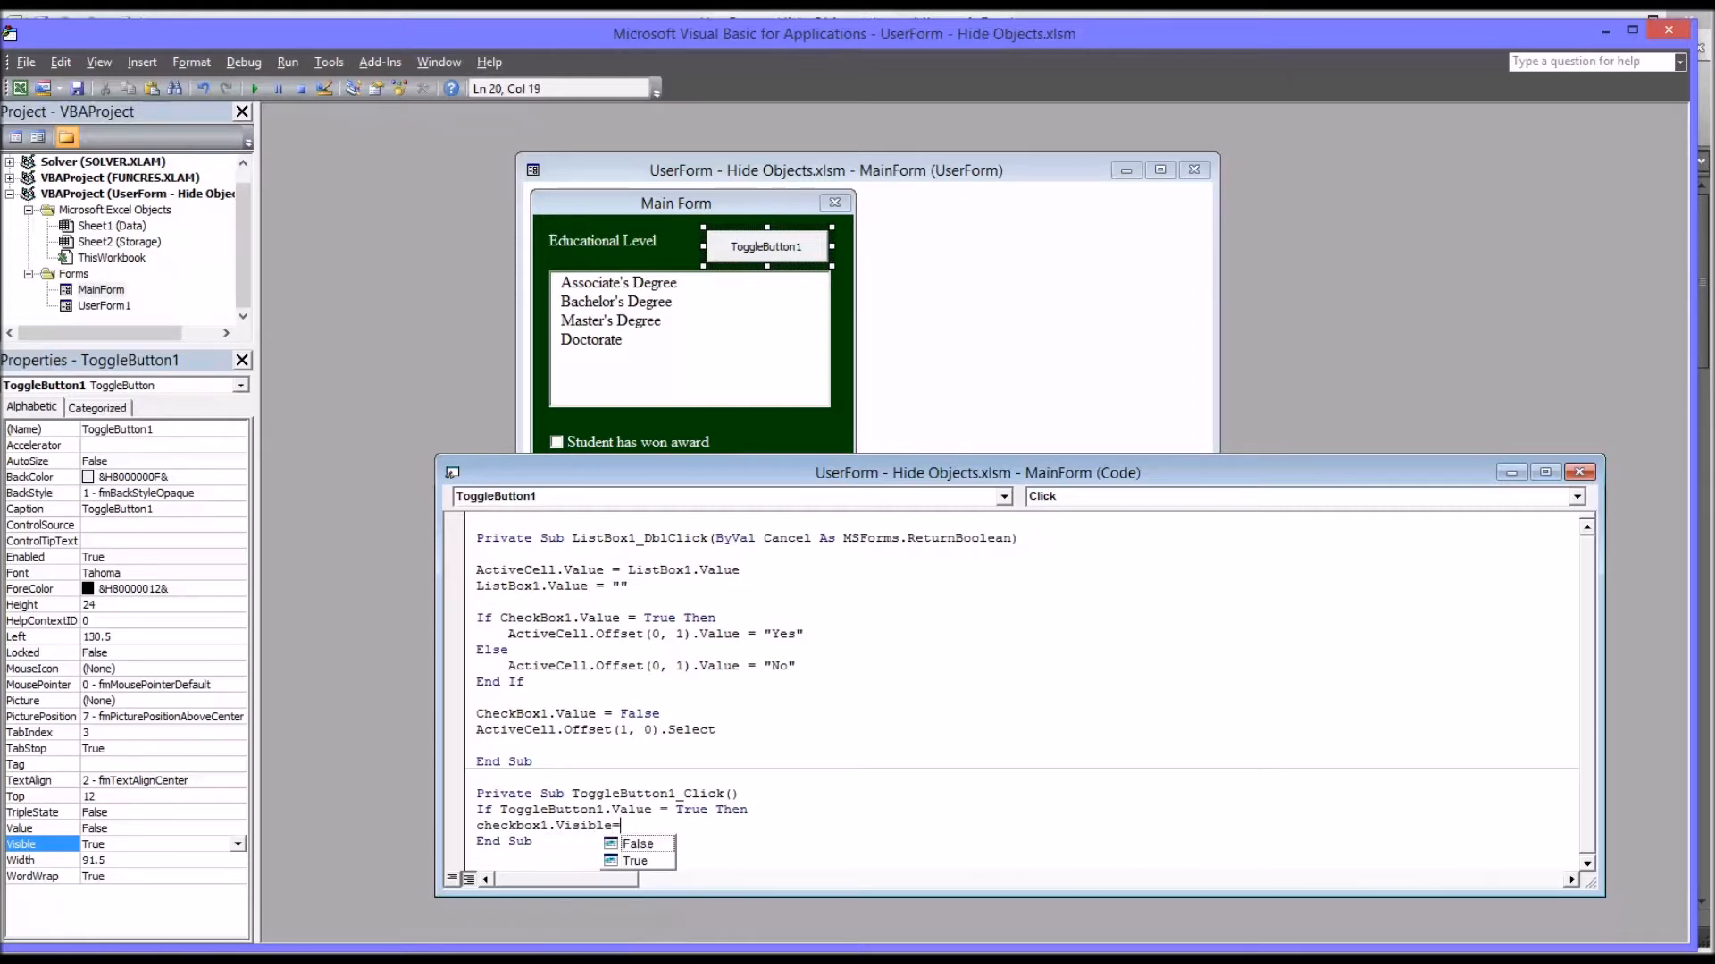
pyautogui.write('true')
pyautogui.write('Else')
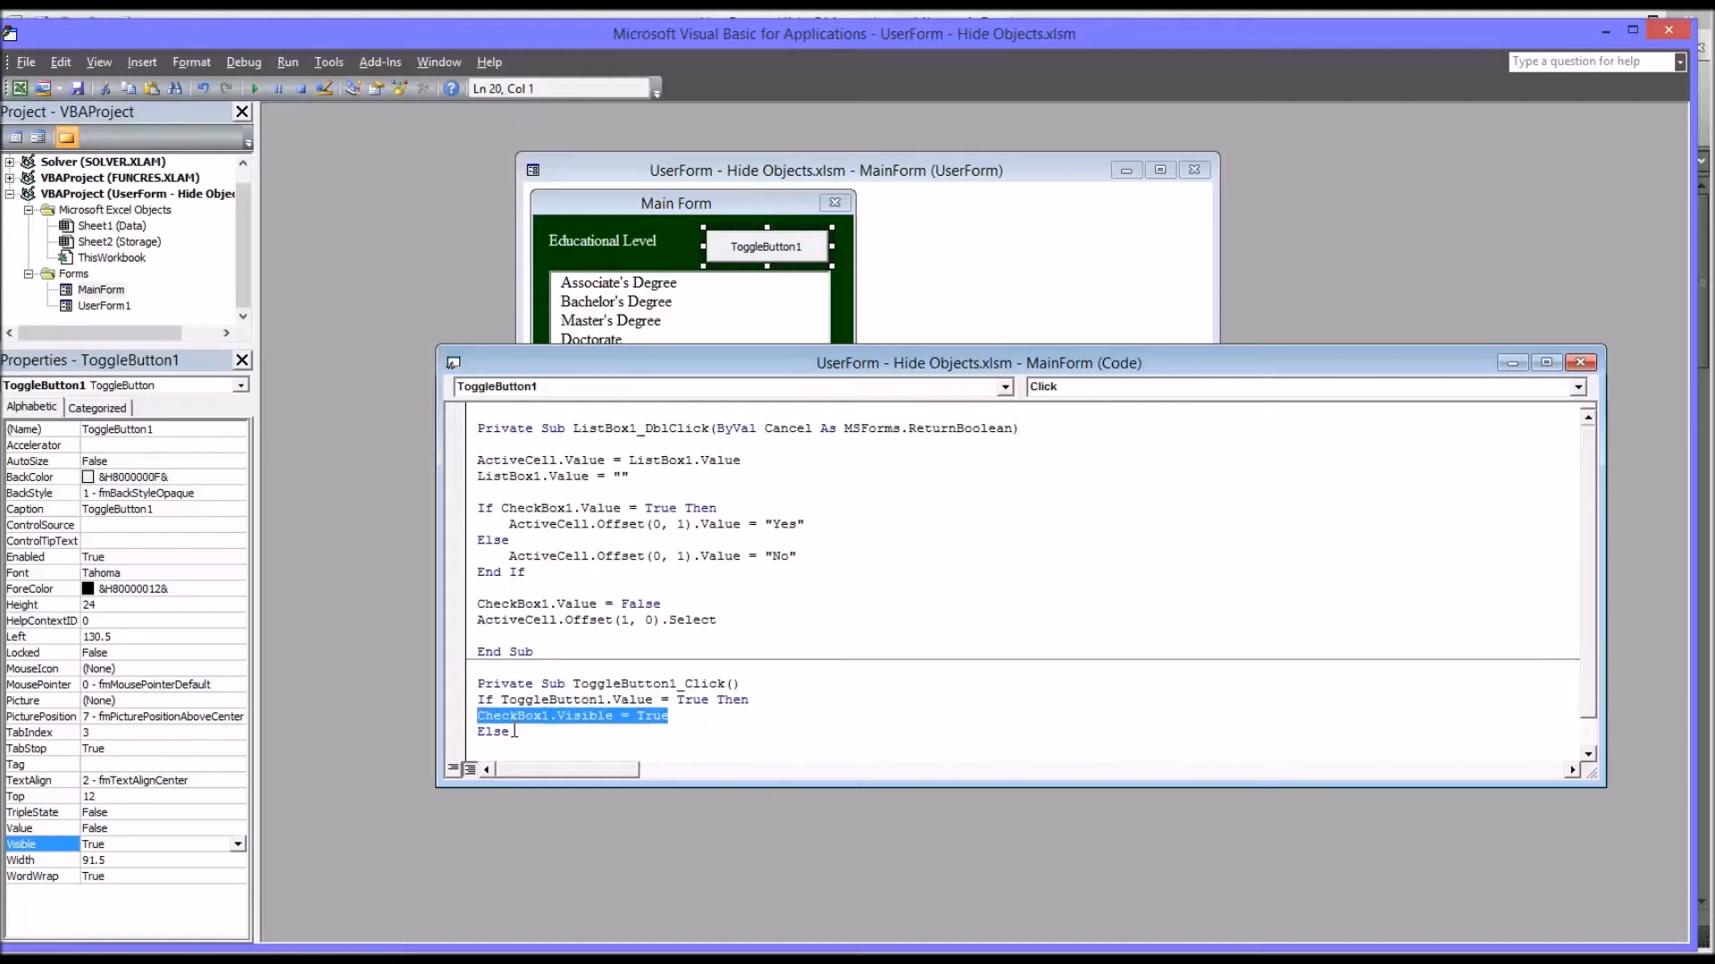
# Add the Else branch CheckBox1.Visible = False and close with End If
pyautogui.write('CheckBox1.Visible = True')
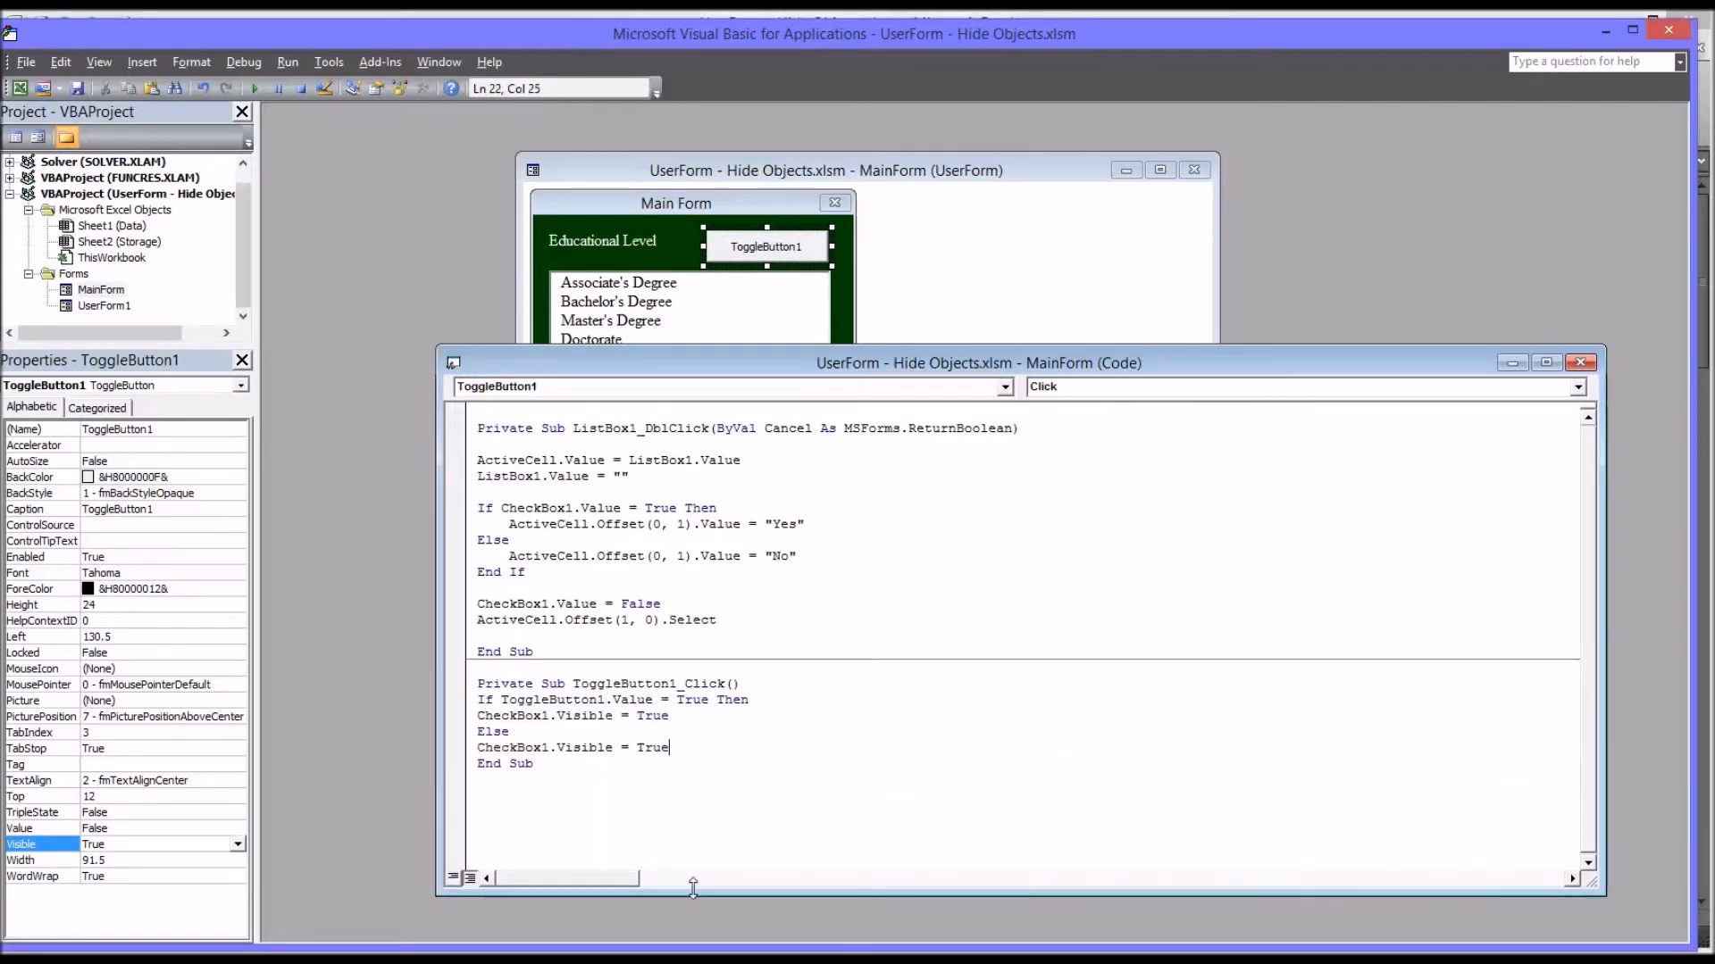
pyautogui.doubleClick(650, 748)
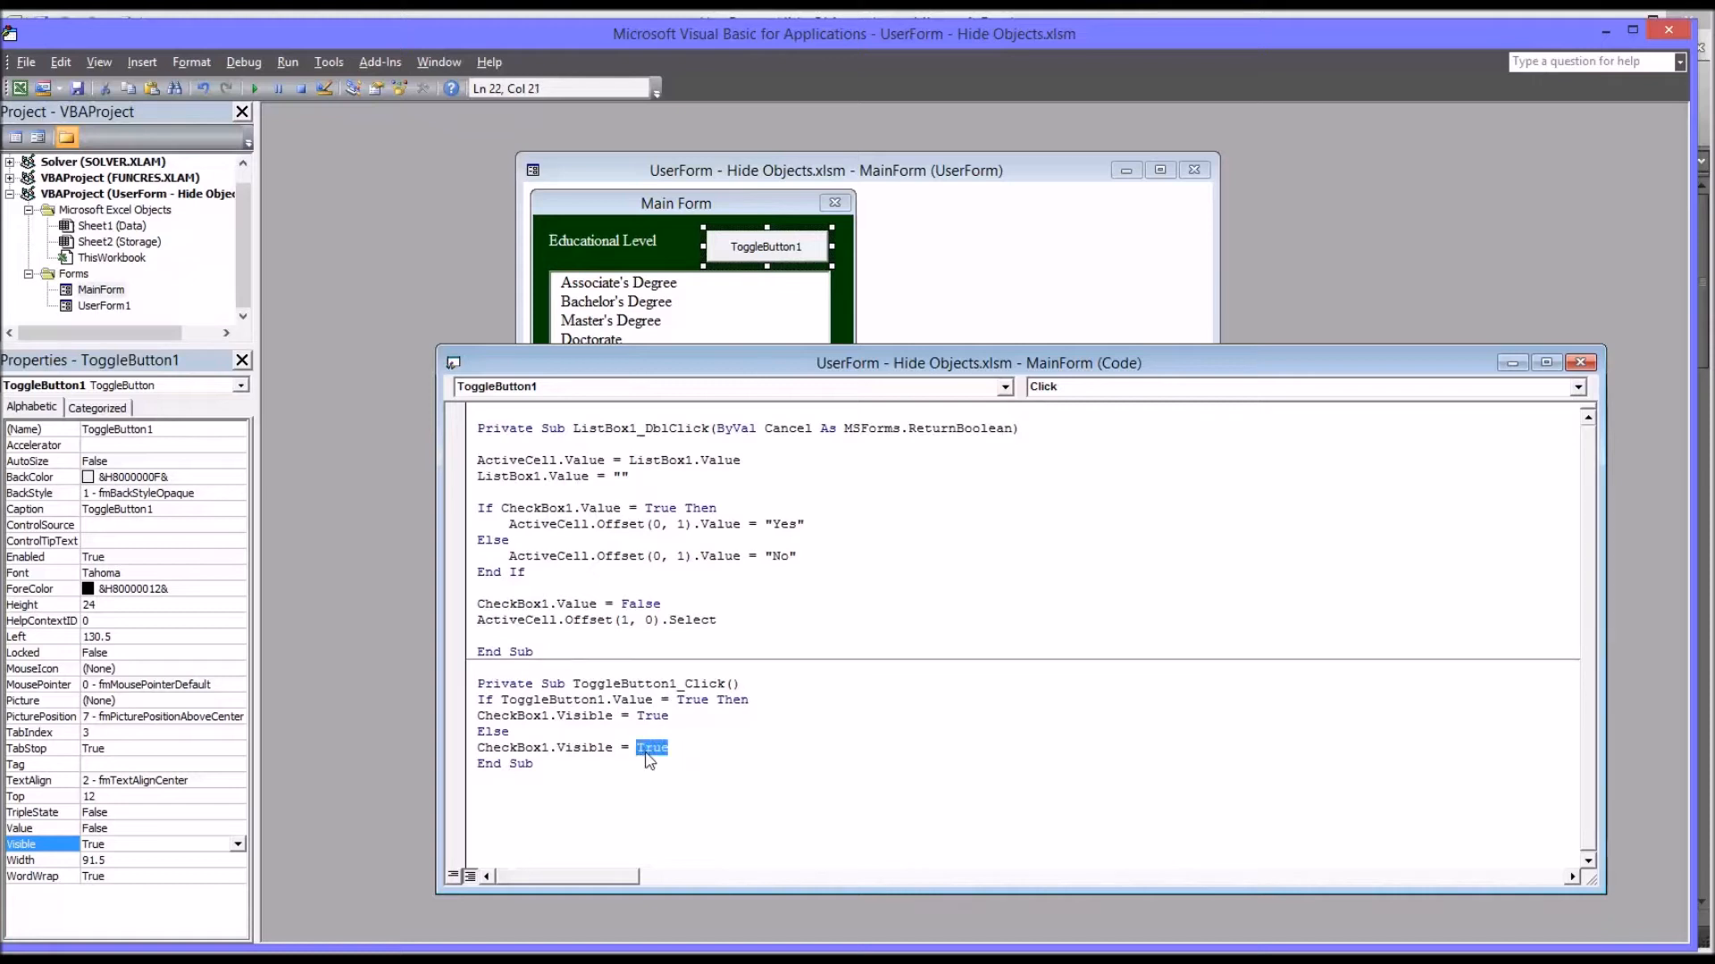
pyautogui.write('fals')
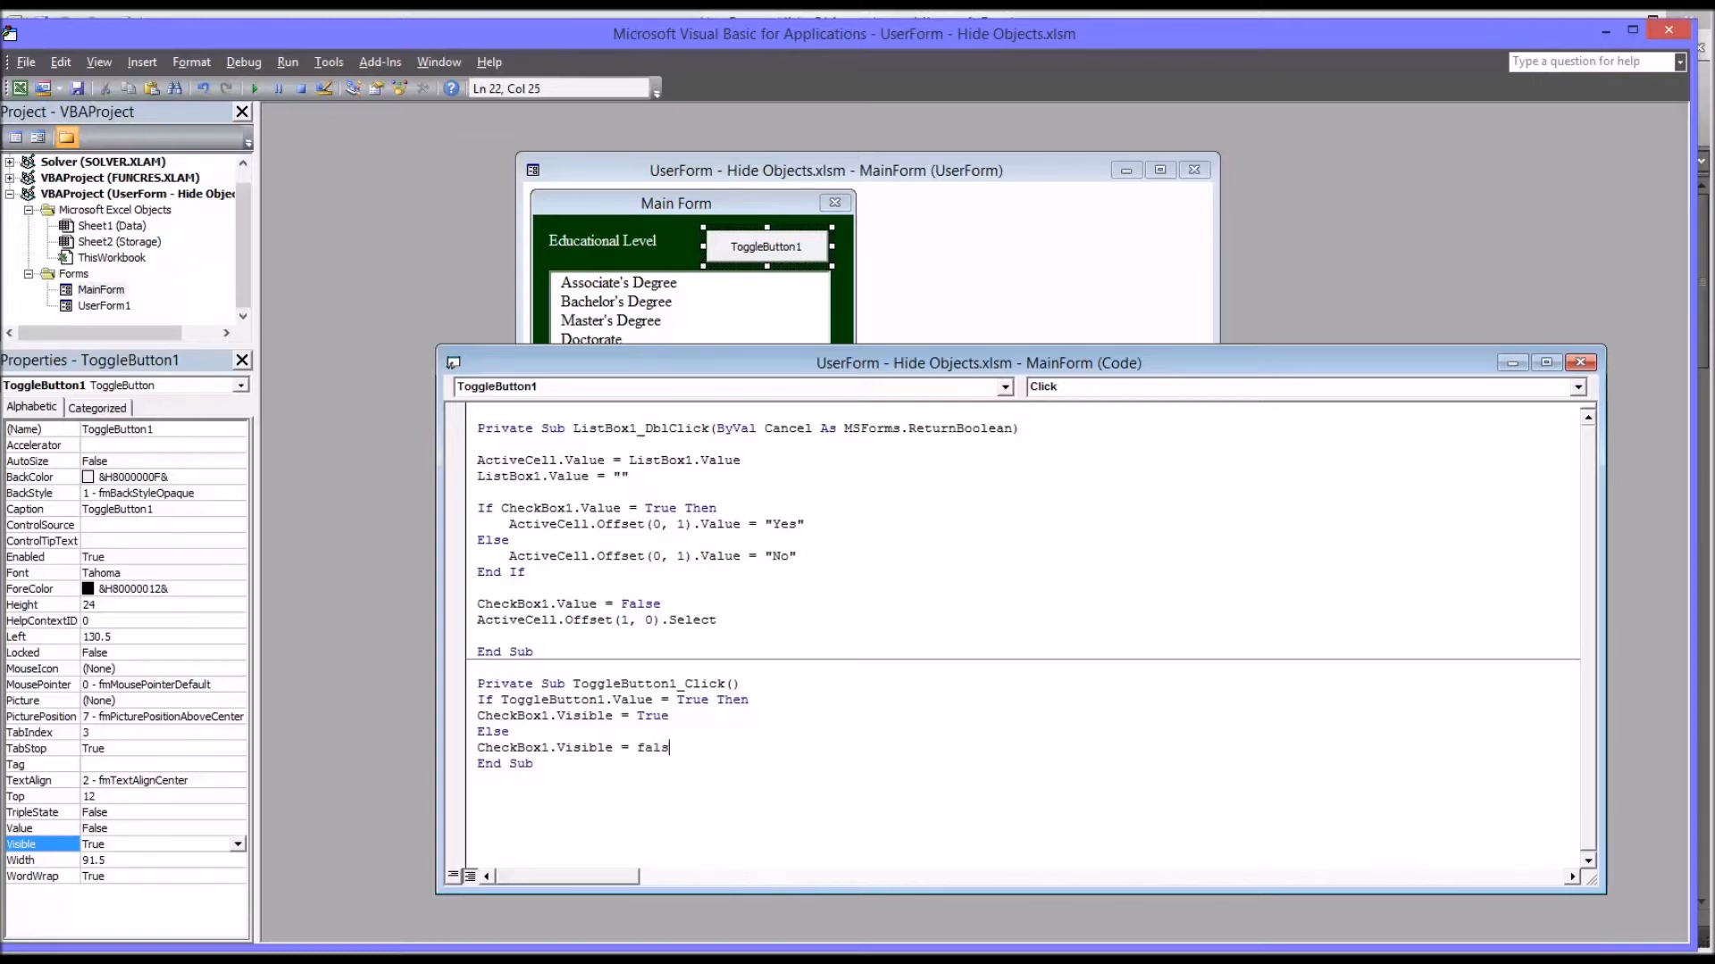
pyautogui.write('e')
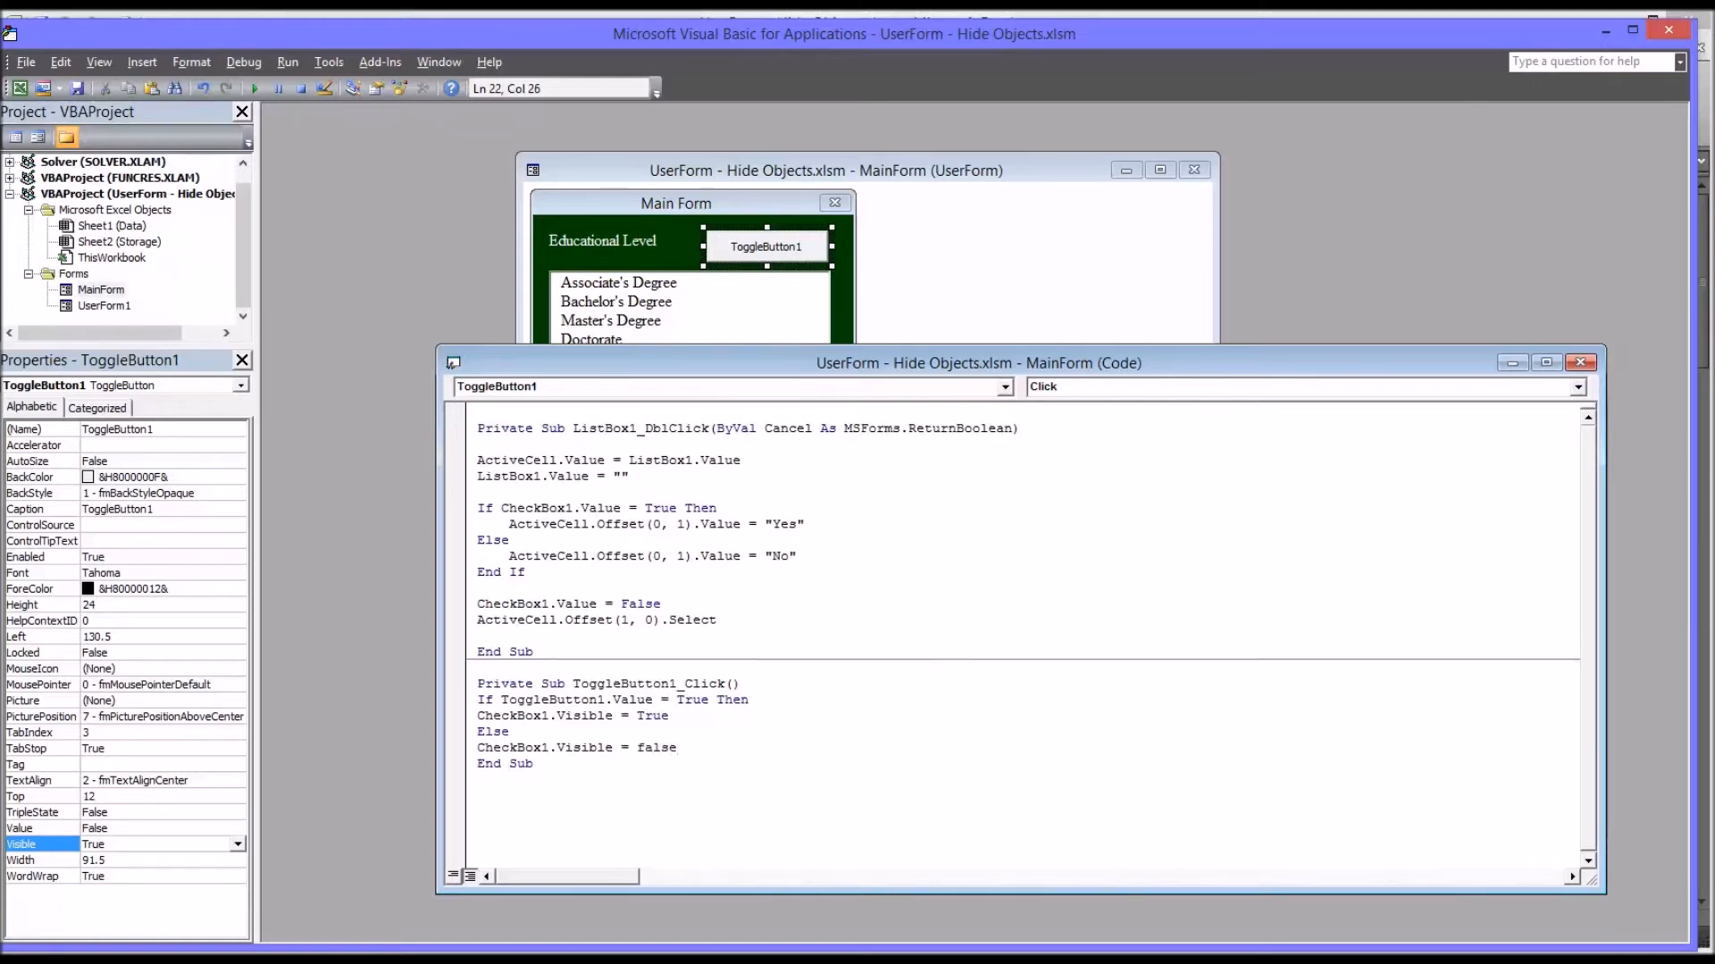
pyautogui.write('end')
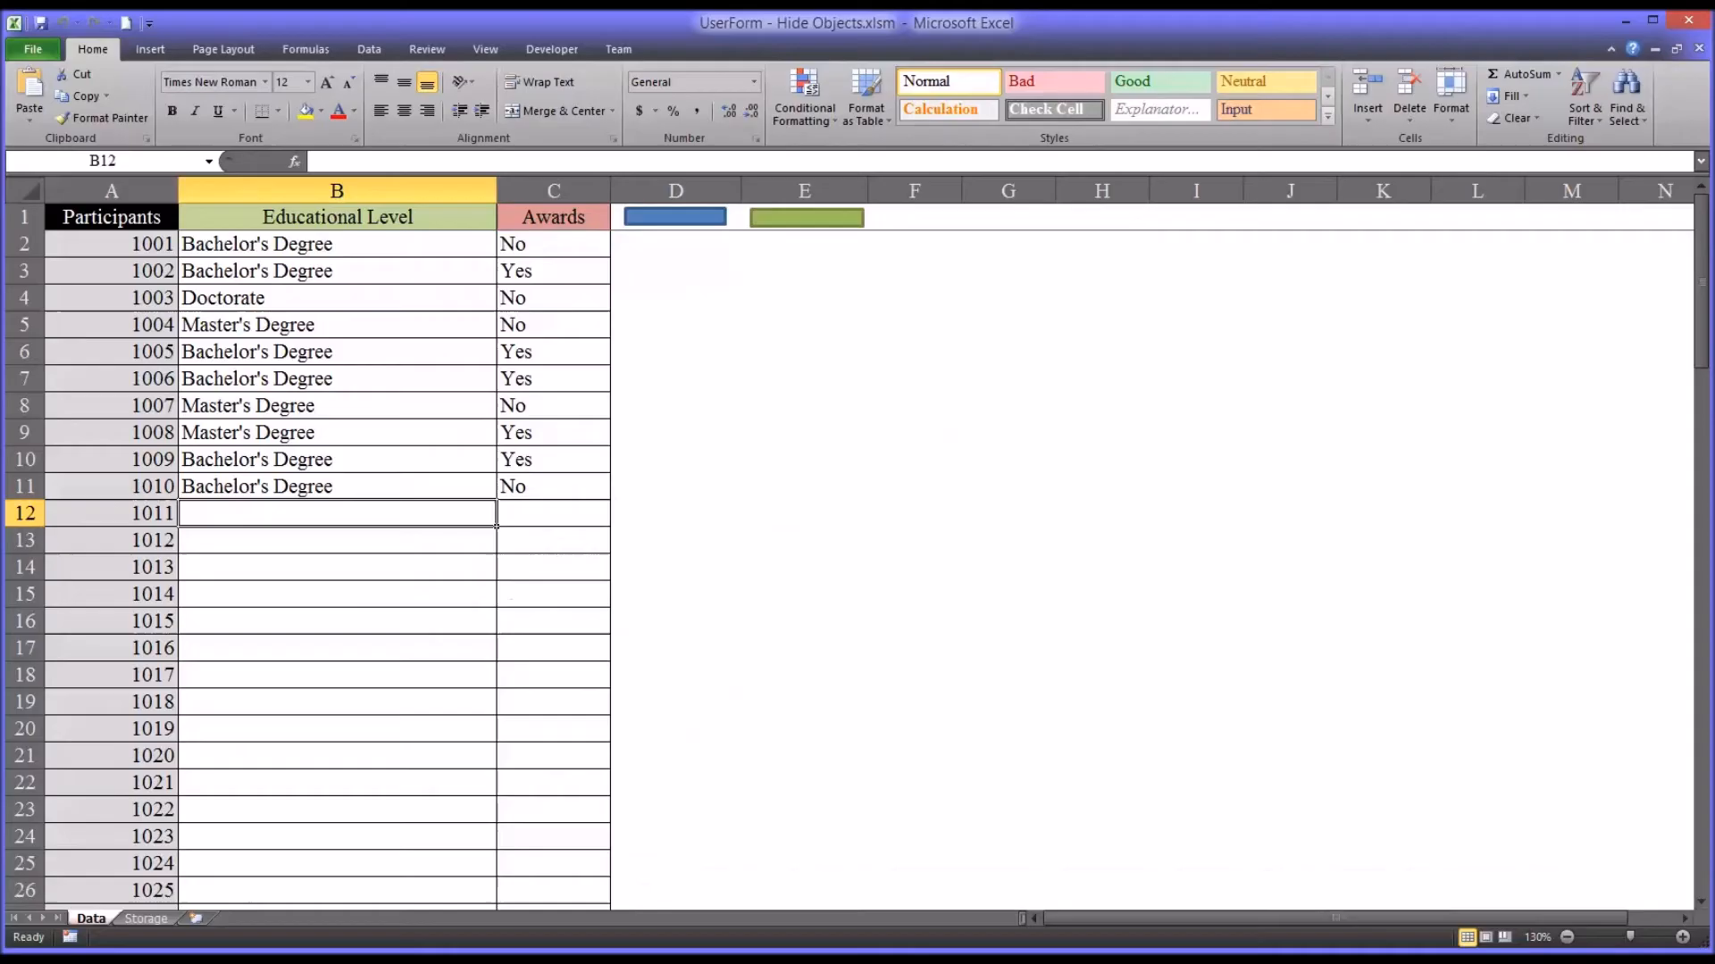
# Run the Main Form, toggle the award checkbox on and off twice, then close the form
pyautogui.click(675, 216)
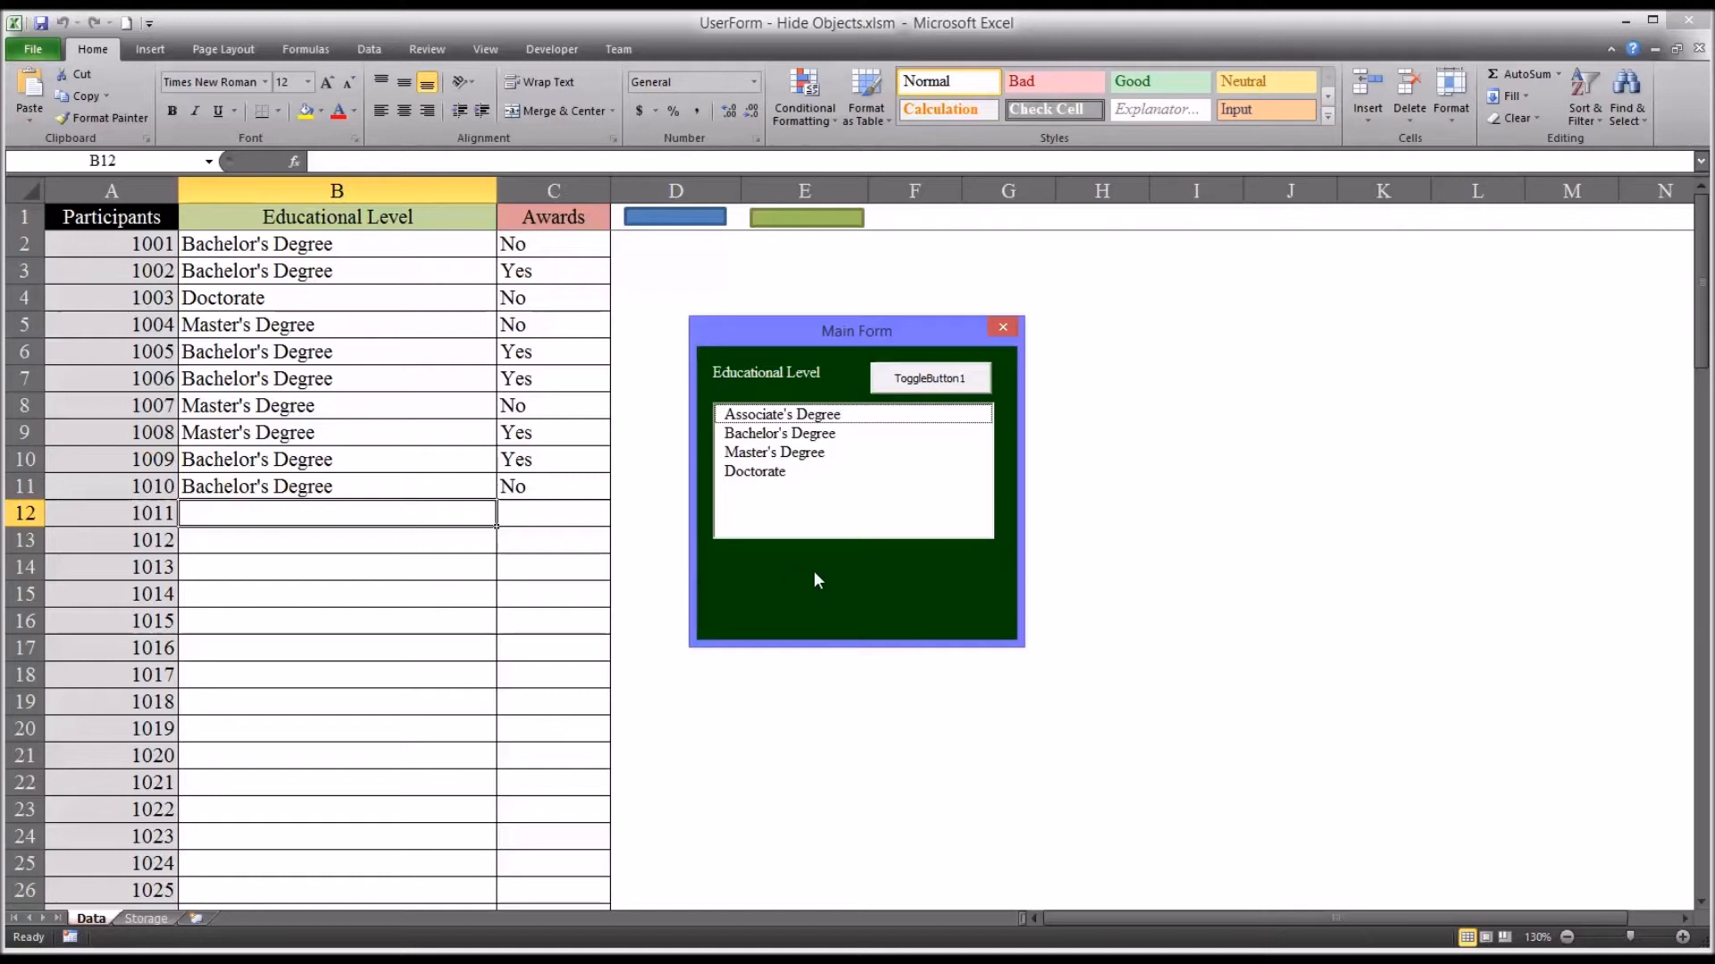
pyautogui.click(928, 377)
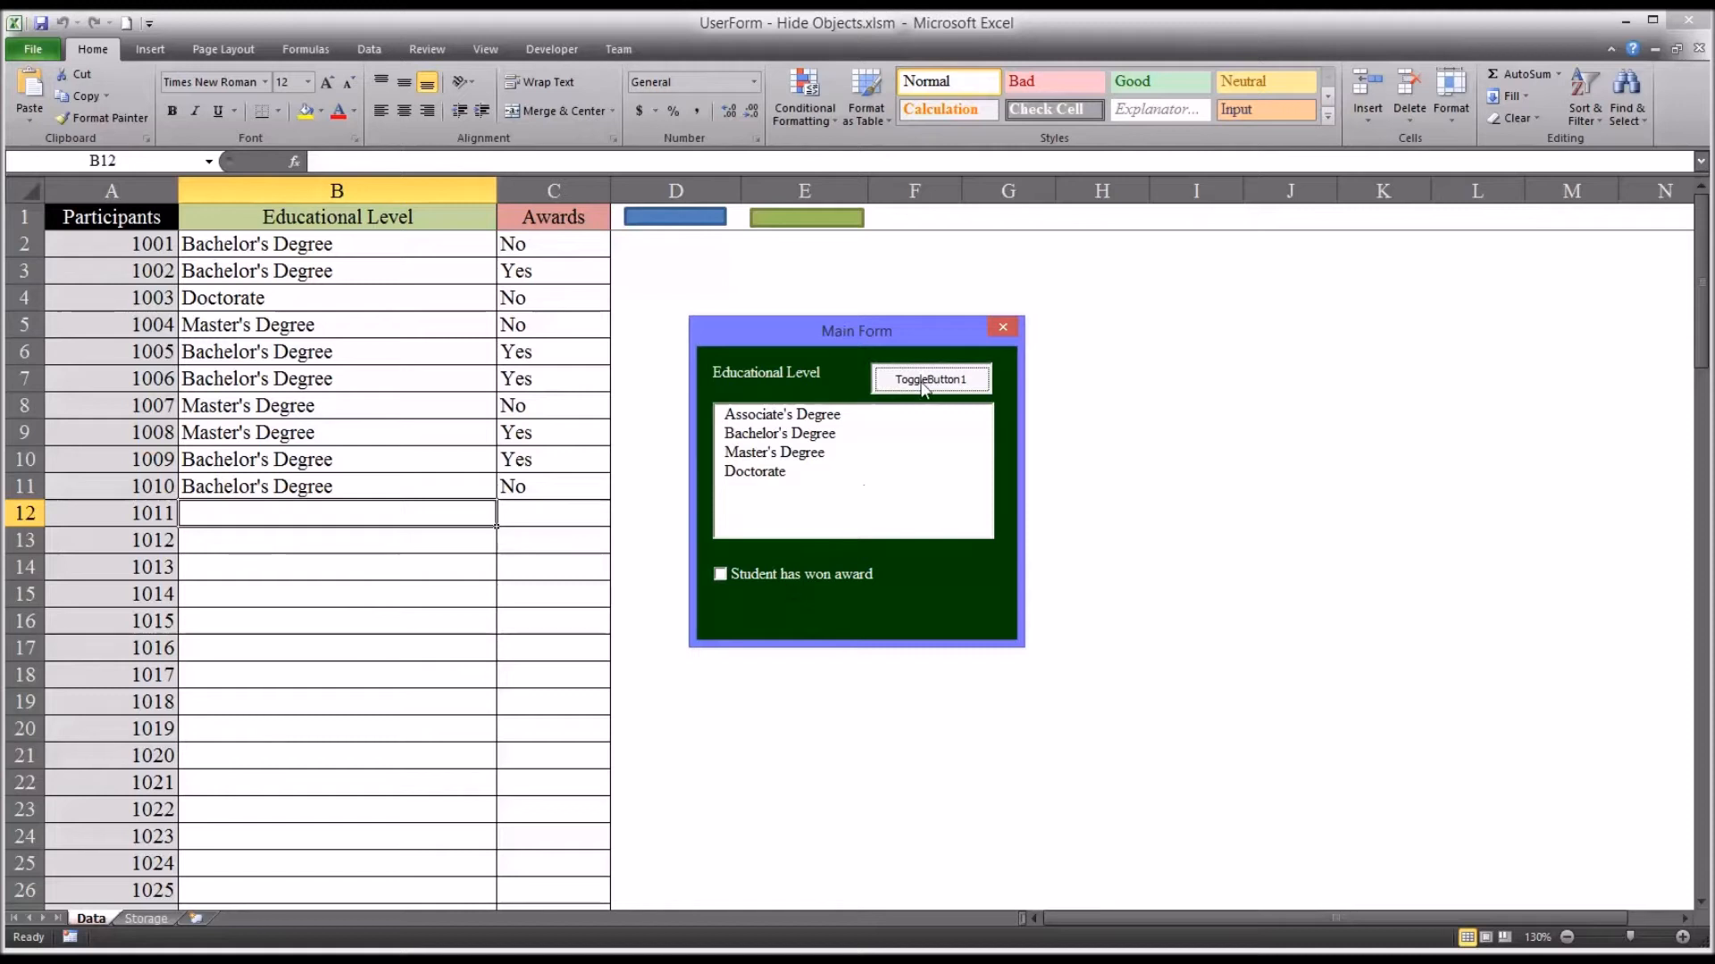
pyautogui.click(929, 379)
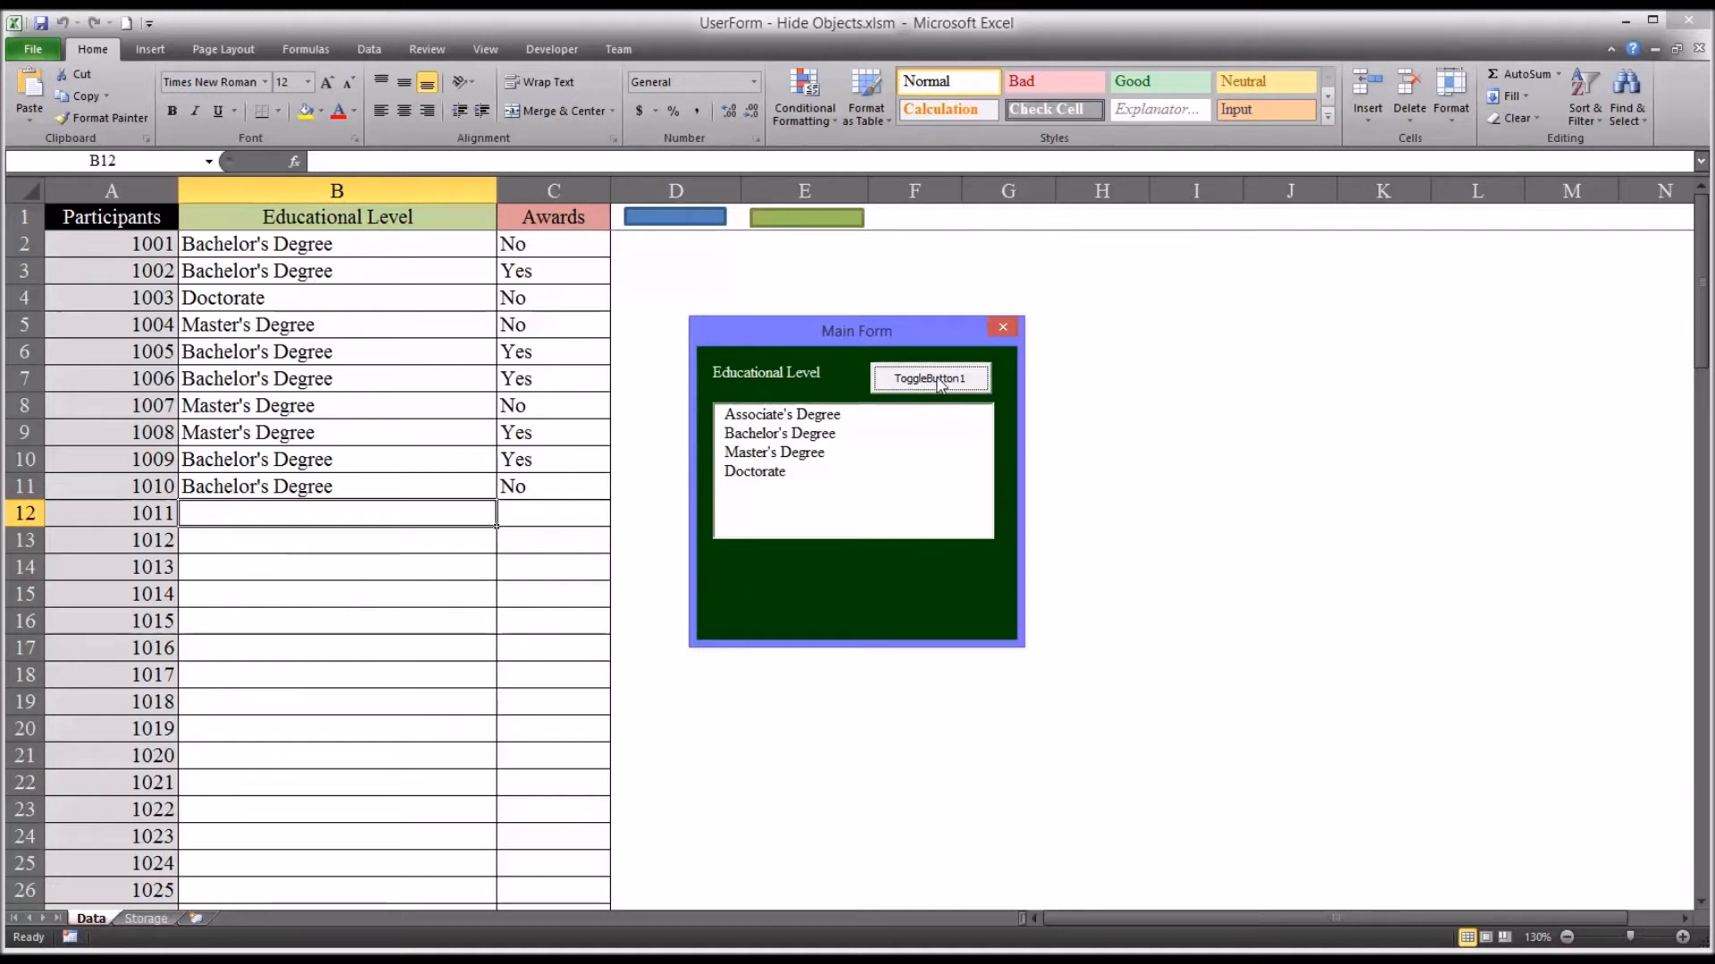
pyautogui.click(931, 379)
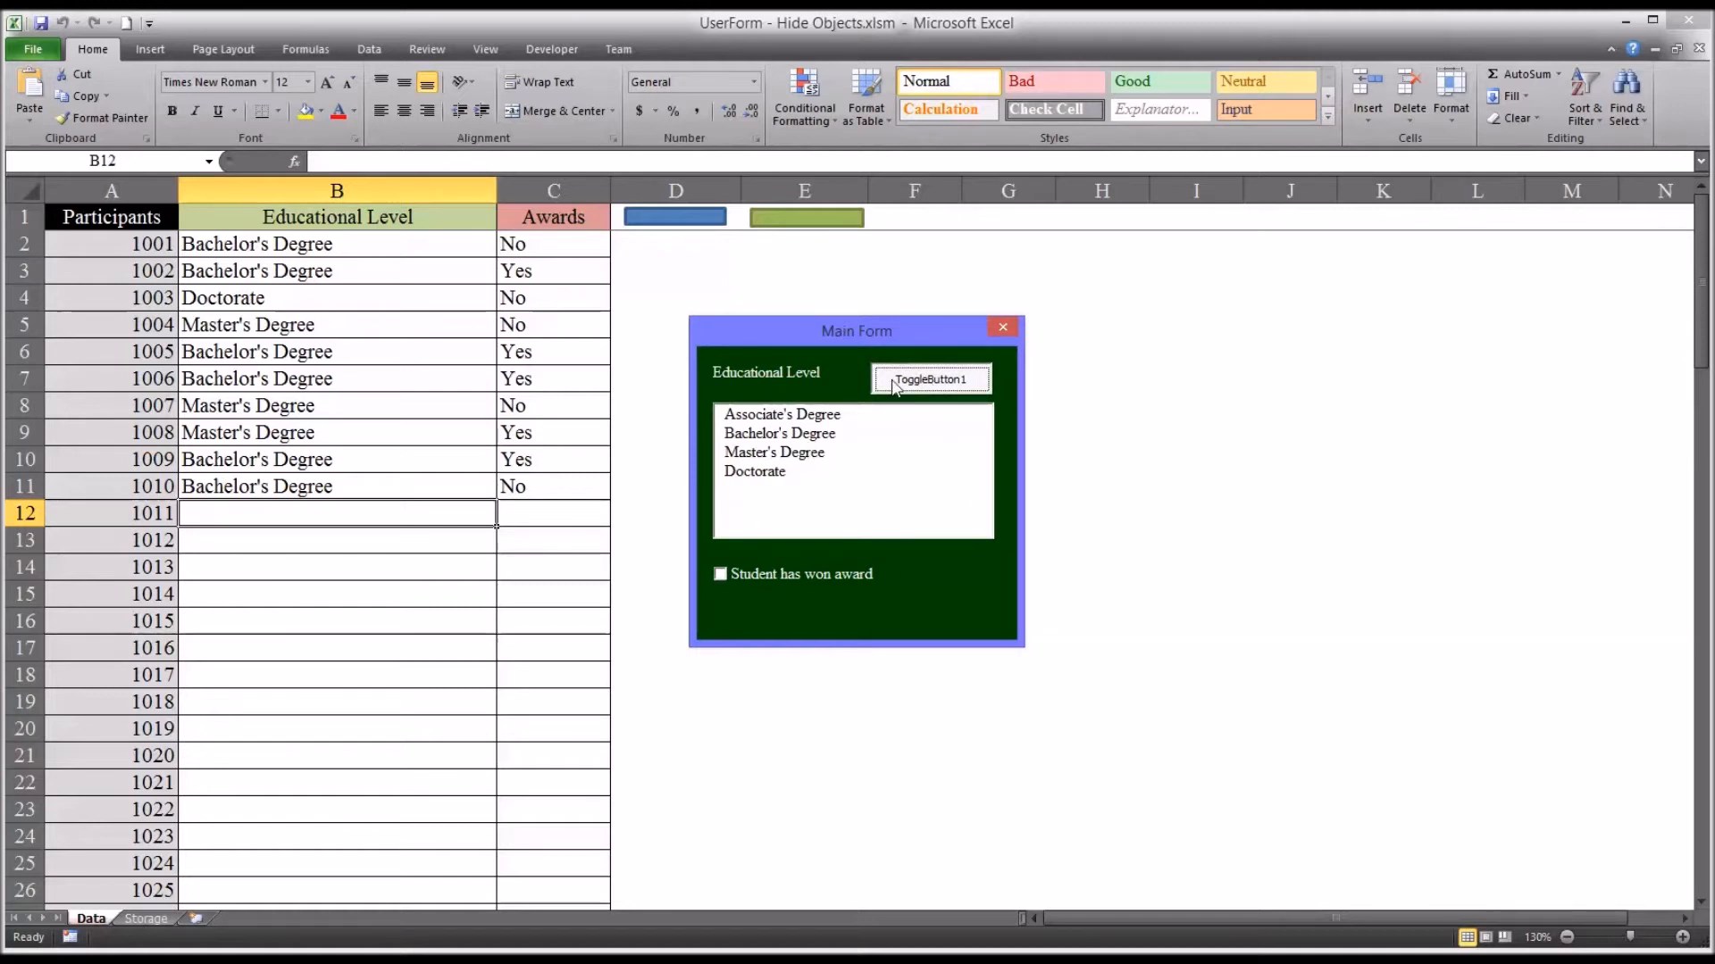
pyautogui.click(929, 377)
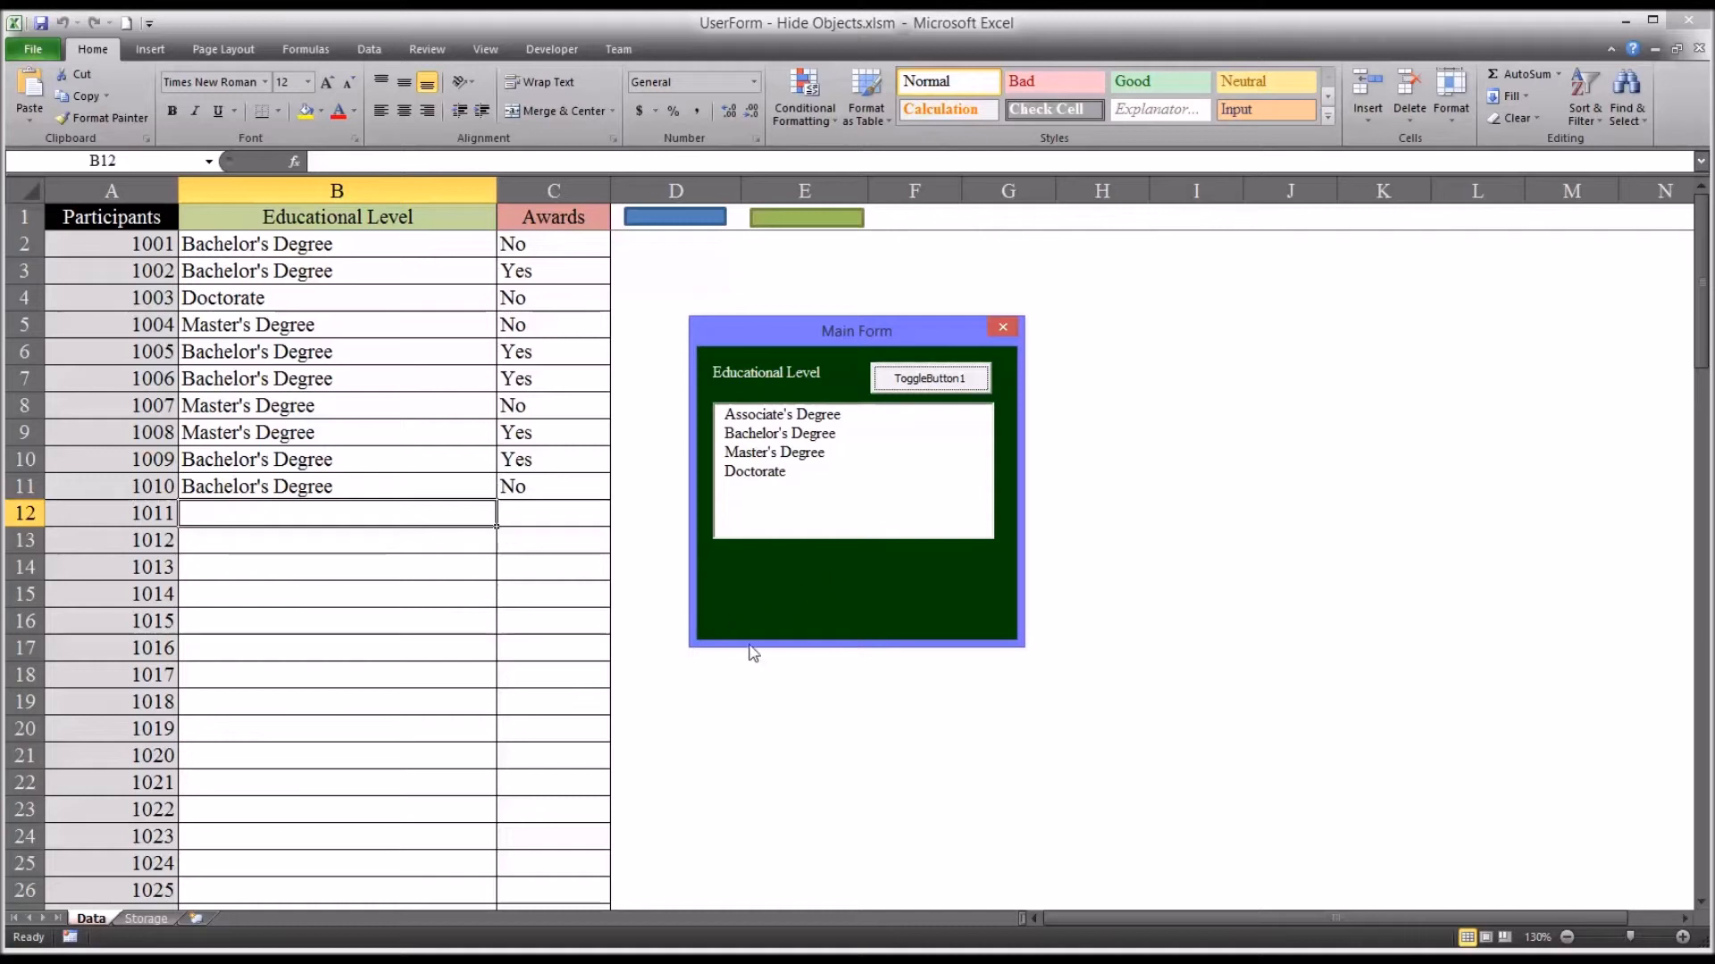
pyautogui.moveTo(771, 607)
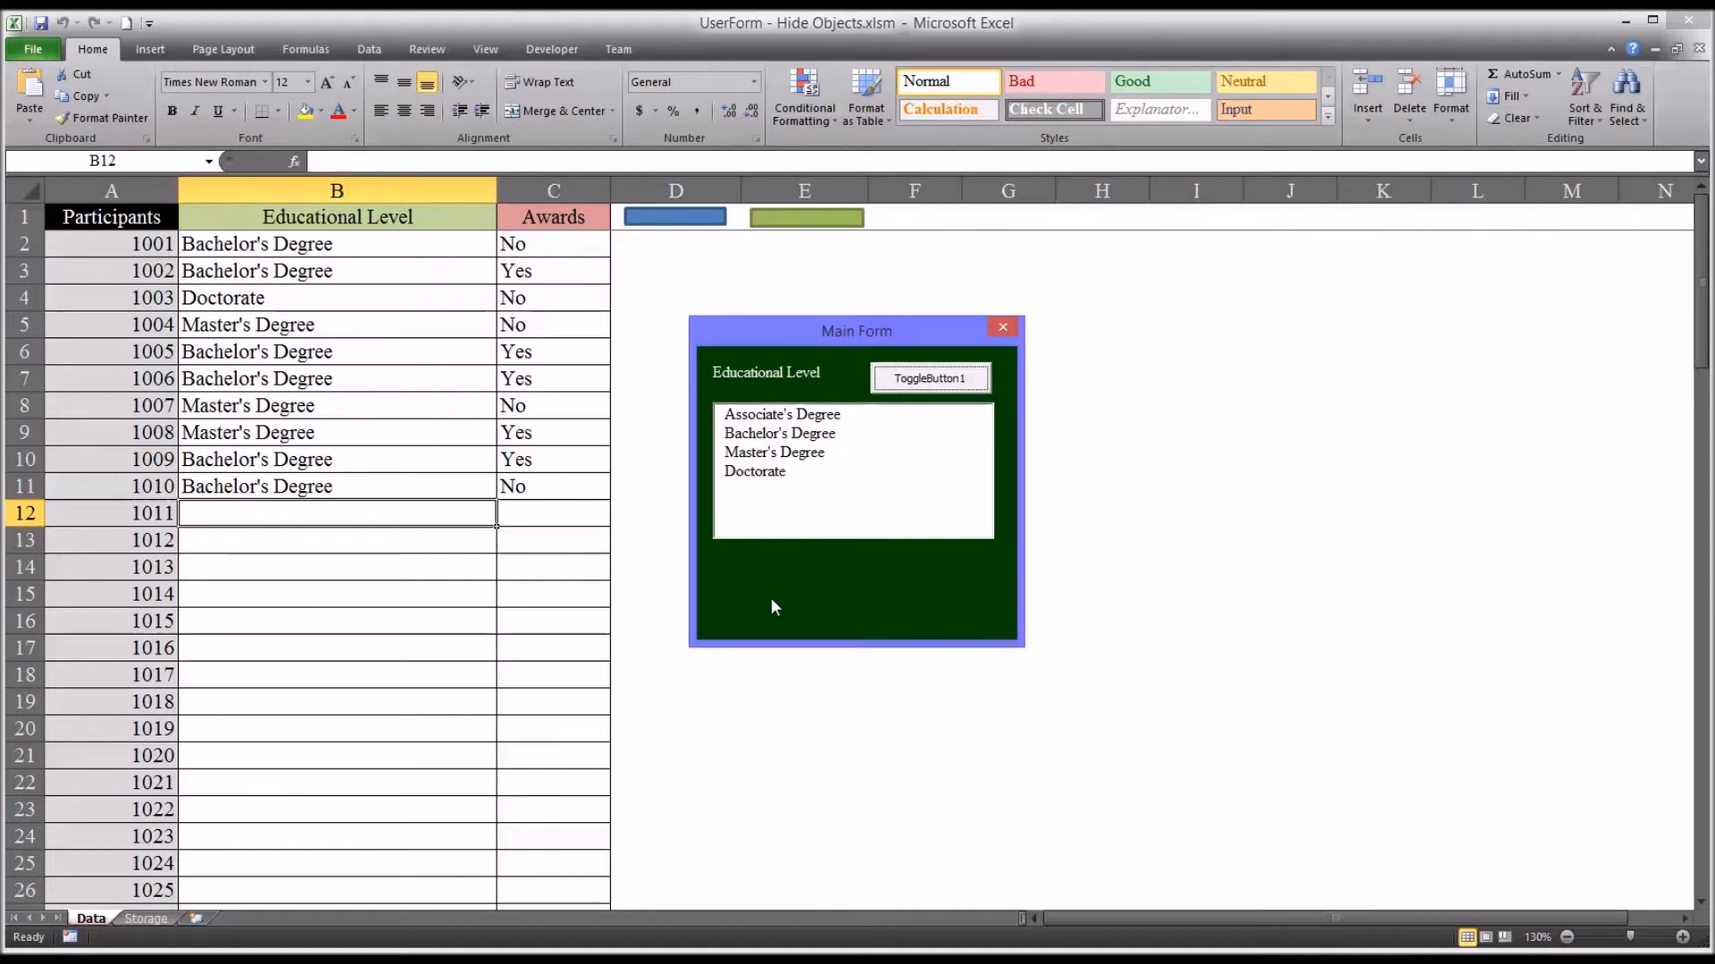
pyautogui.moveTo(894, 596)
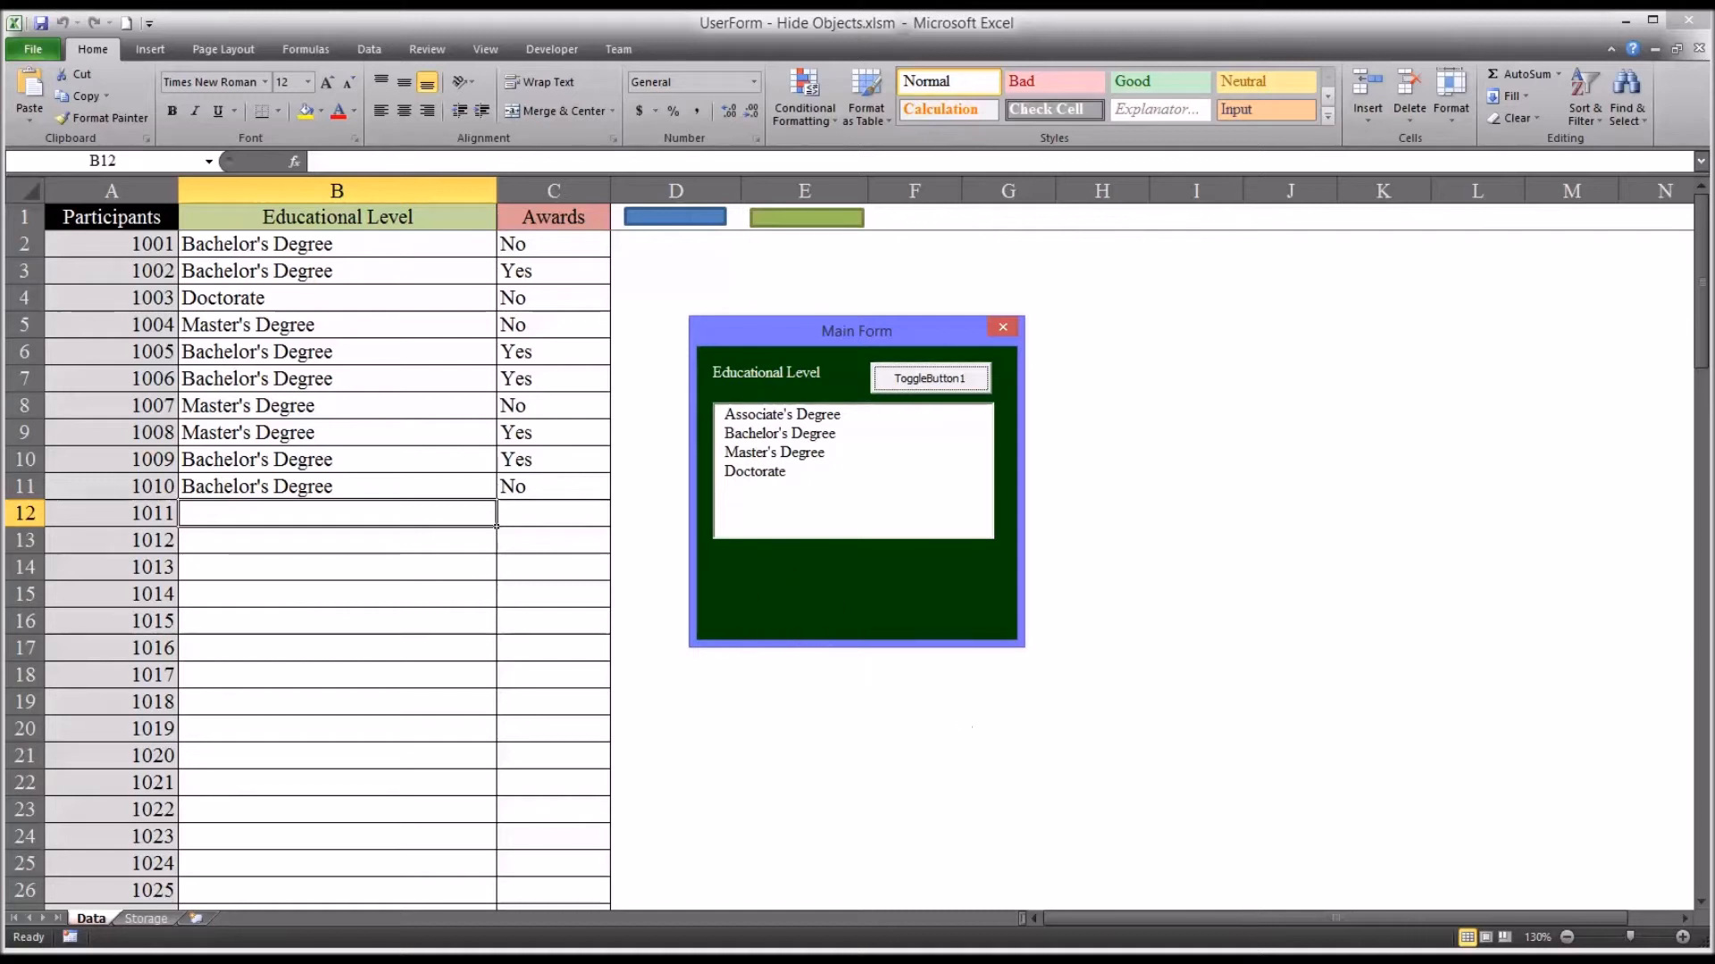
pyautogui.moveTo(1000, 948)
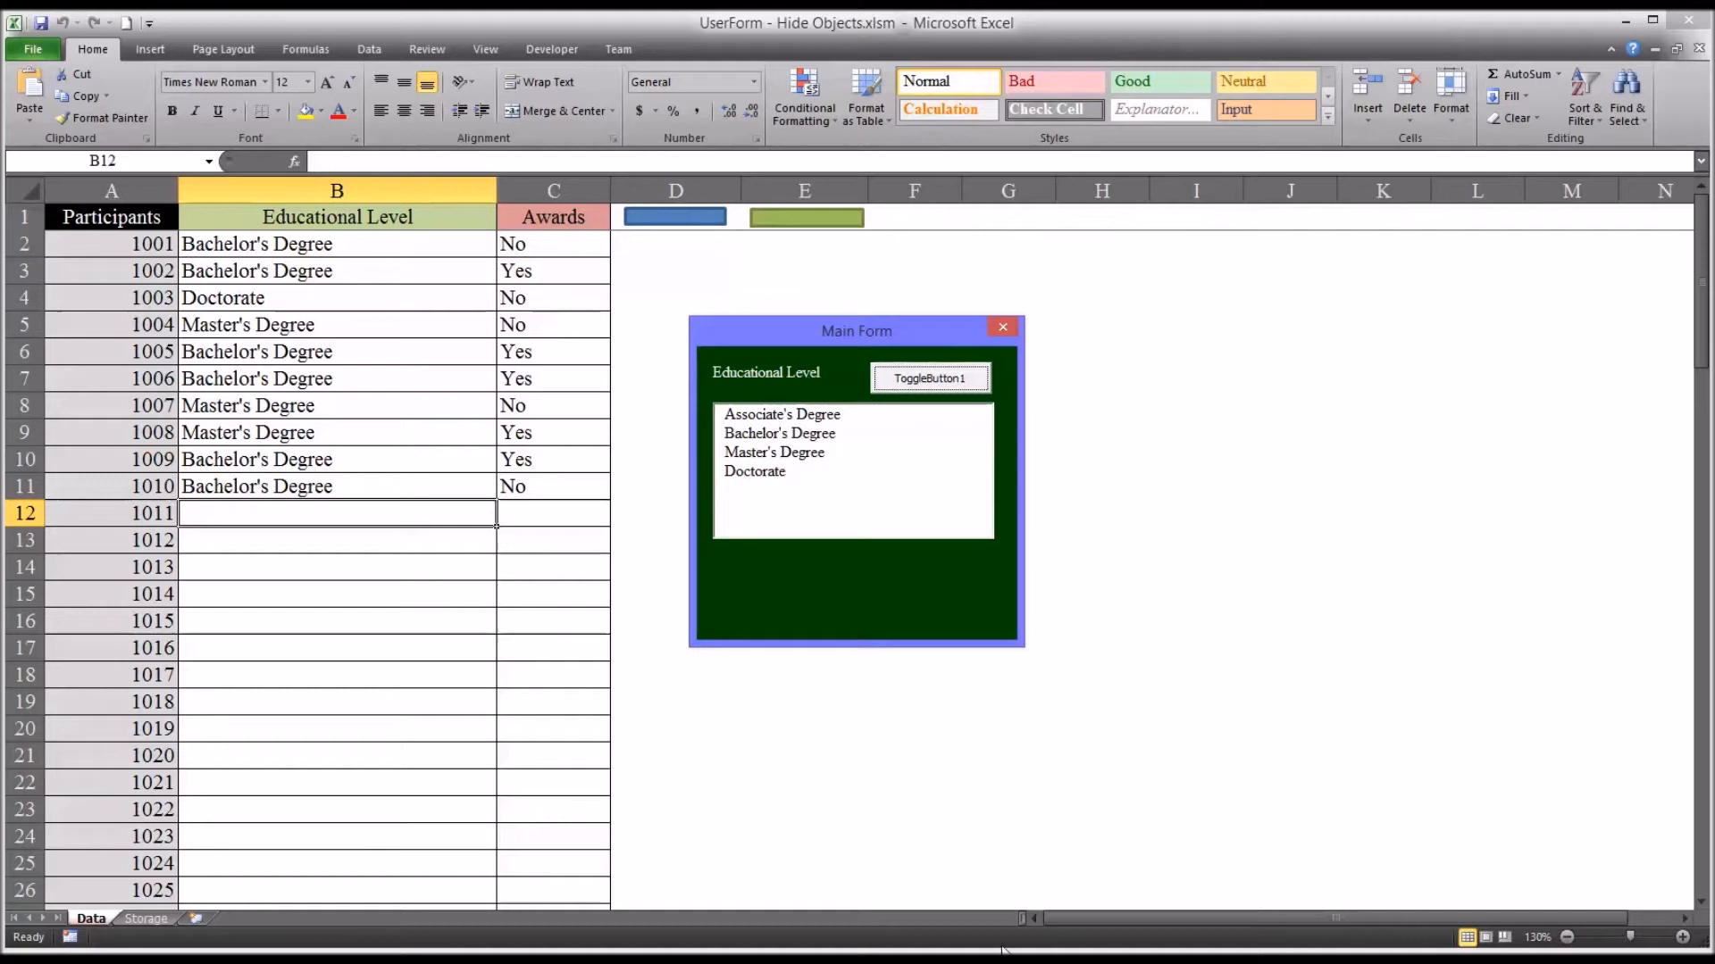
pyautogui.moveTo(777, 616)
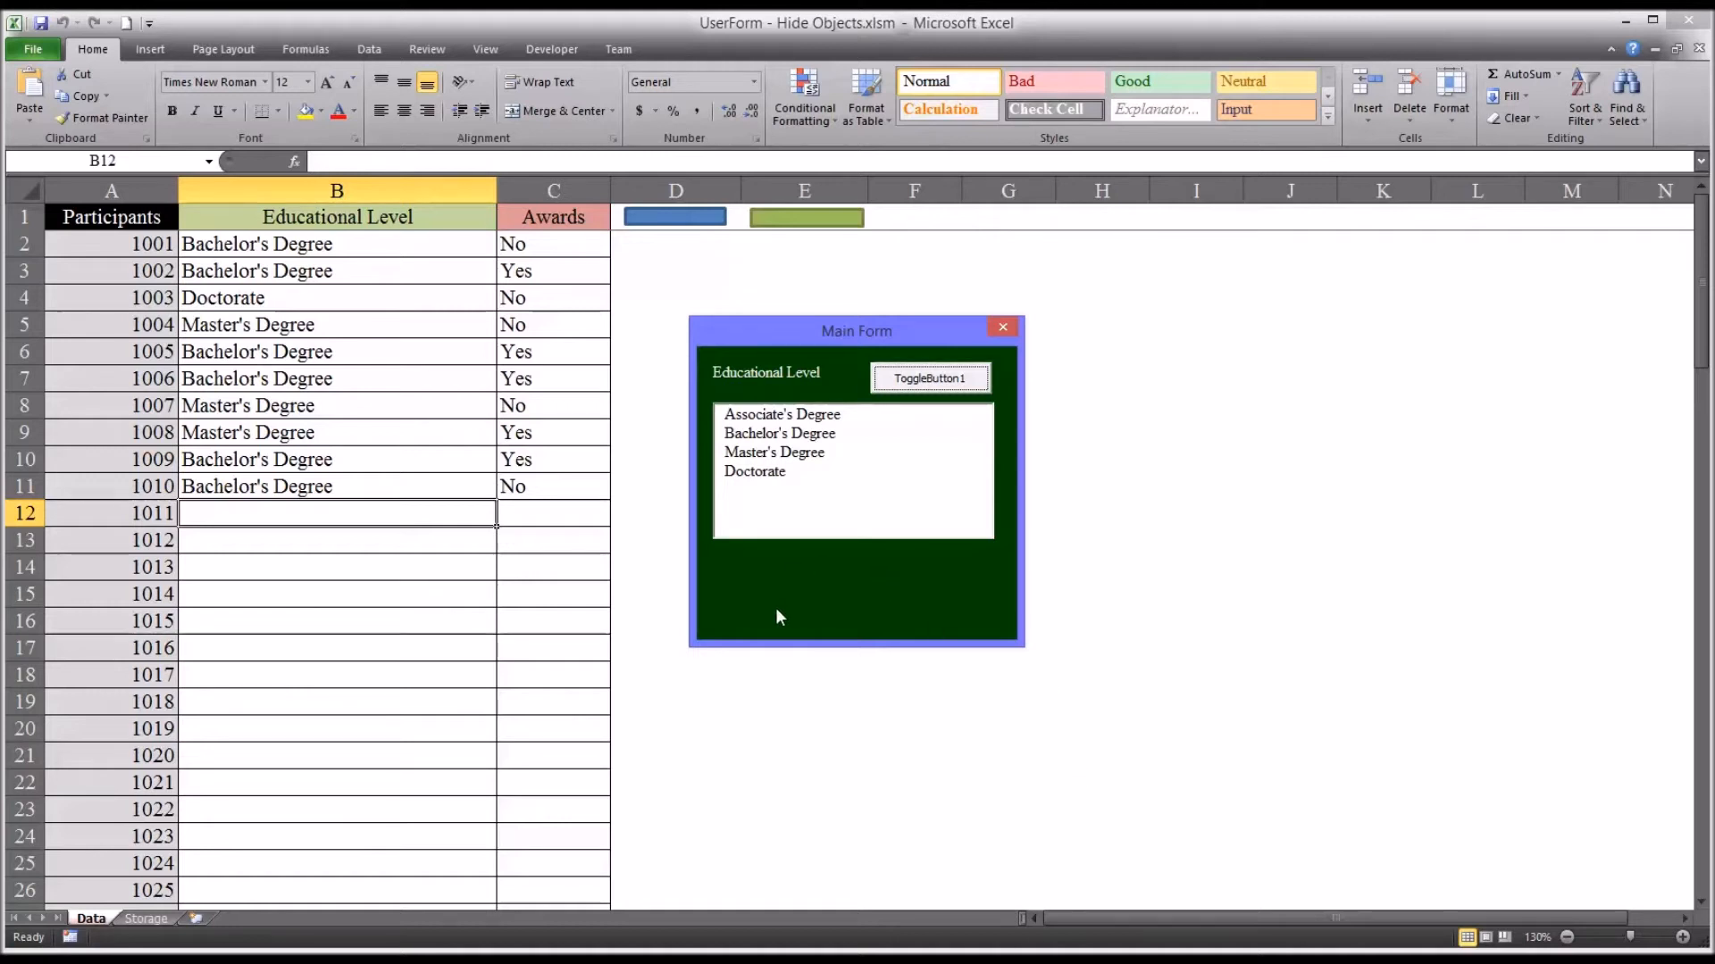
pyautogui.moveTo(1167, 763)
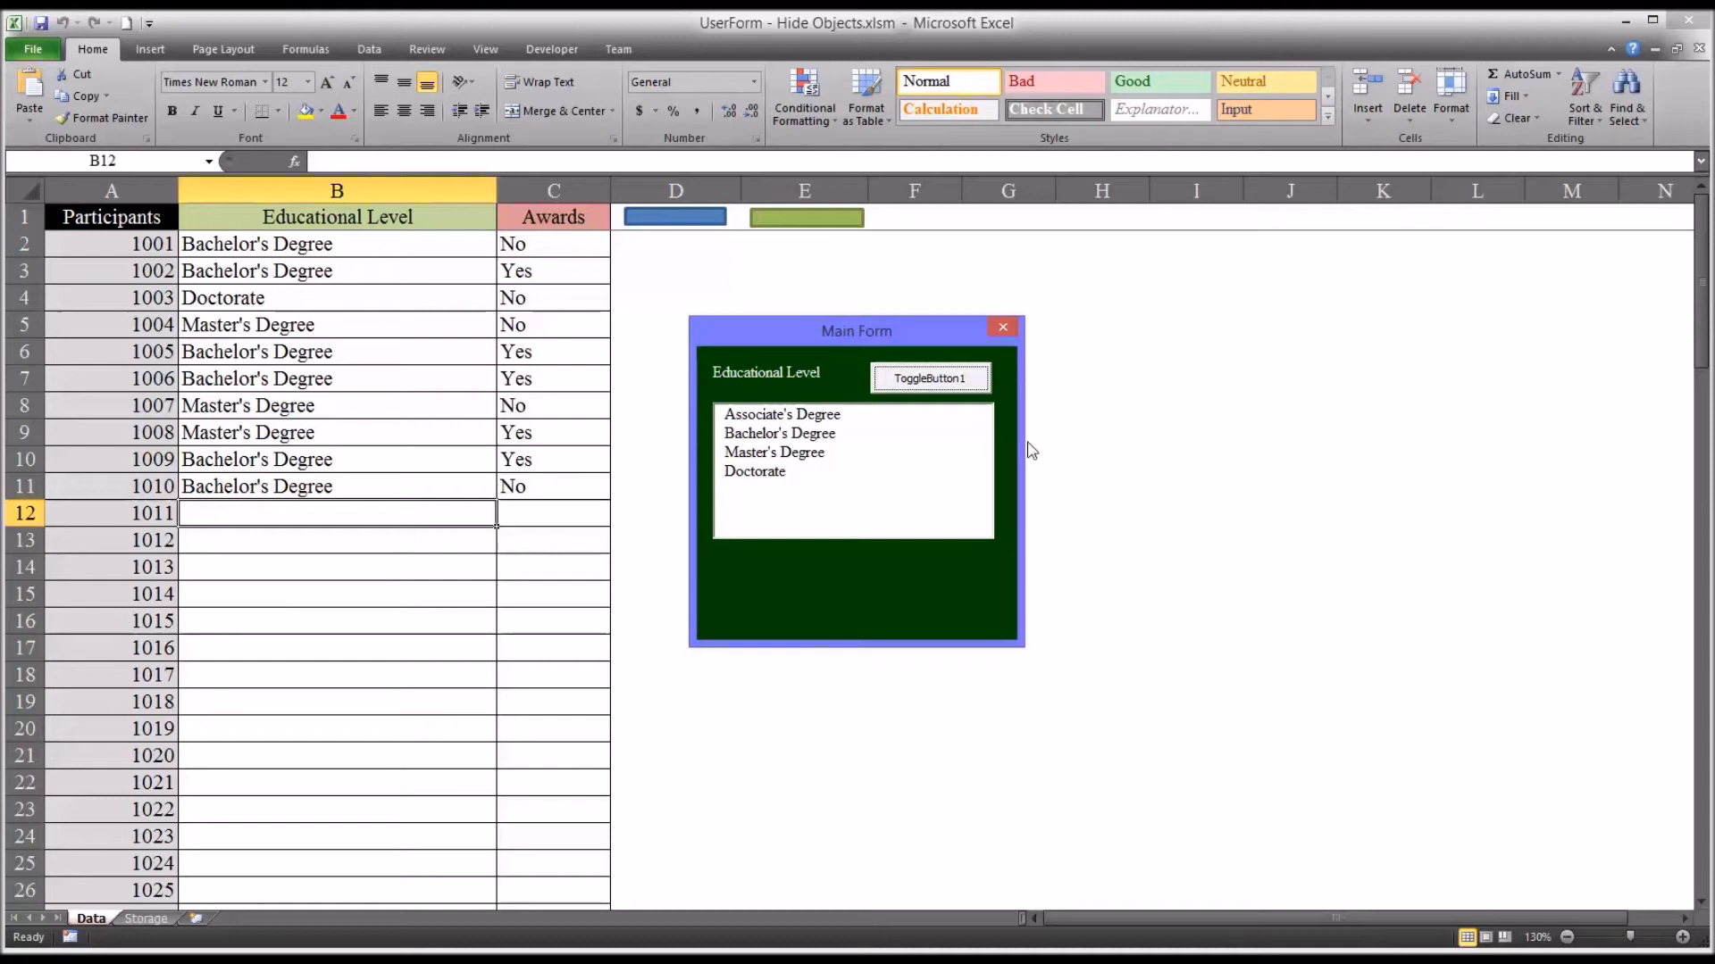
pyautogui.click(1000, 325)
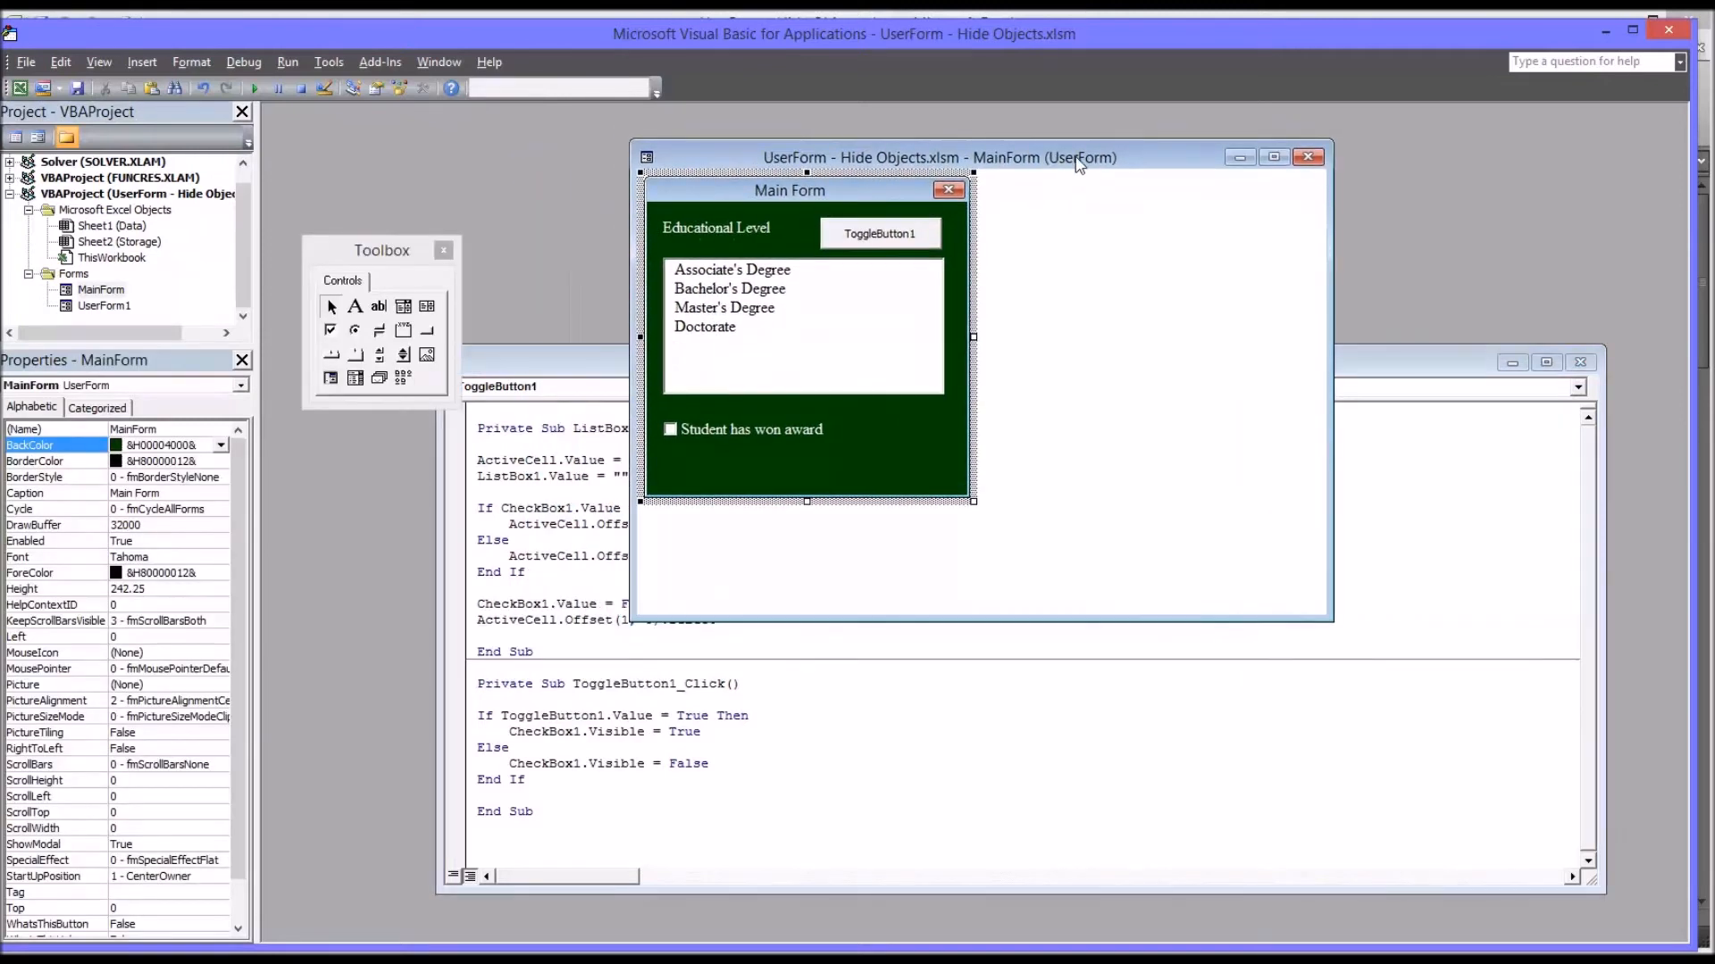
# Select the whole MainForm in the designer and note its current Height of 240
pyautogui.moveTo(938, 157); pyautogui.dragTo(1068, 143)
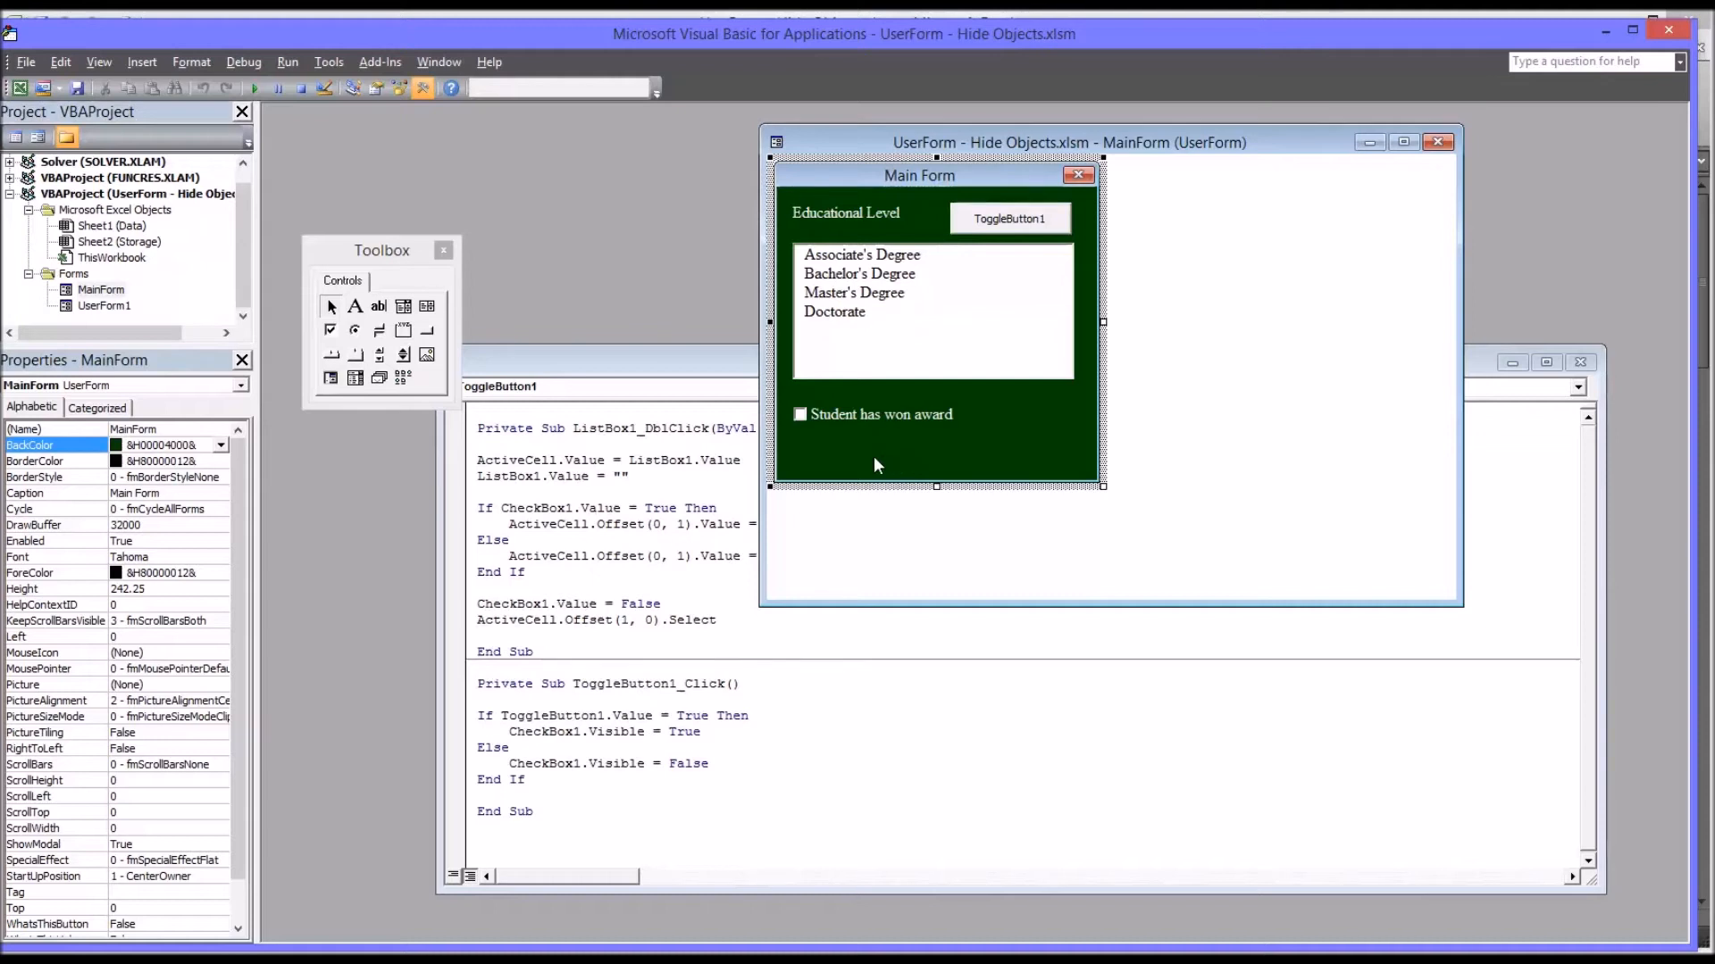
pyautogui.moveTo(854, 425)
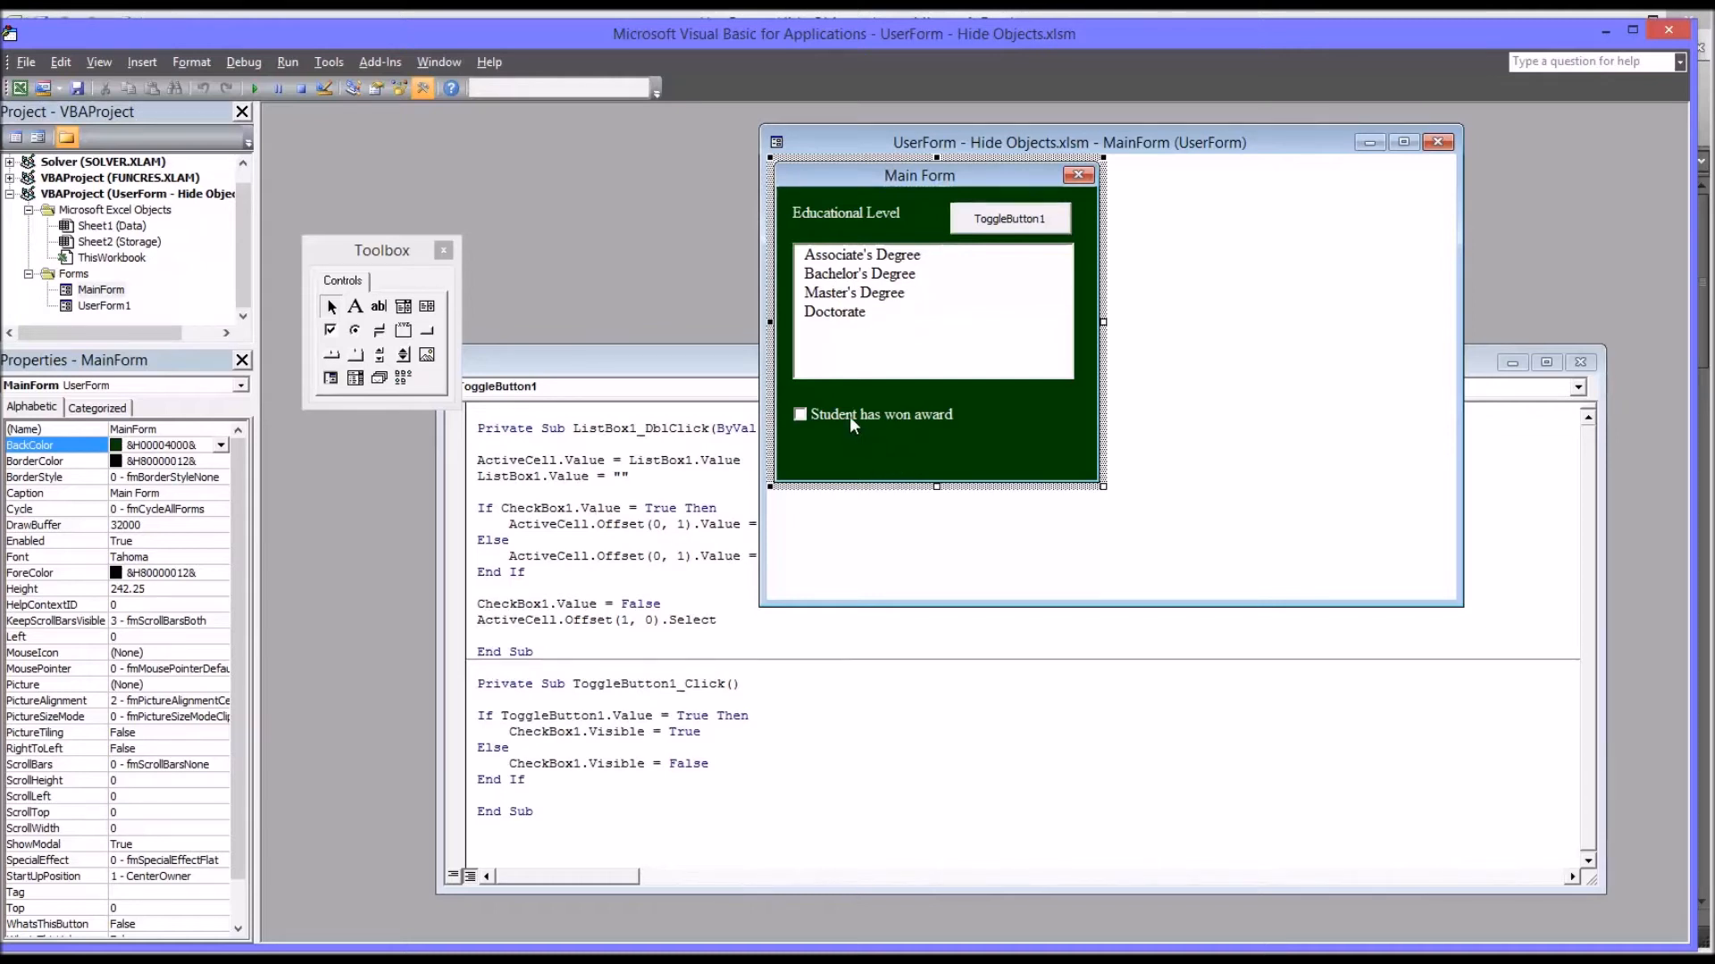
pyautogui.click(881, 412)
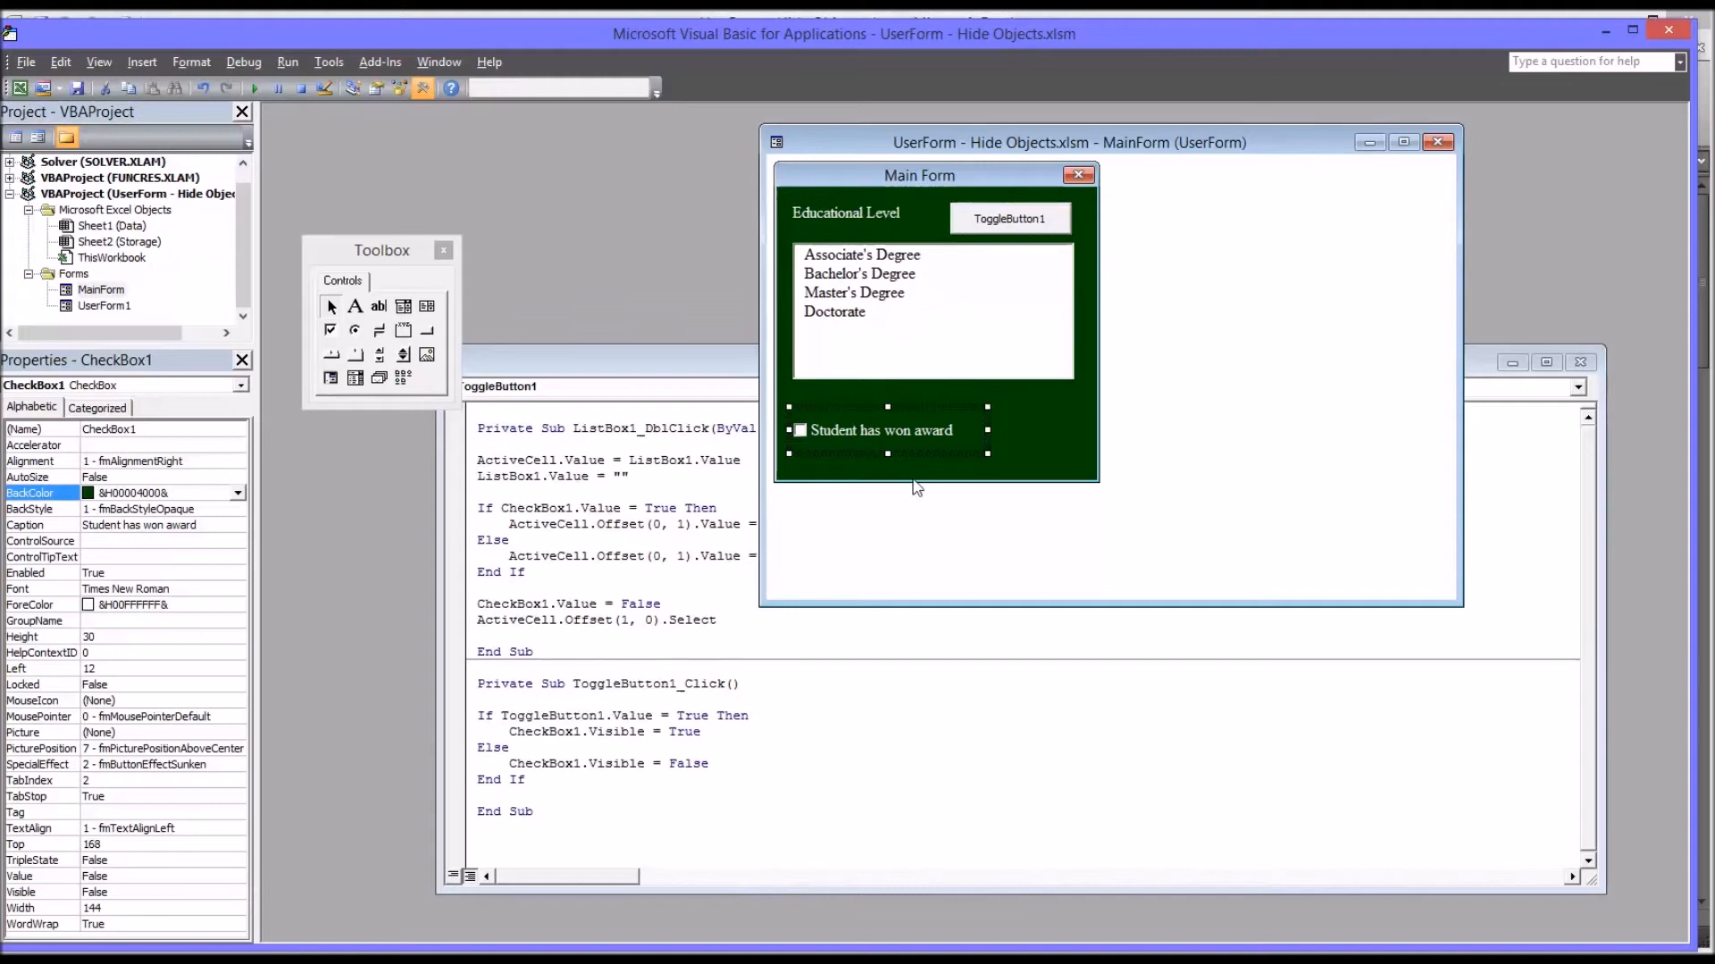
pyautogui.click(918, 459)
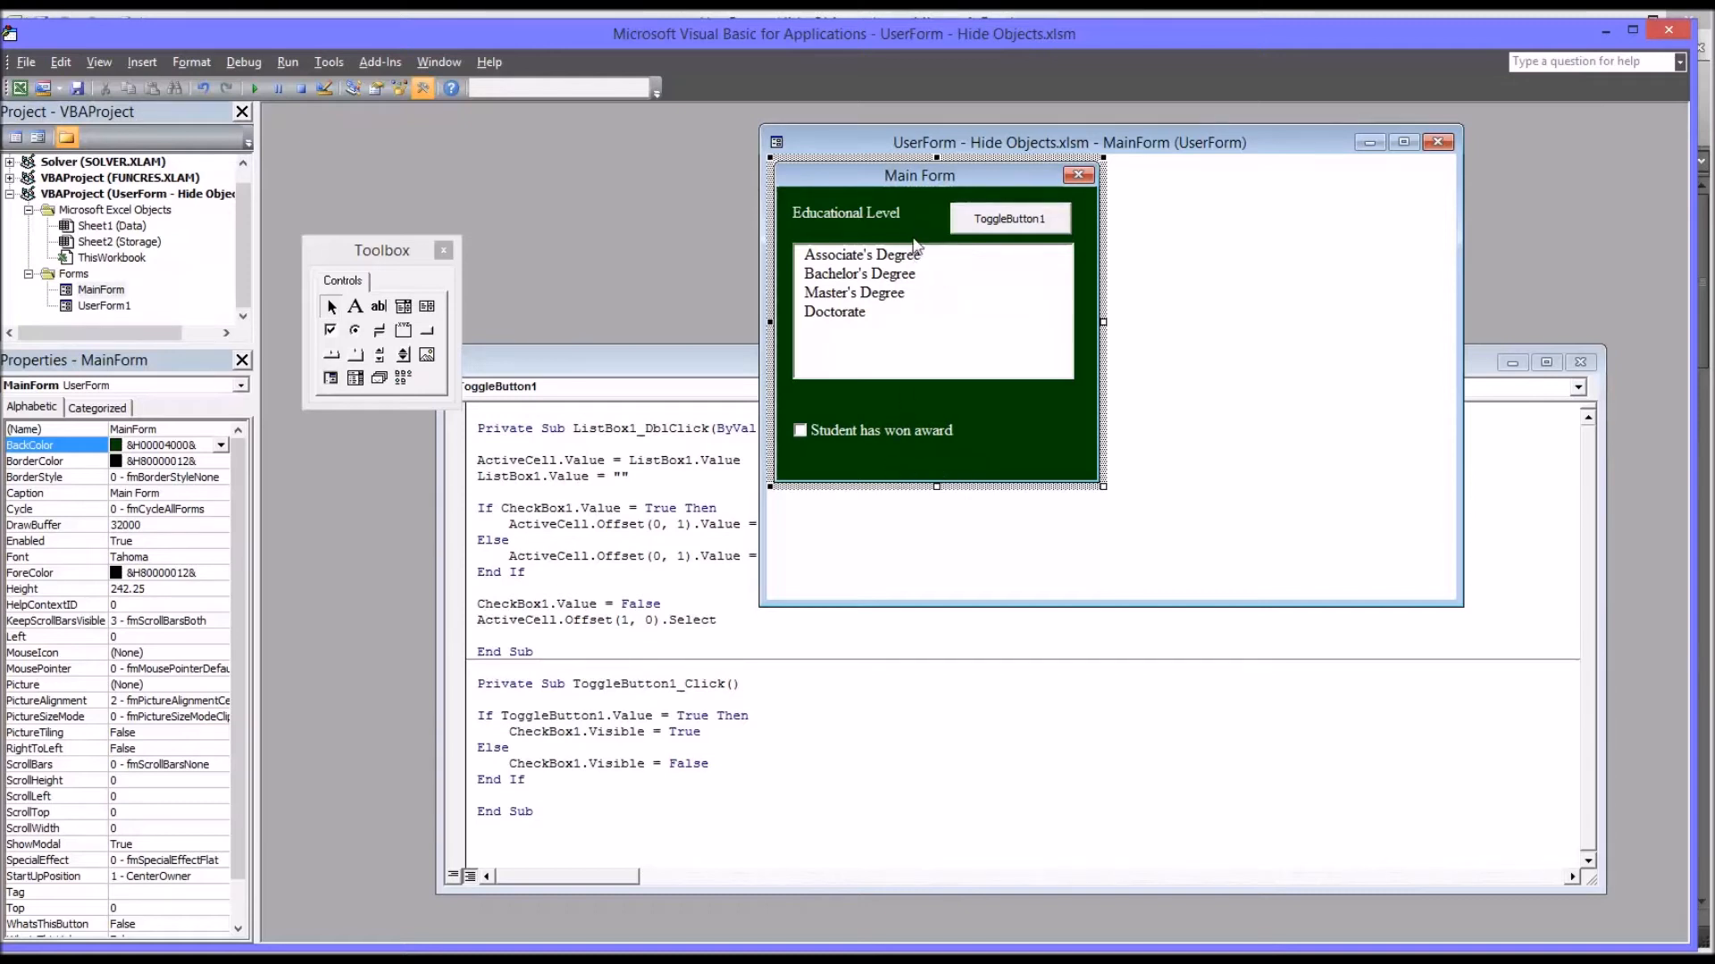
pyautogui.moveTo(914, 270)
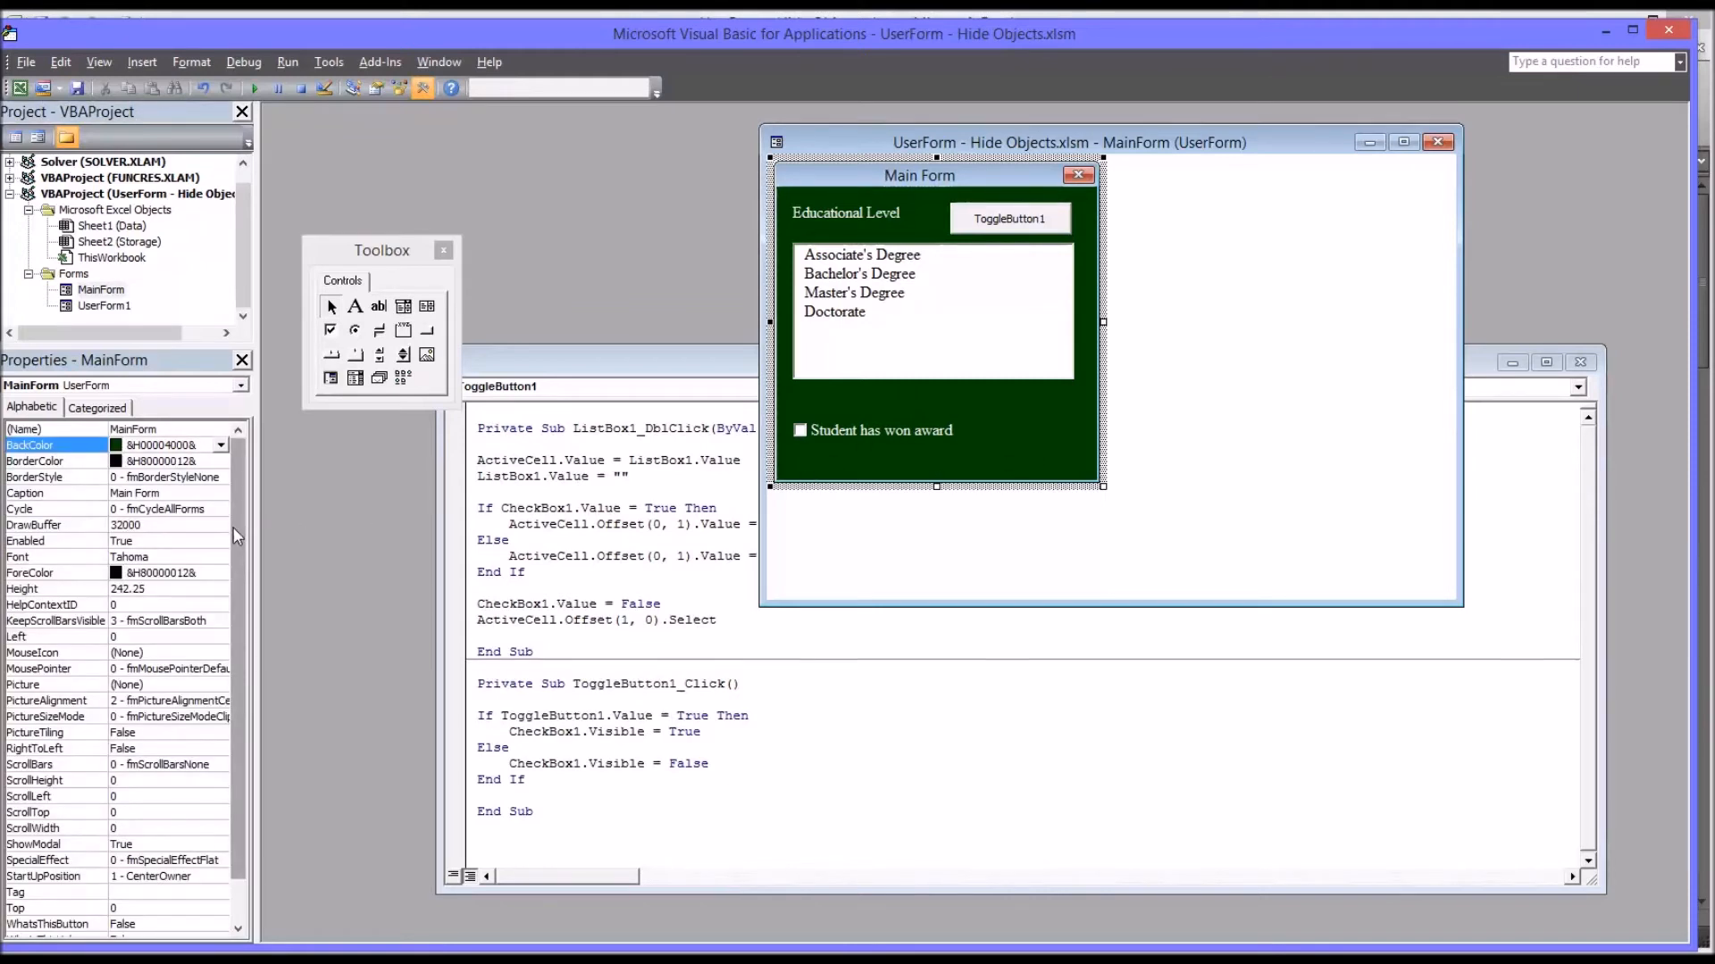
pyautogui.moveTo(77, 598)
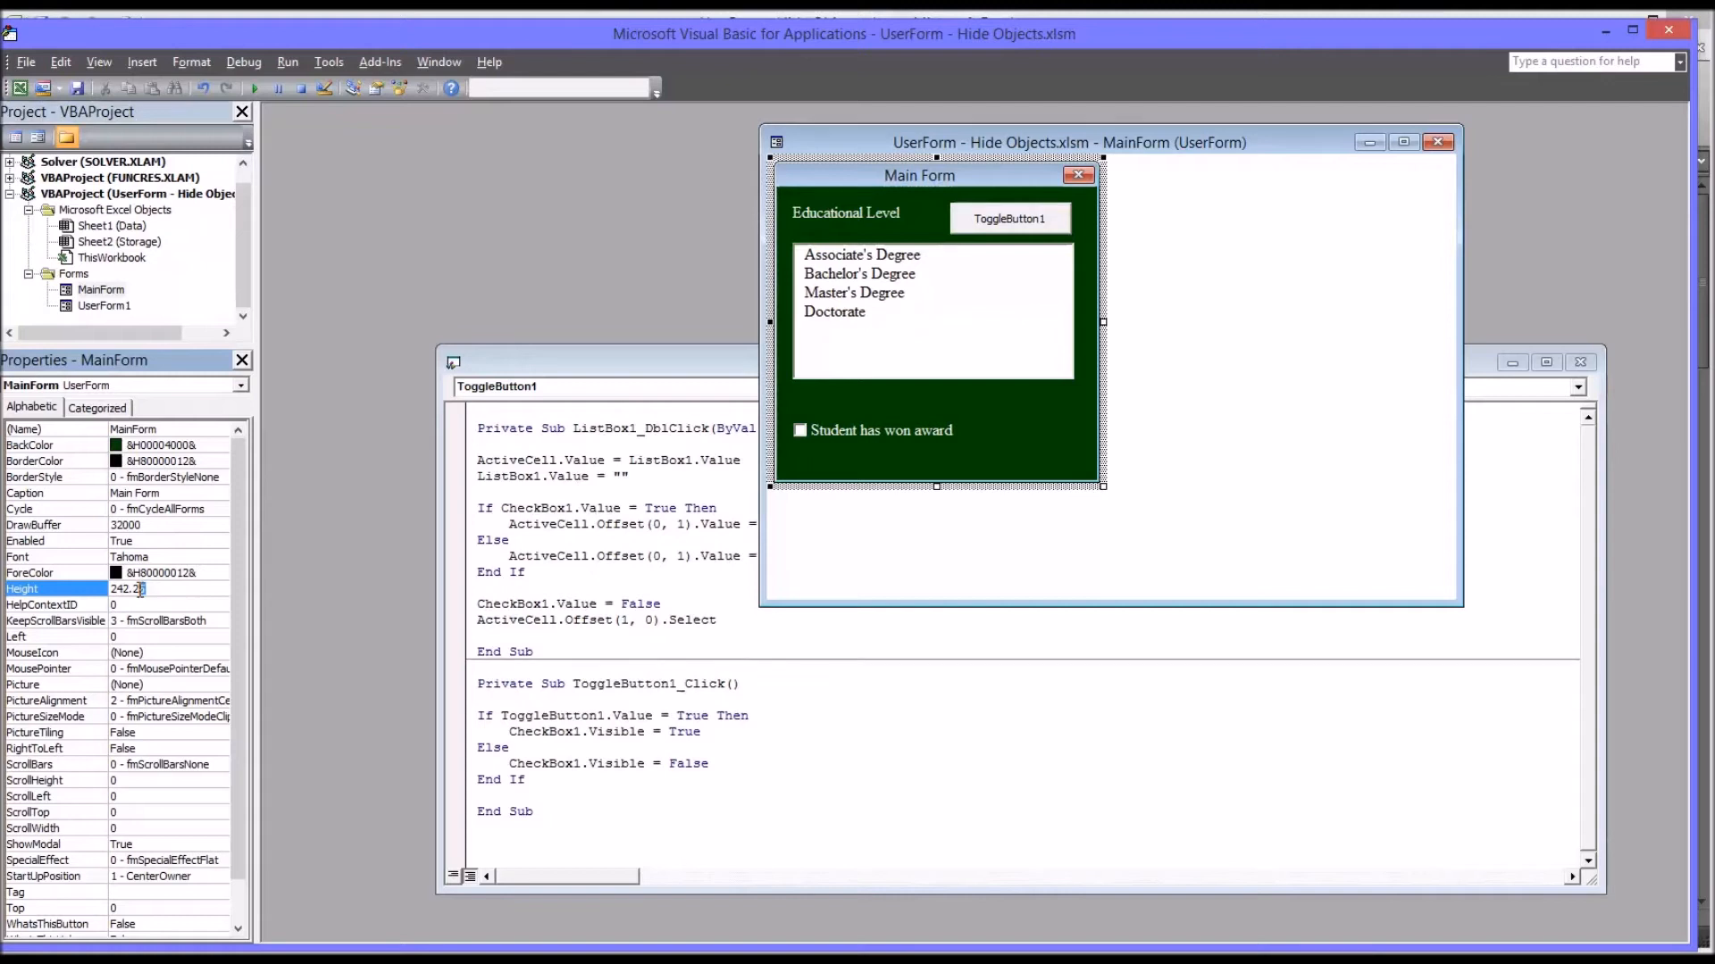
pyautogui.write('240')
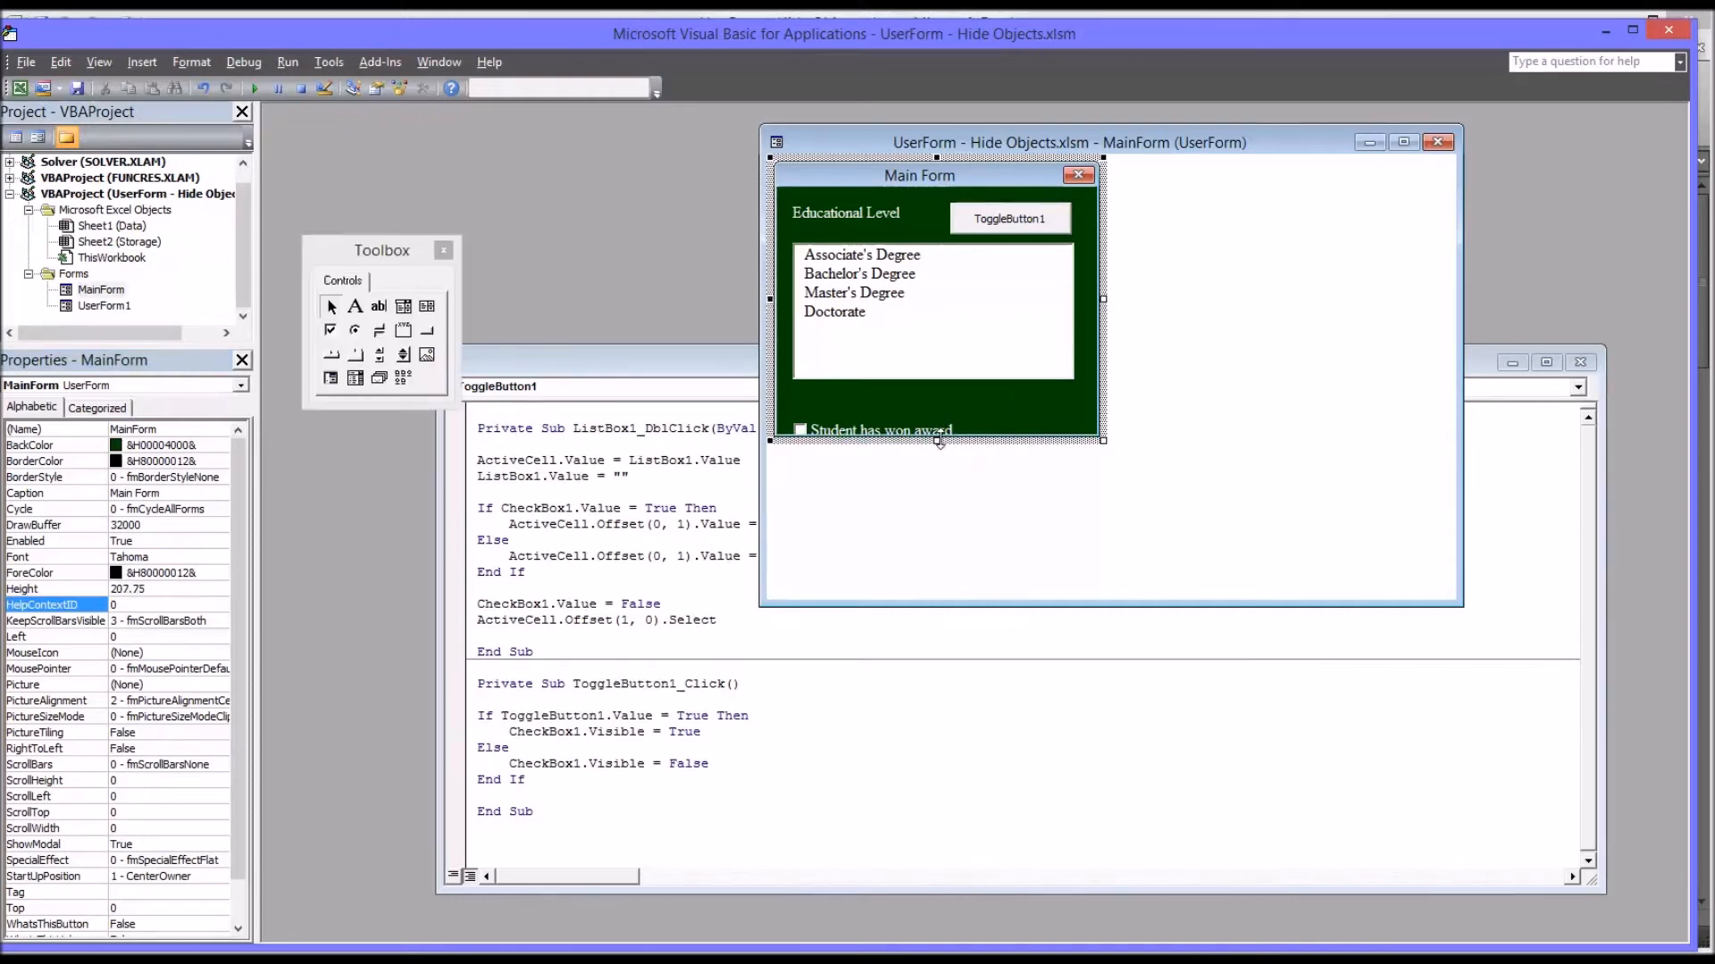
# Drag the form's bottom edge upward until Height reads 186, cutting off the award checkbox
pyautogui.moveTo(934, 441); pyautogui.dragTo(935, 427)
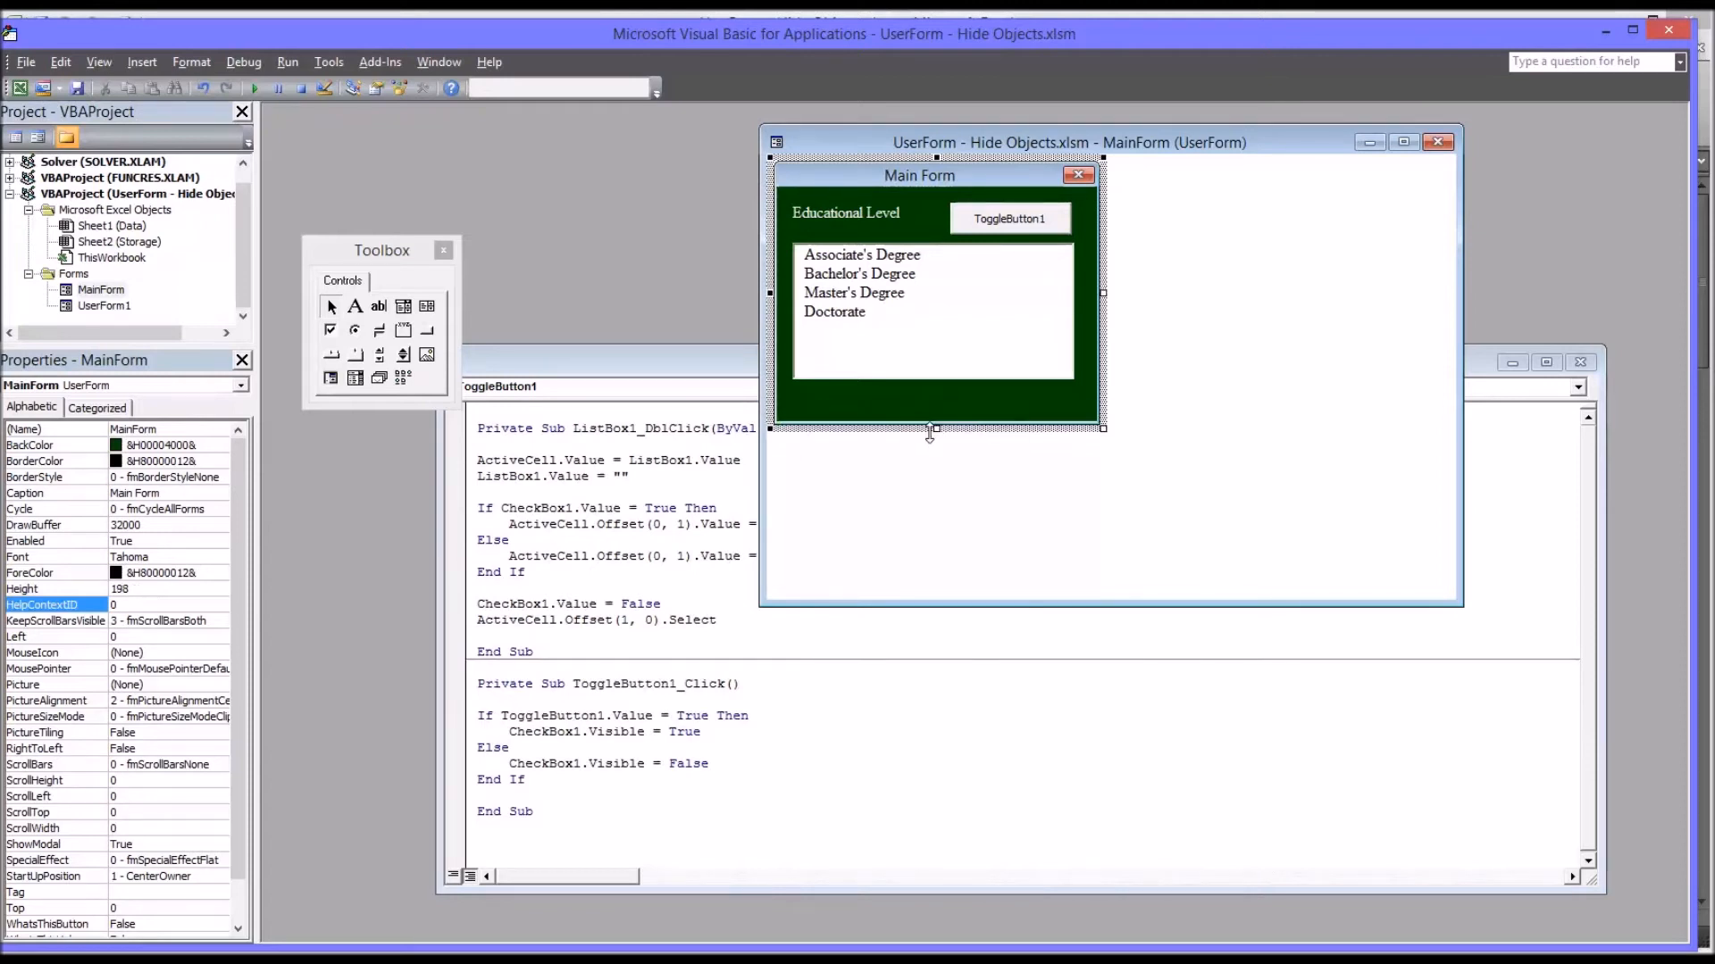
pyautogui.moveTo(934, 431); pyautogui.dragTo(934, 413)
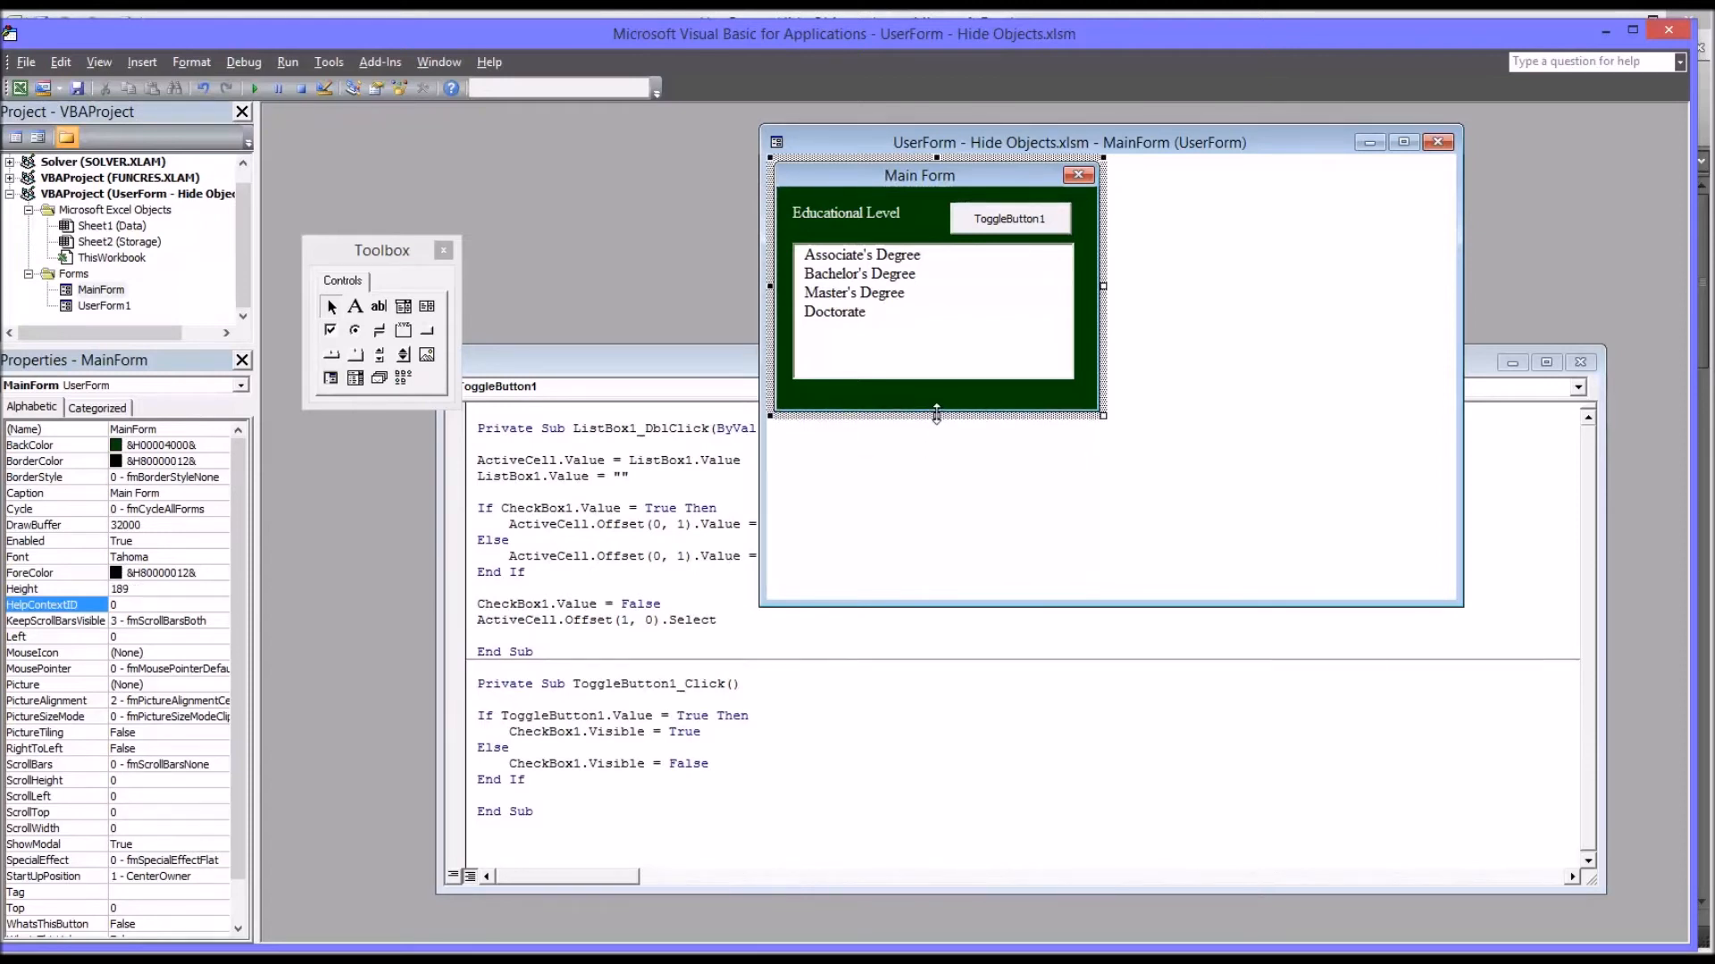
pyautogui.moveTo(934, 418); pyautogui.dragTo(934, 413)
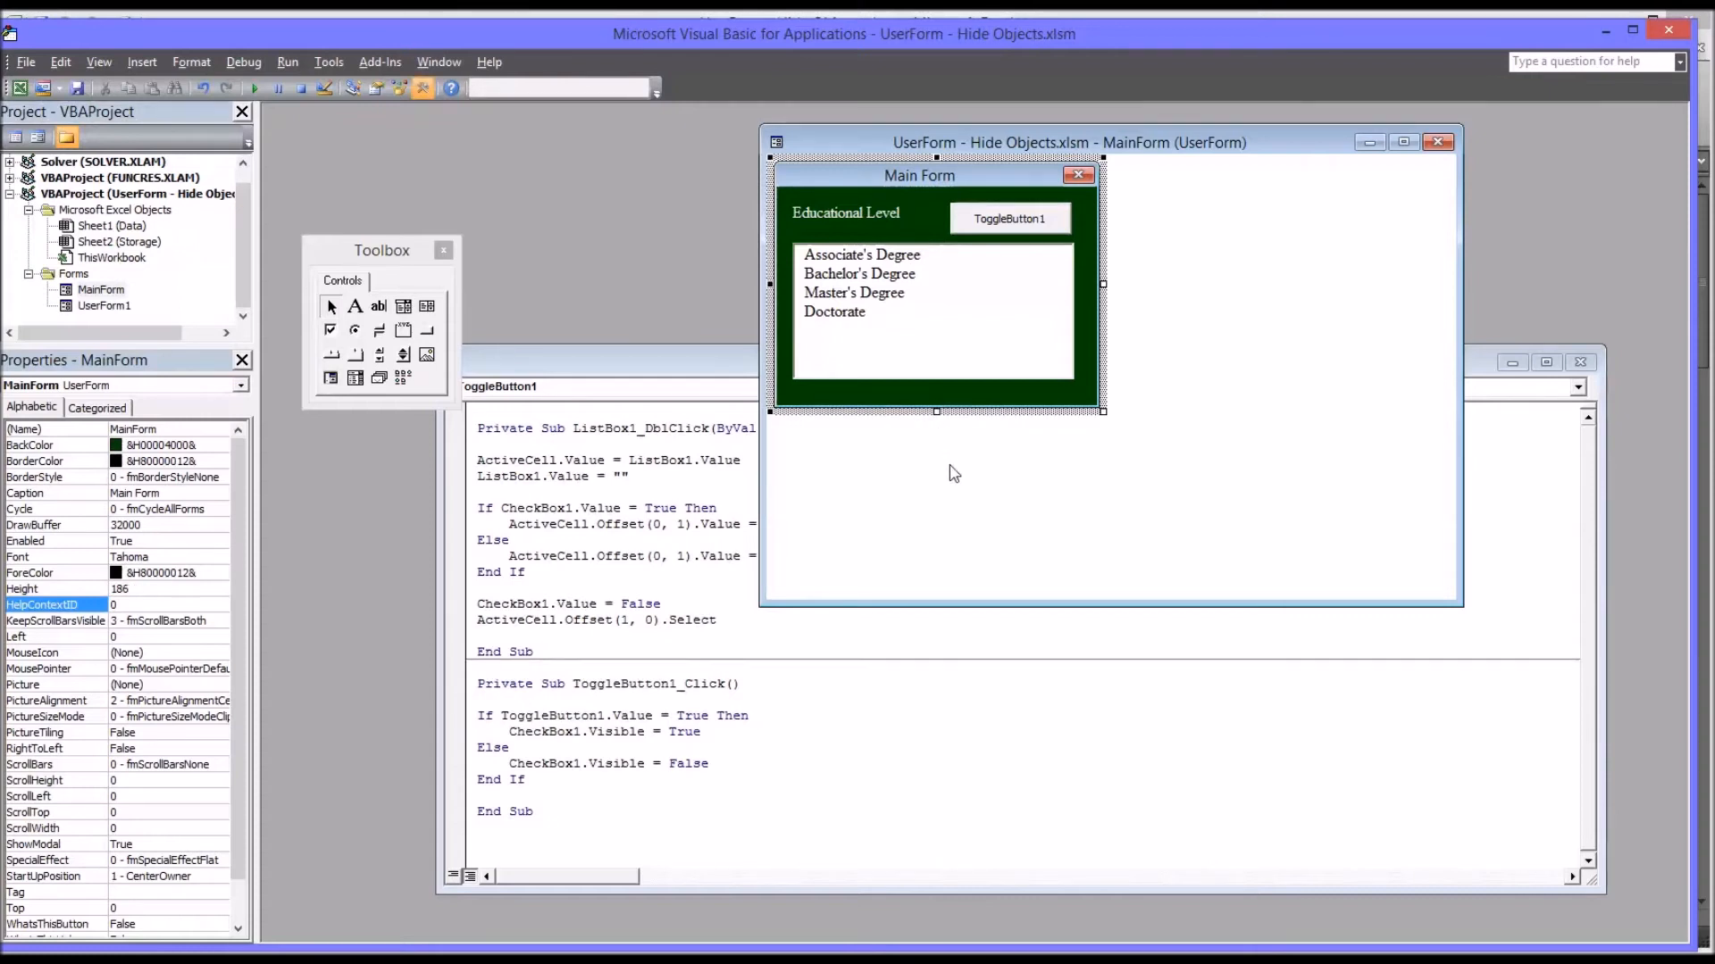
pyautogui.moveTo(856, 456)
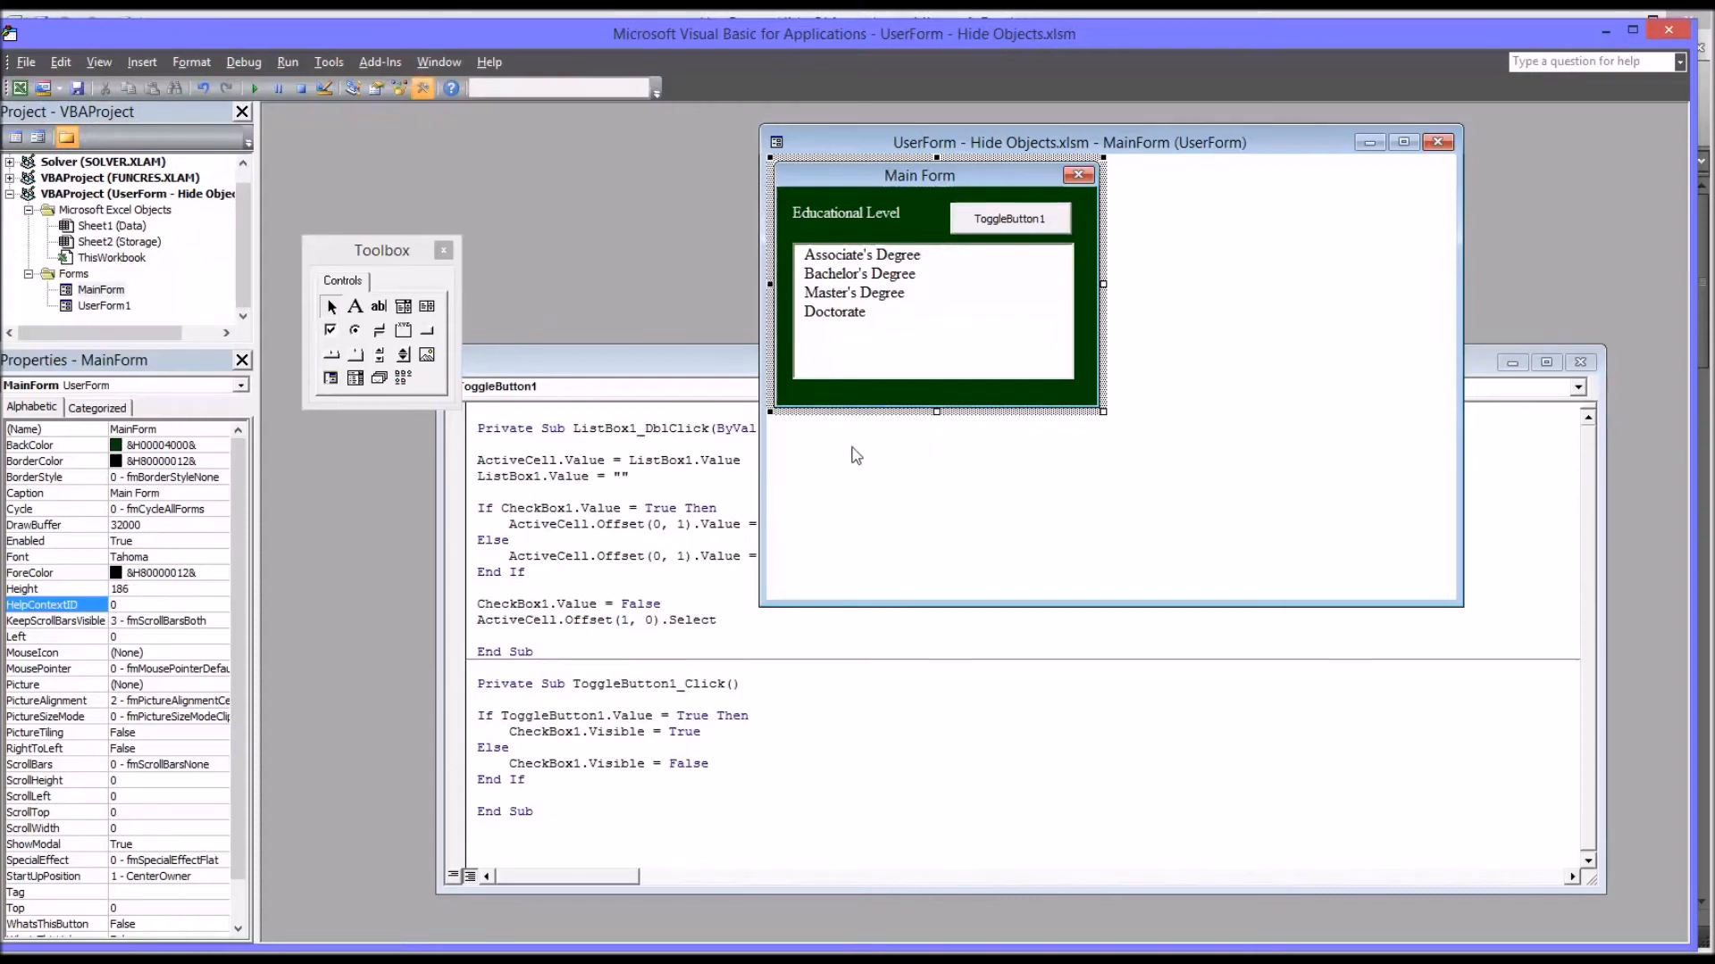
pyautogui.moveTo(901, 495)
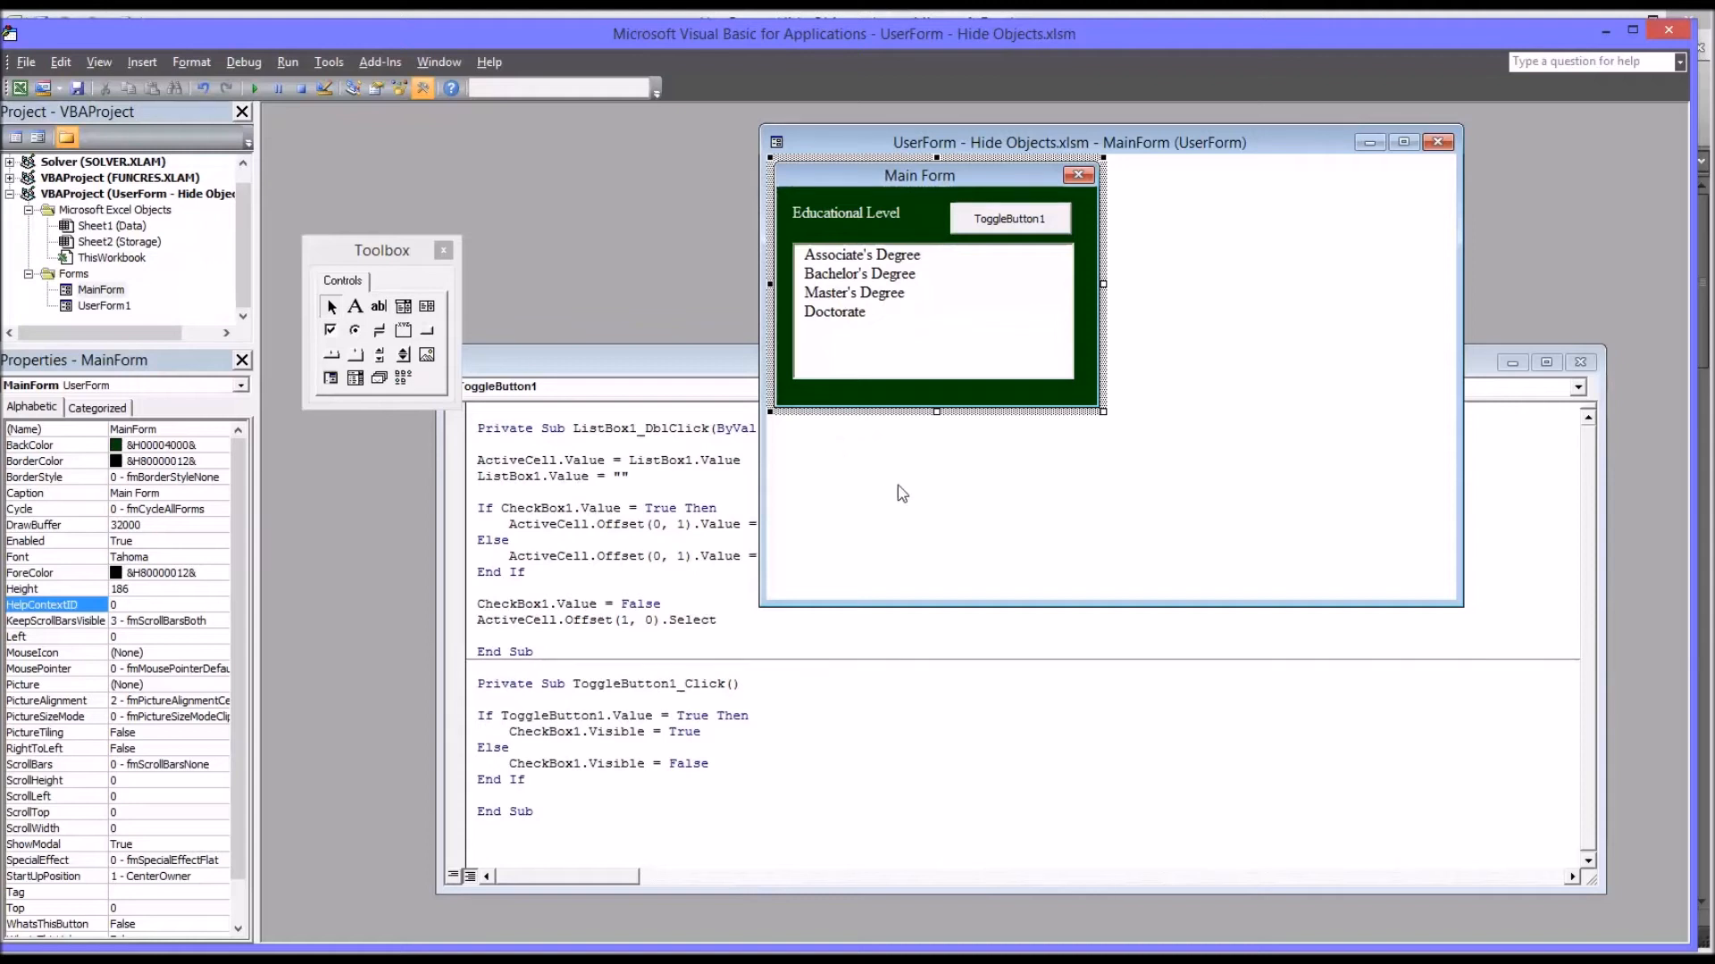
pyautogui.moveTo(927, 452)
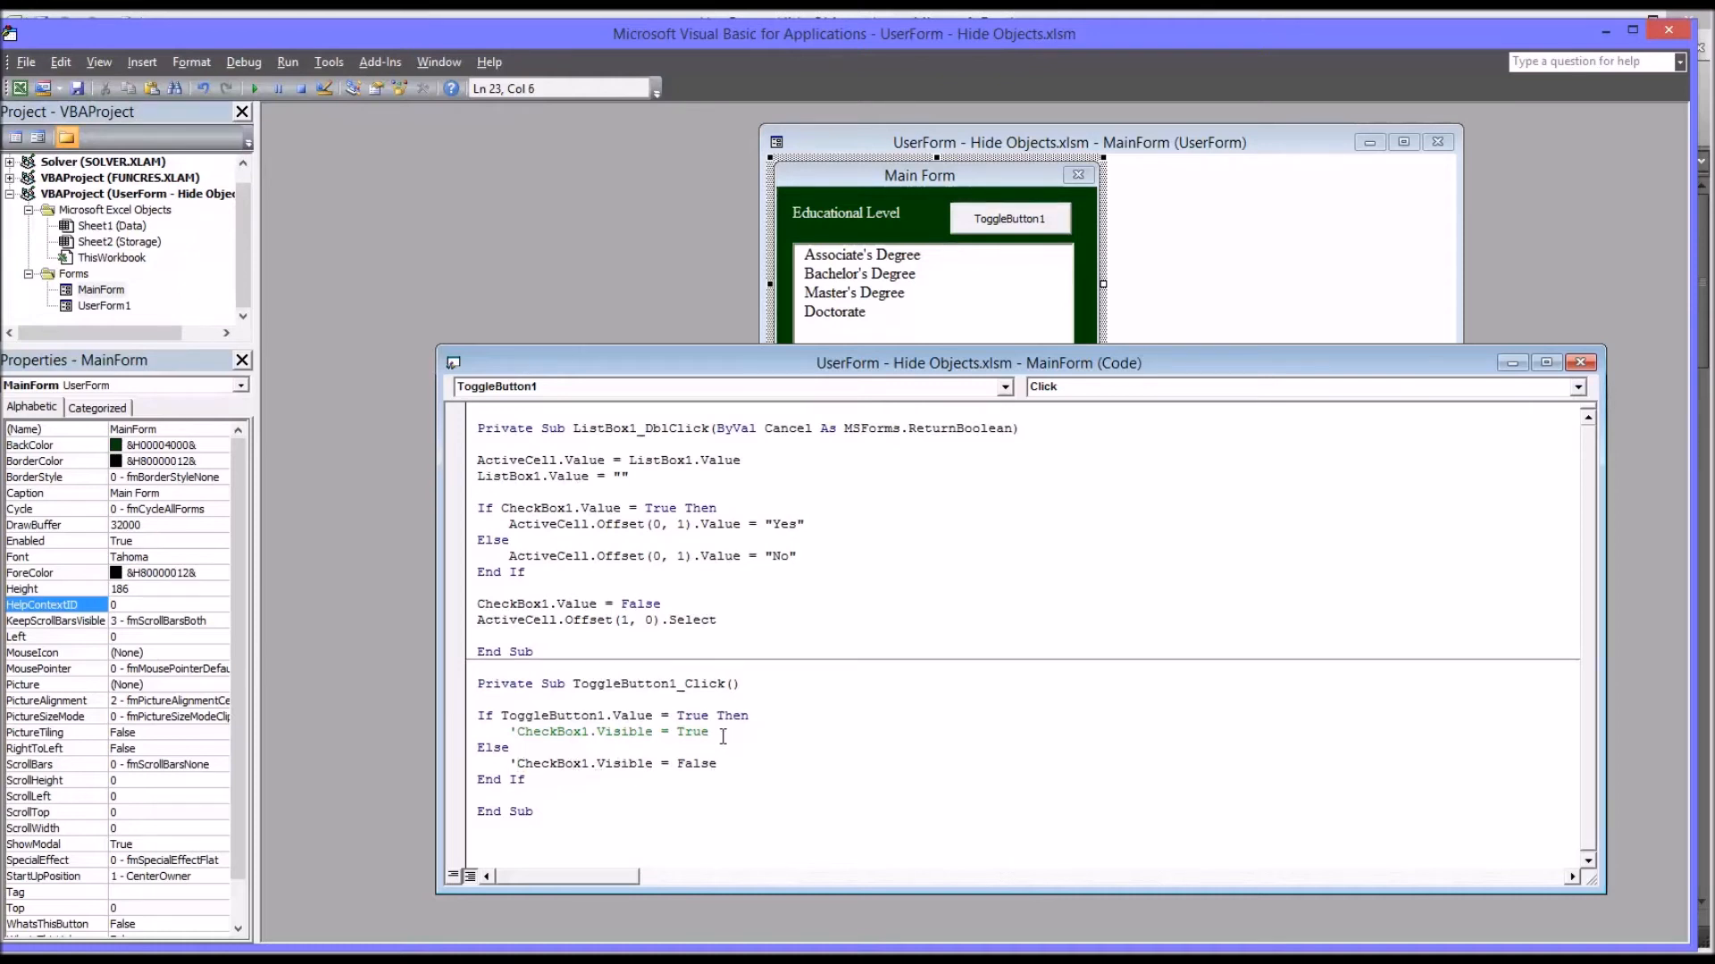
# Add MainForm.Height = 240 in the If branch after the visibility line
pyautogui.click(647, 747)
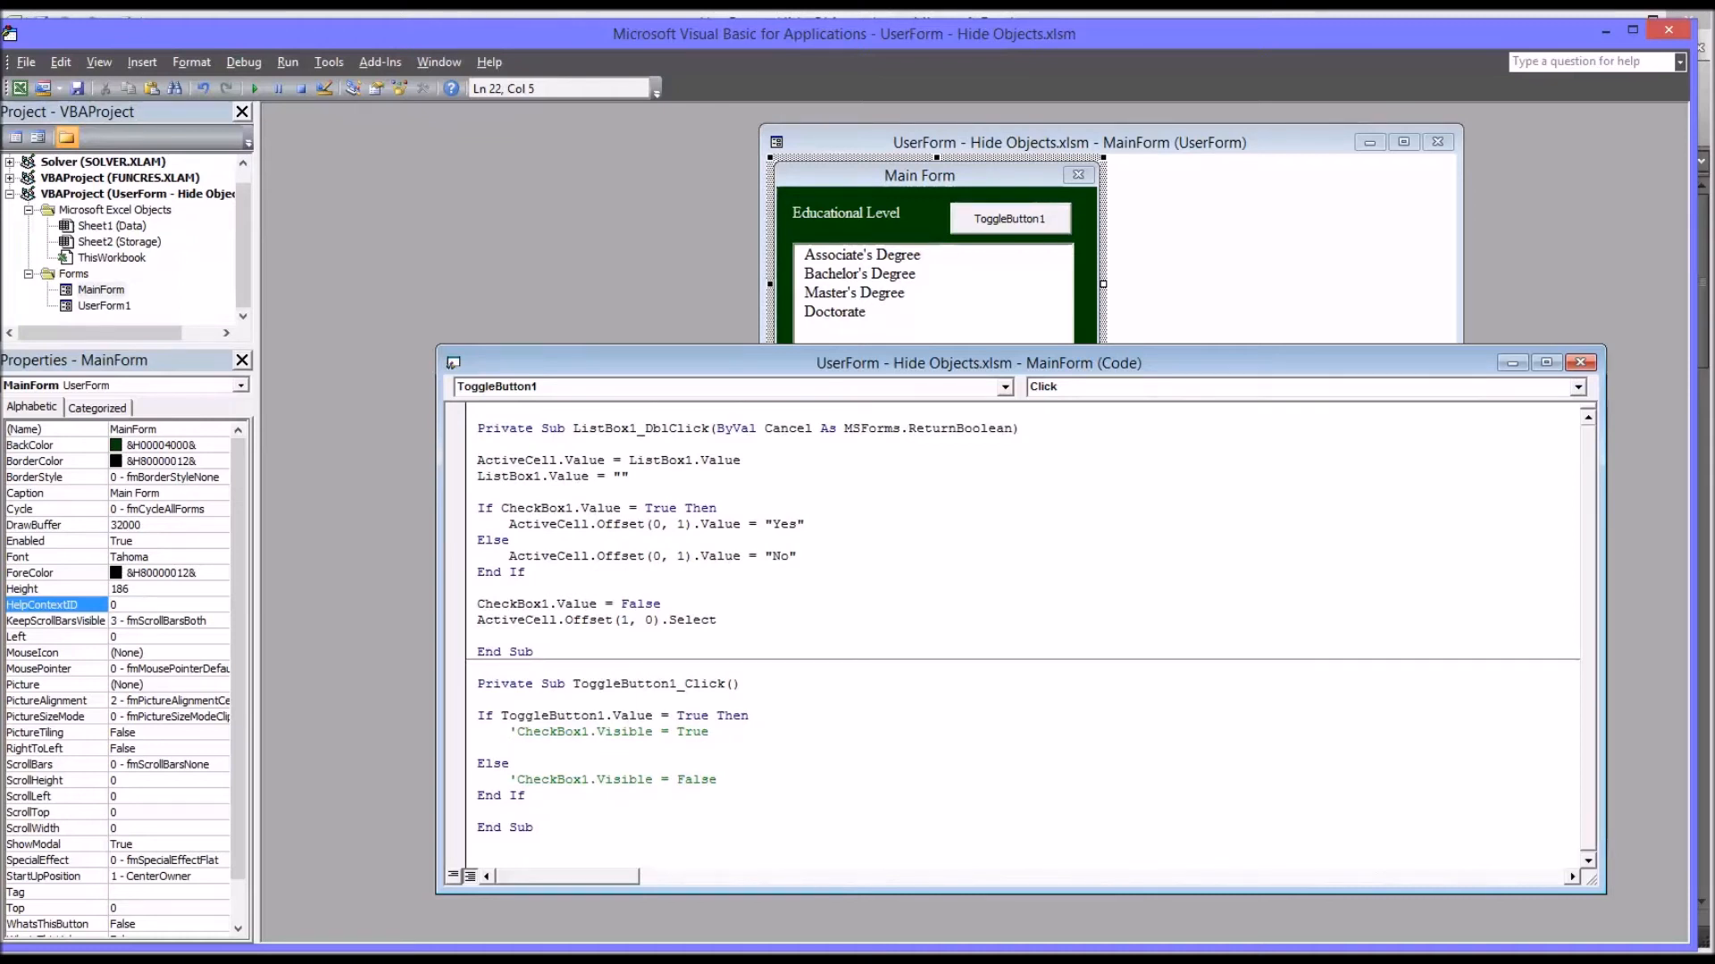
pyautogui.write('main')
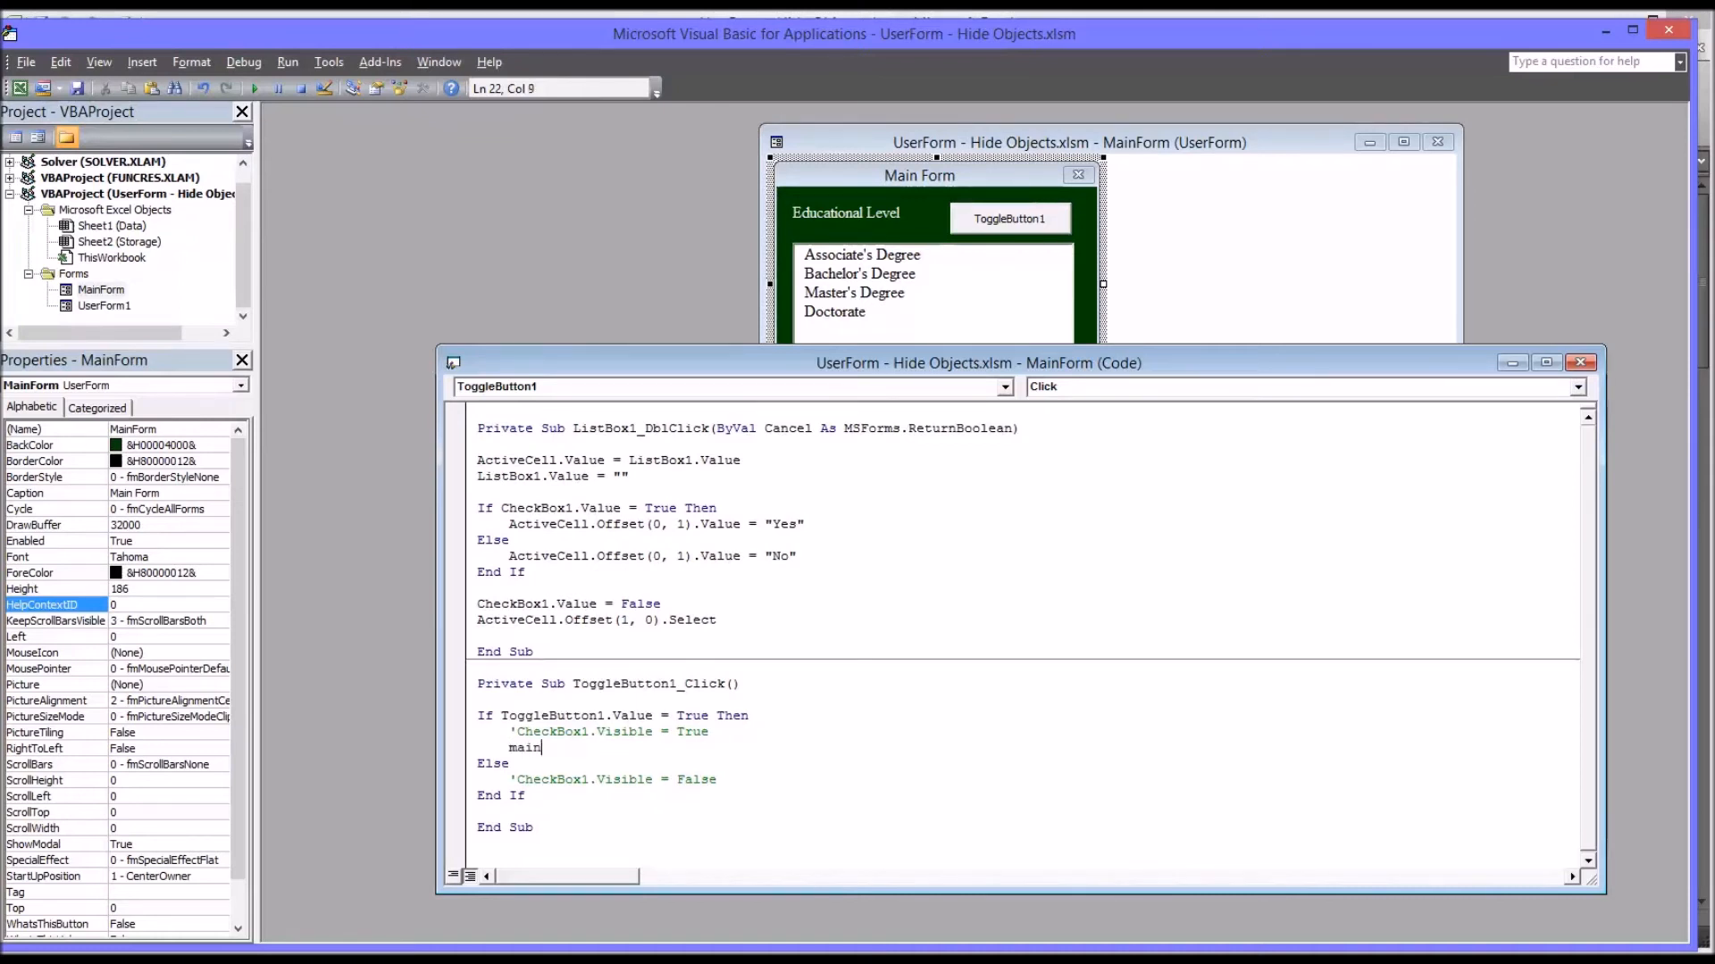
pyautogui.write('form.Height')
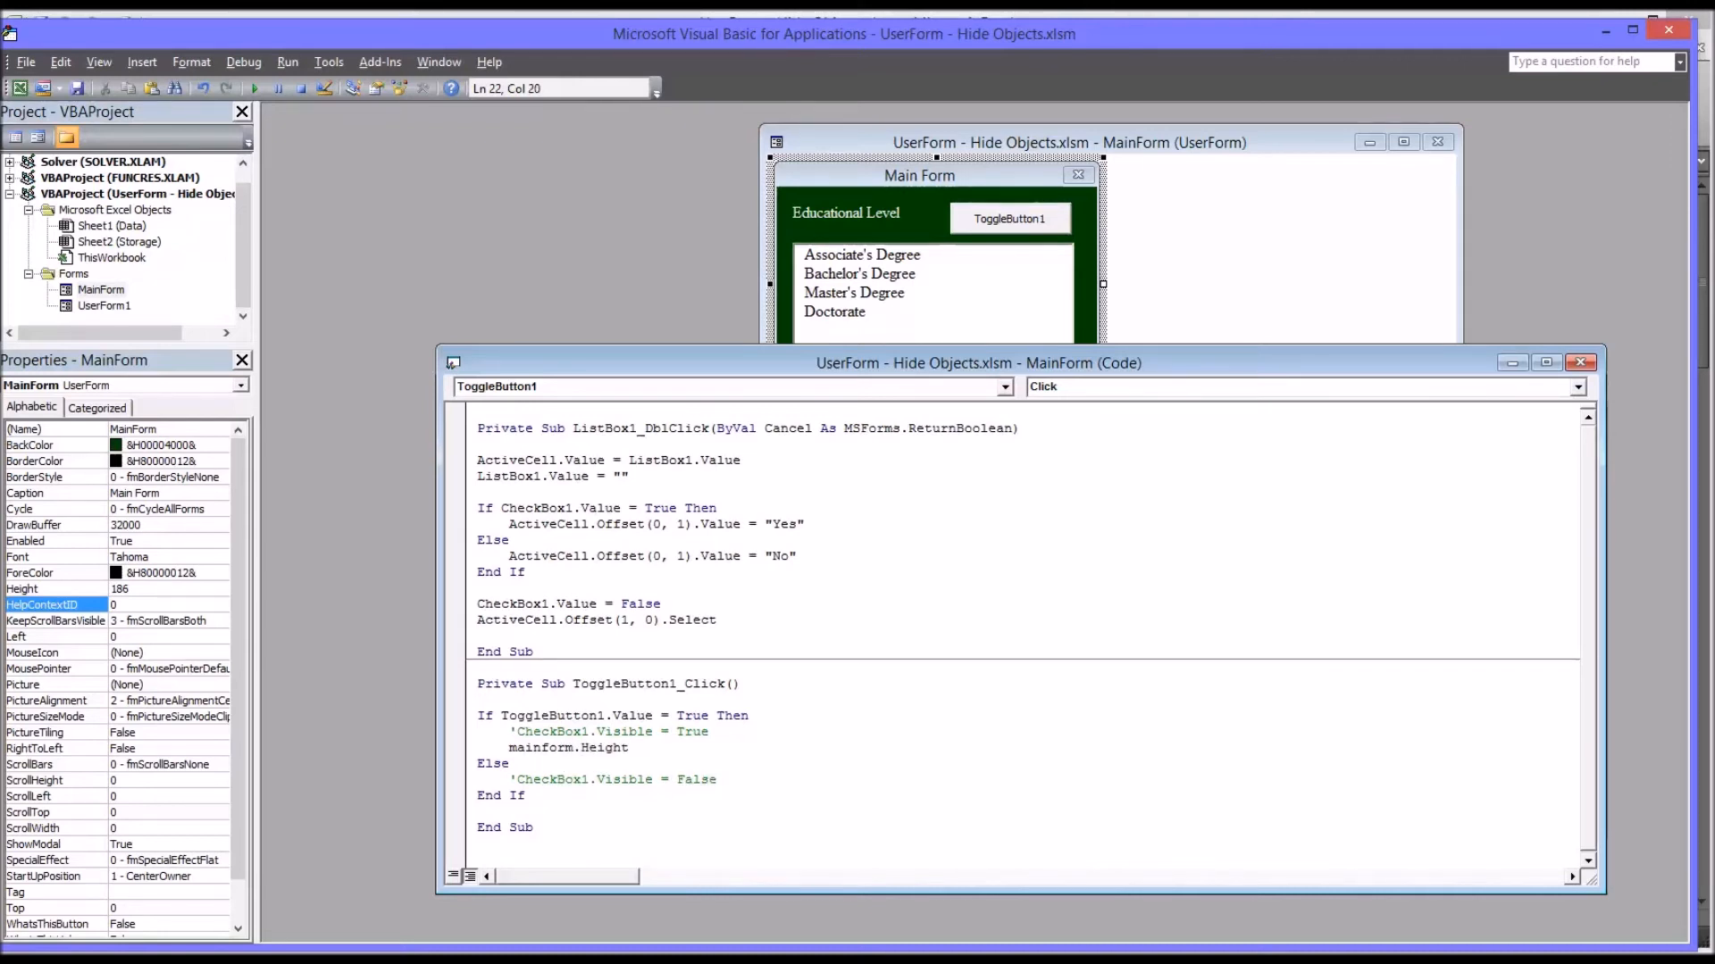
pyautogui.write('=2')
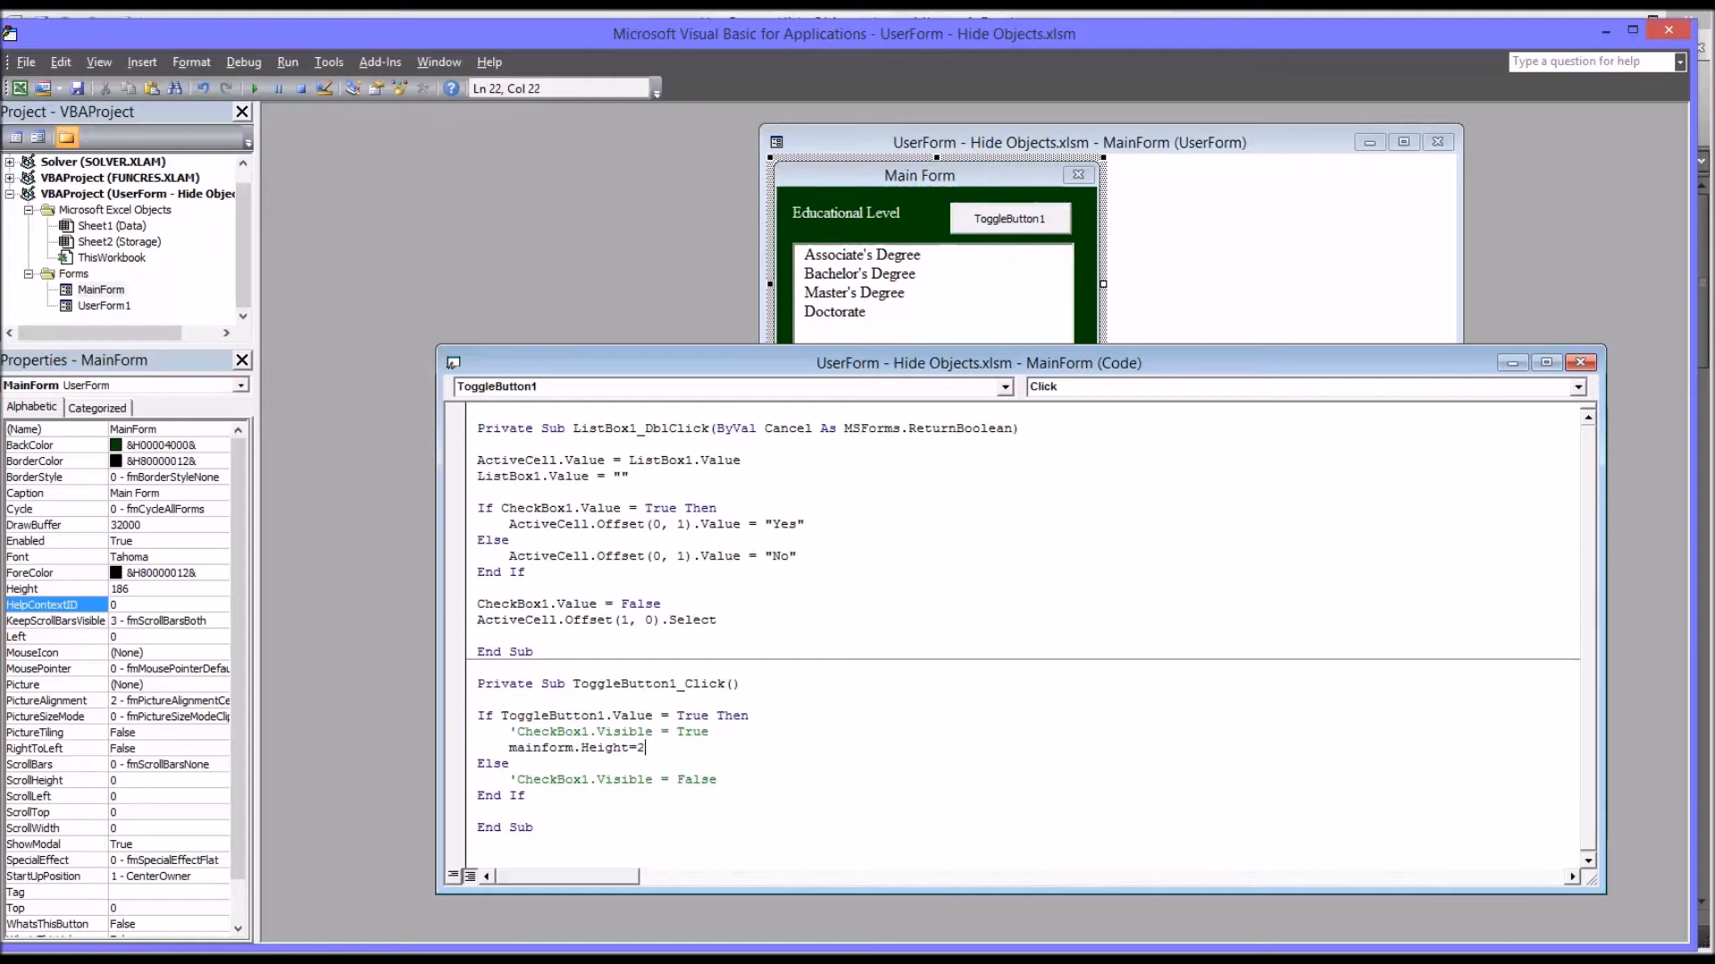
pyautogui.write('40')
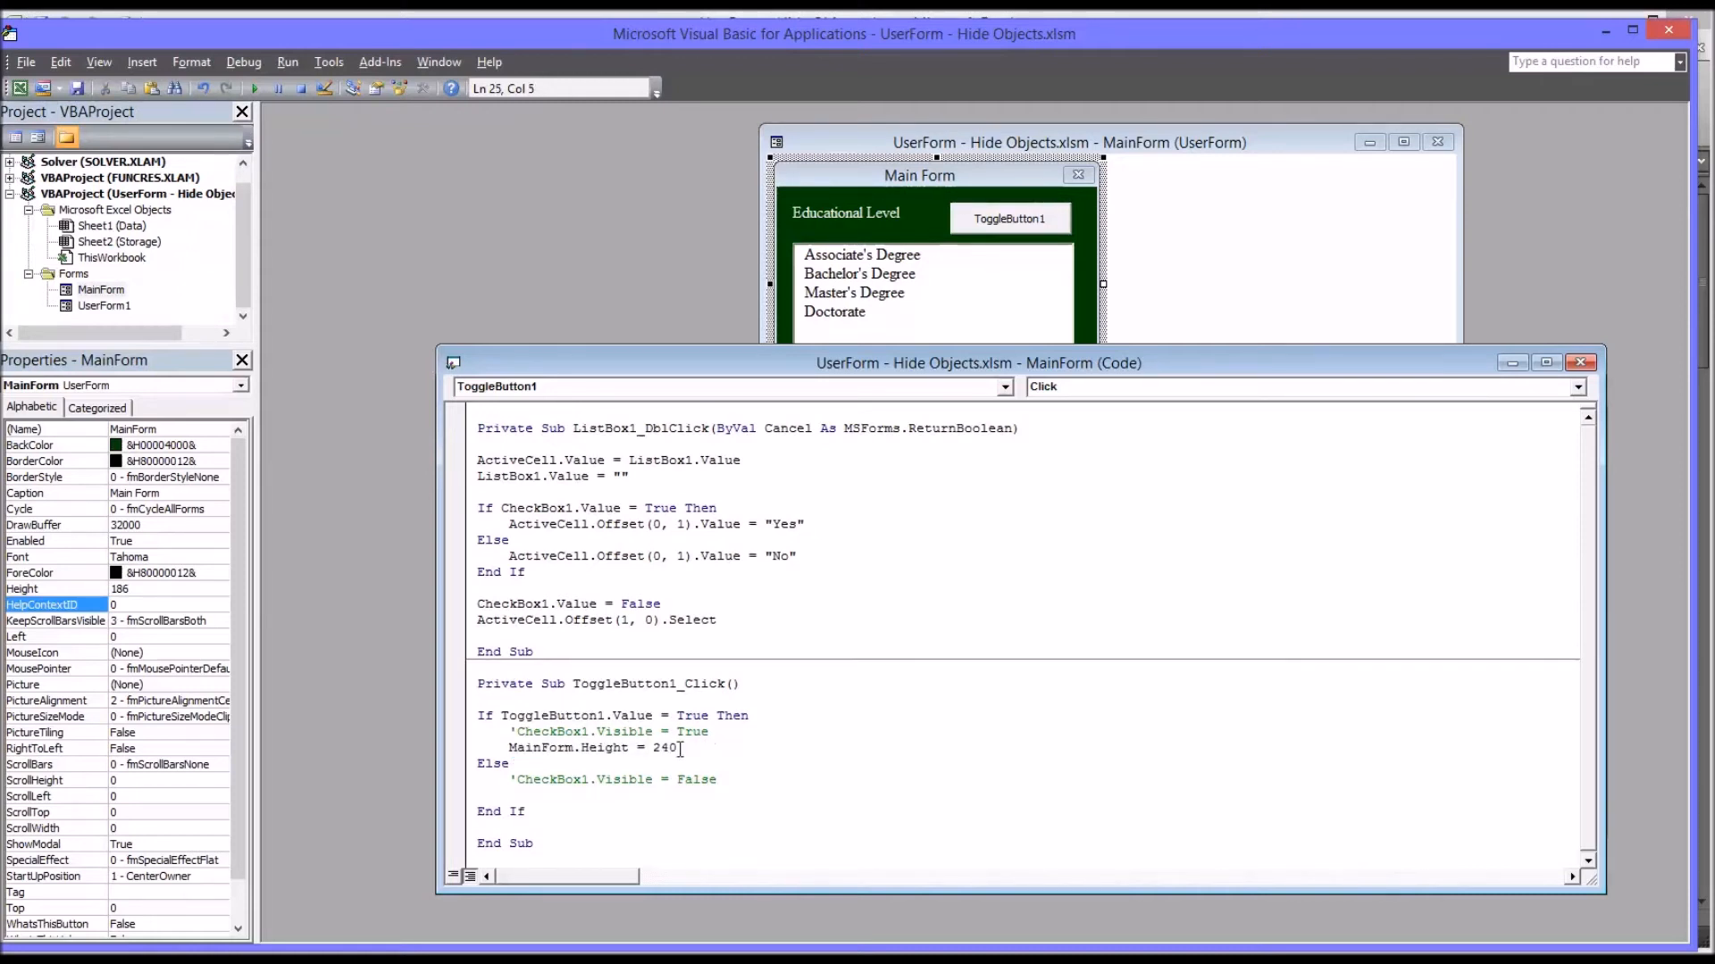
# Copy the height line into the Else branch as MainForm.Height = 186 and comment out the CheckBox1.Visible lines
pyautogui.tripleClick(592, 746)
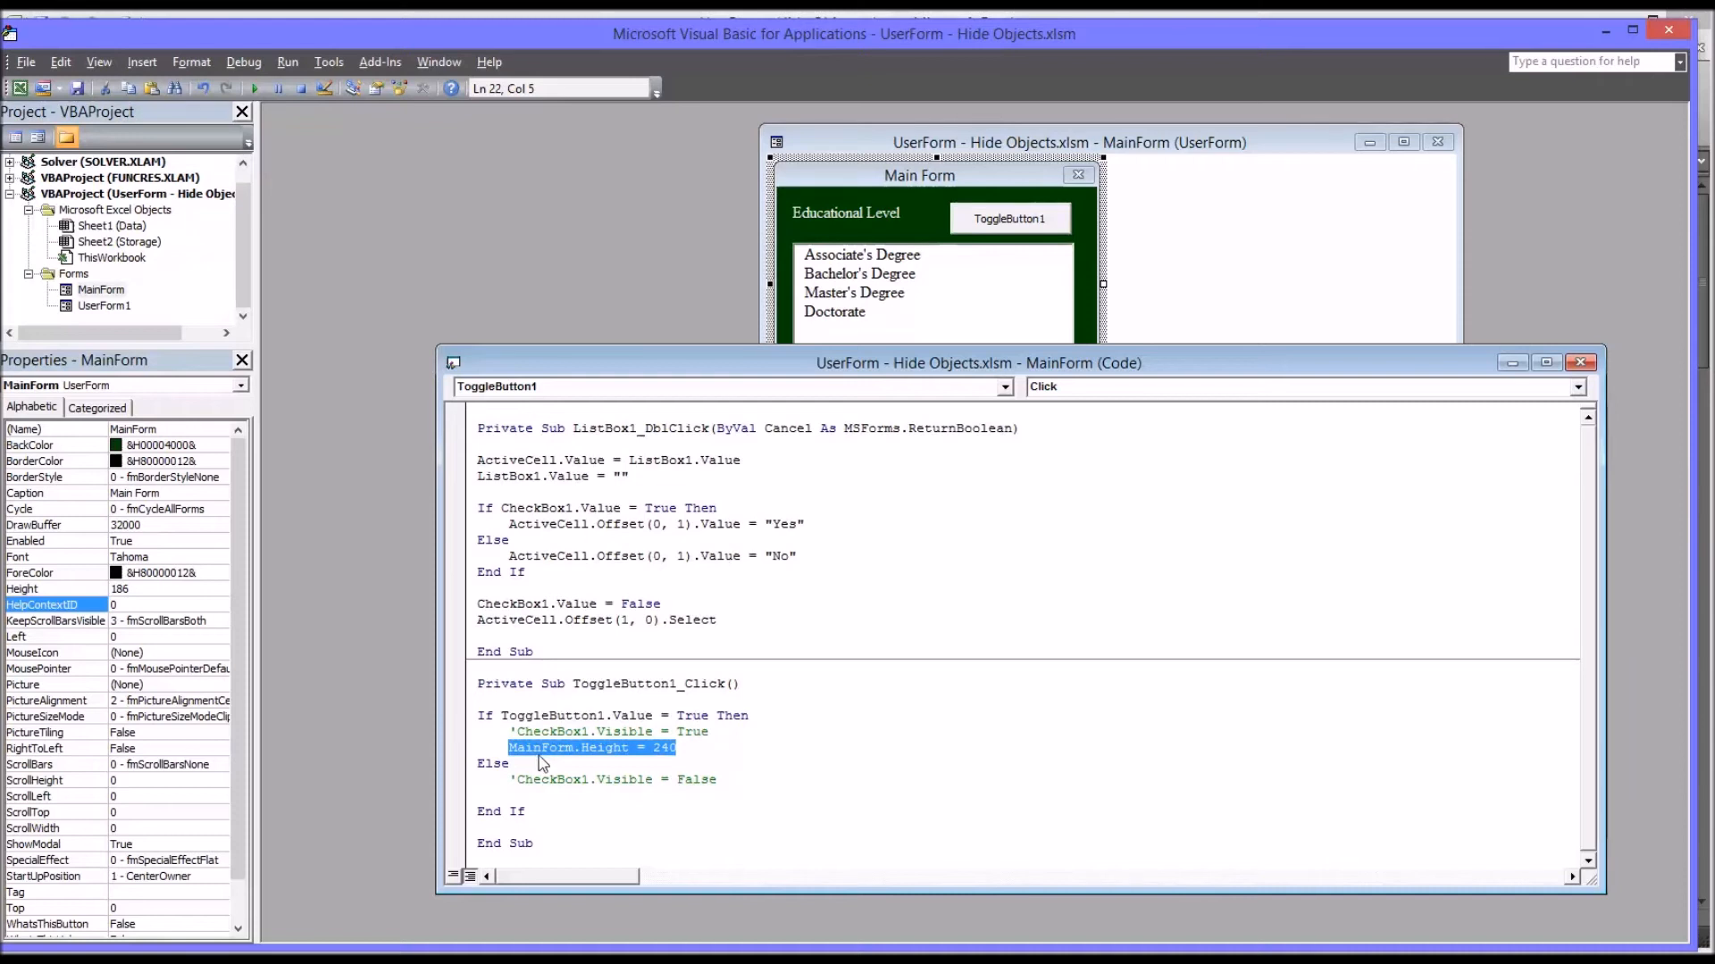
pyautogui.write('MainForm.Height = 240')
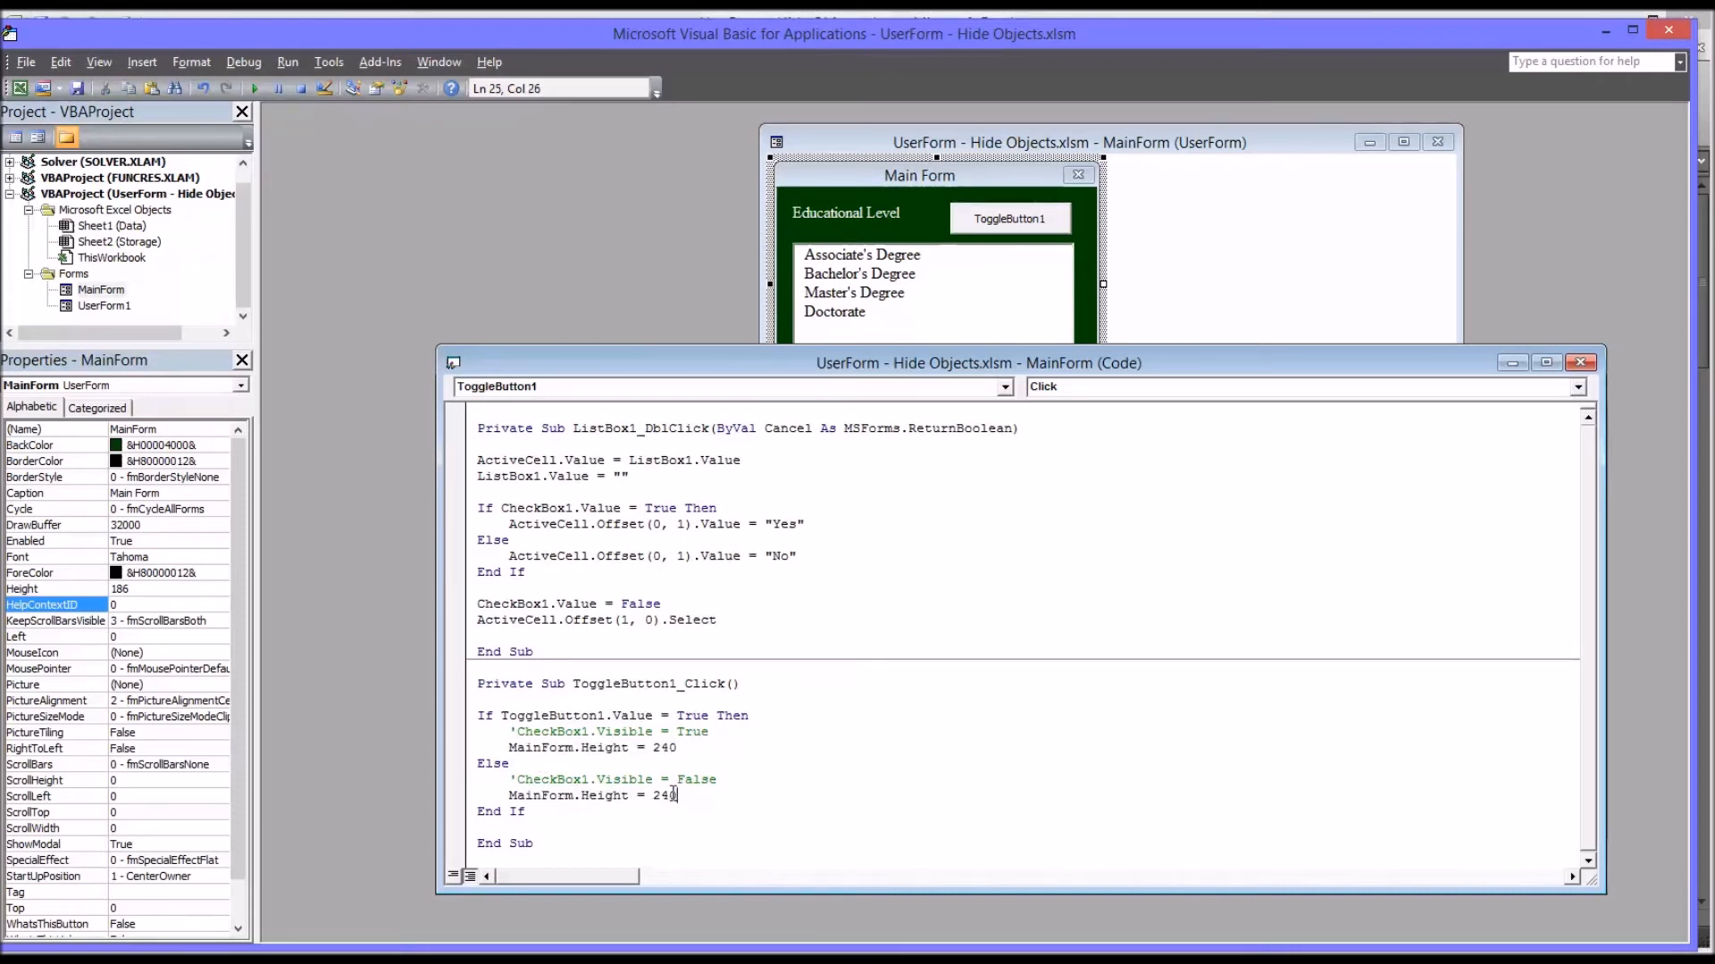
pyautogui.doubleClick(663, 795)
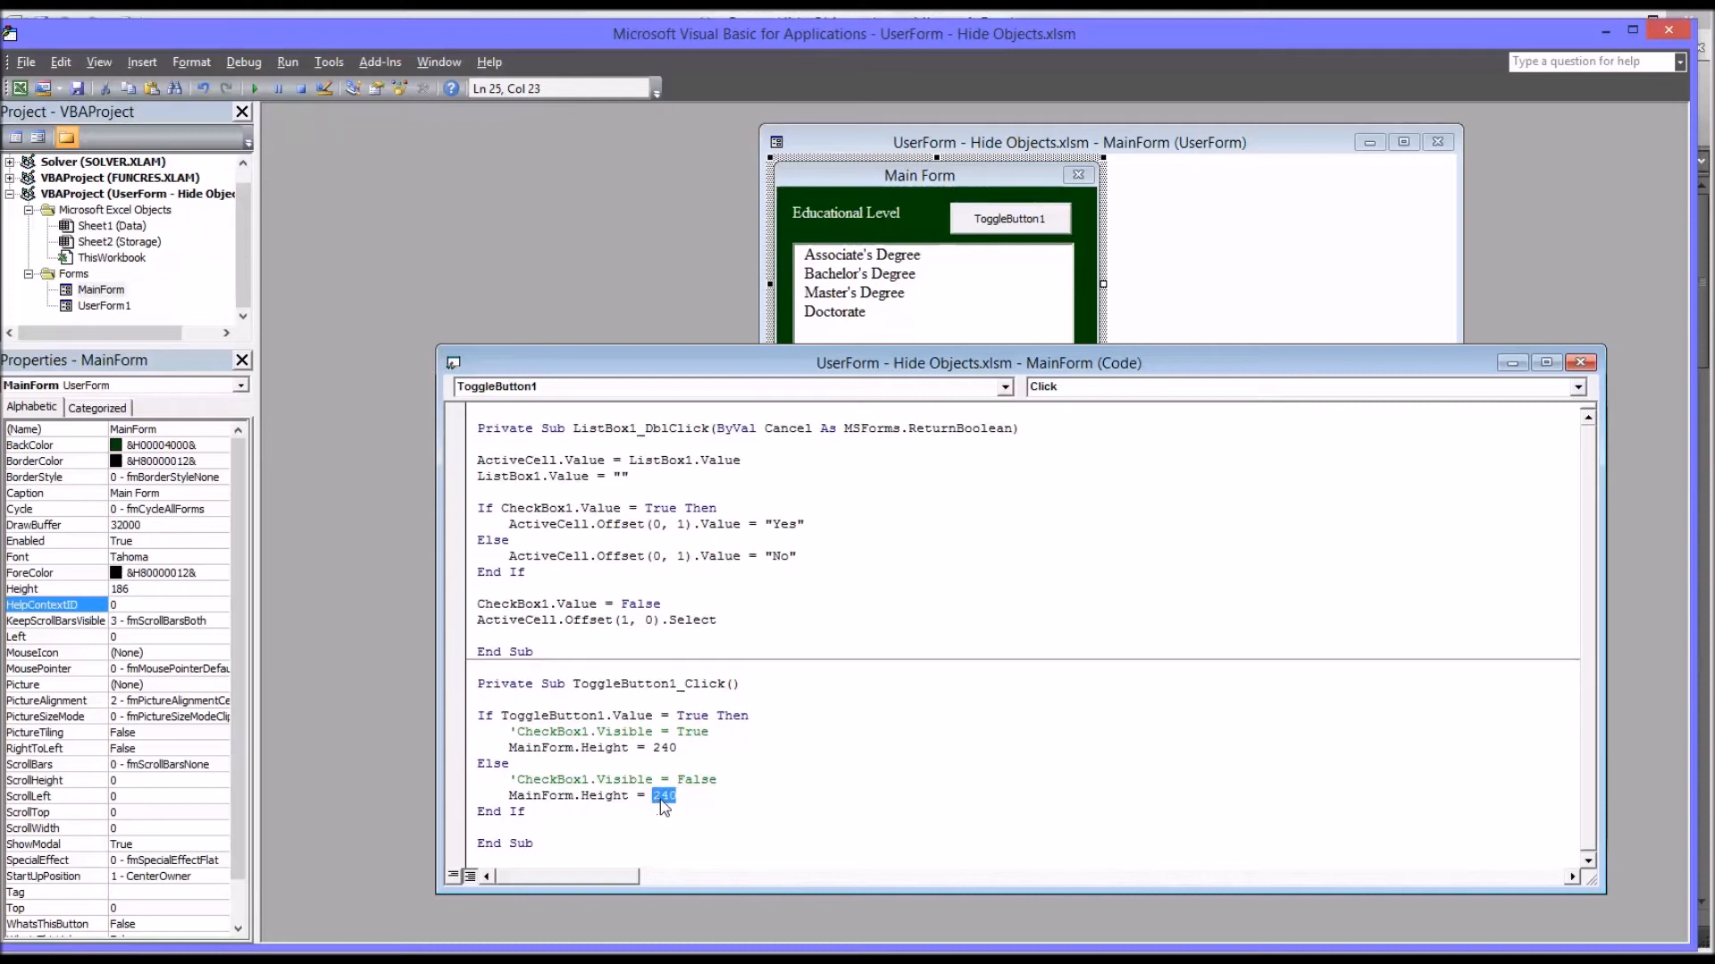
pyautogui.write('186')
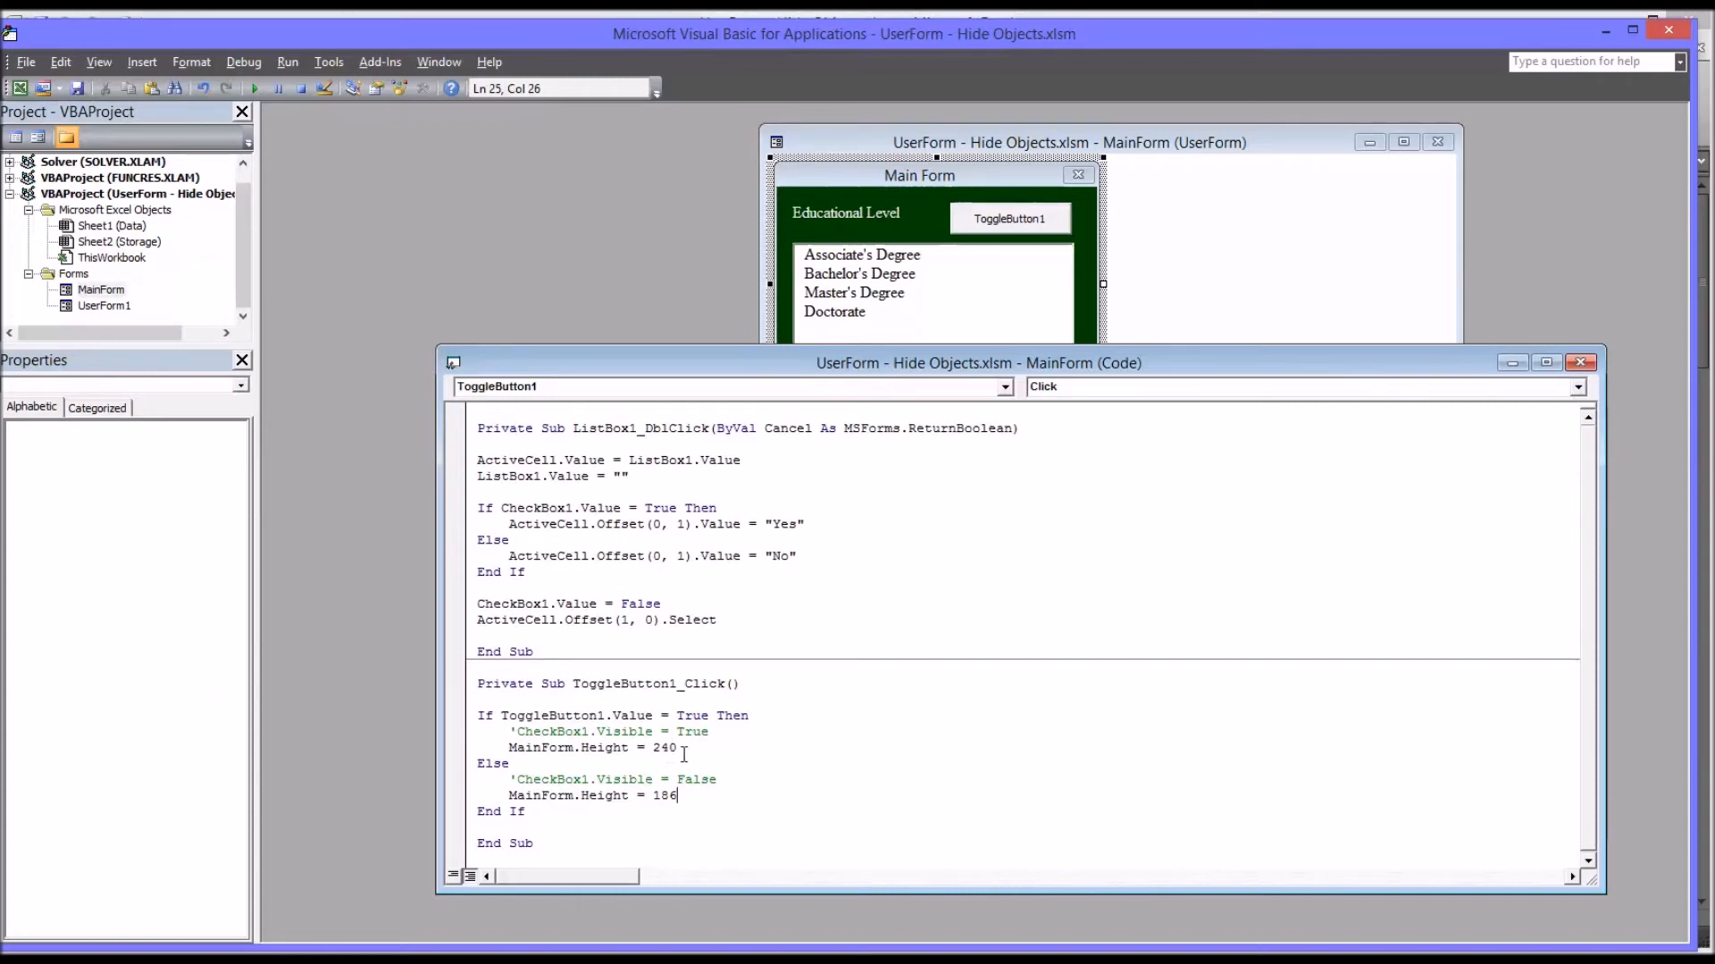
pyautogui.moveTo(693, 733)
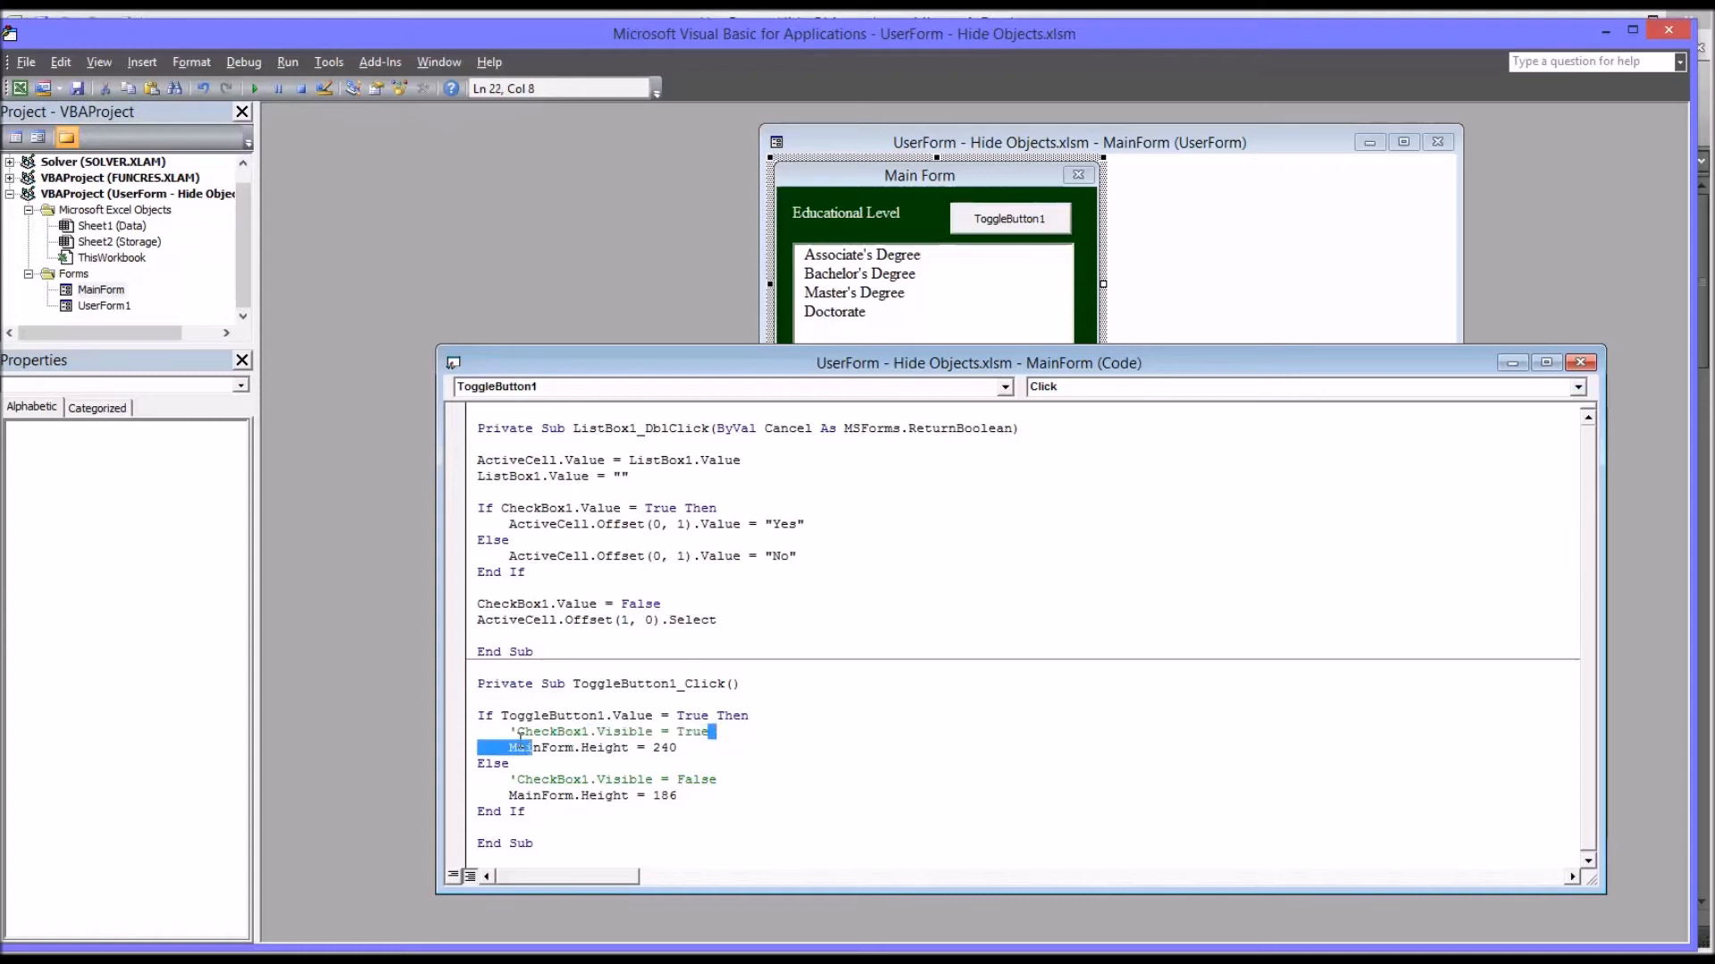
pyautogui.click(608, 730)
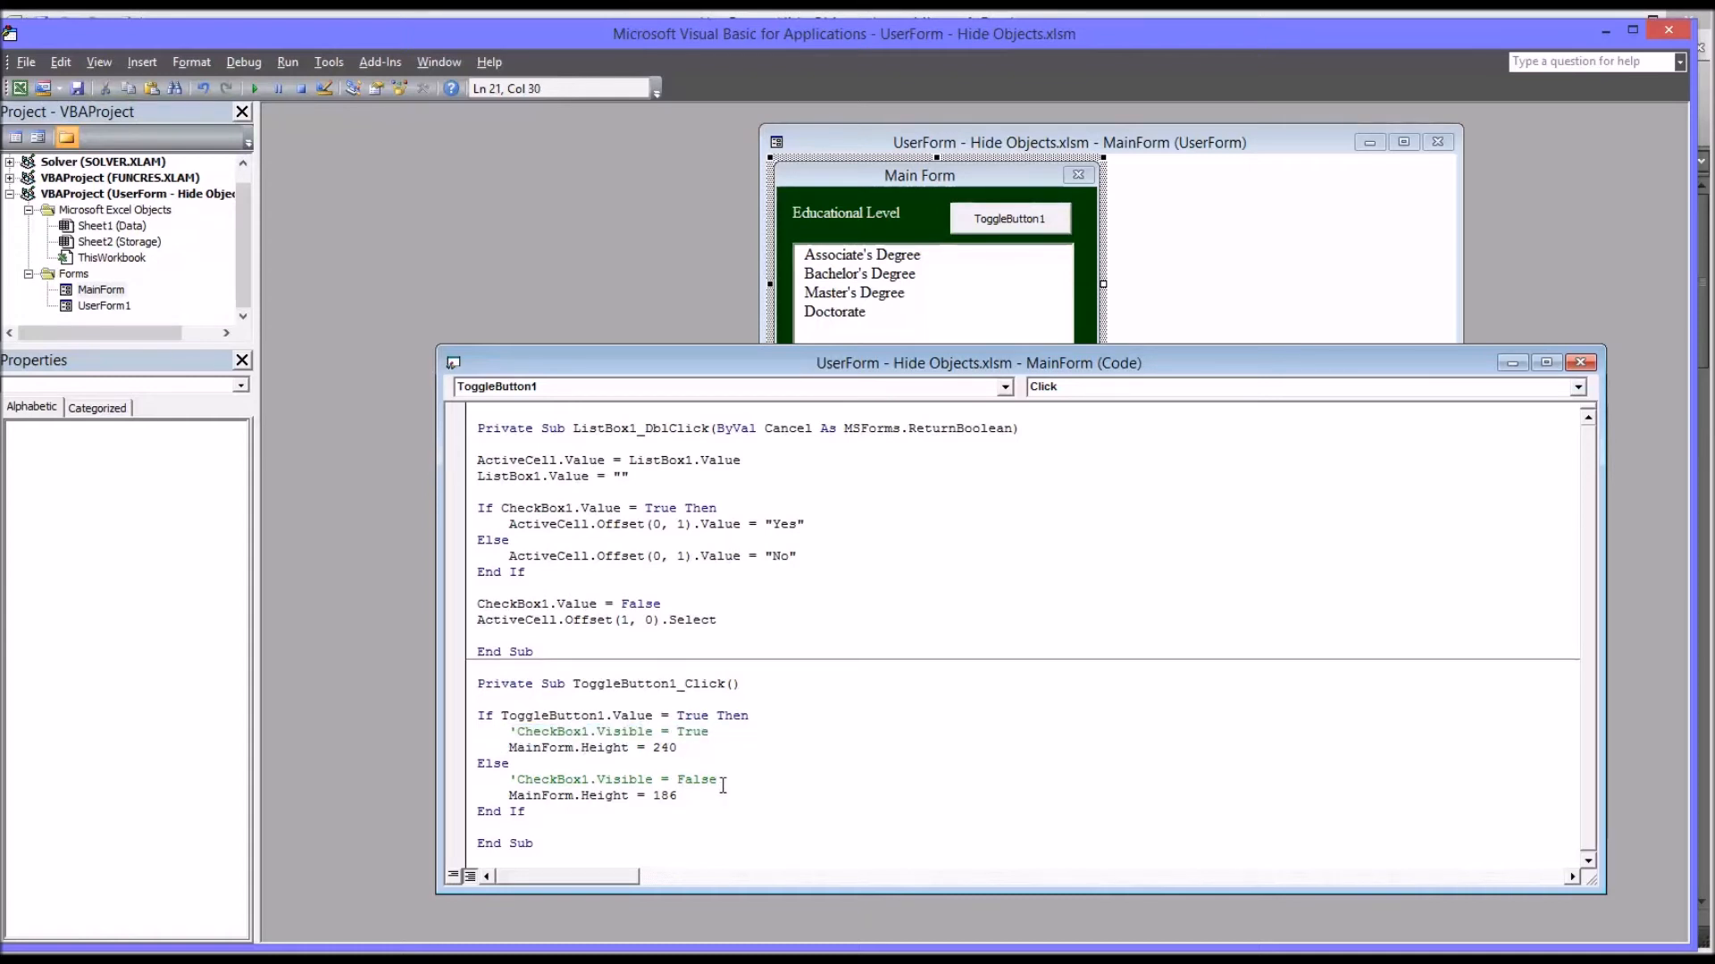
pyautogui.click(679, 749)
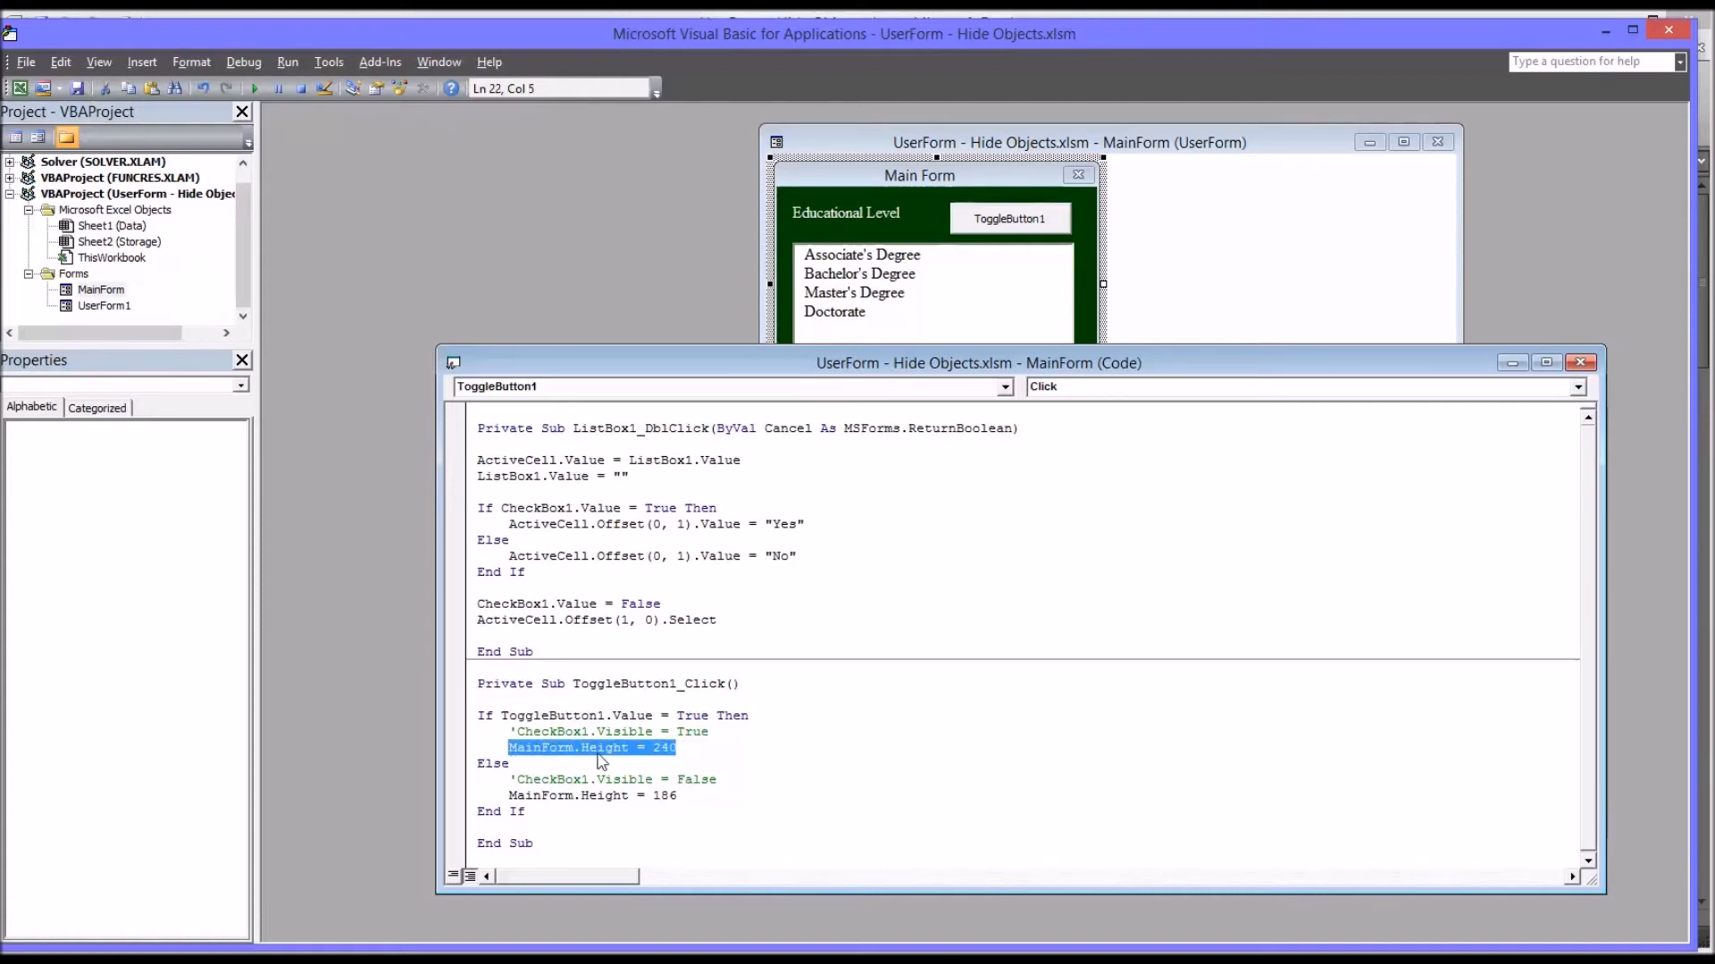
pyautogui.moveTo(686, 752)
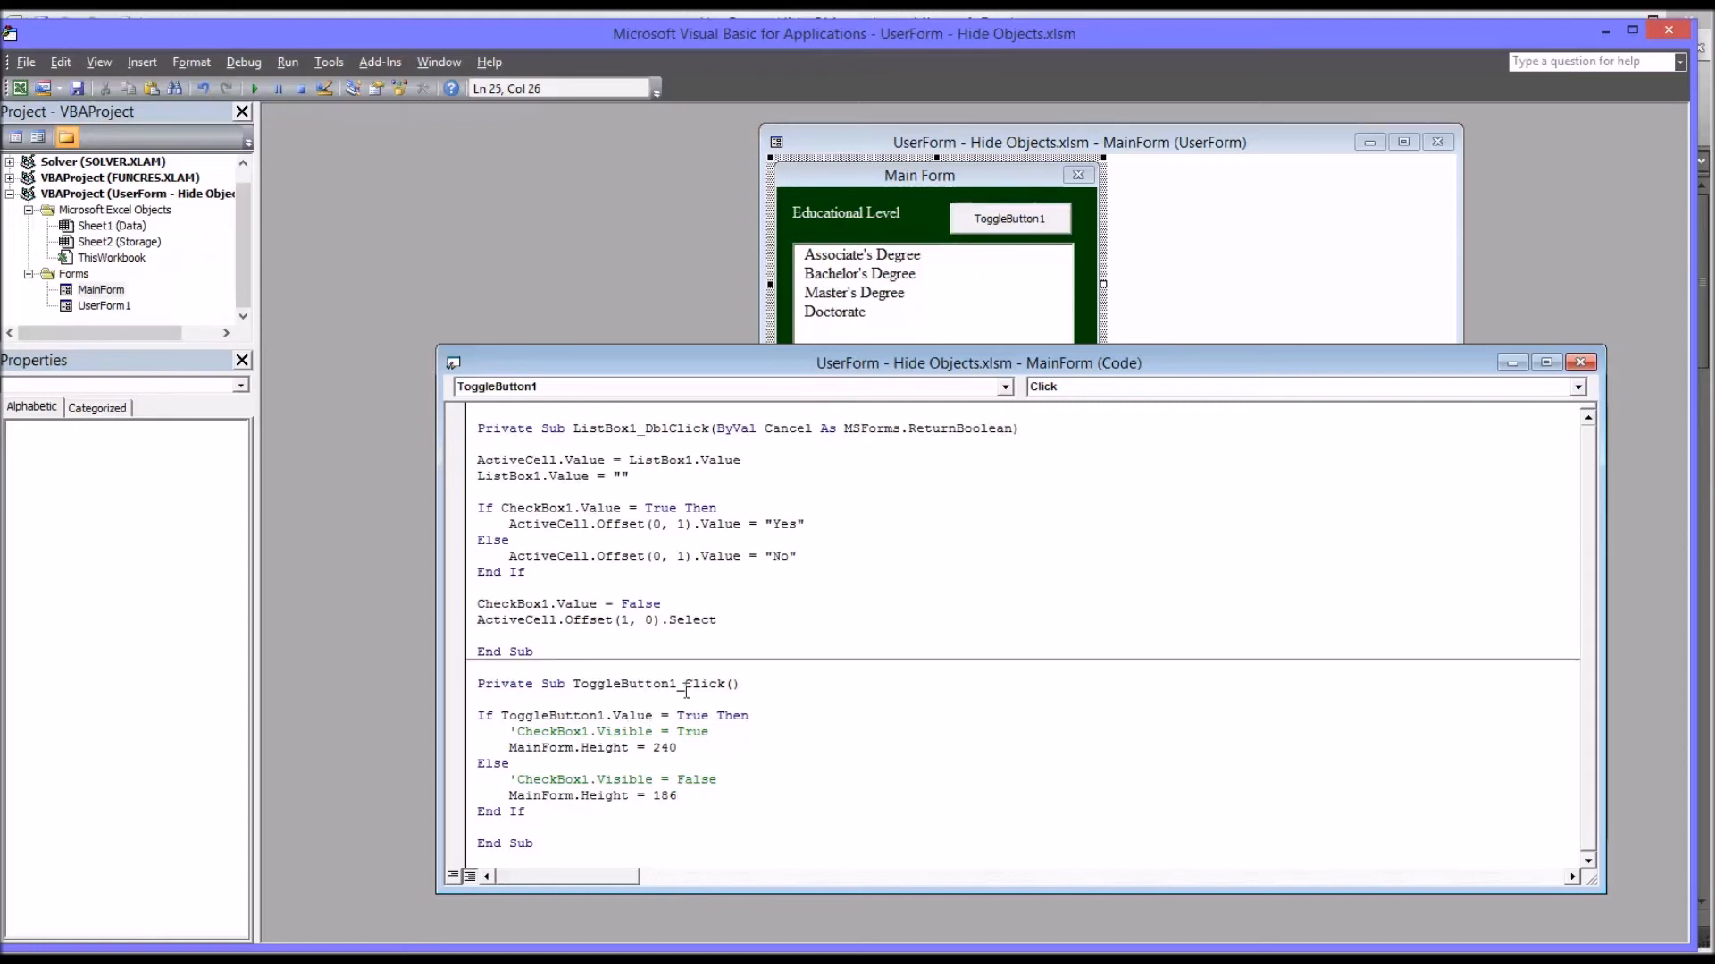
pyautogui.moveTo(949, 177)
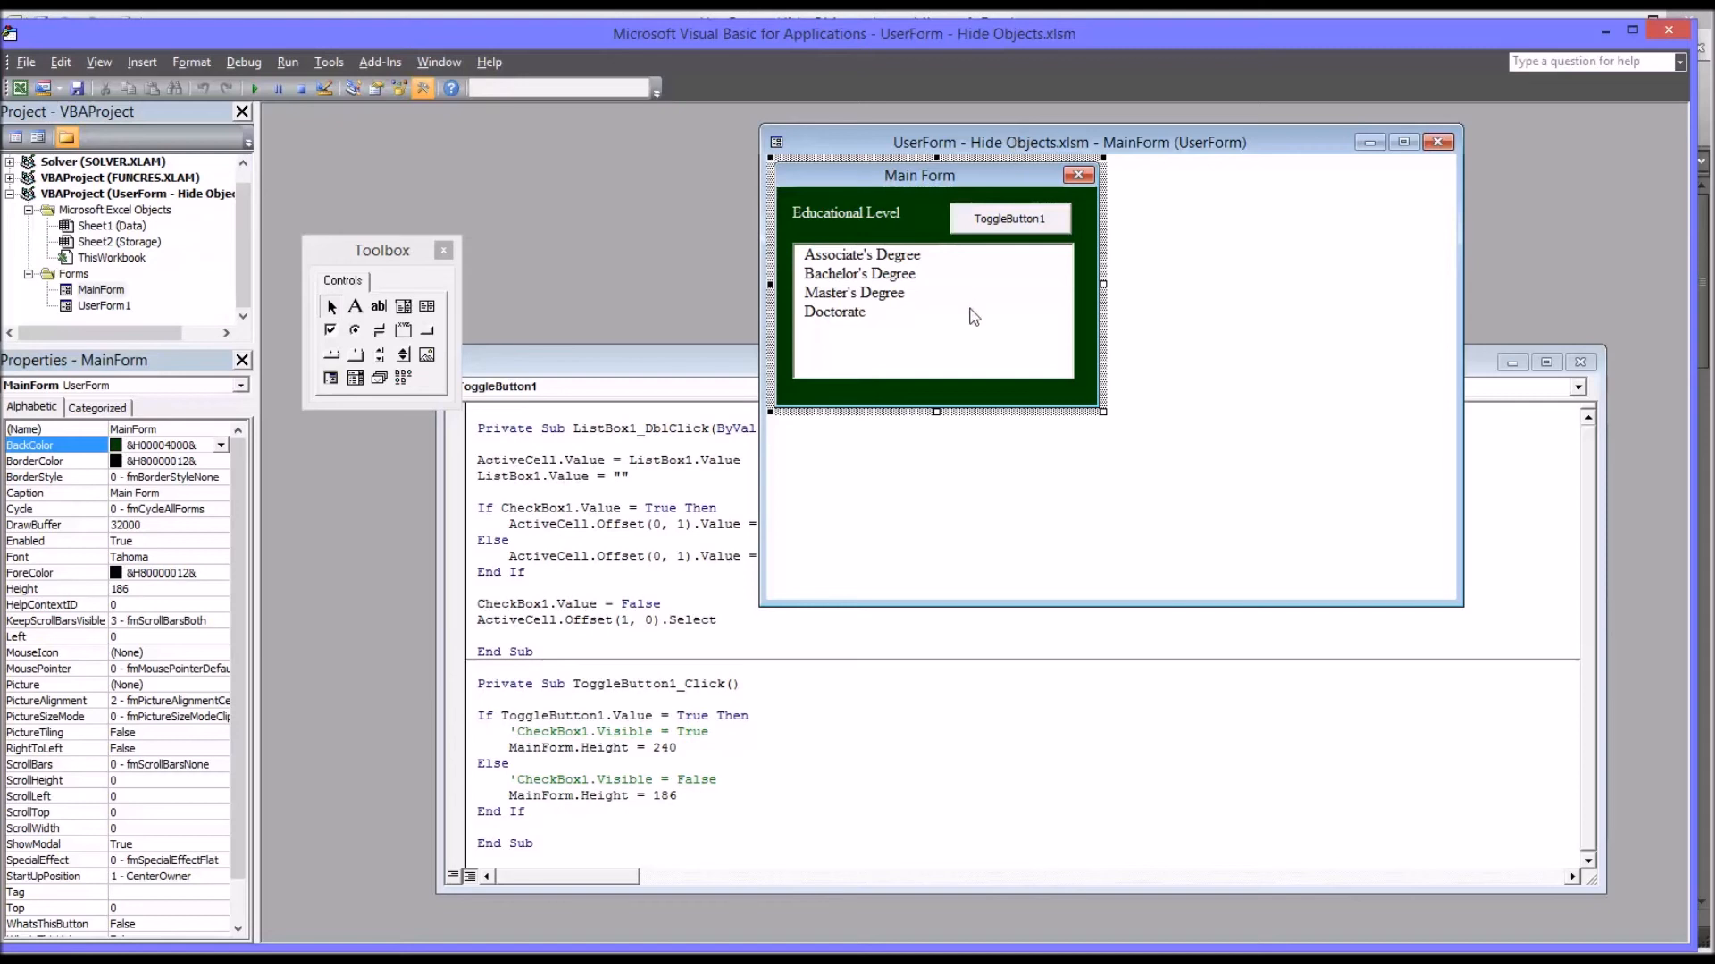
pyautogui.moveTo(734, 407)
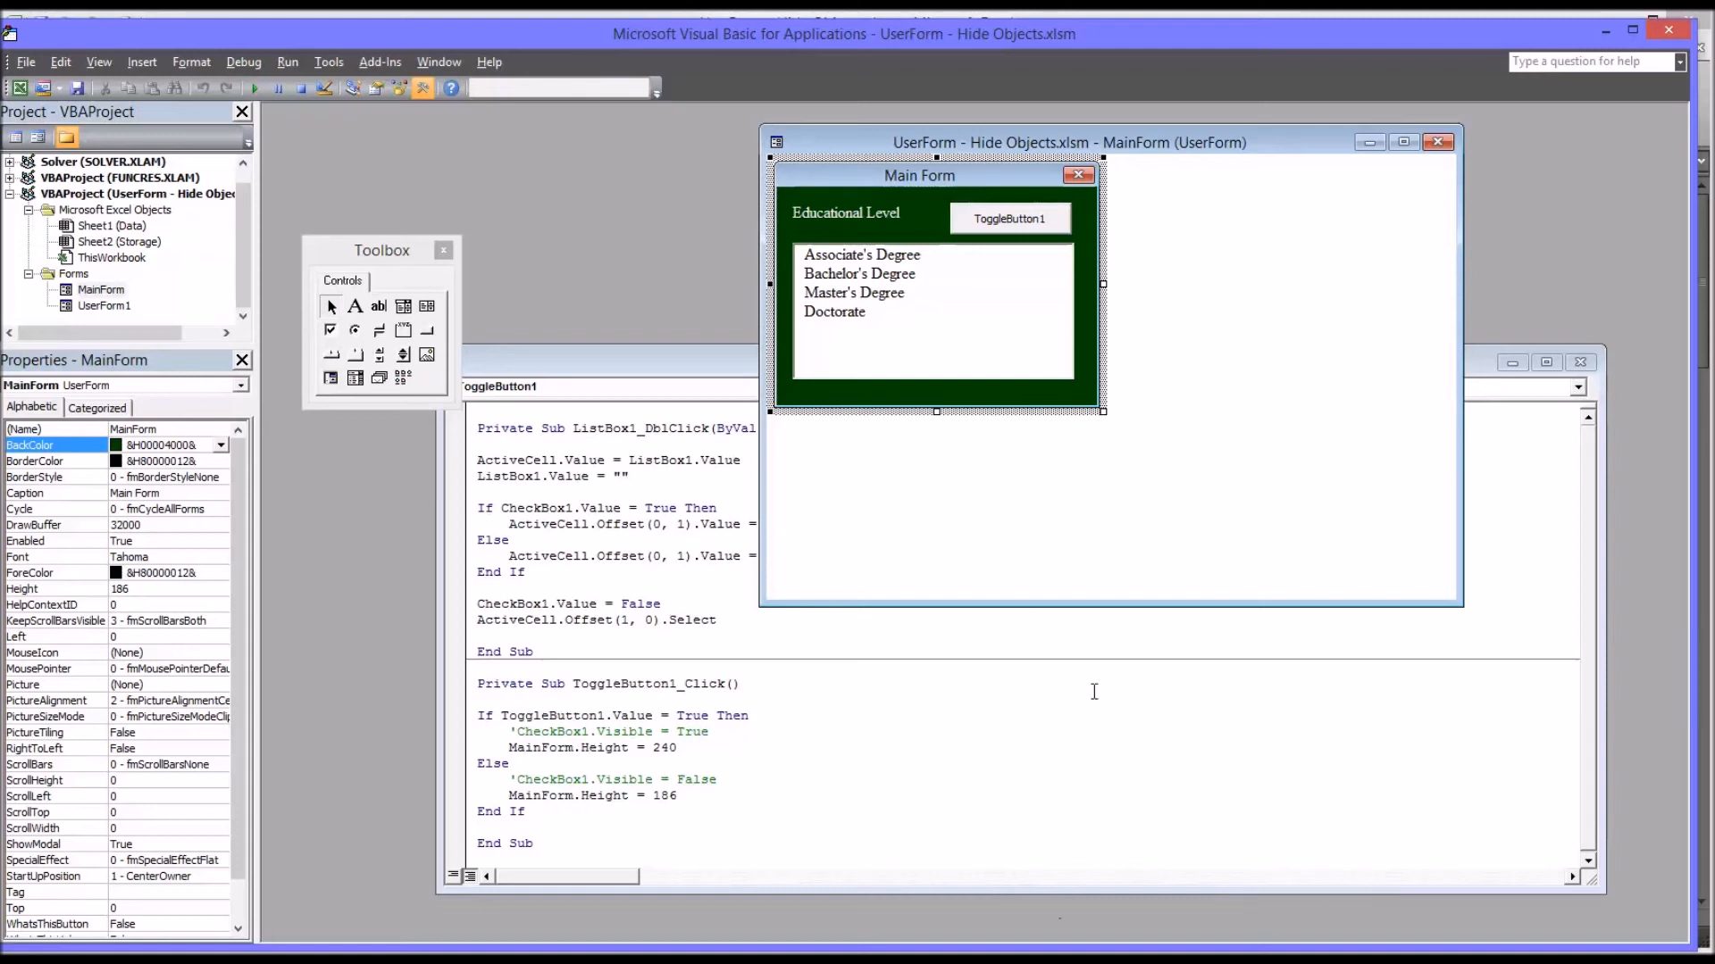
pyautogui.moveTo(929, 481)
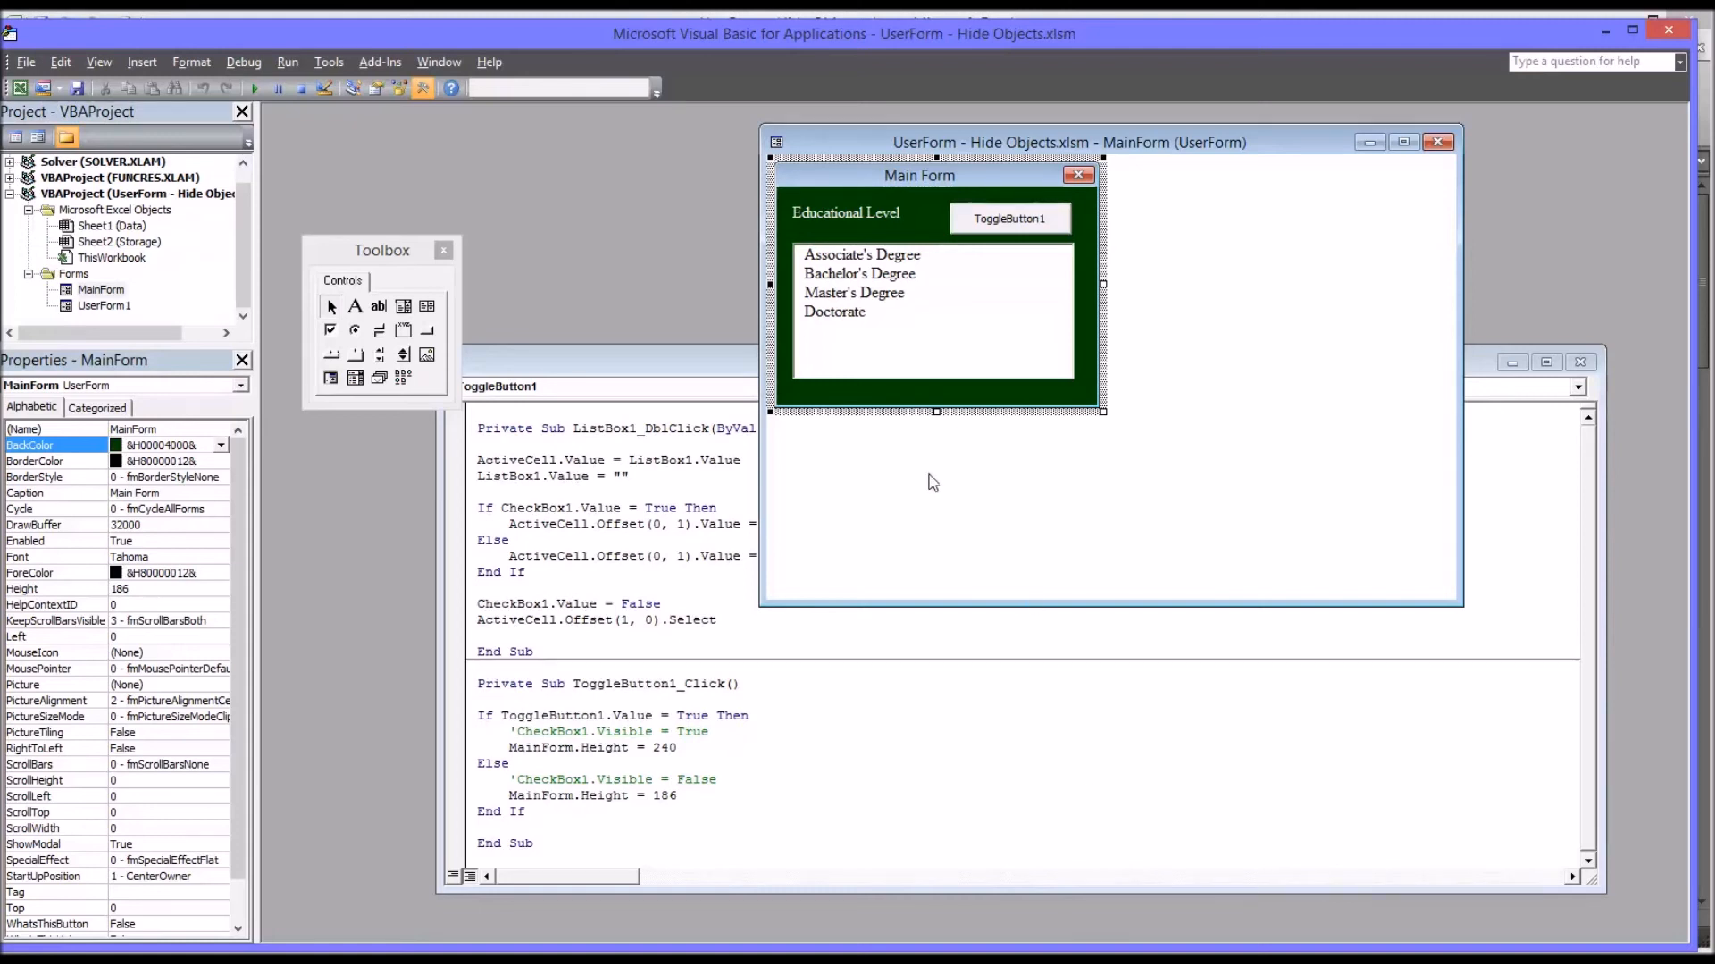
# Drag MainForm's bottom handle so the 'Student has won award' checkbox shows along its bottom
pyautogui.moveTo(936, 411); pyautogui.dragTo(936, 464)
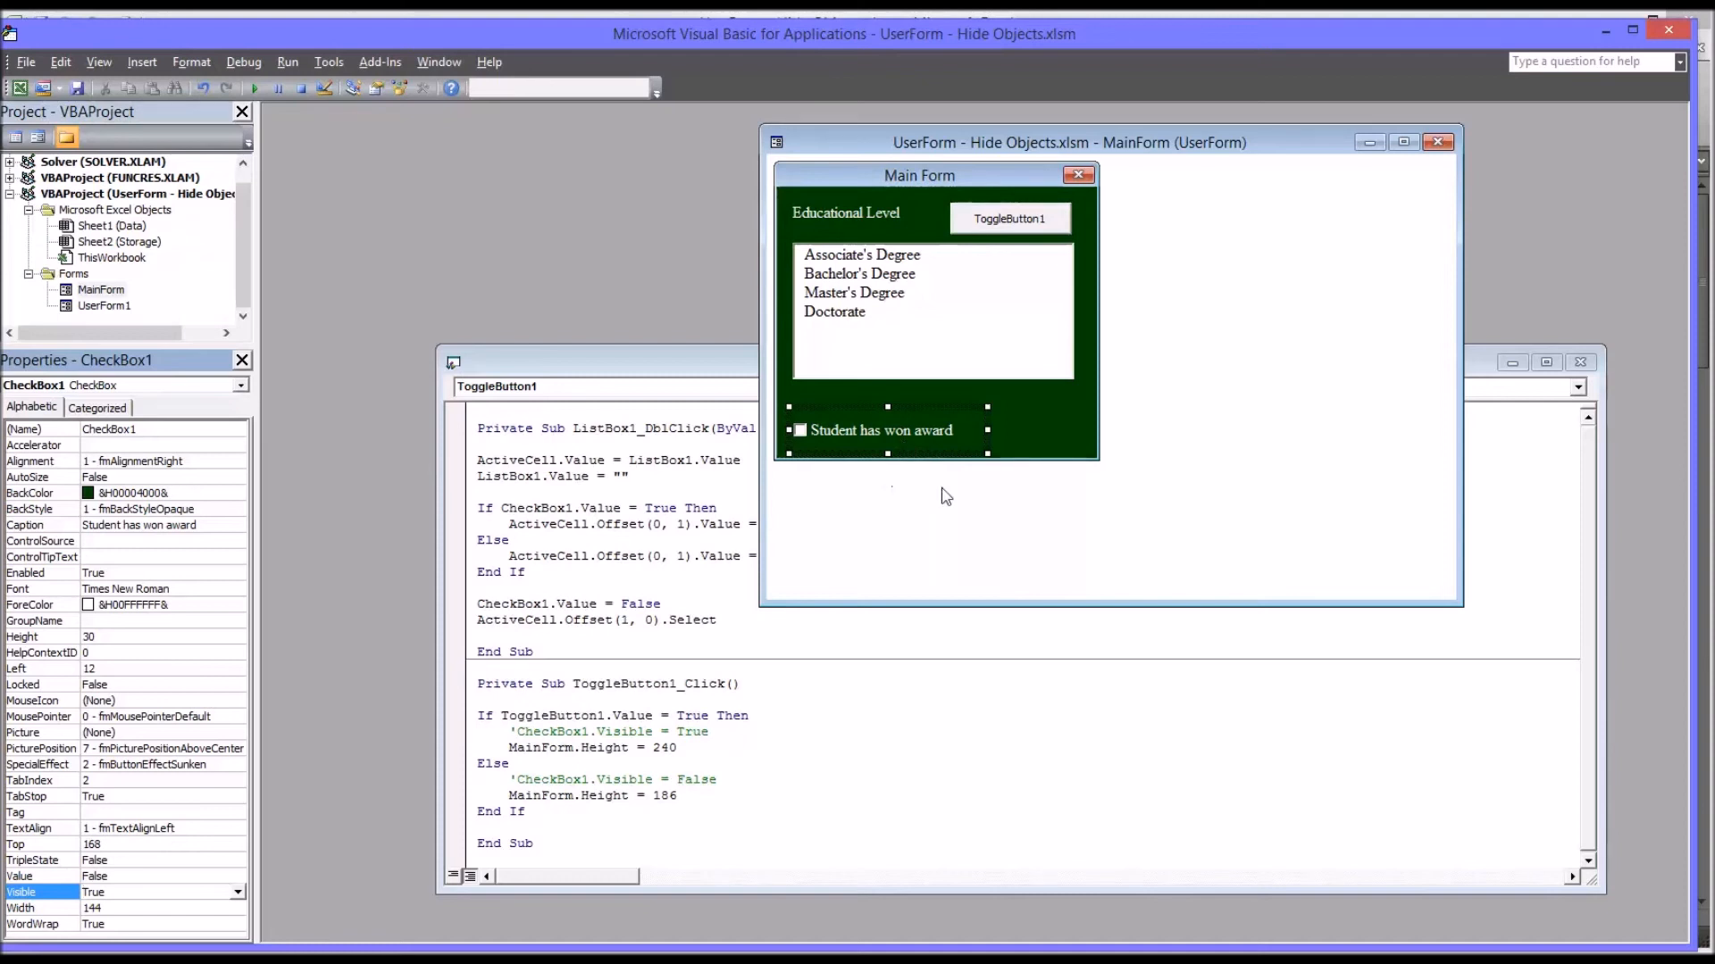
pyautogui.moveTo(1011, 478)
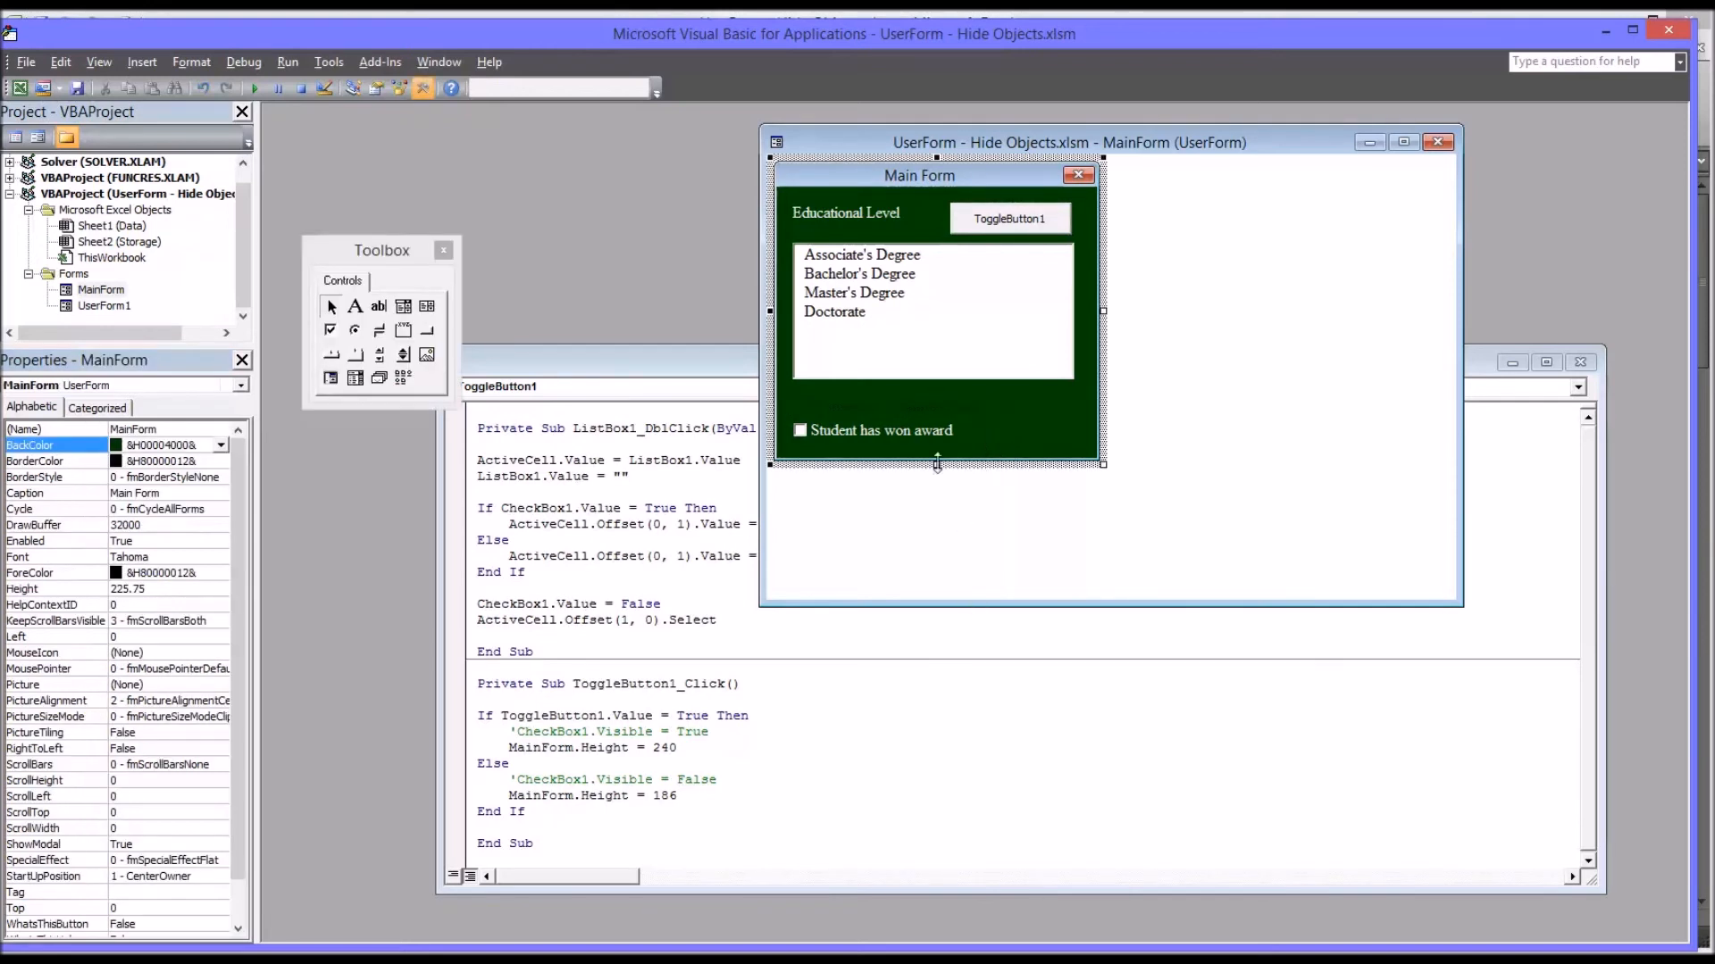
pyautogui.moveTo(938, 464); pyautogui.dragTo(943, 427)
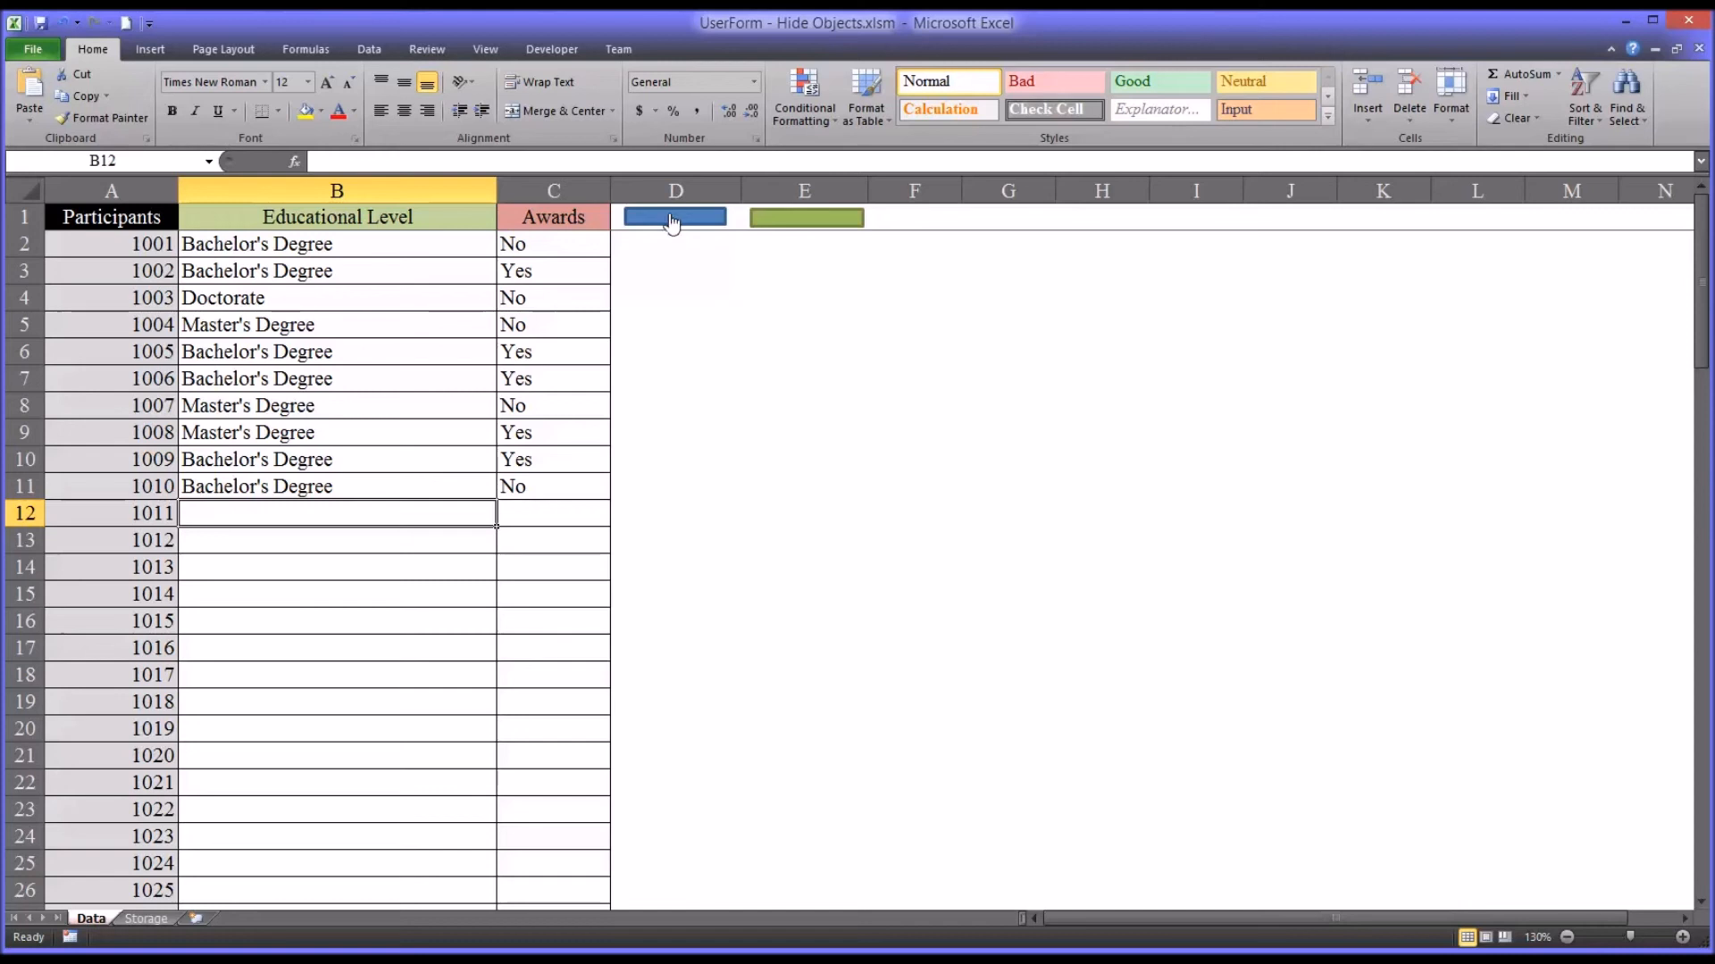
# Run the form, expand it with the toggle, and record participant 1013 as Bachelor's Degree with the award ticked
pyautogui.click(674, 216)
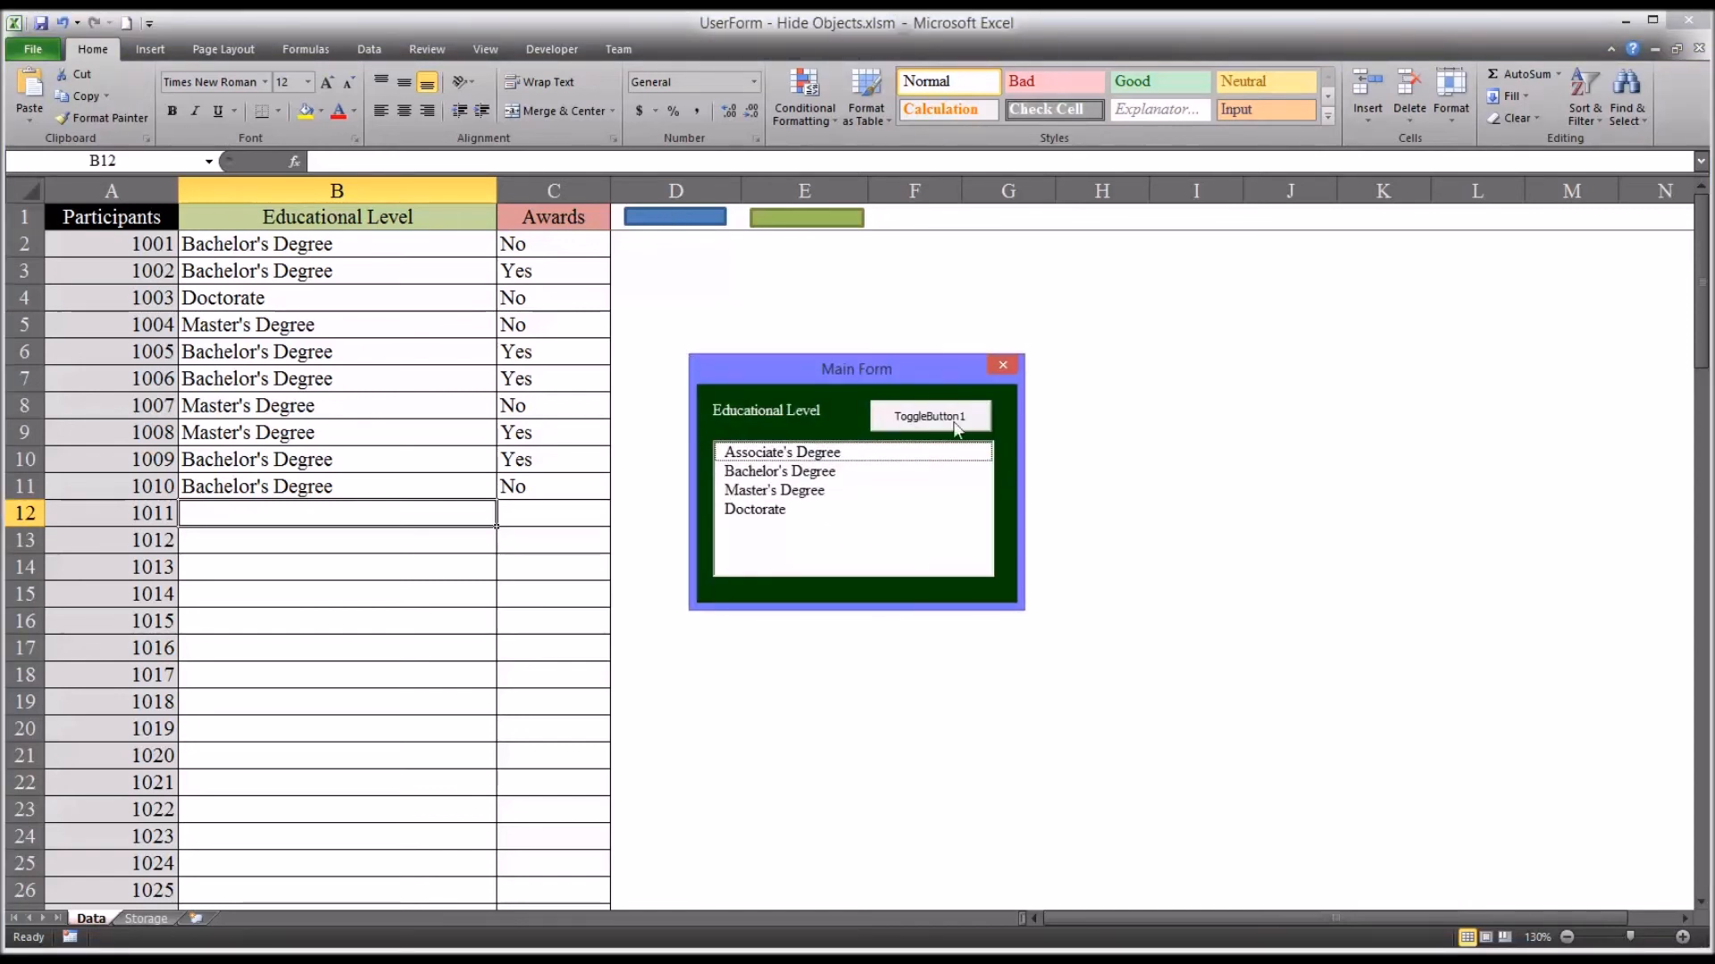
pyautogui.moveTo(777, 601)
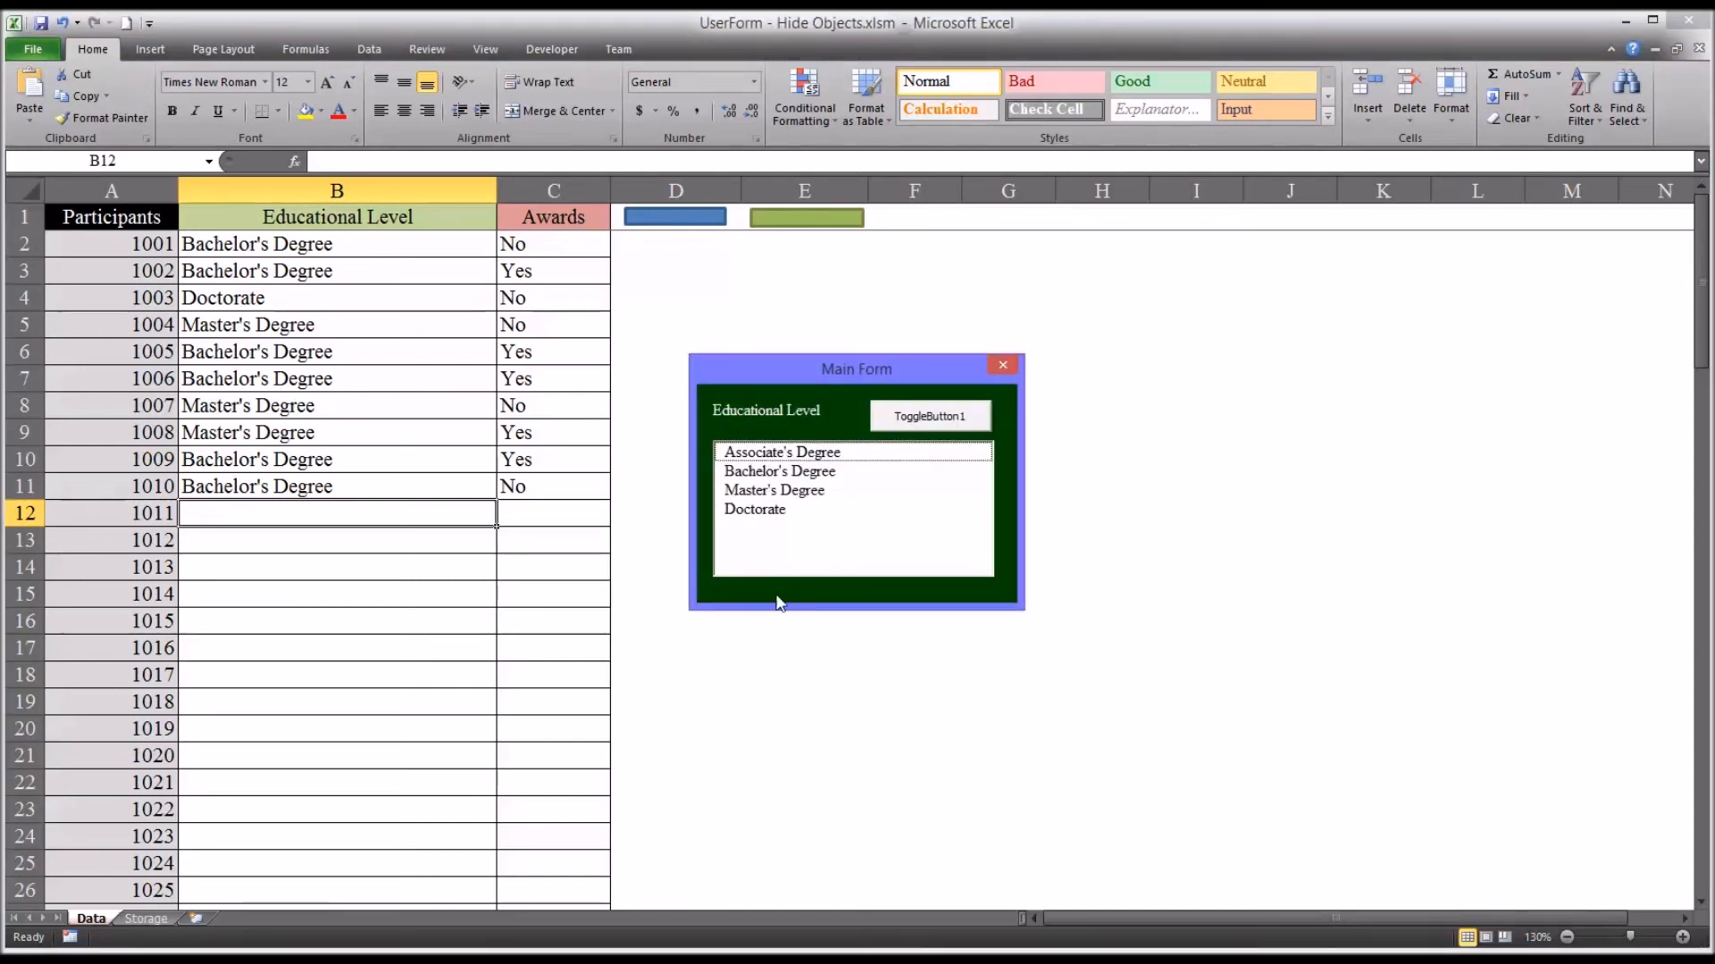
pyautogui.moveTo(760, 506)
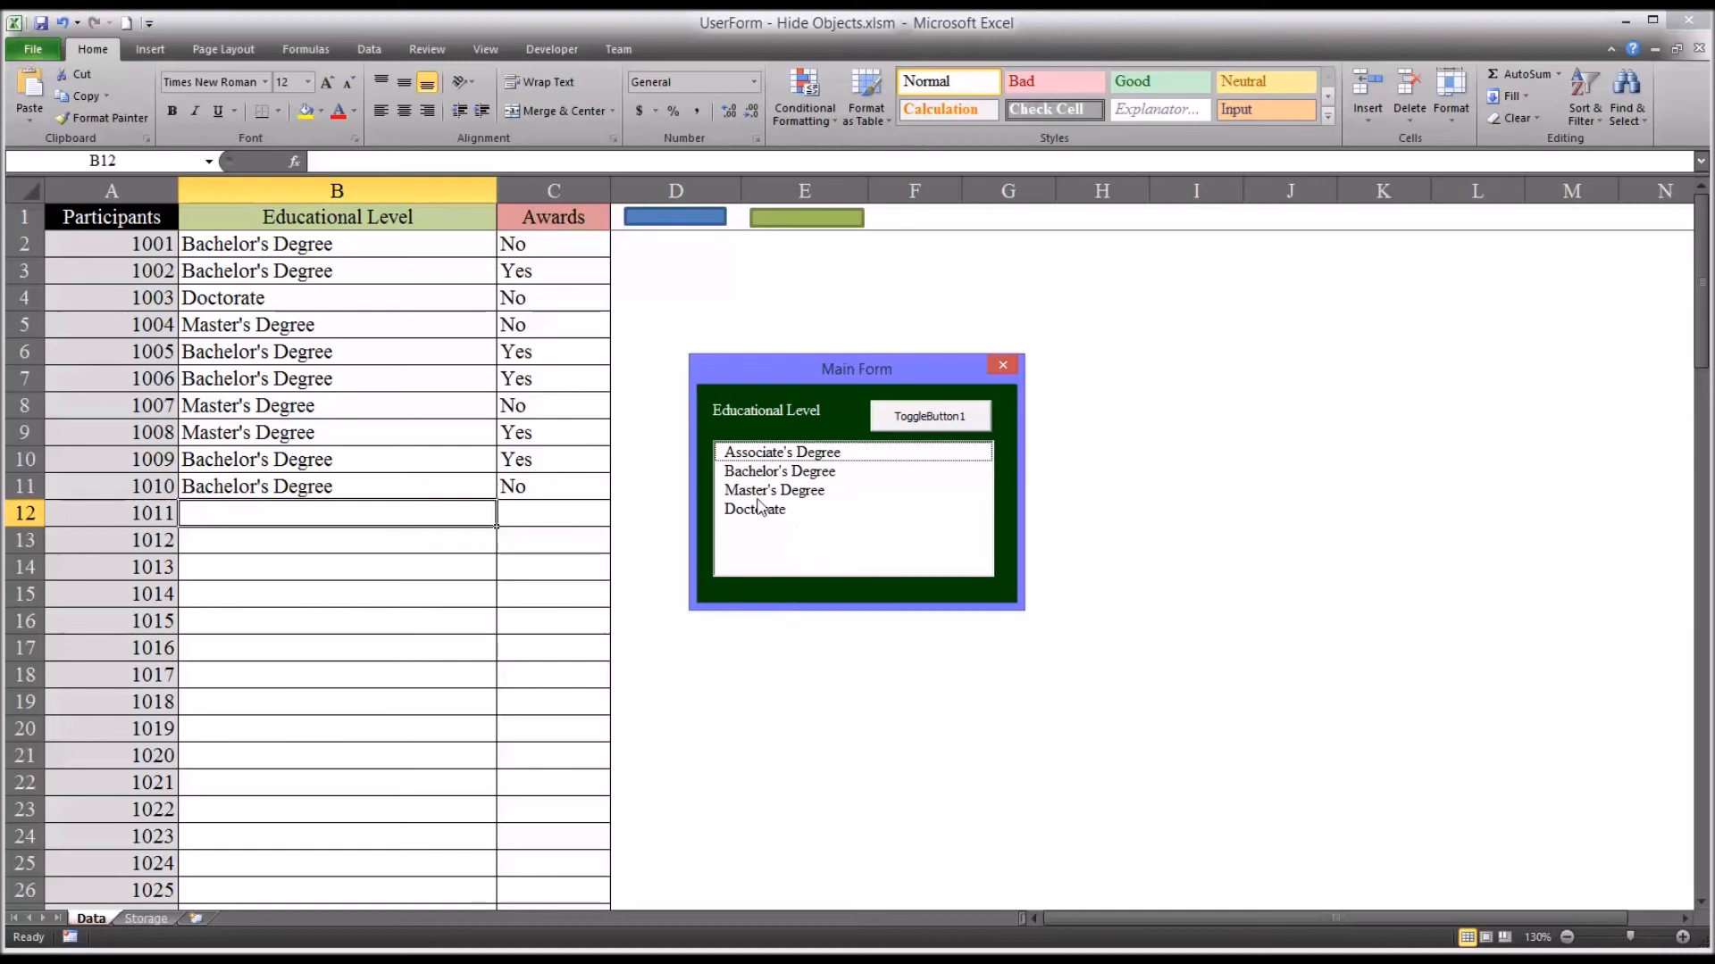
pyautogui.click(773, 489)
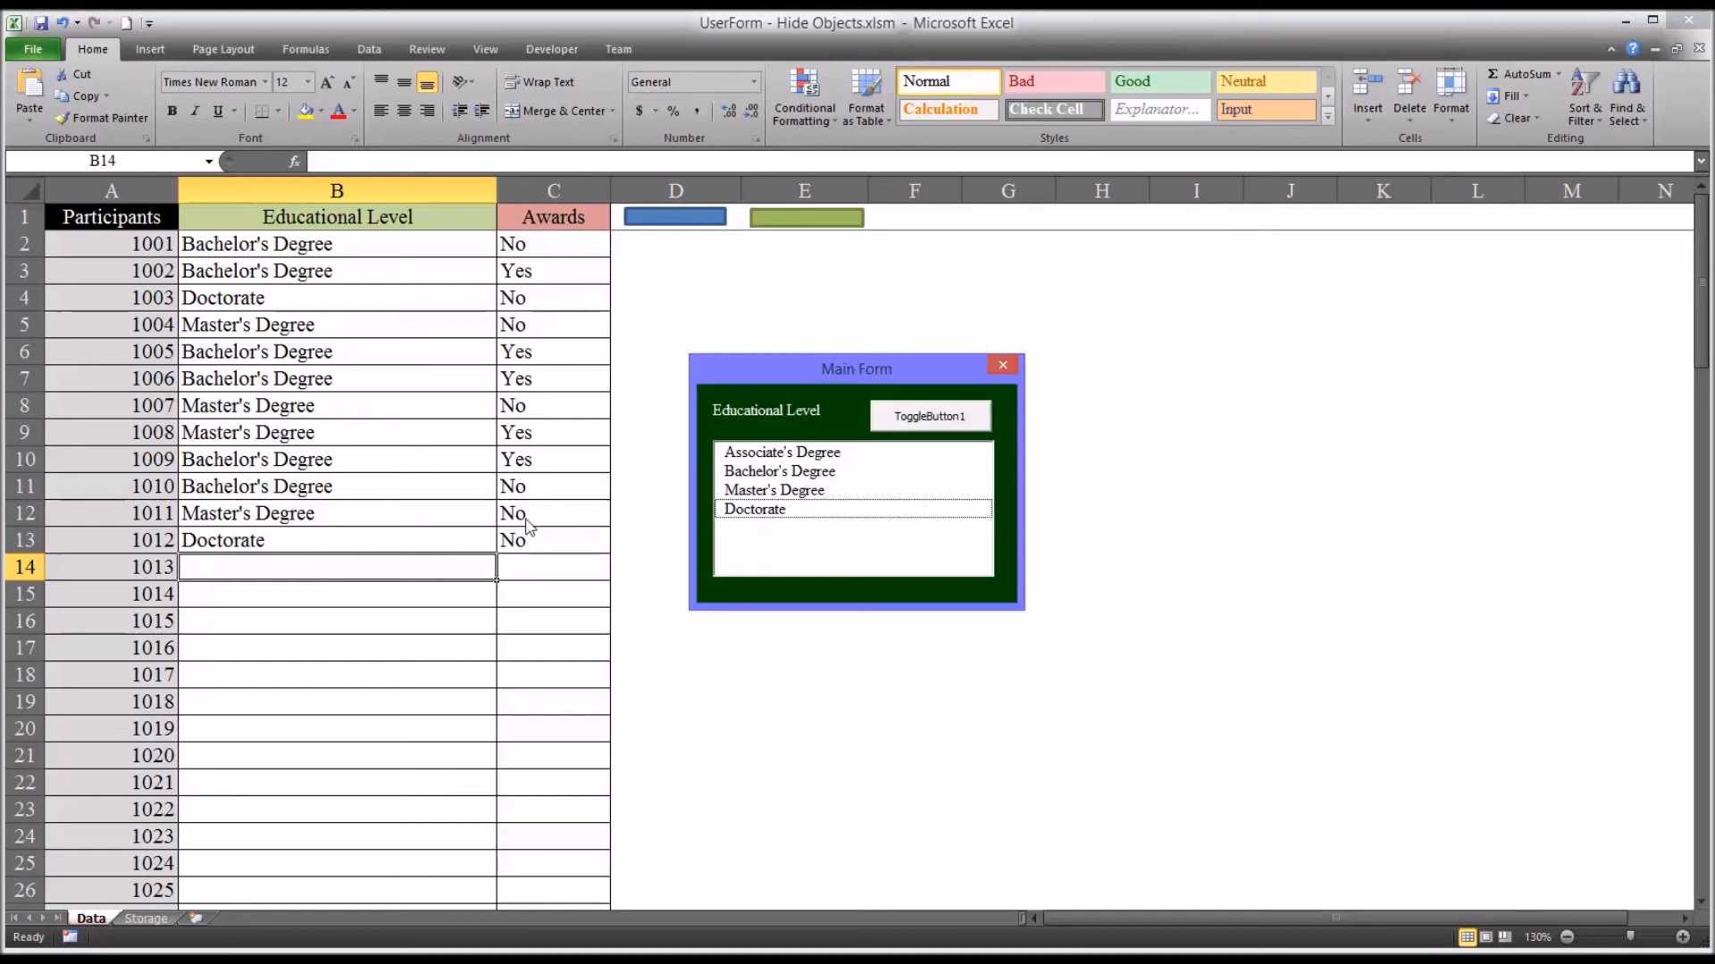
pyautogui.moveTo(763, 513)
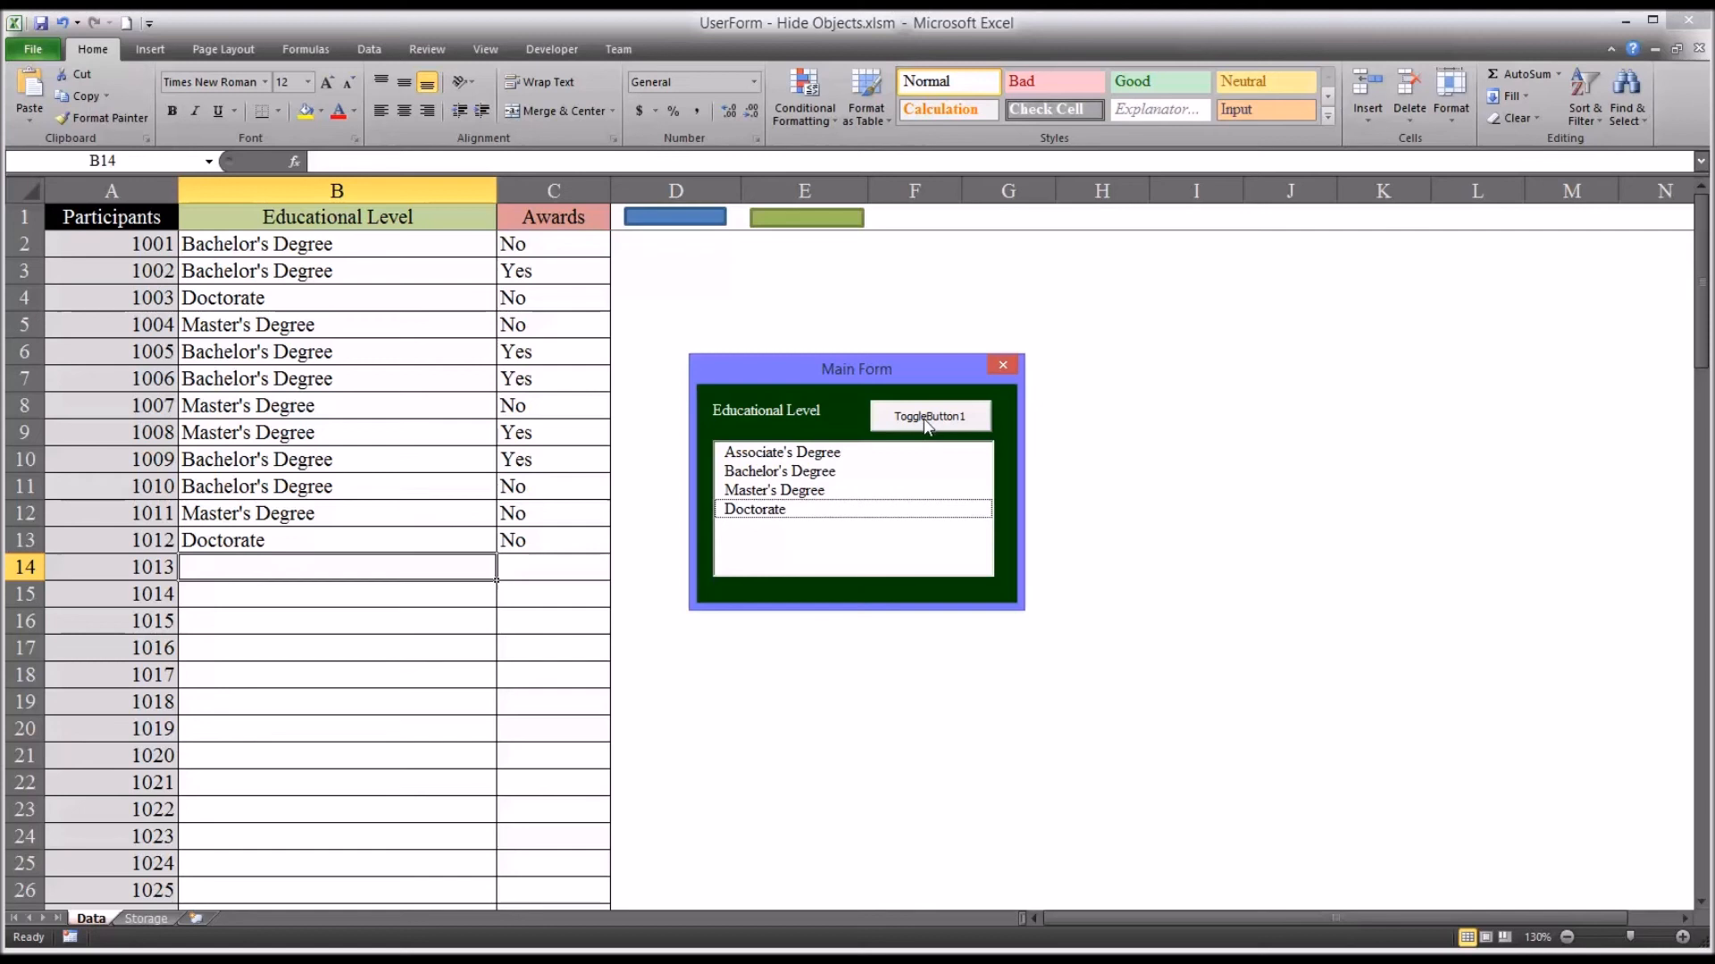
pyautogui.click(930, 416)
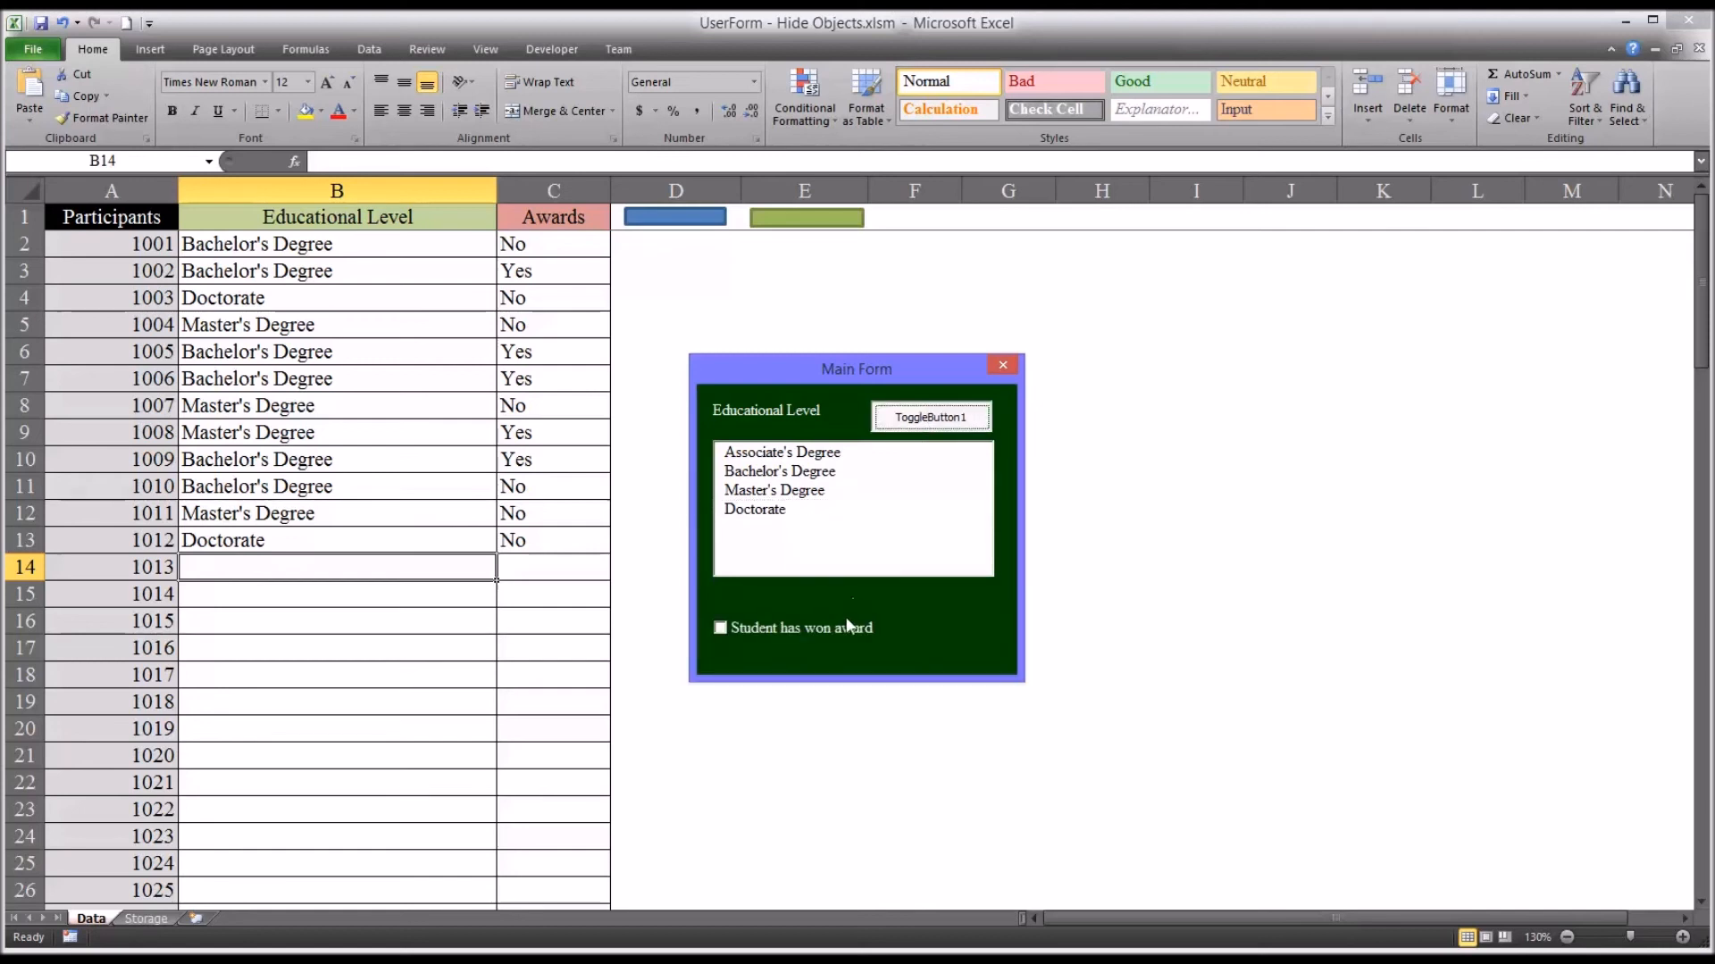
pyautogui.moveTo(841, 607)
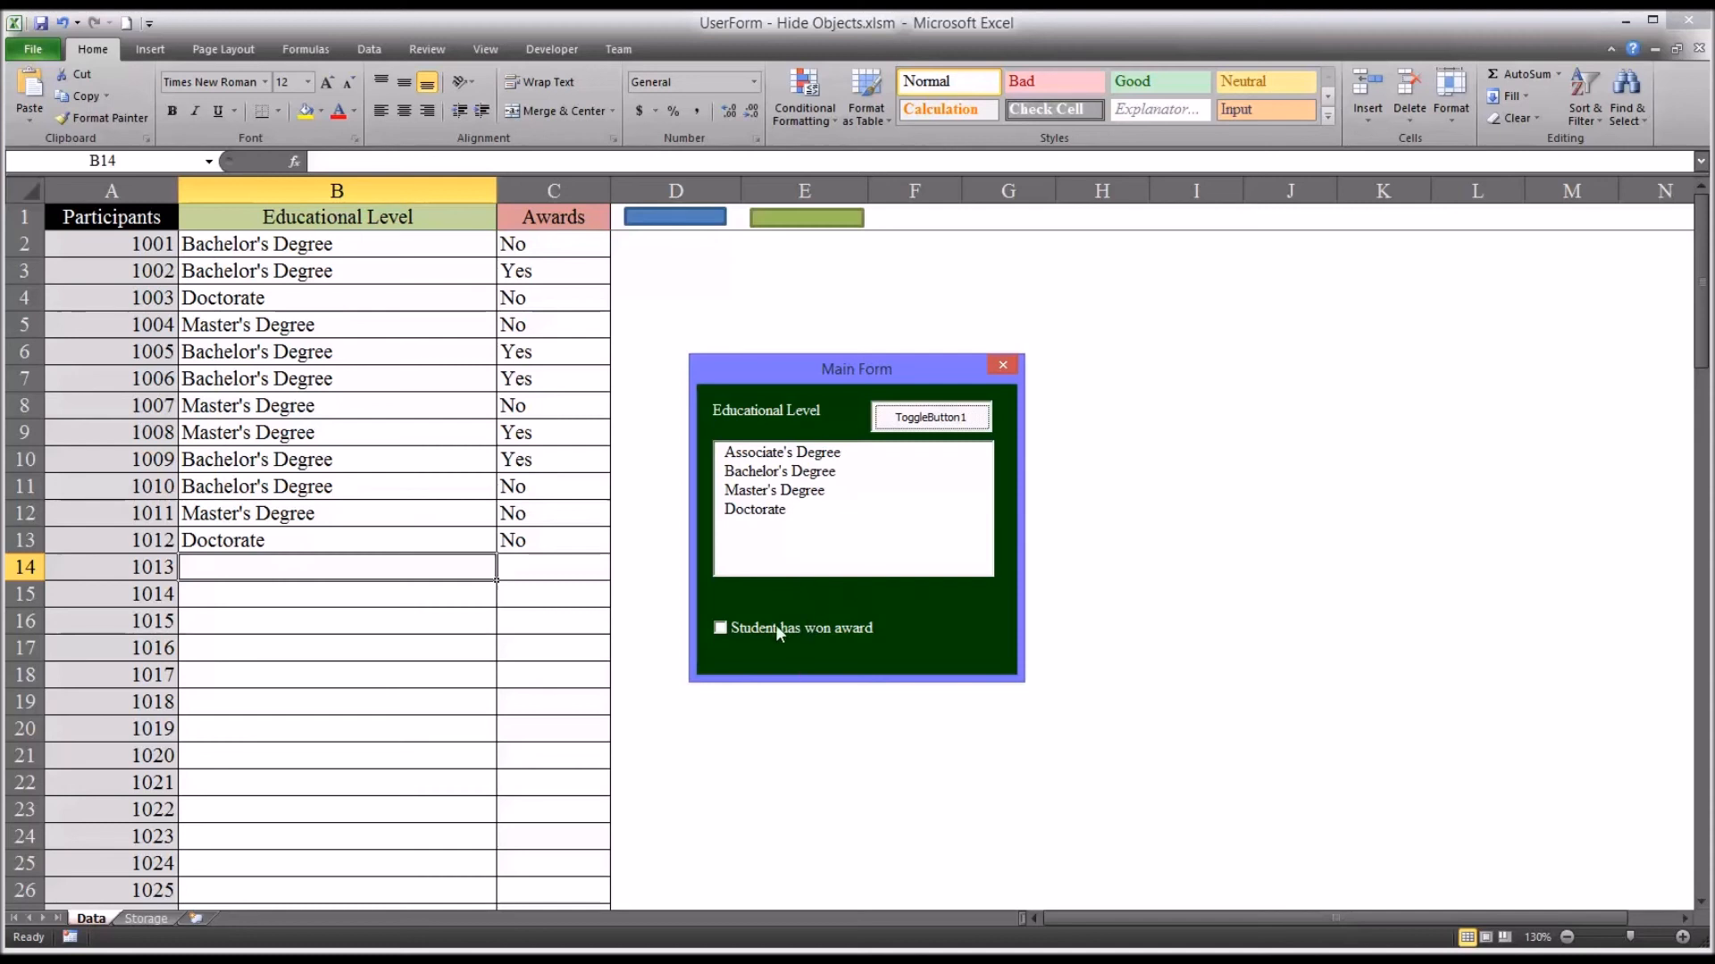
pyautogui.moveTo(807, 646)
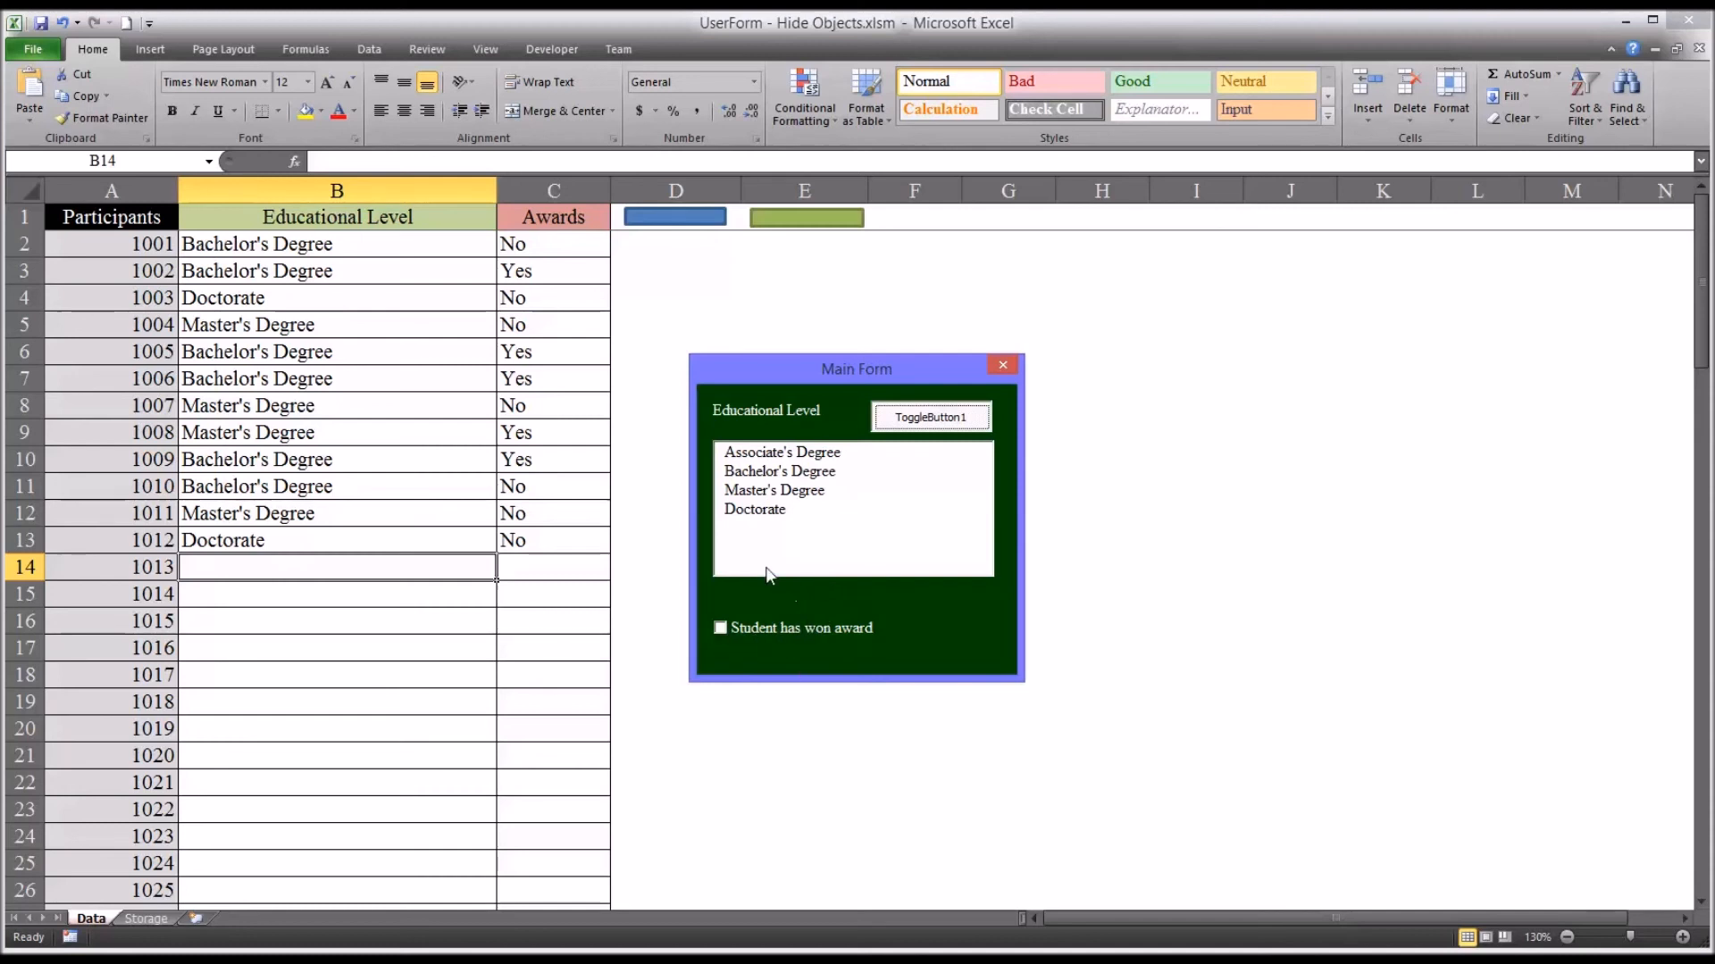
pyautogui.moveTo(787, 575)
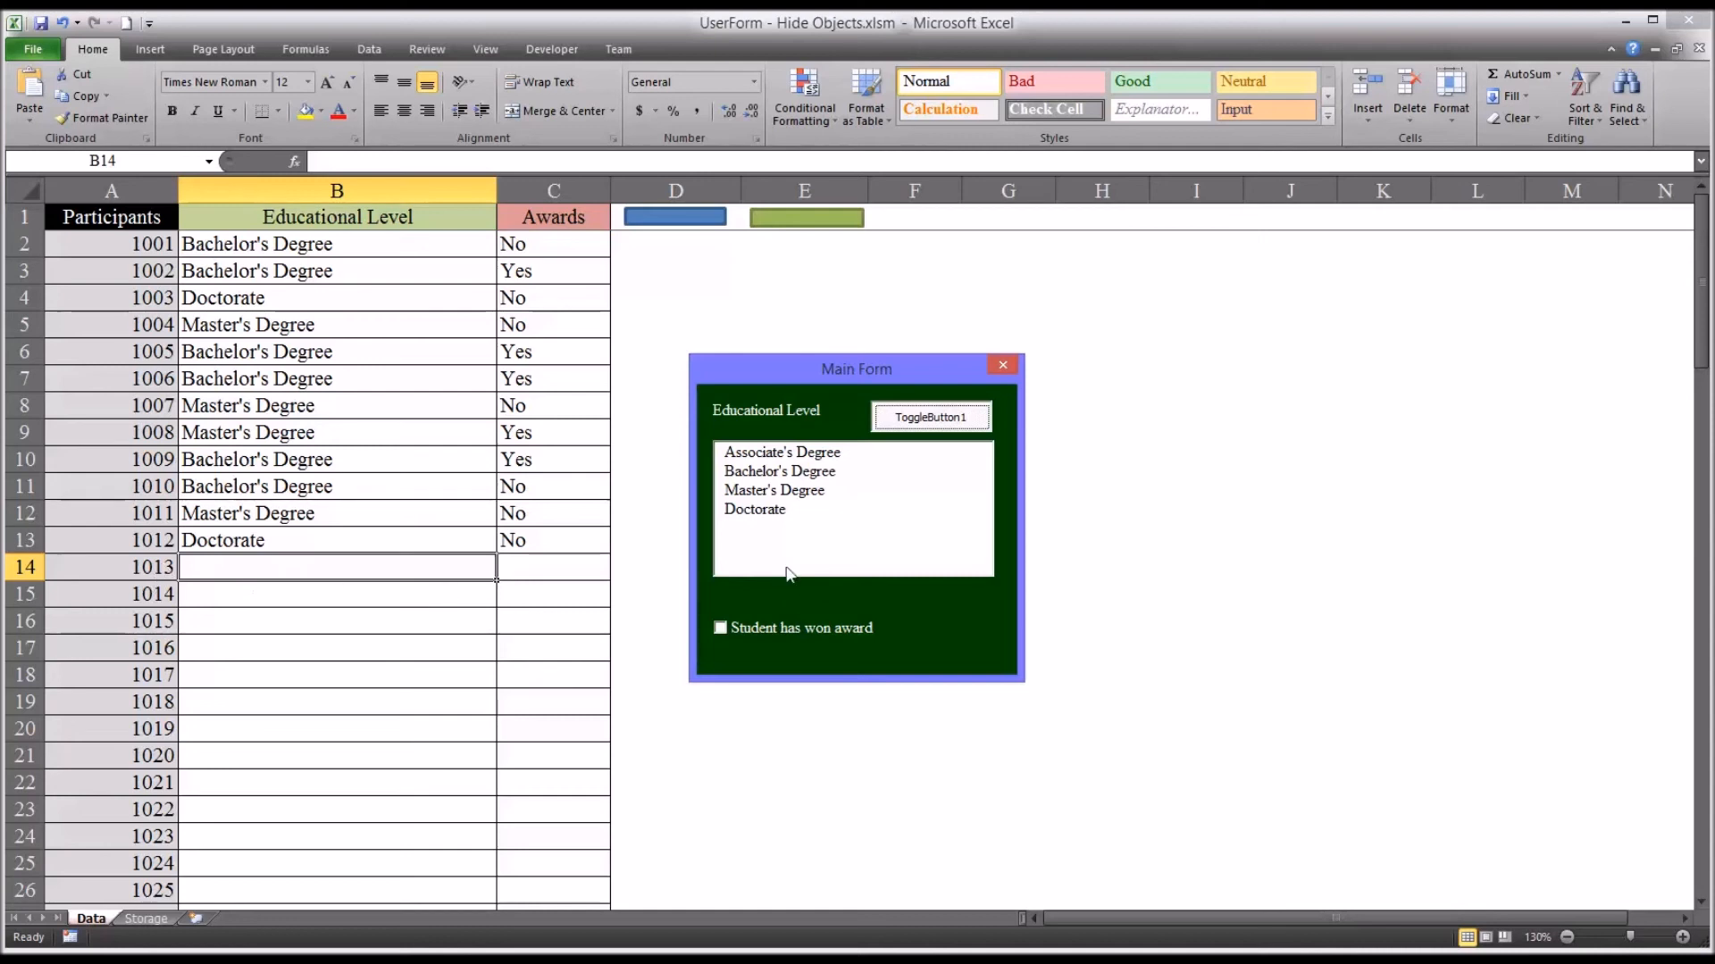
pyautogui.click(720, 627)
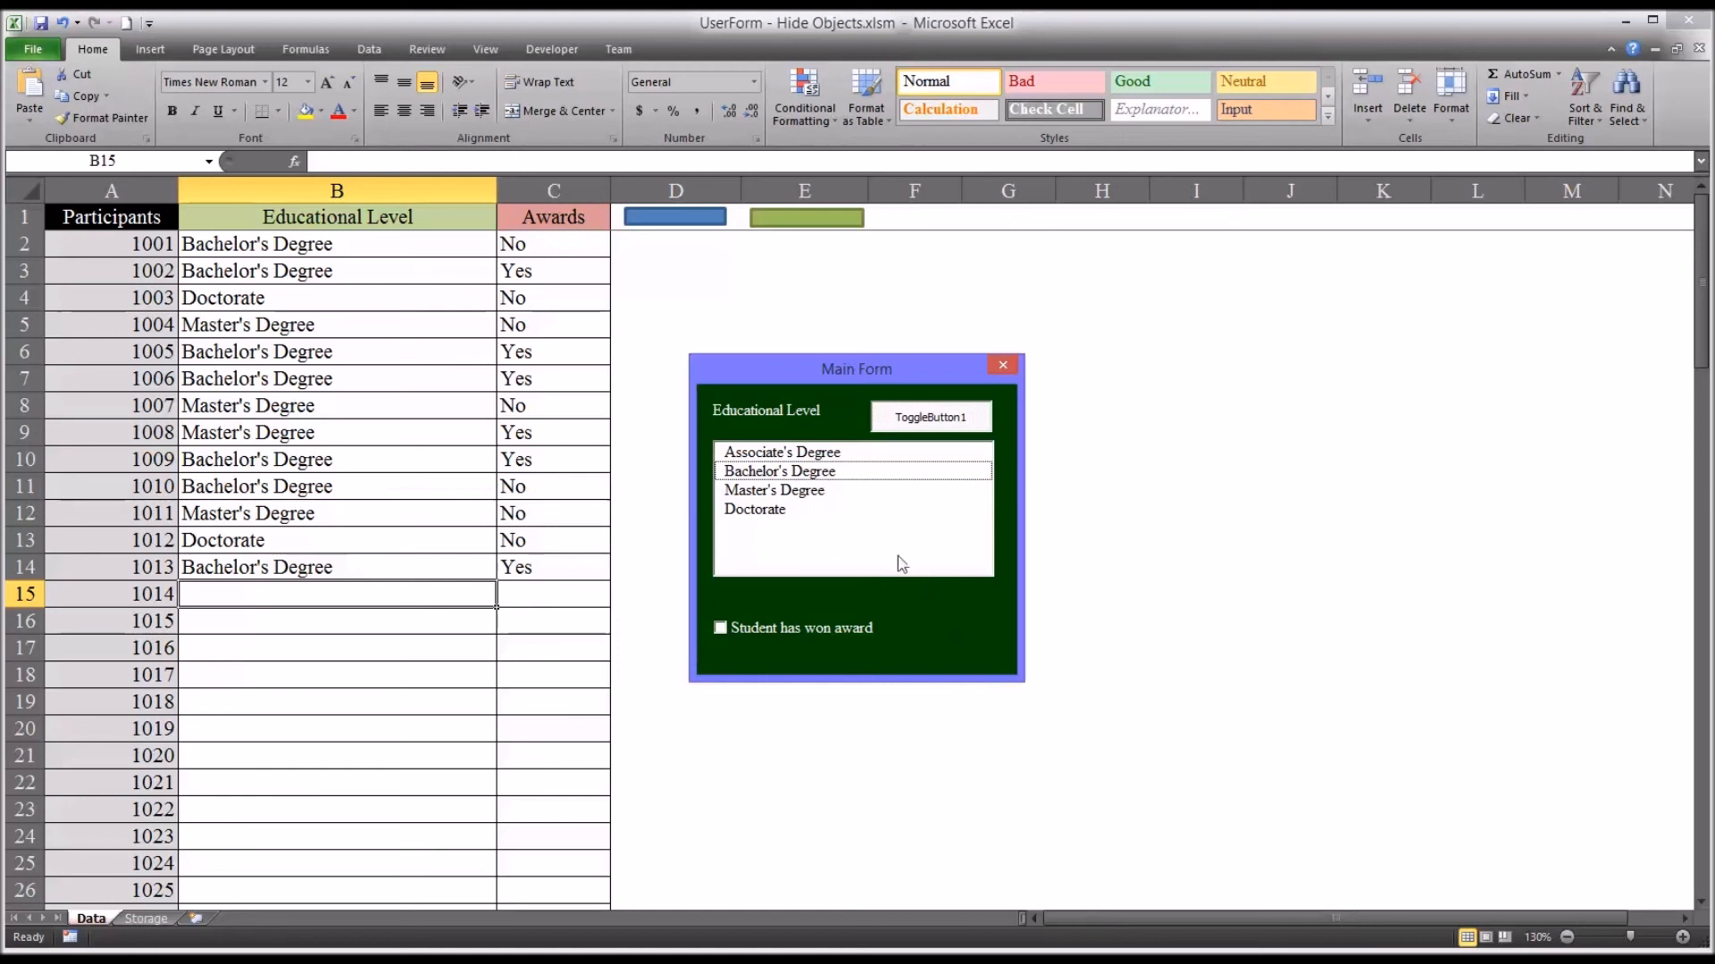
pyautogui.click(929, 418)
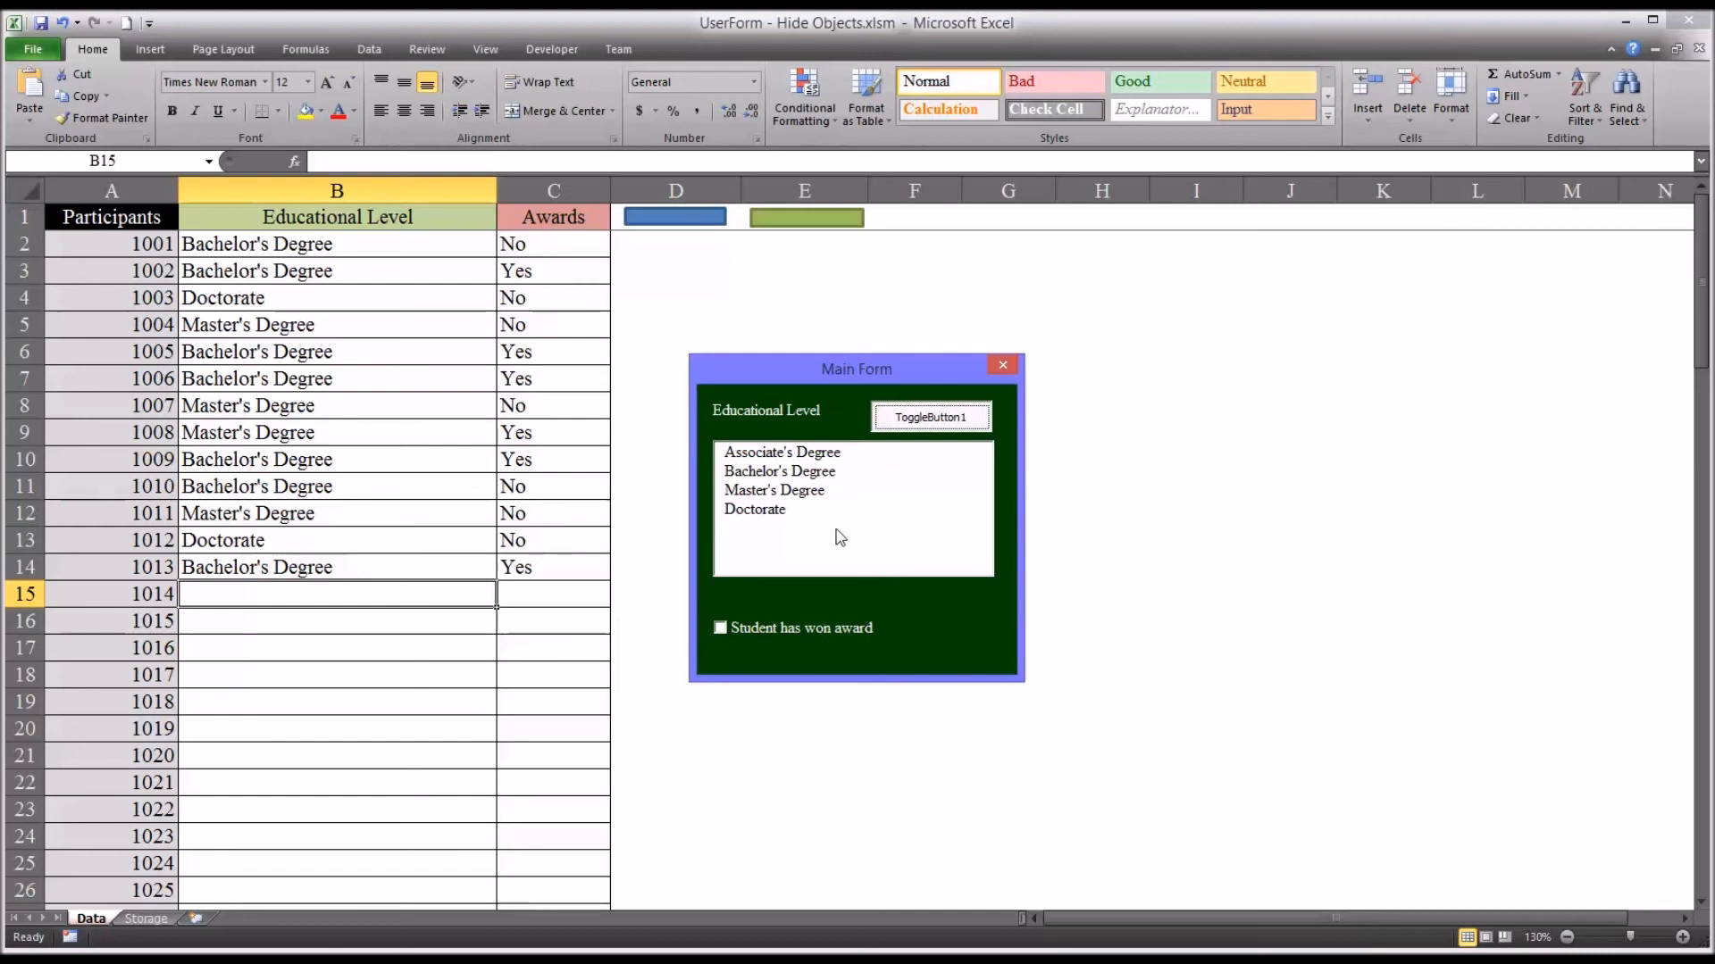
pyautogui.moveTo(854, 601)
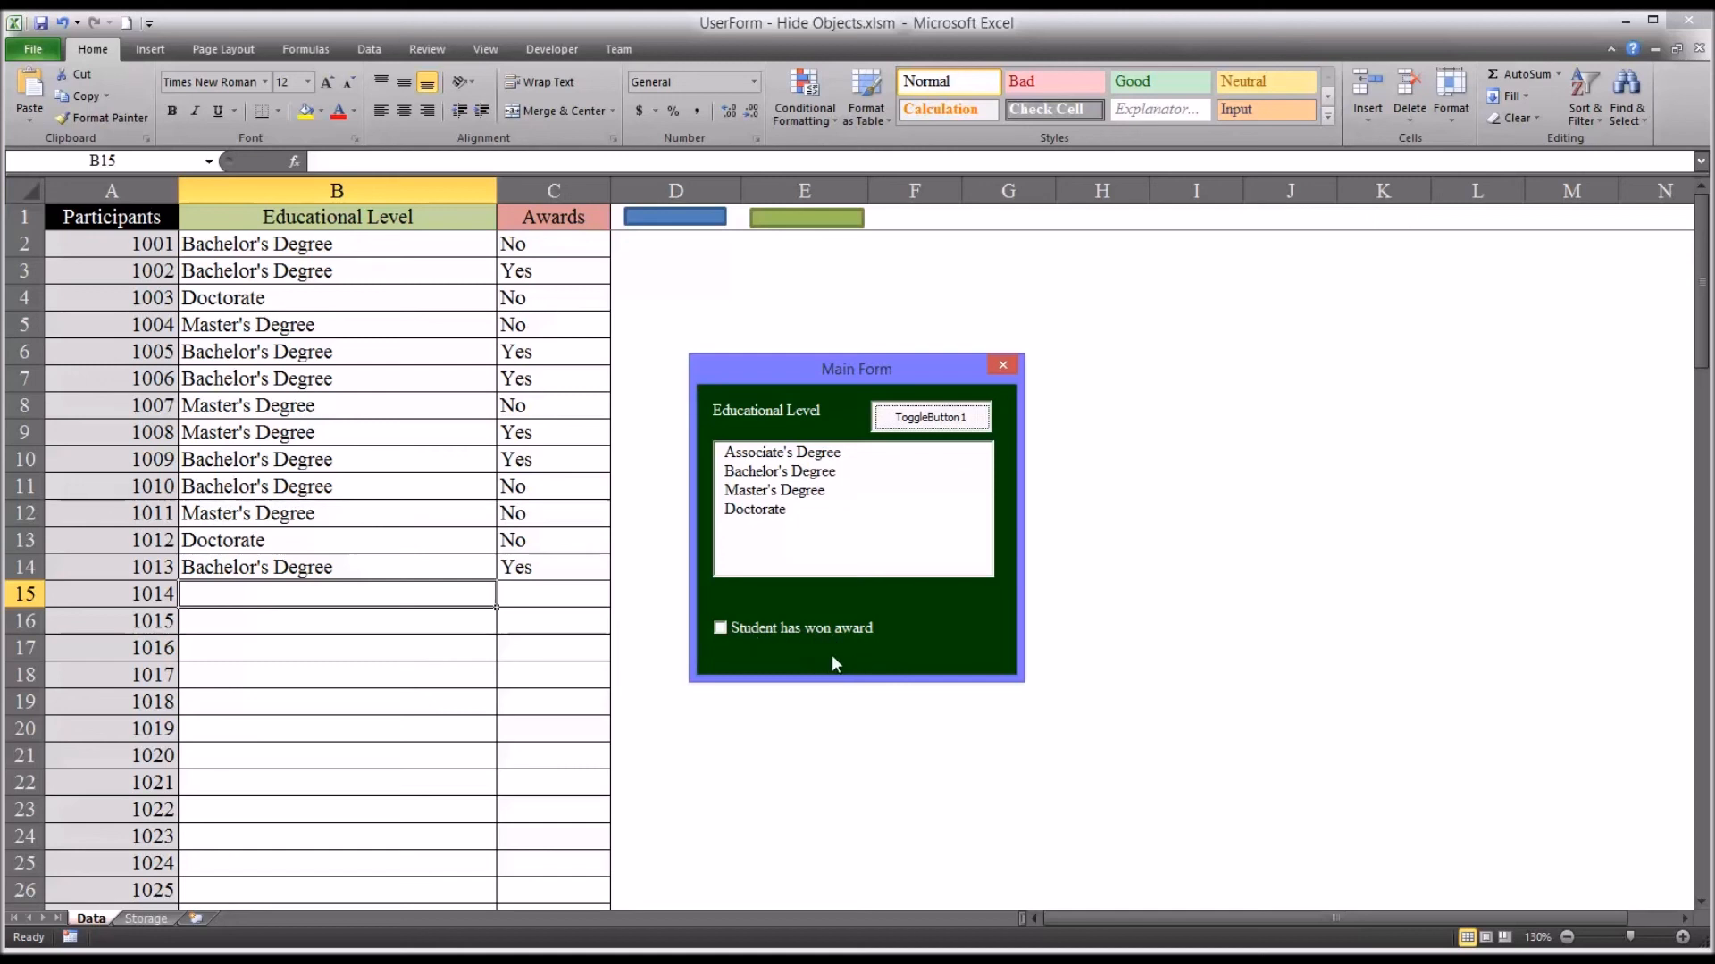
pyautogui.moveTo(863, 729)
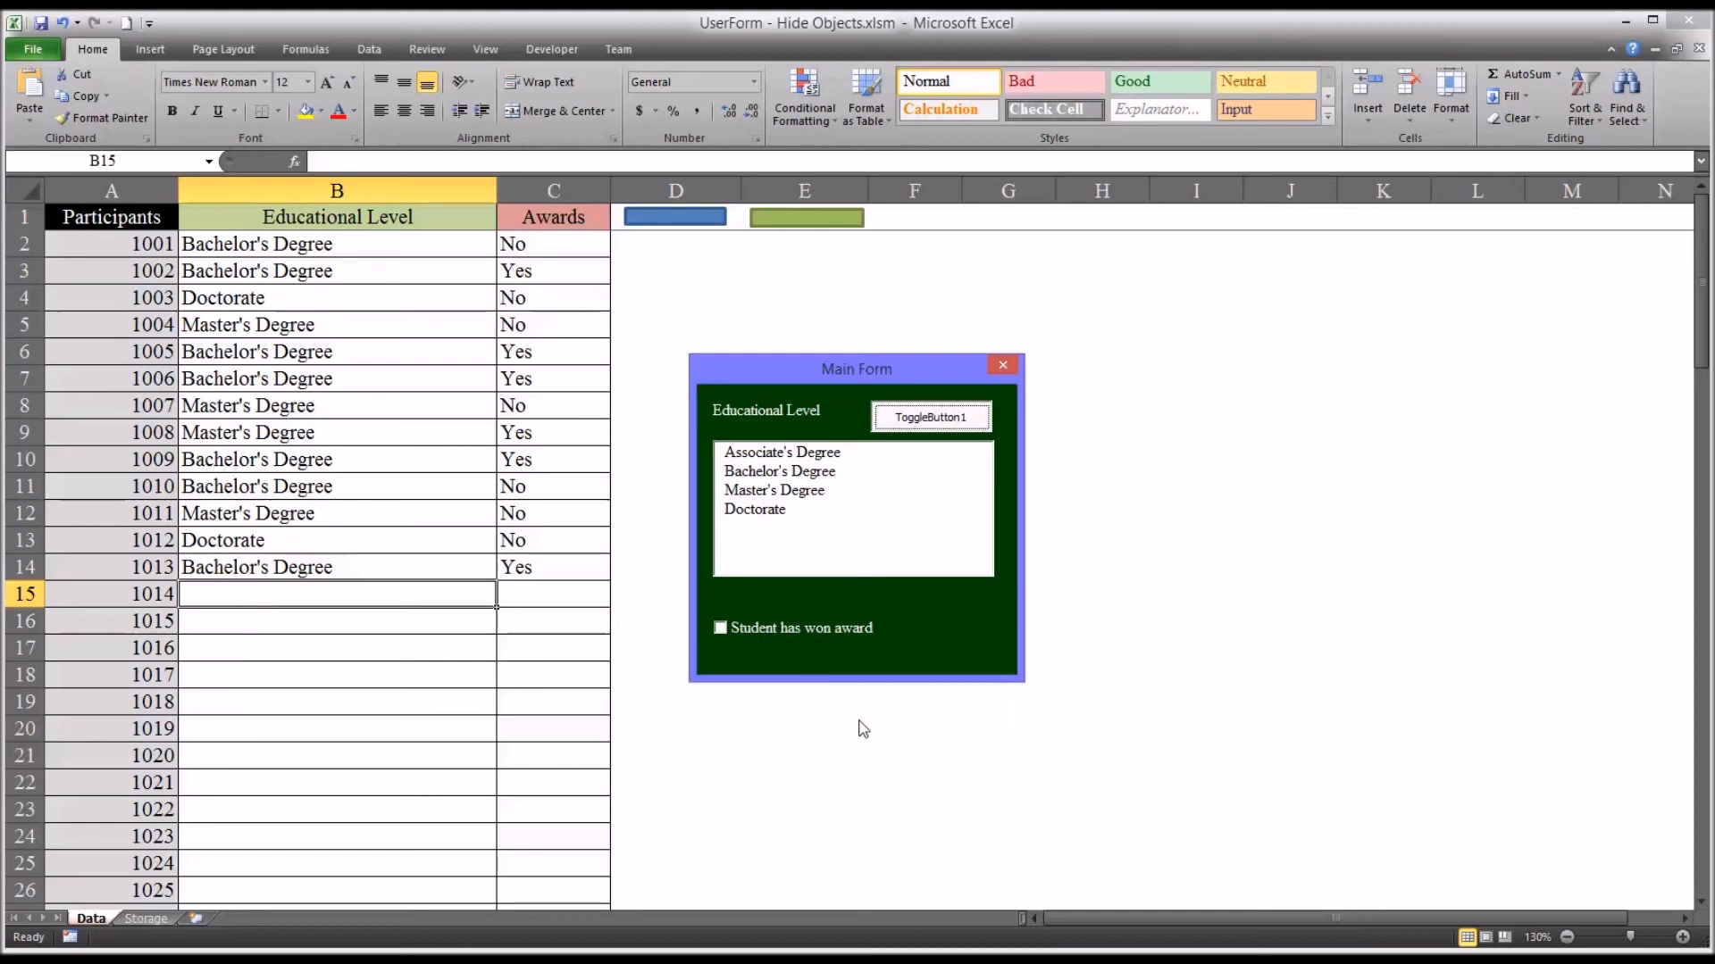
pyautogui.moveTo(891, 689)
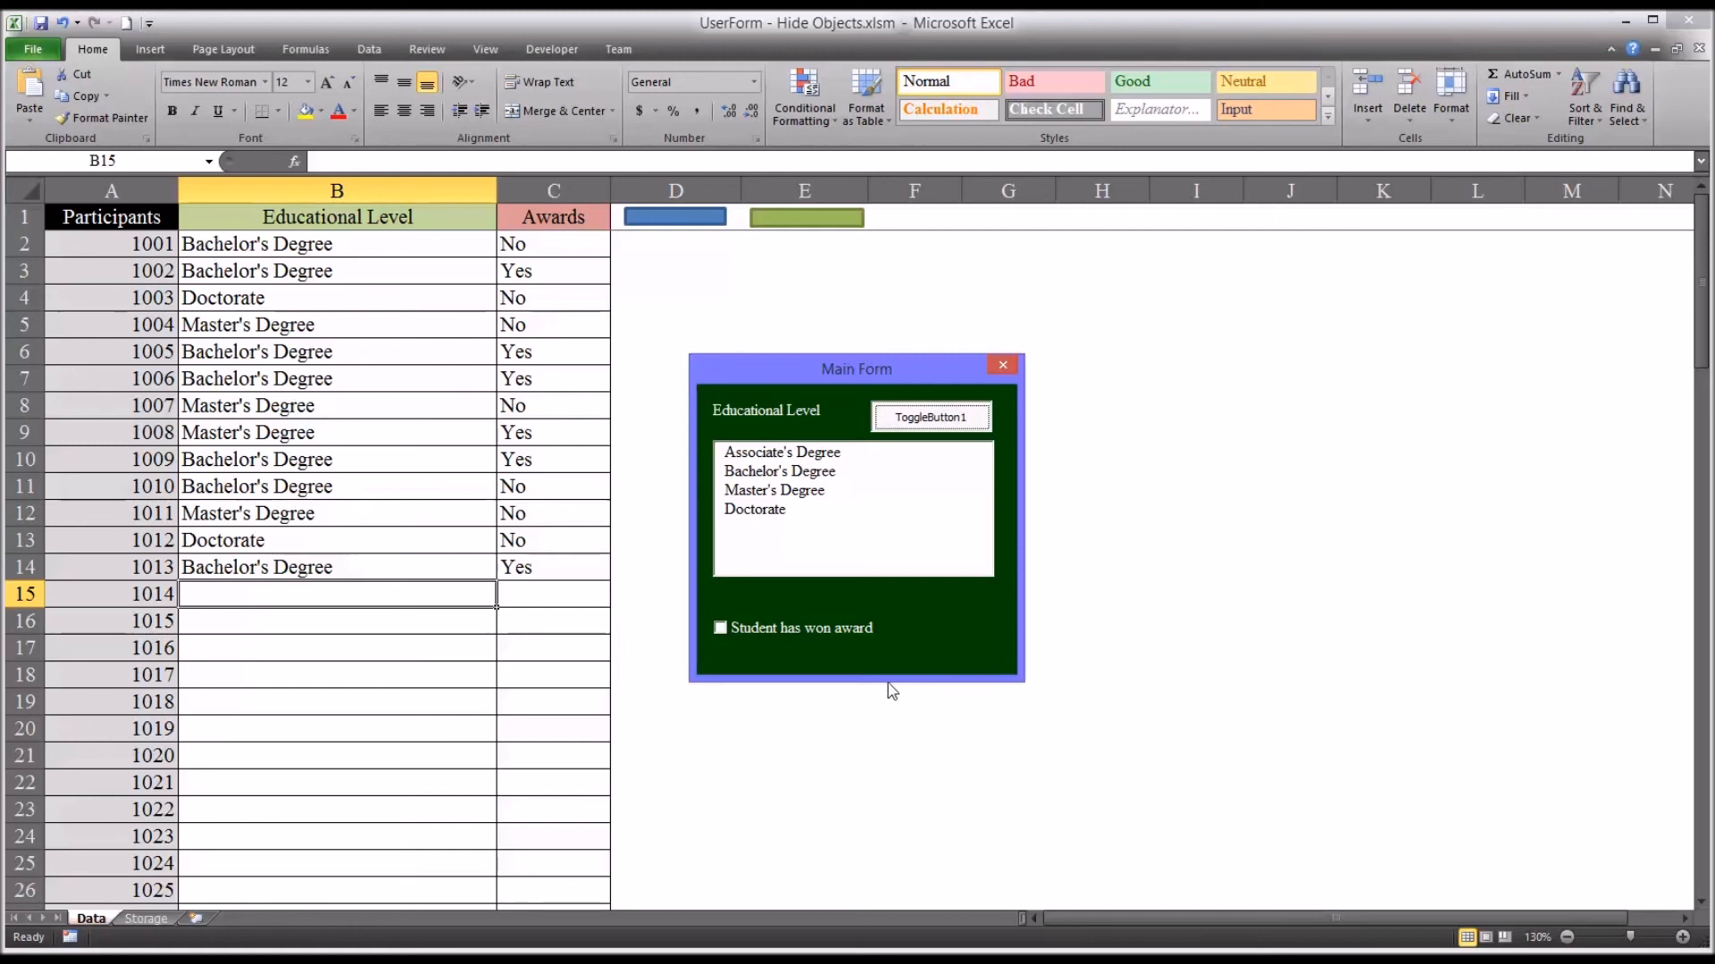
pyautogui.moveTo(791, 836)
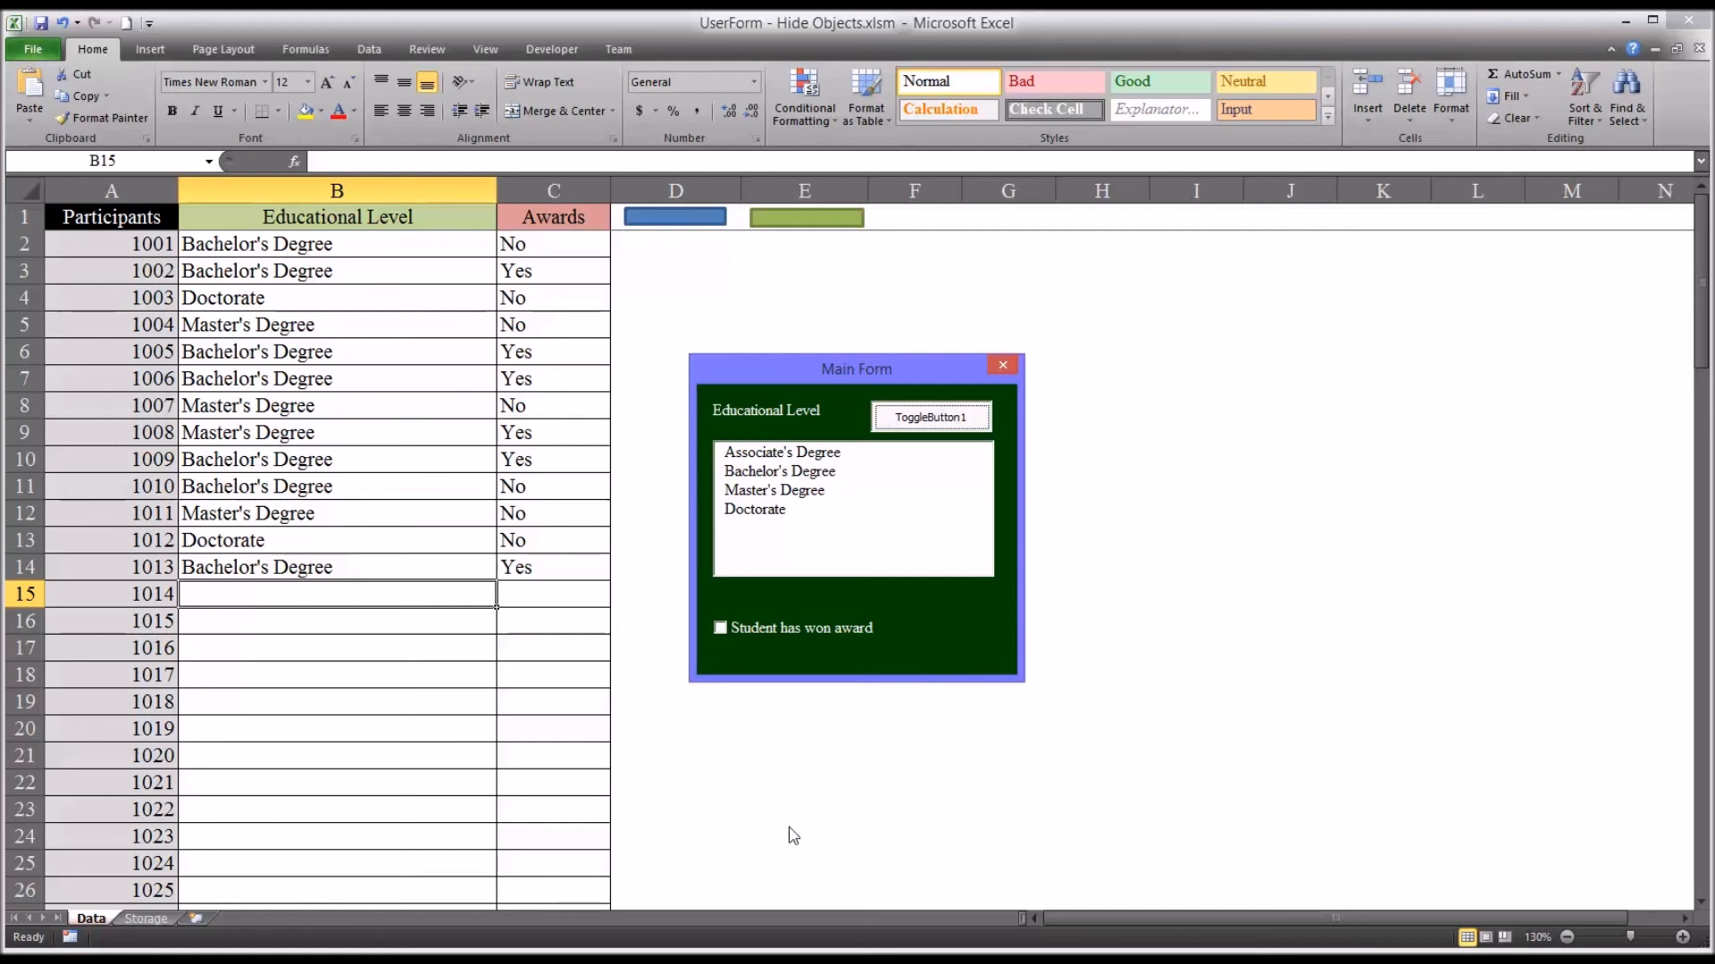
pyautogui.moveTo(371, 197)
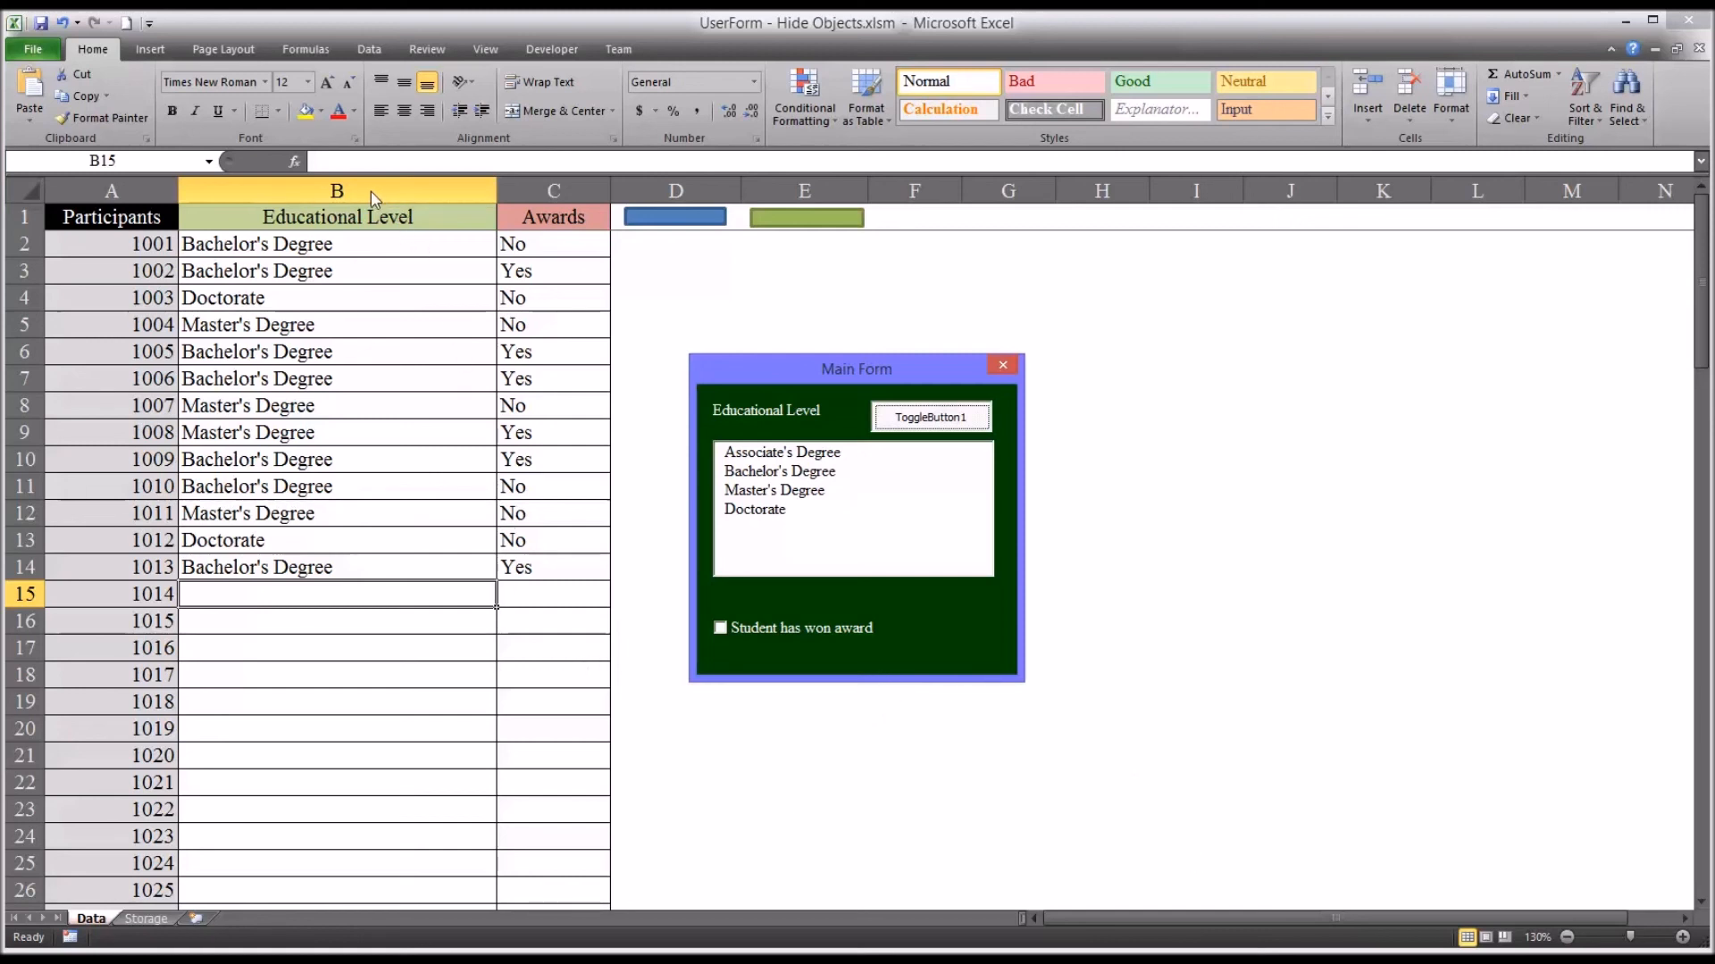
pyautogui.moveTo(551, 216)
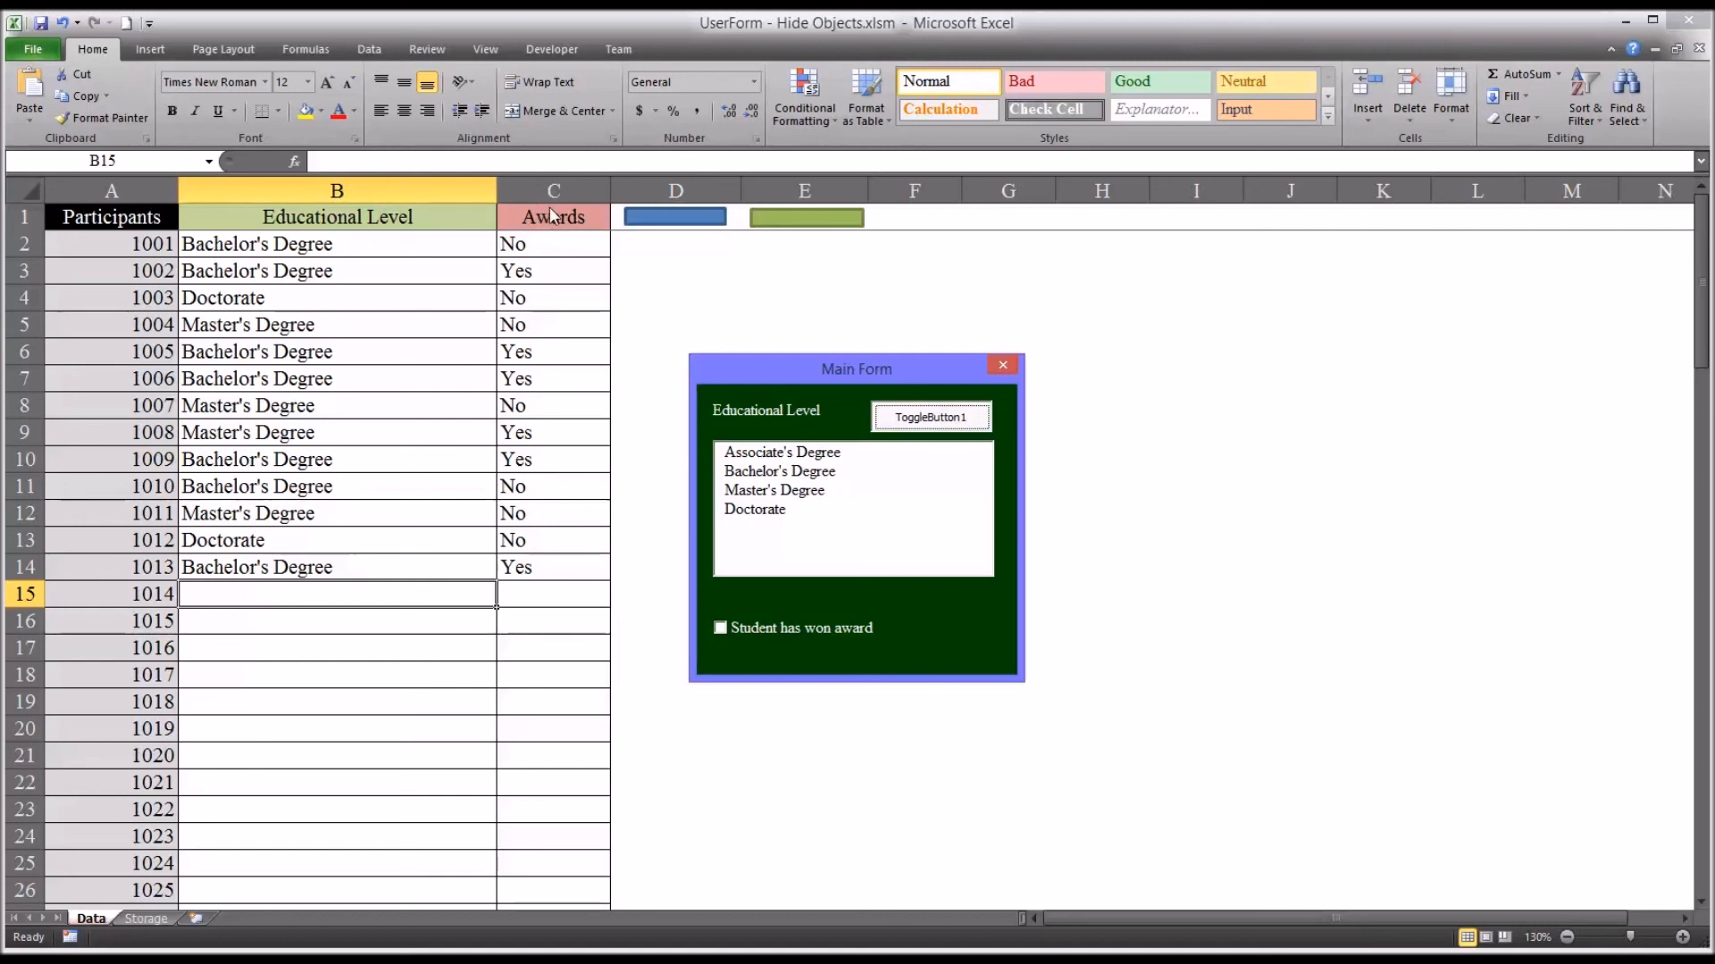
pyautogui.moveTo(654, 249)
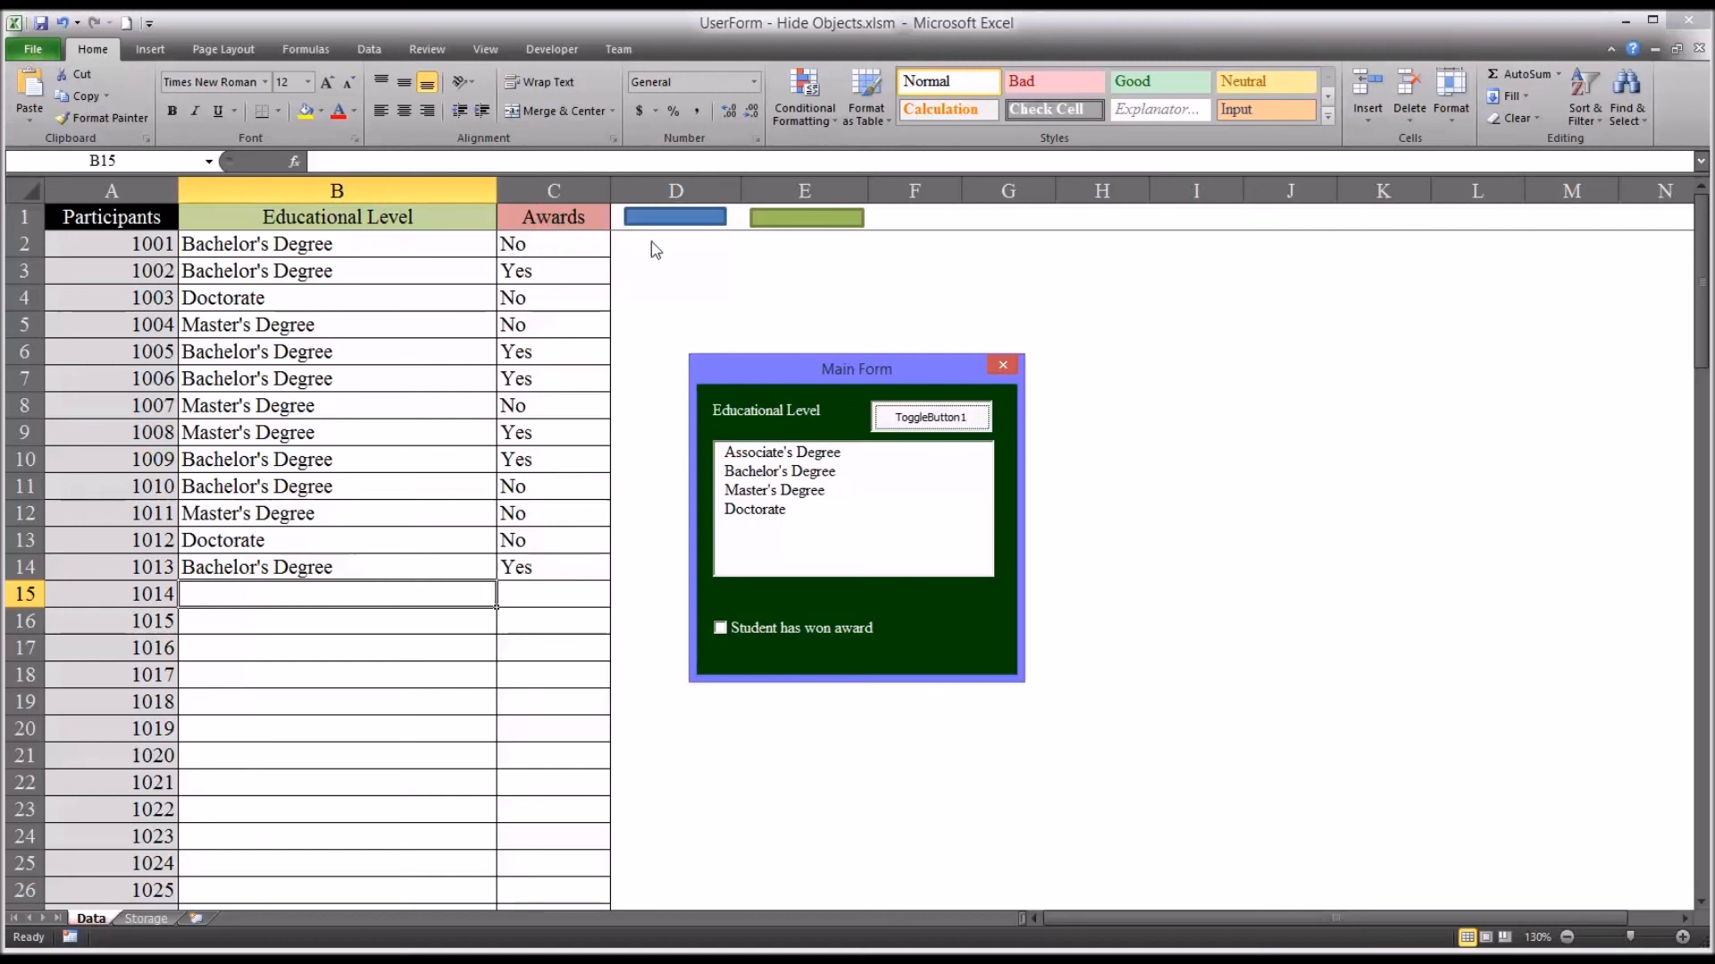
pyautogui.moveTo(745, 361)
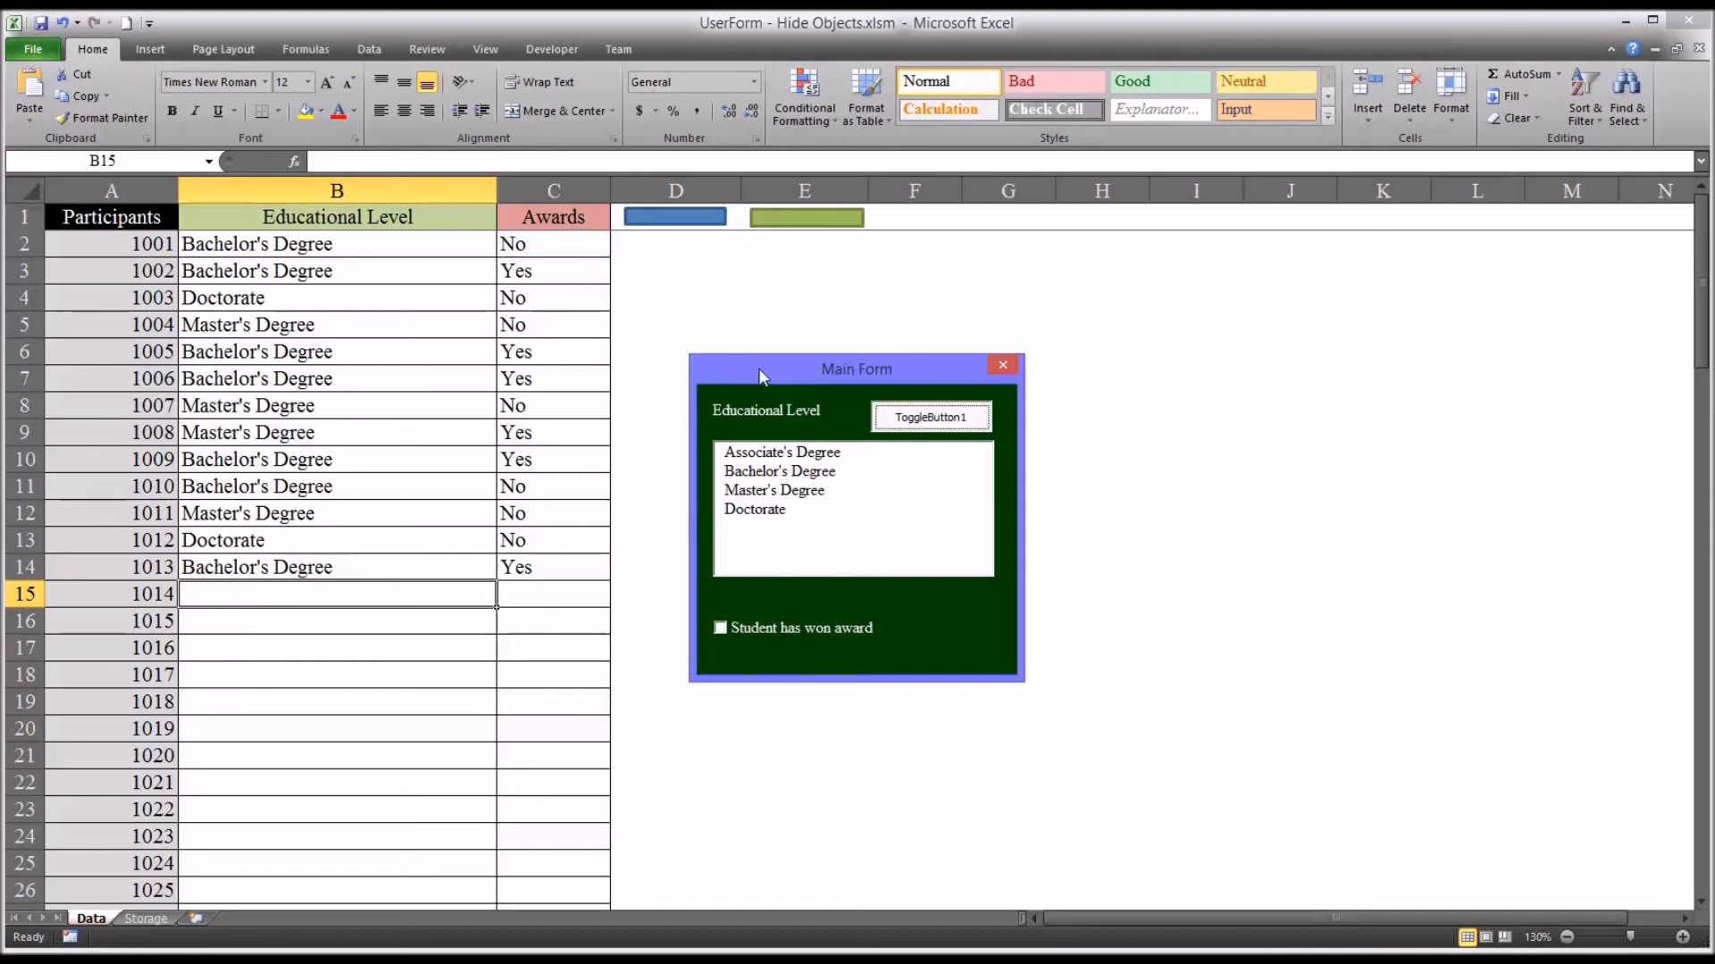
pyautogui.moveTo(772, 410)
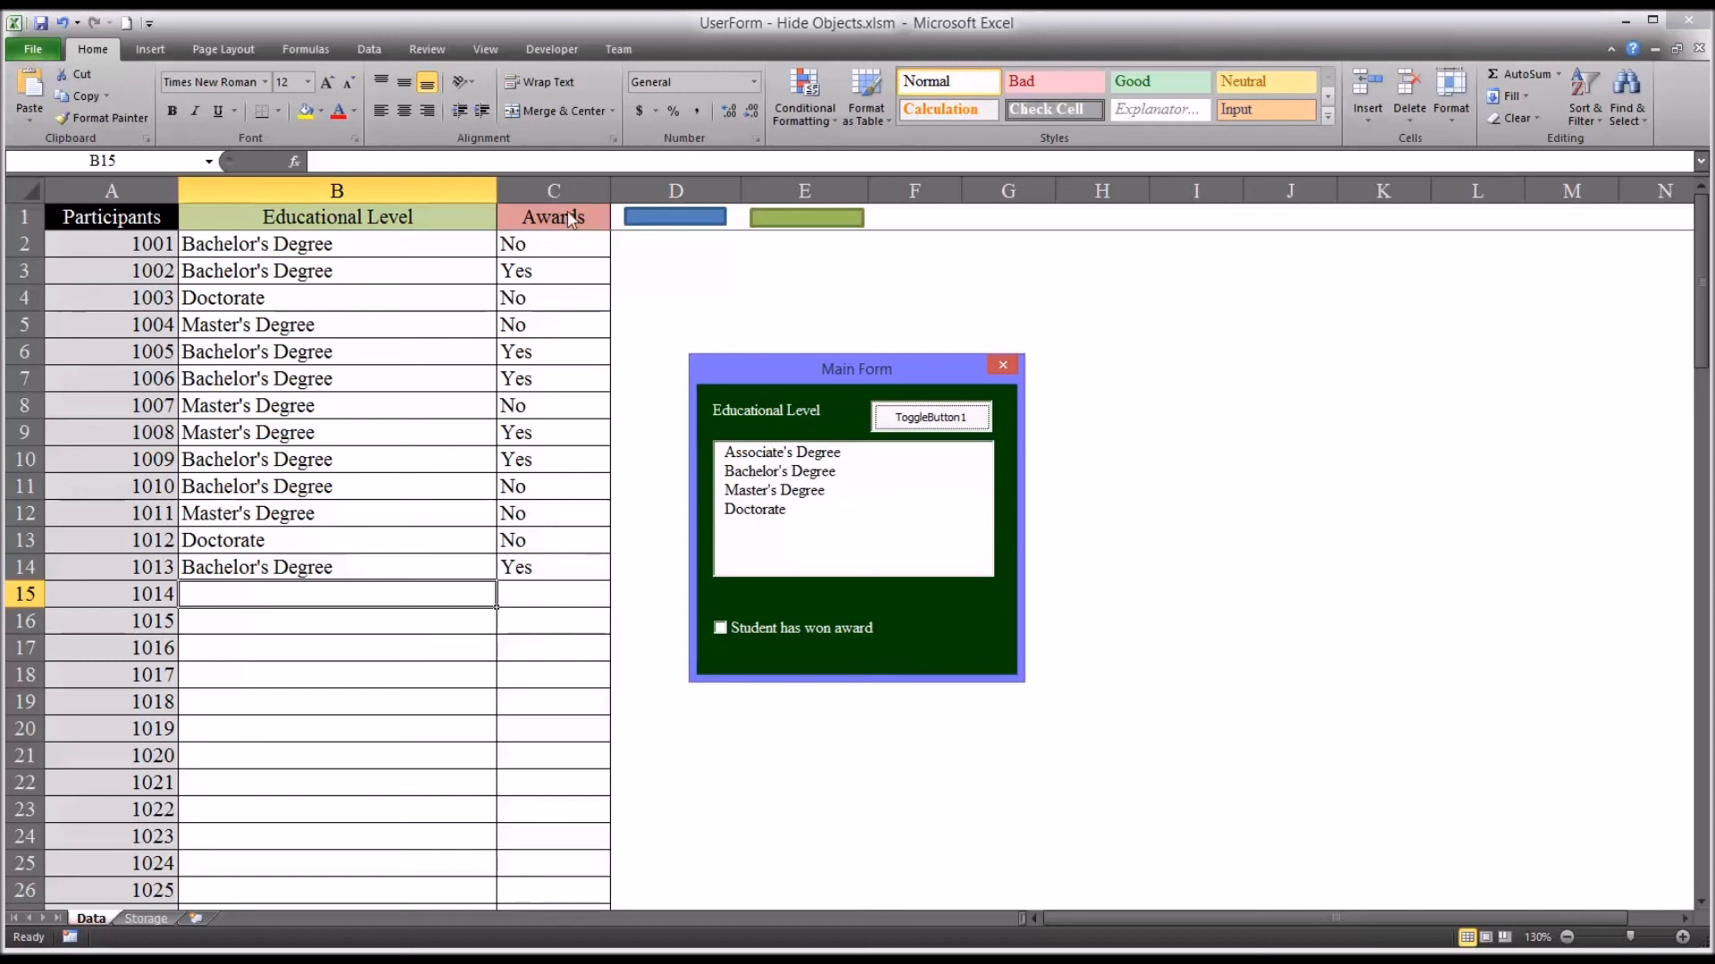
pyautogui.moveTo(859, 541)
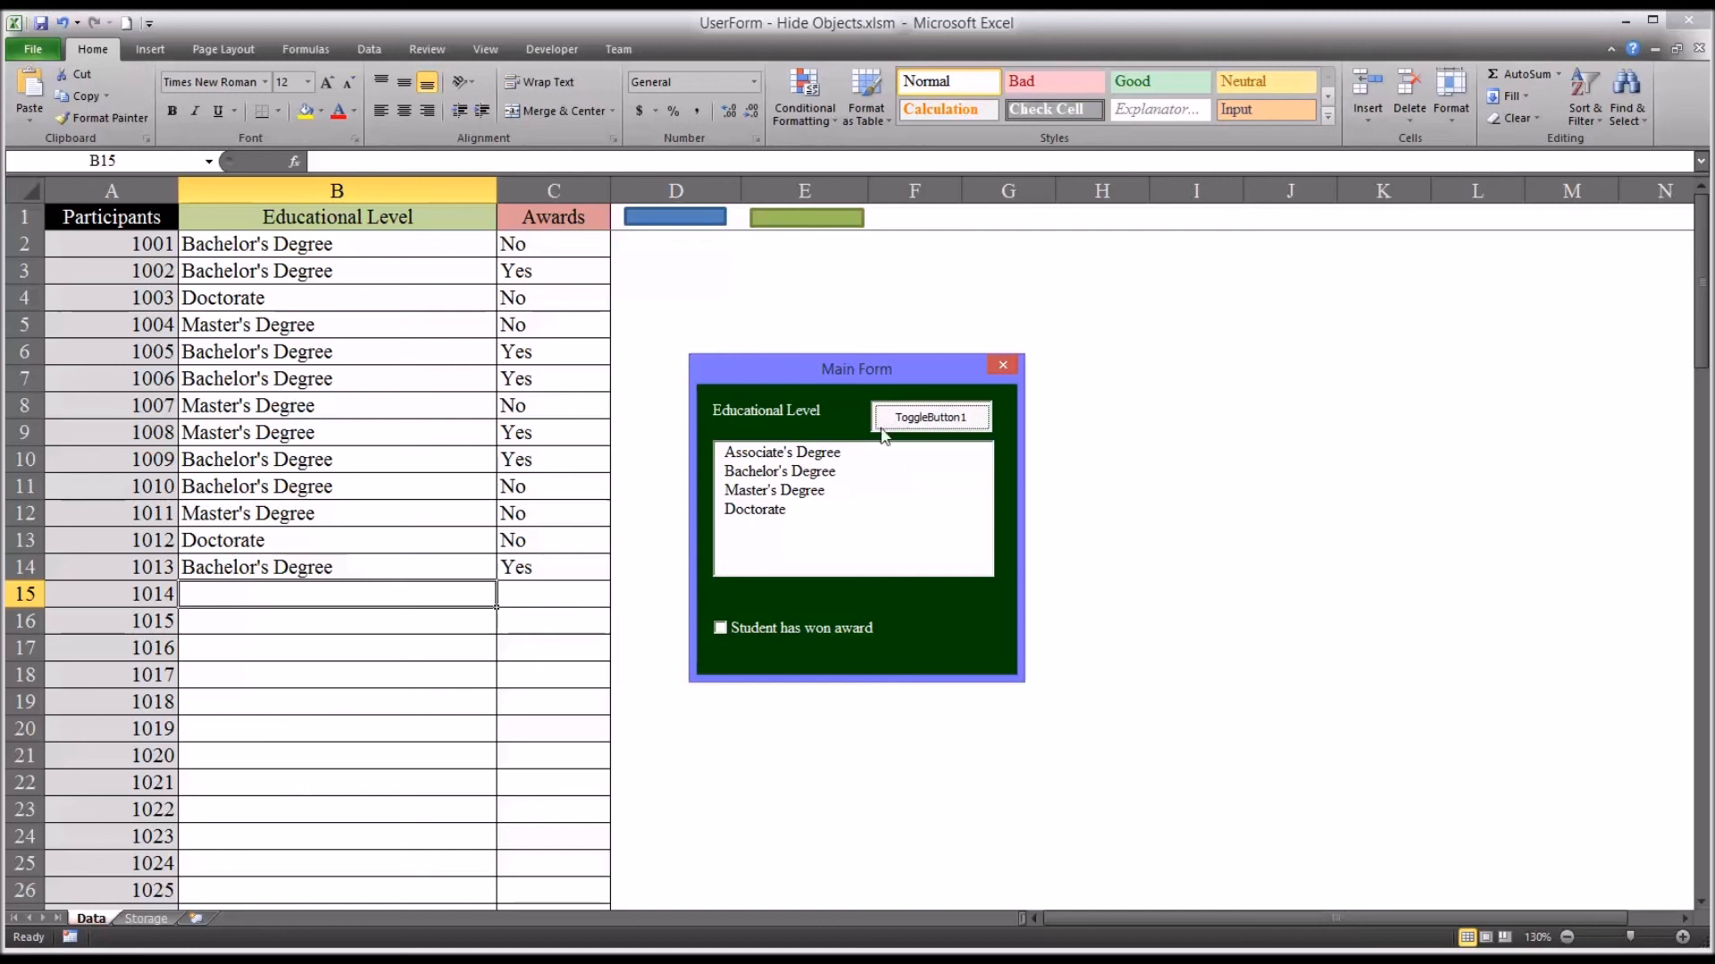
pyautogui.moveTo(938, 426)
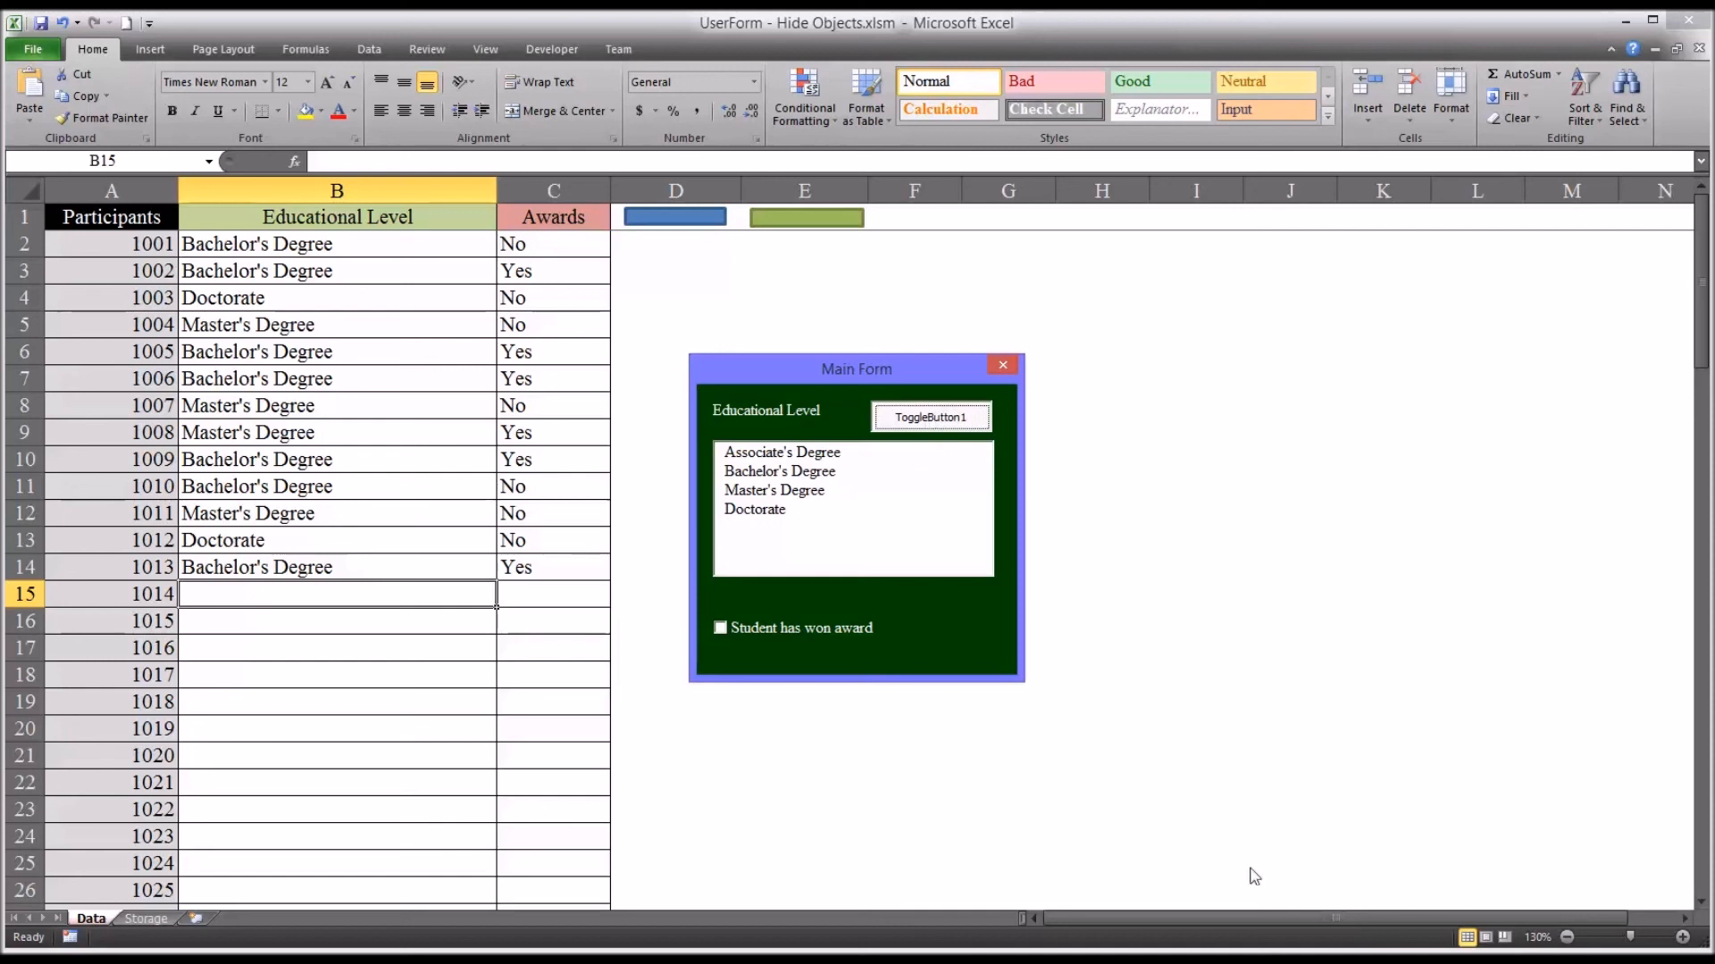
pyautogui.moveTo(1108, 646)
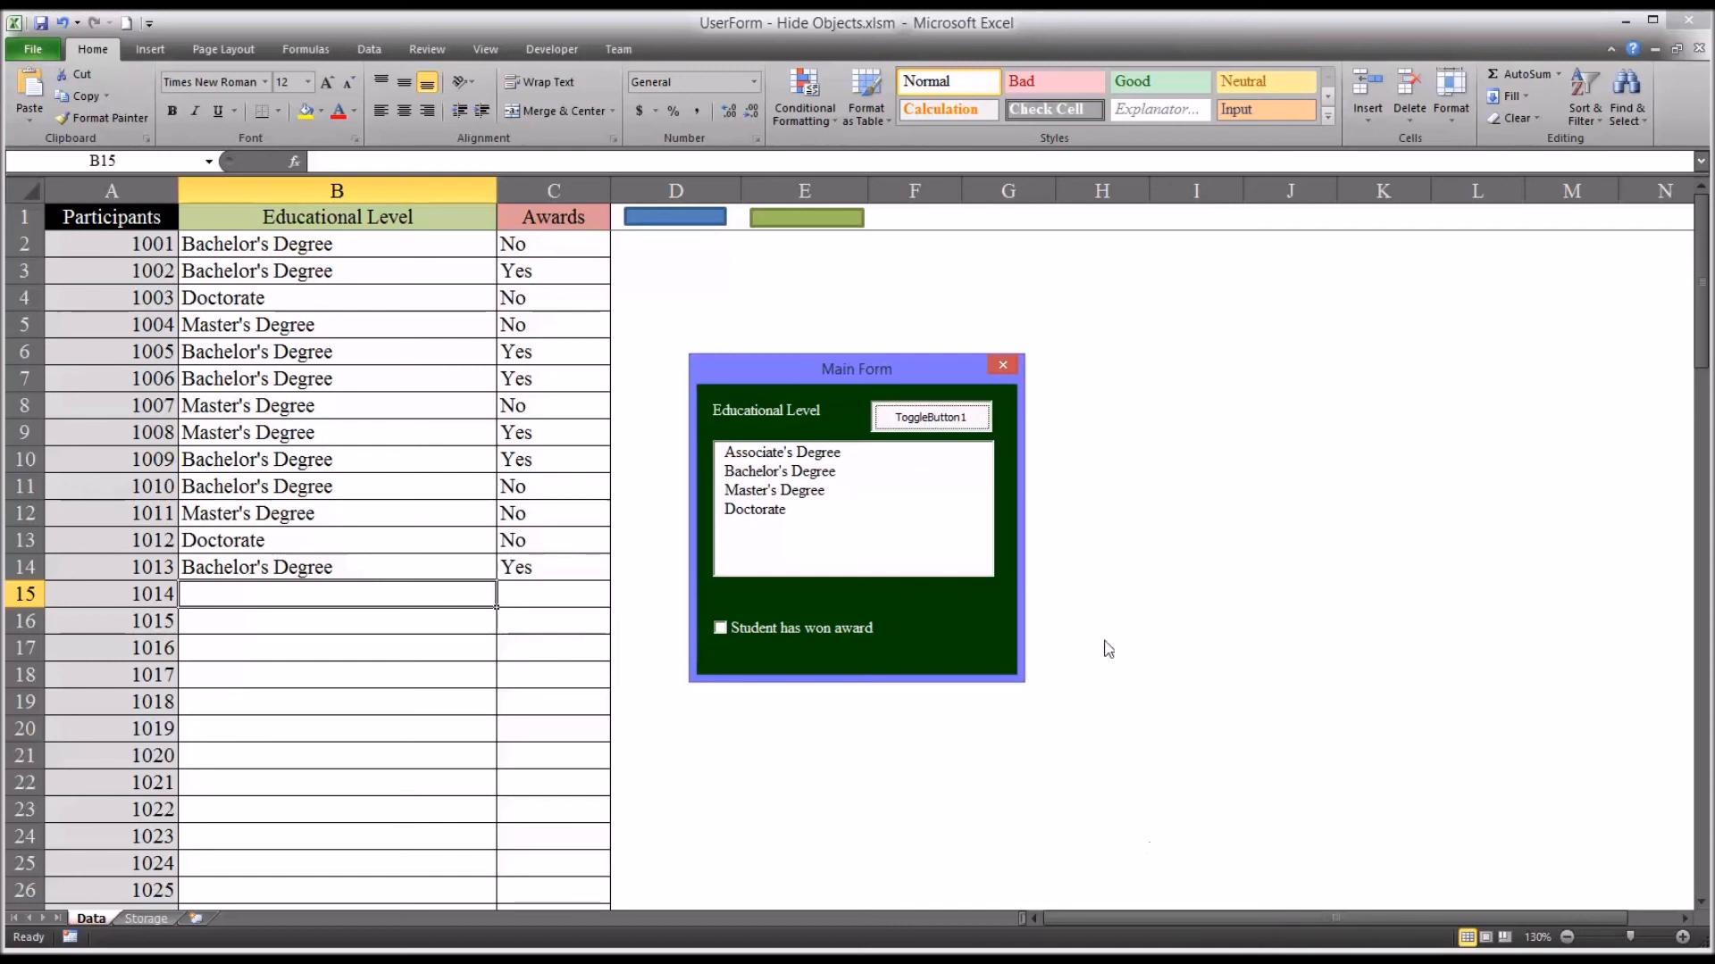
pyautogui.moveTo(1022, 469)
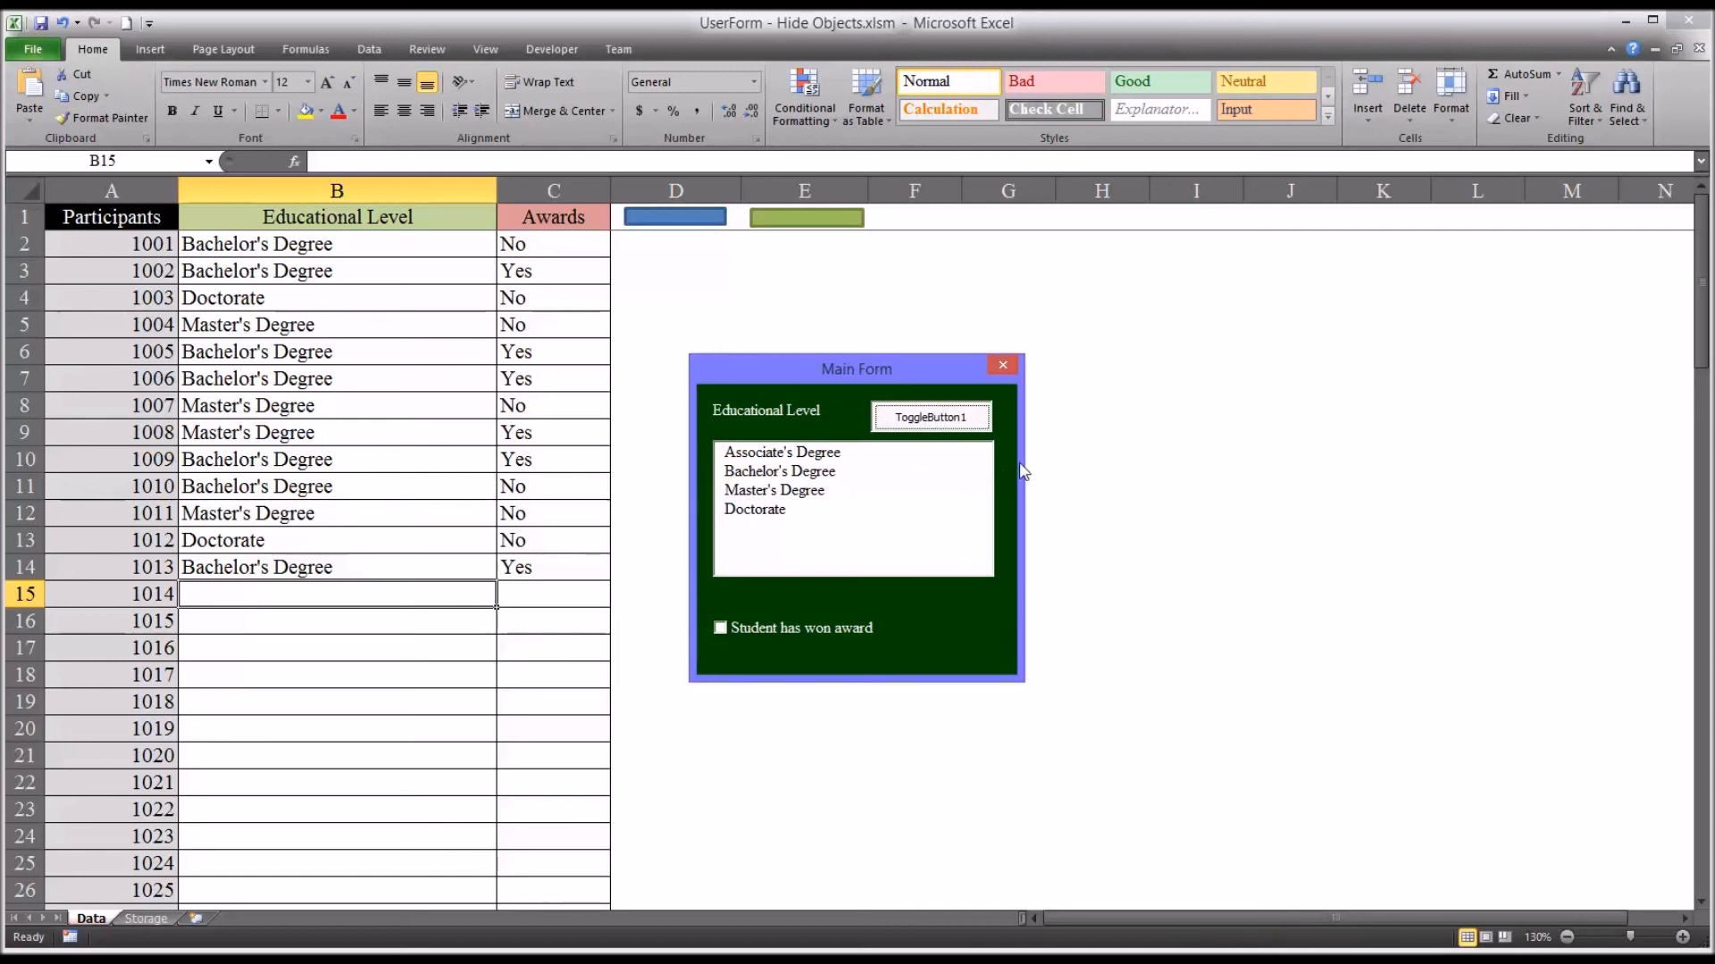
pyautogui.click(930, 416)
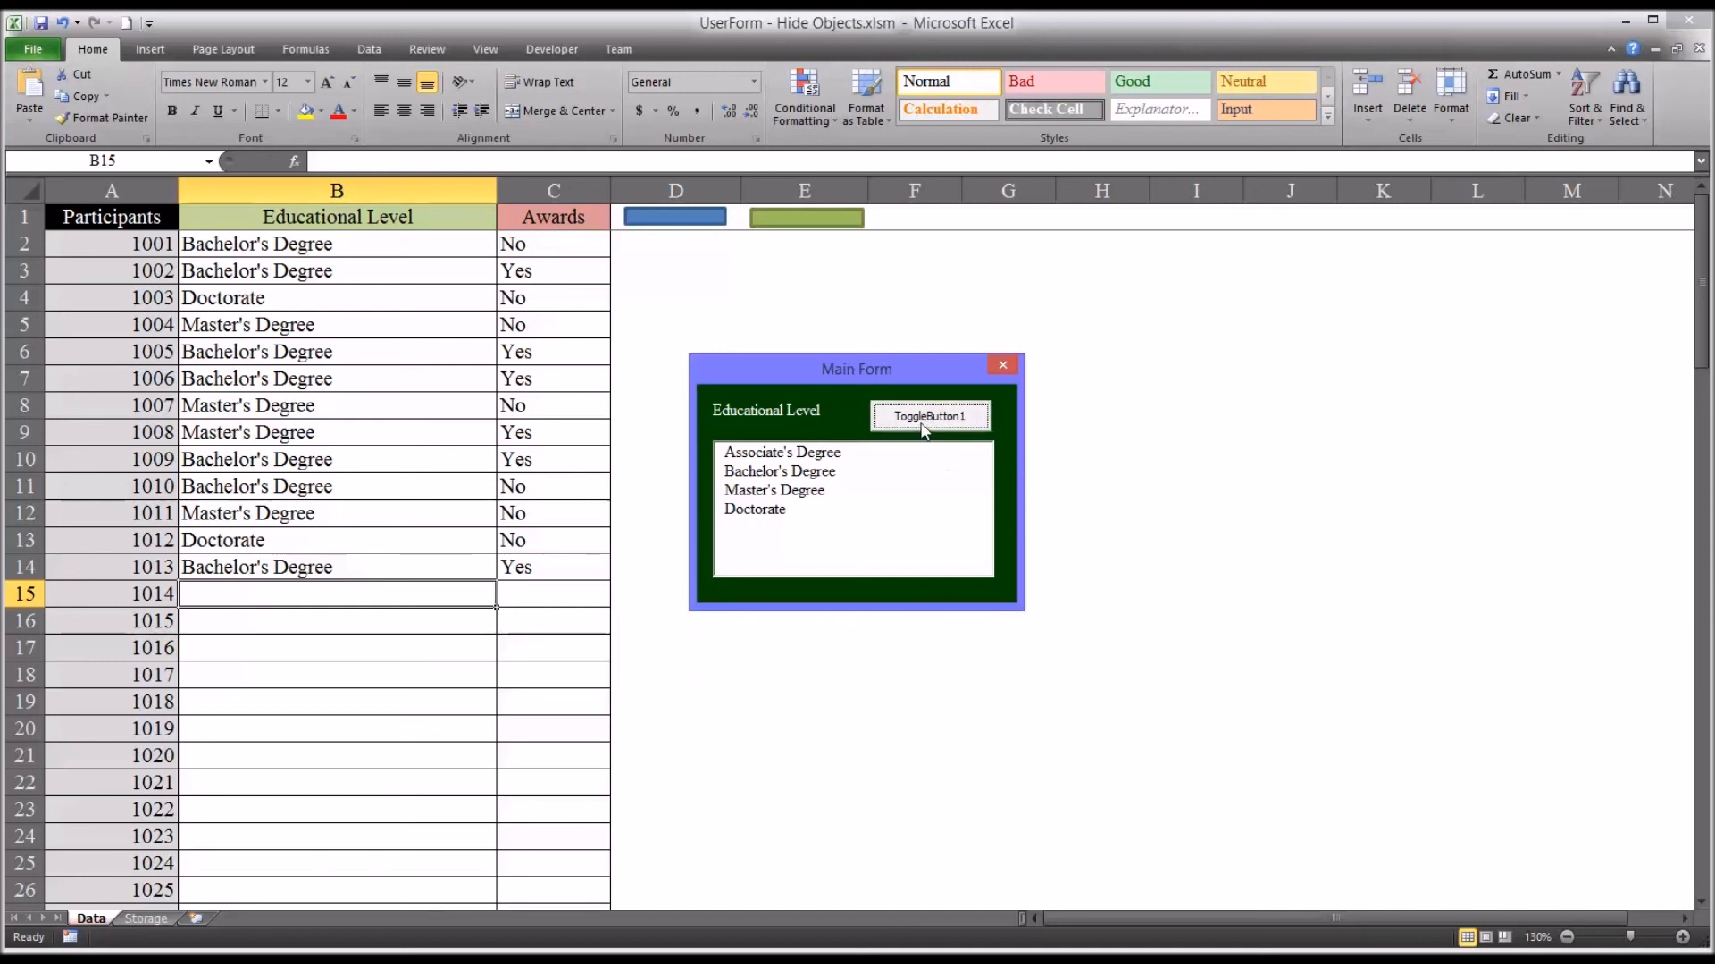
pyautogui.click(930, 416)
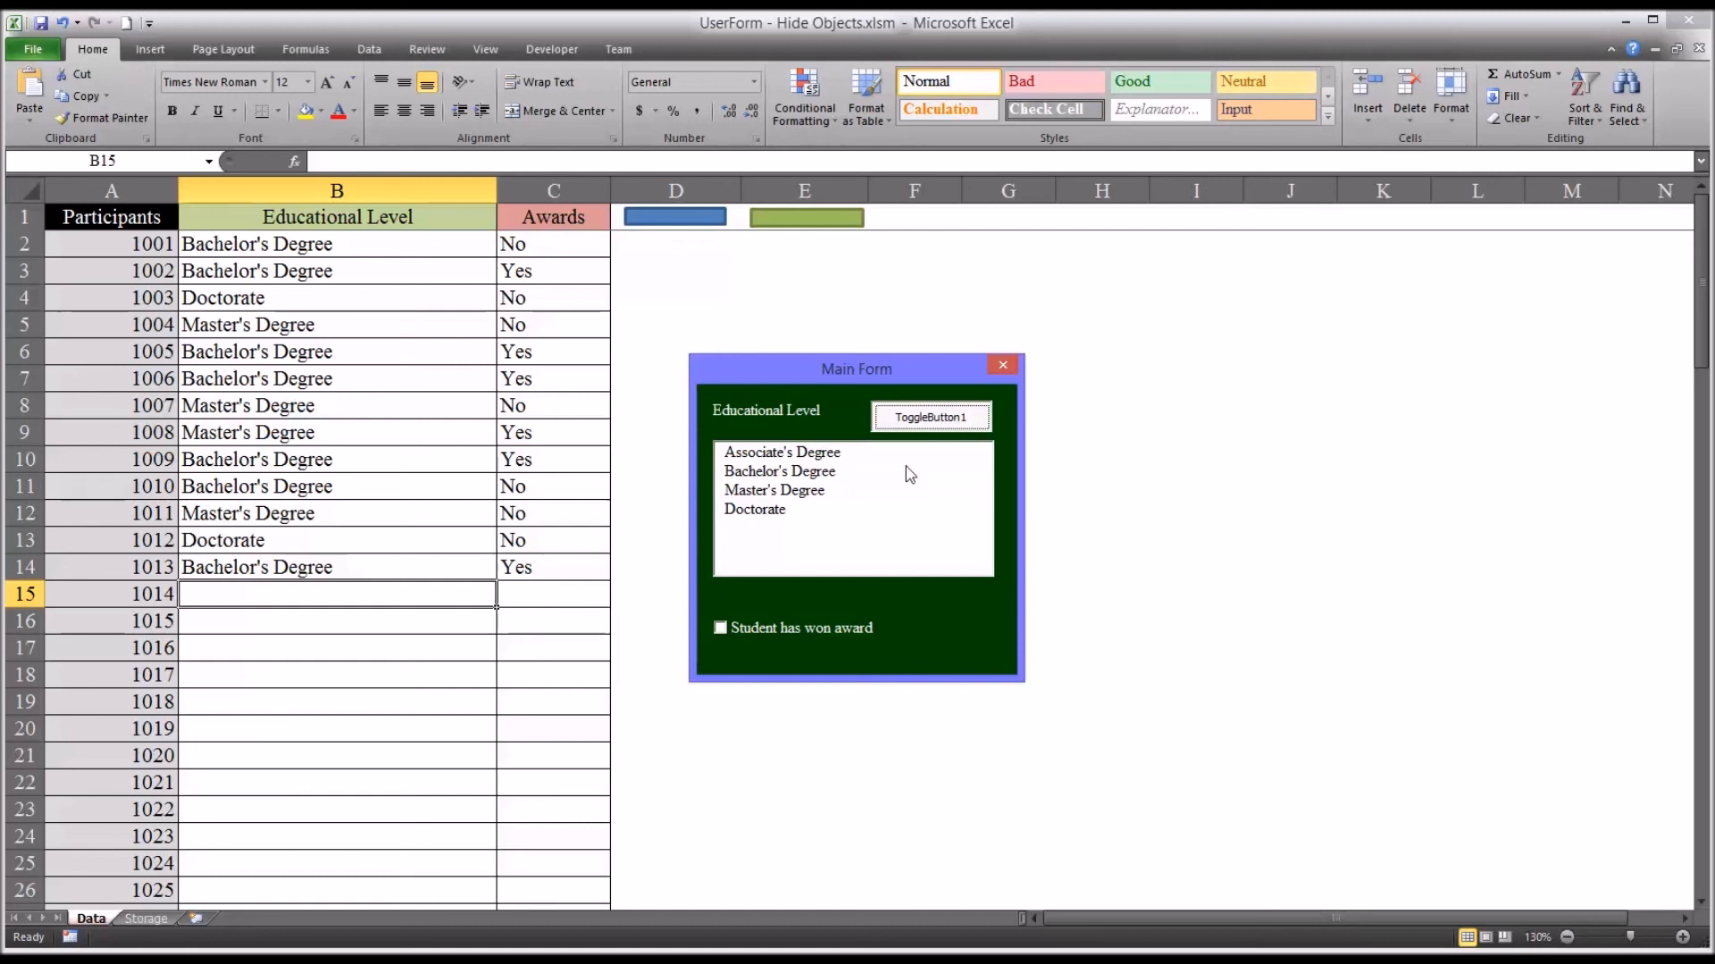
pyautogui.moveTo(981, 530)
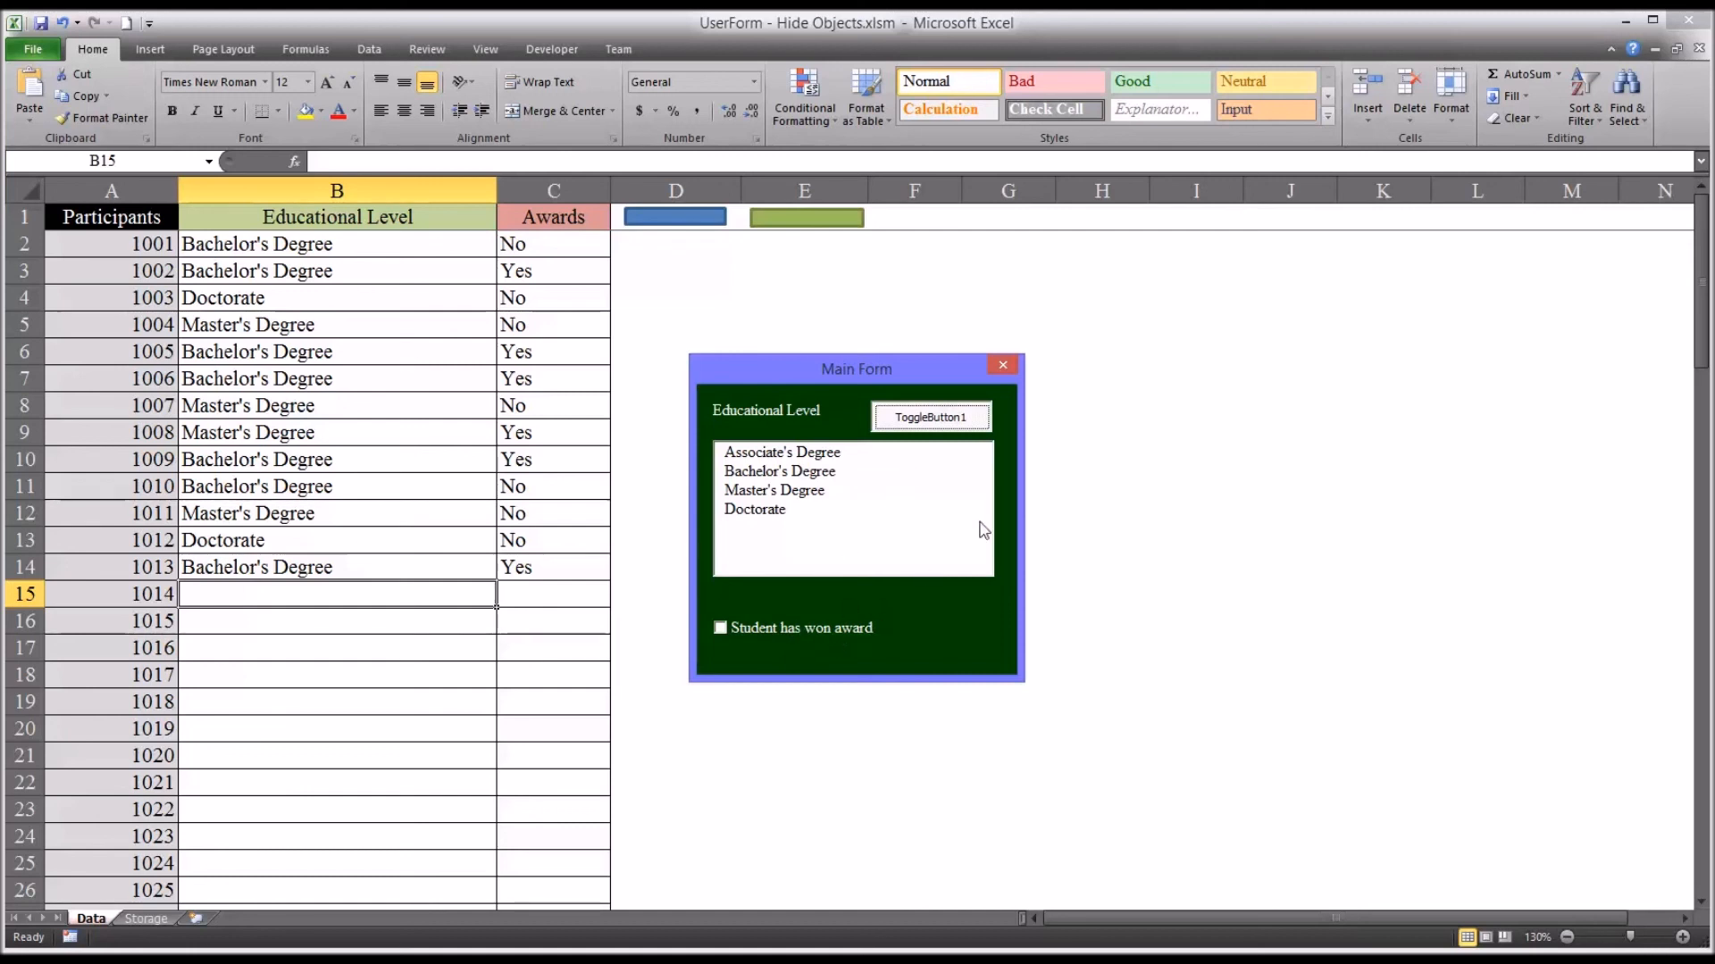
pyautogui.moveTo(1000, 495)
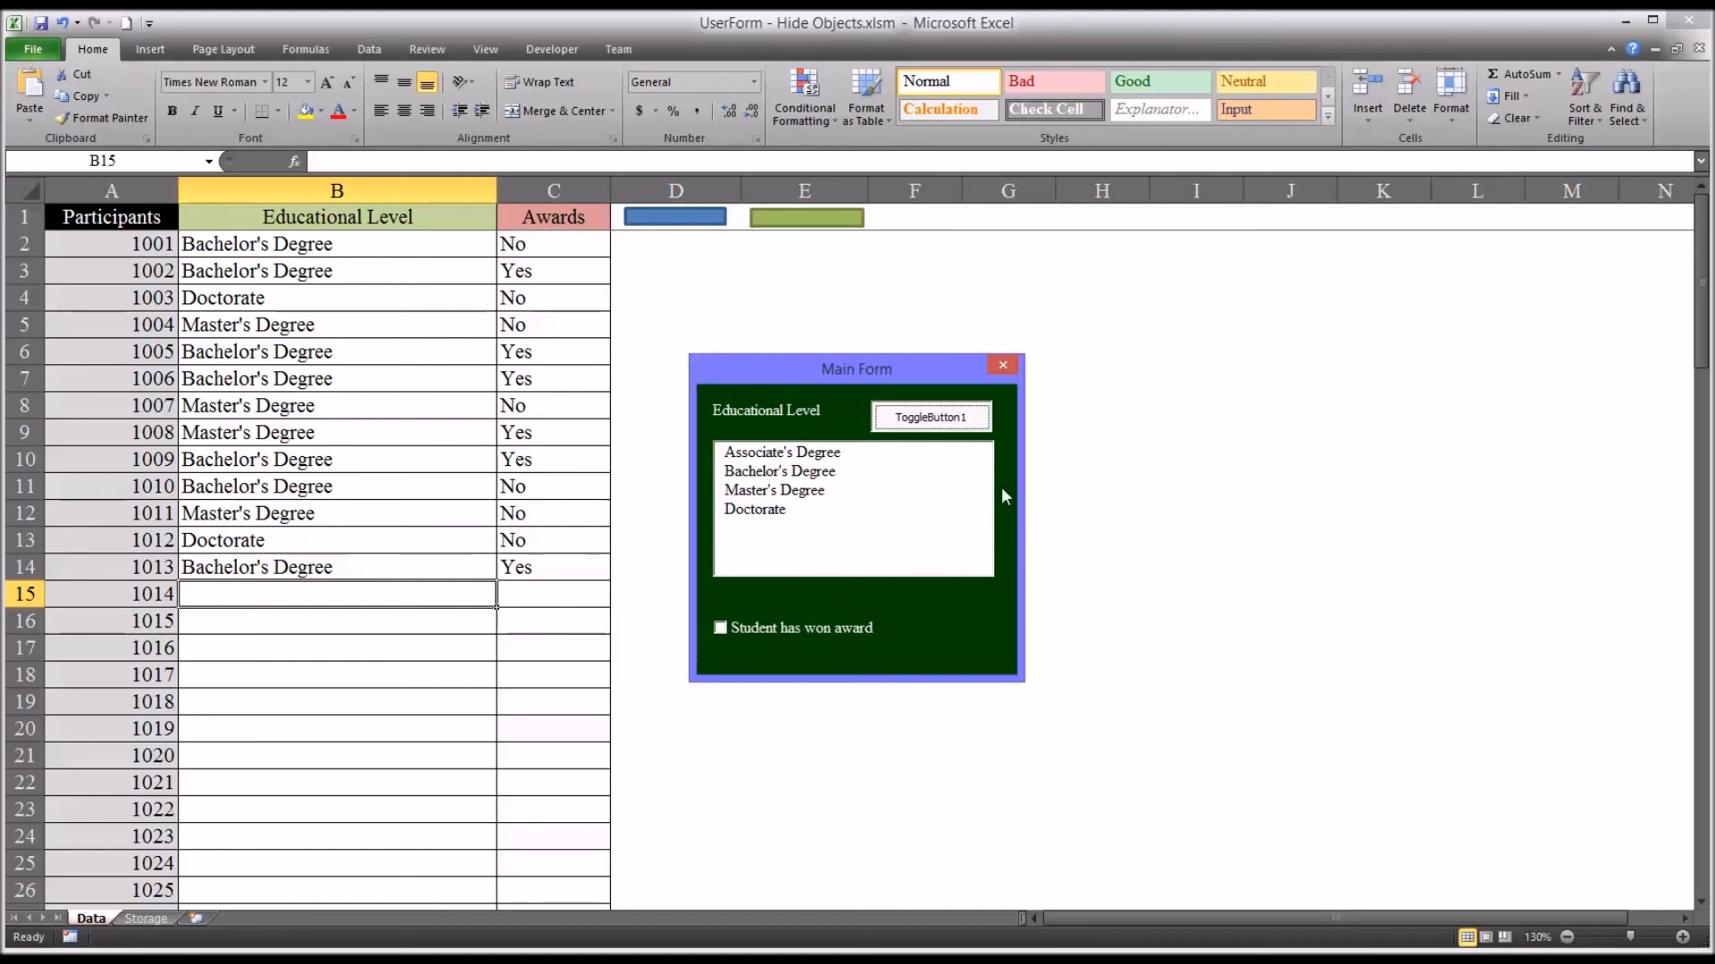
pyautogui.moveTo(1186, 506)
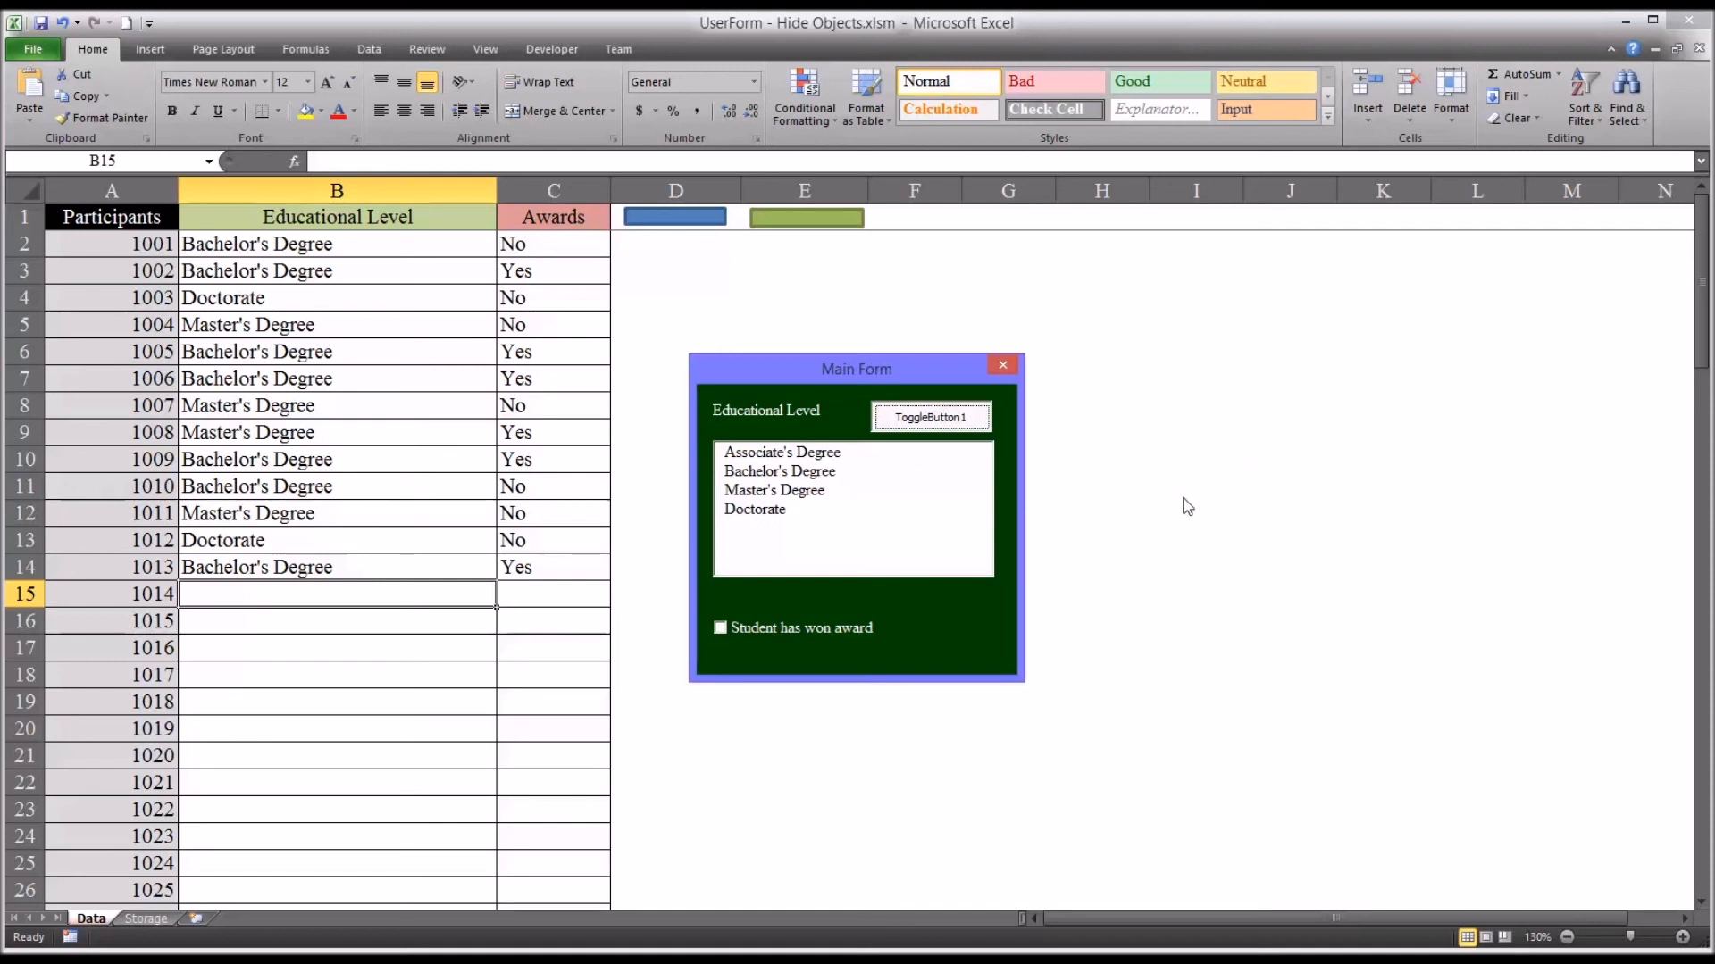
pyautogui.moveTo(859, 486)
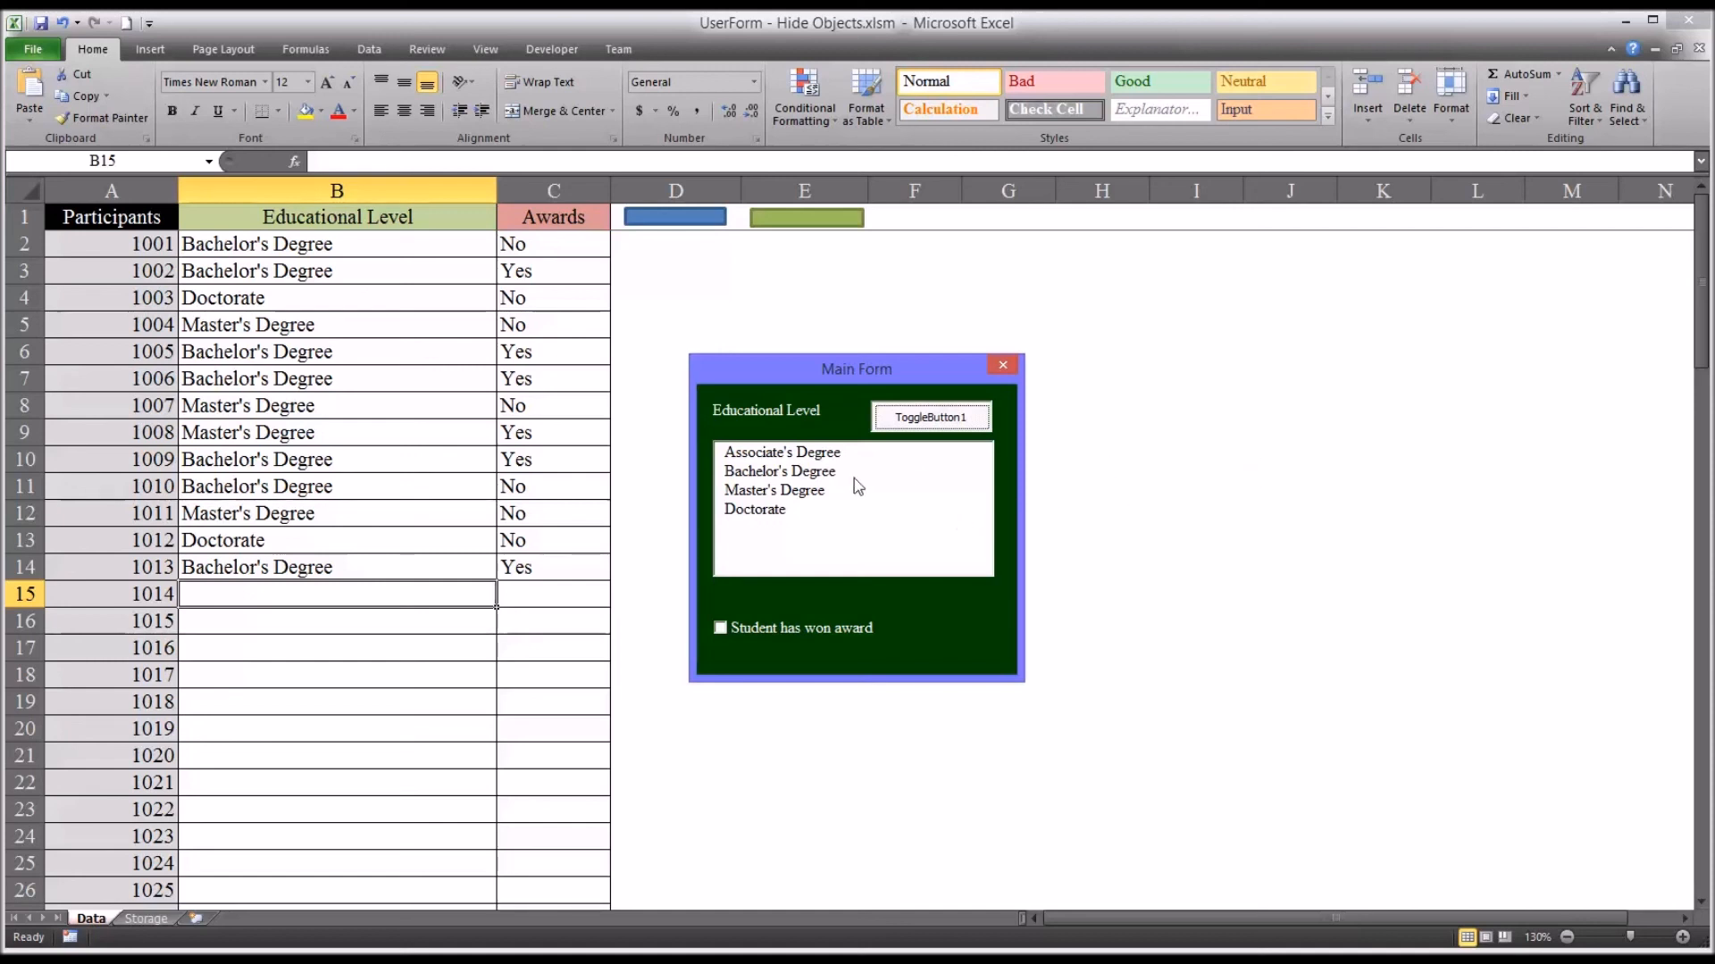